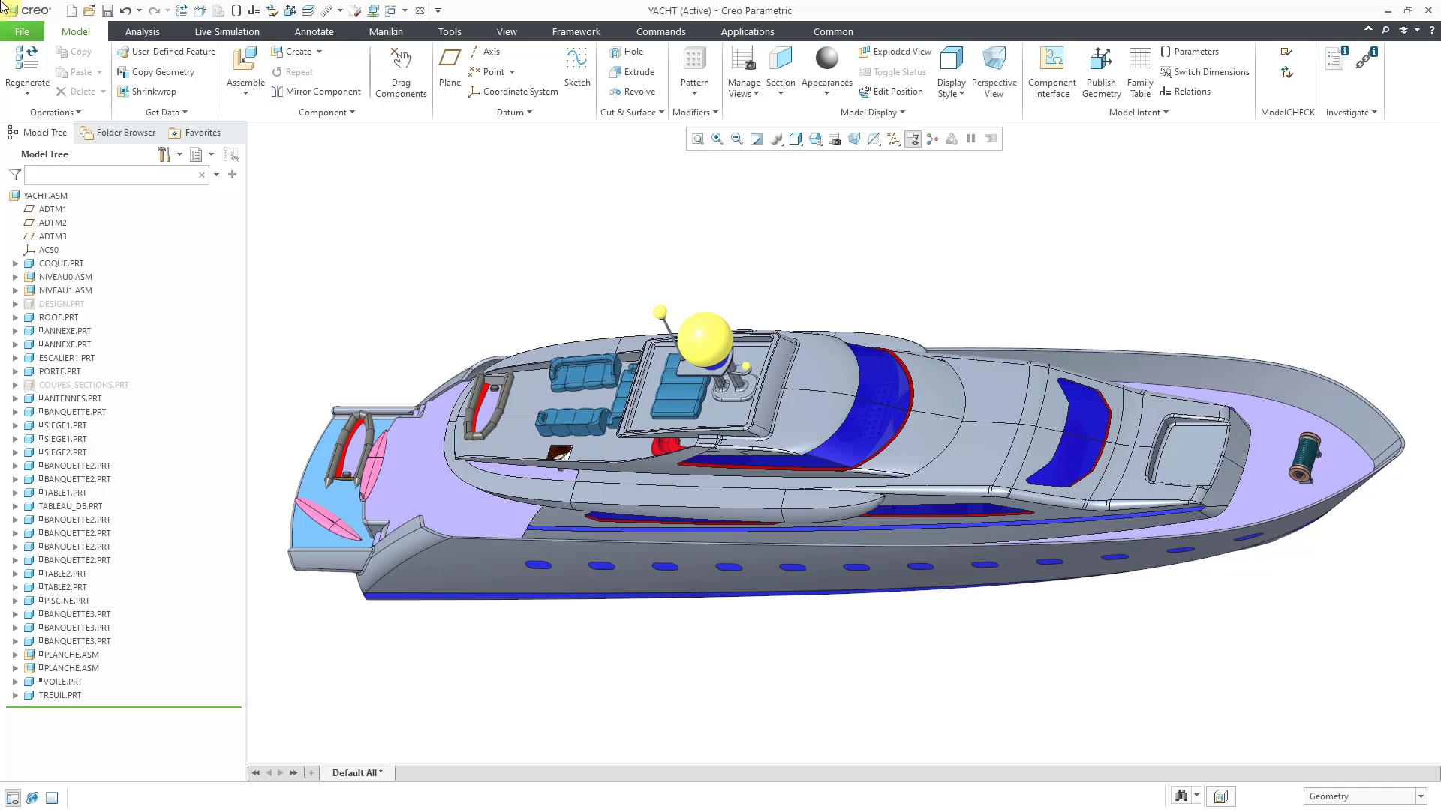
{"action": "mouse_move", "coordinate": [120, 238]}
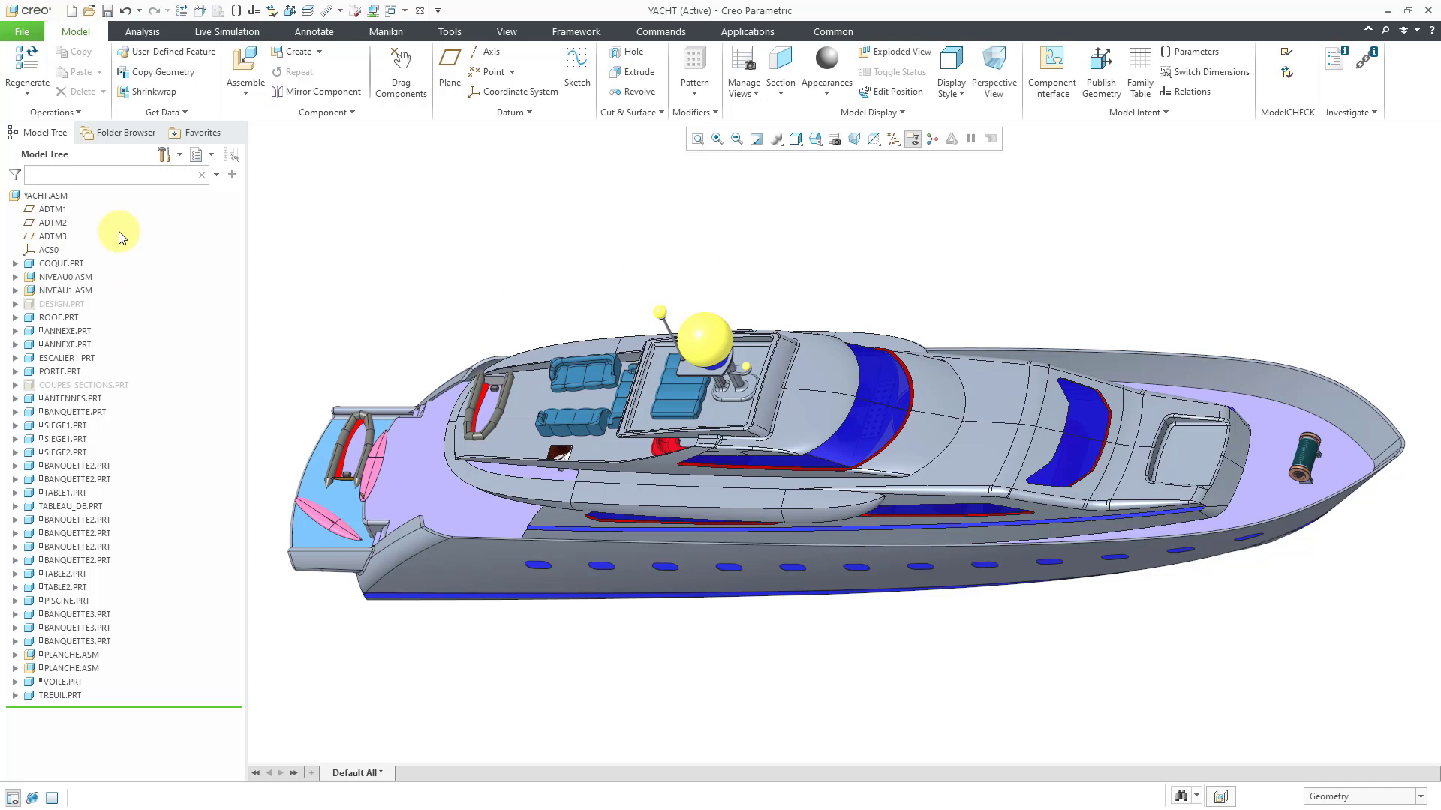
{"action": "mouse_move", "coordinate": [421, 222]}
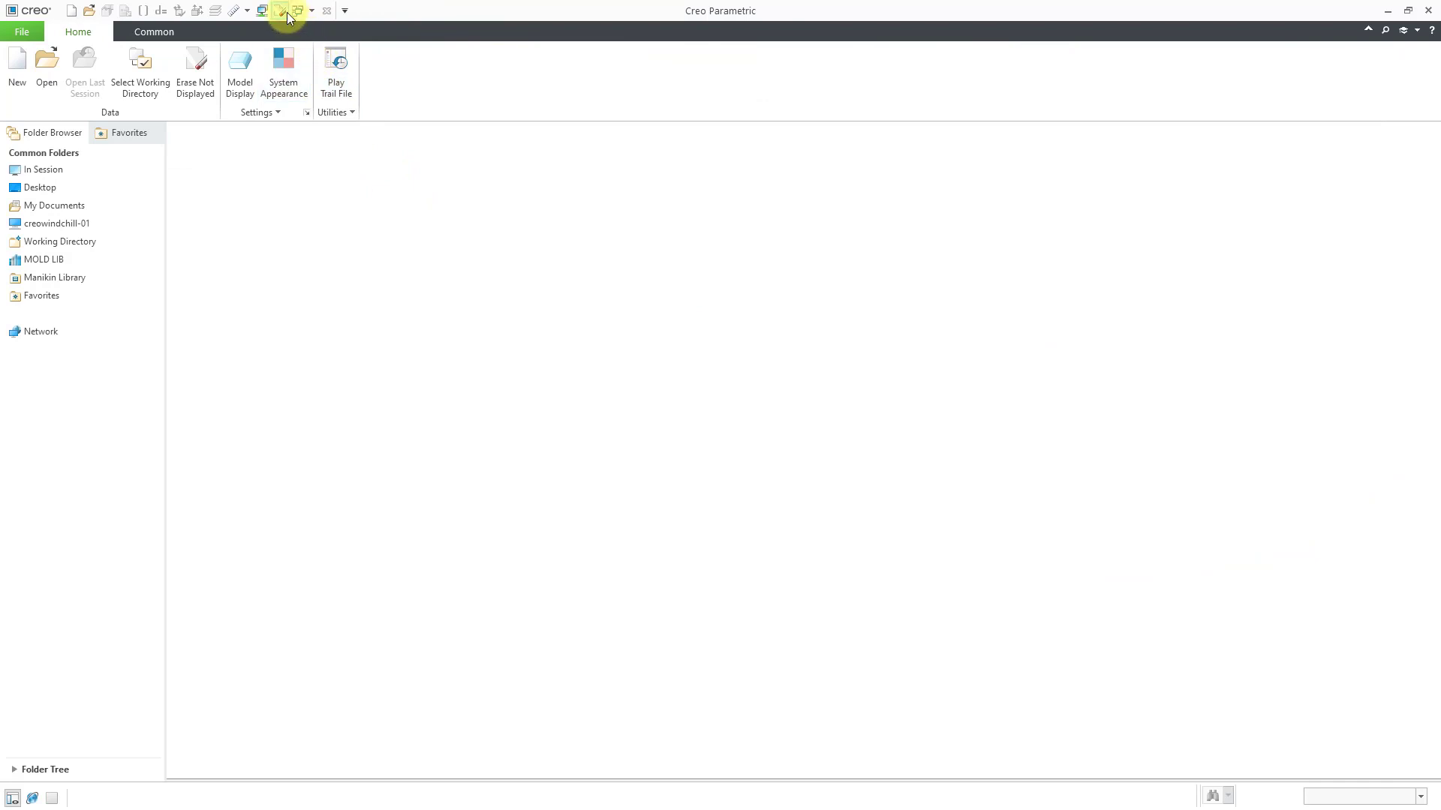
- Erase all undisplayed models from the session and confirm the erase list
{"action": "left_click", "coordinate": [279, 10]}
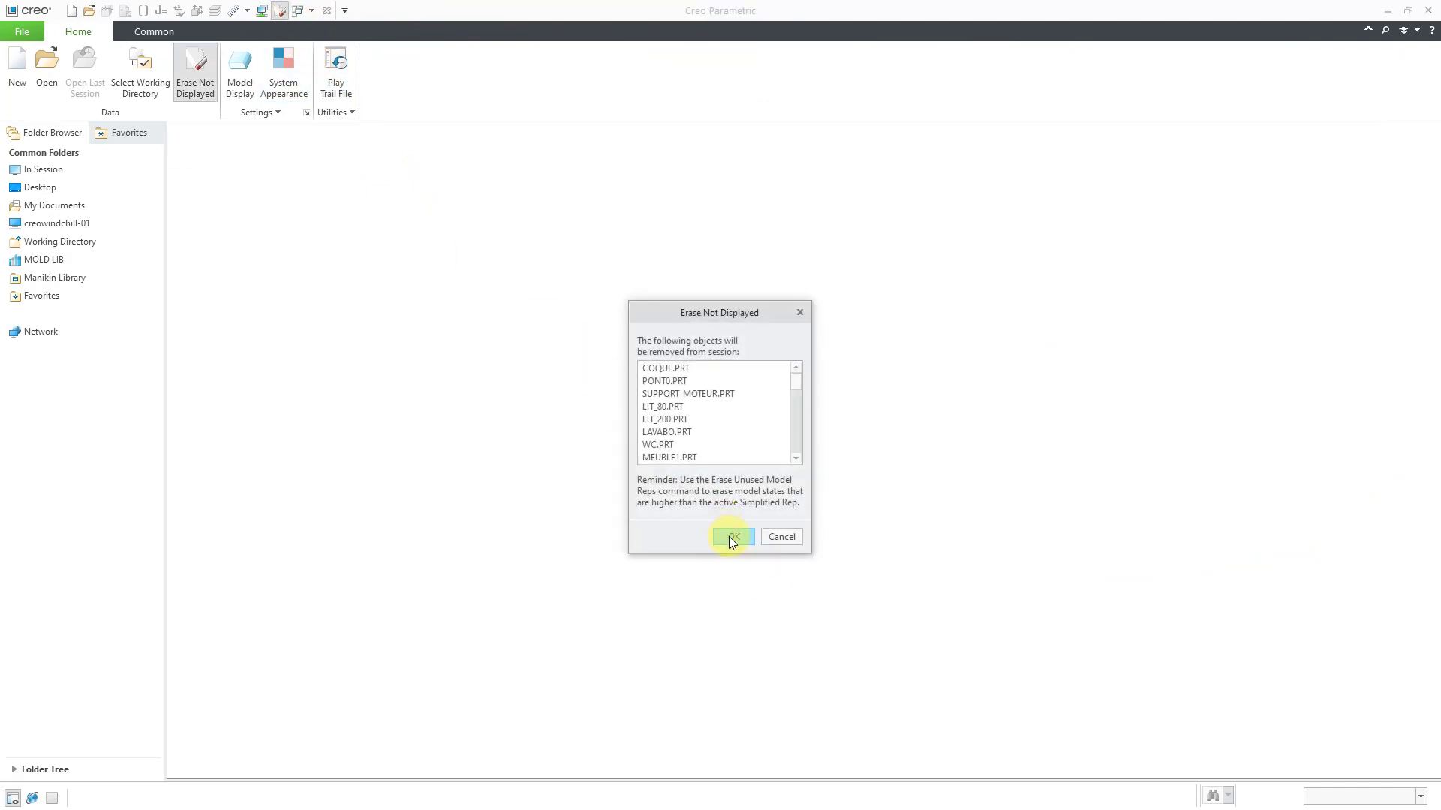
{"action": "left_click", "coordinate": [733, 537]}
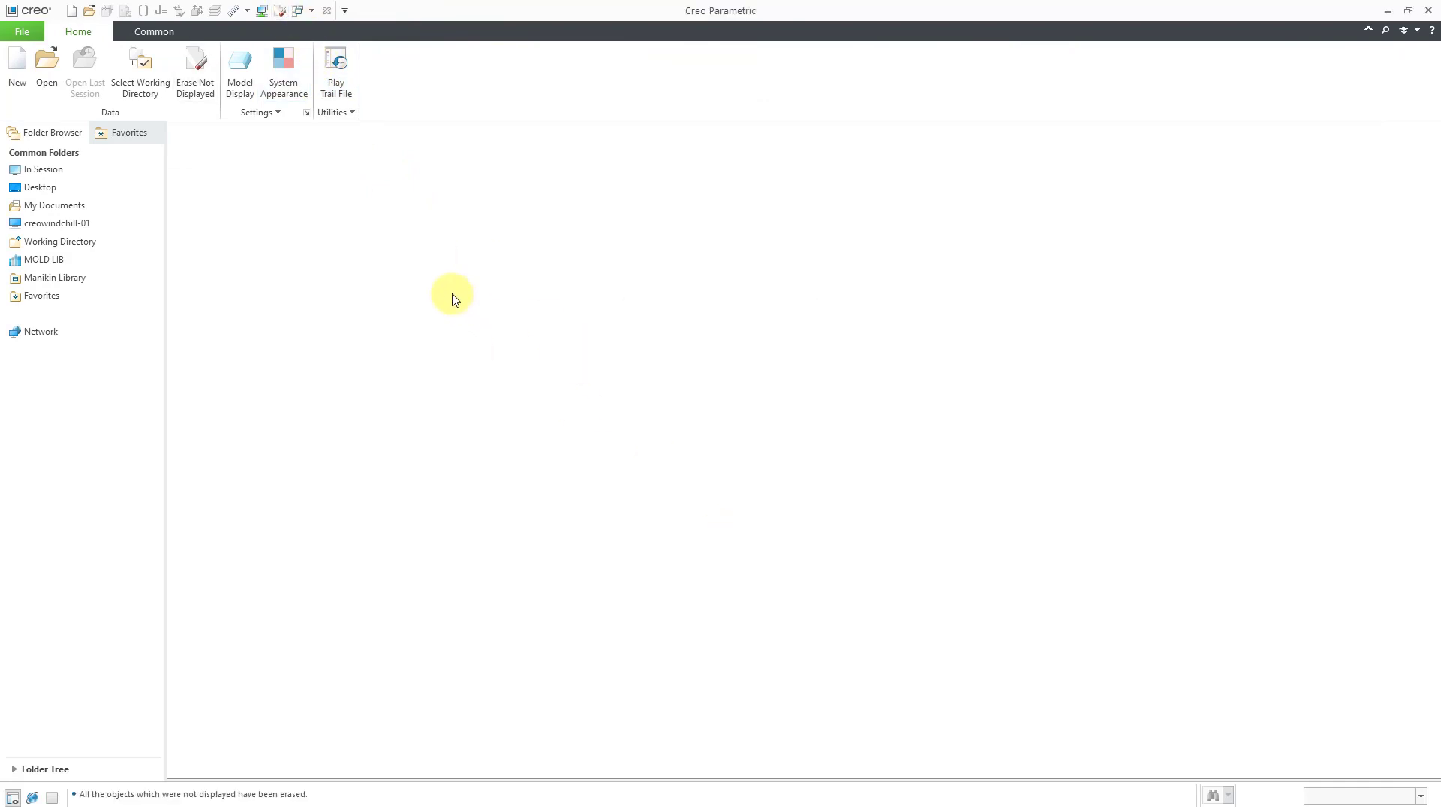
{"action": "mouse_move", "coordinate": [328, 340]}
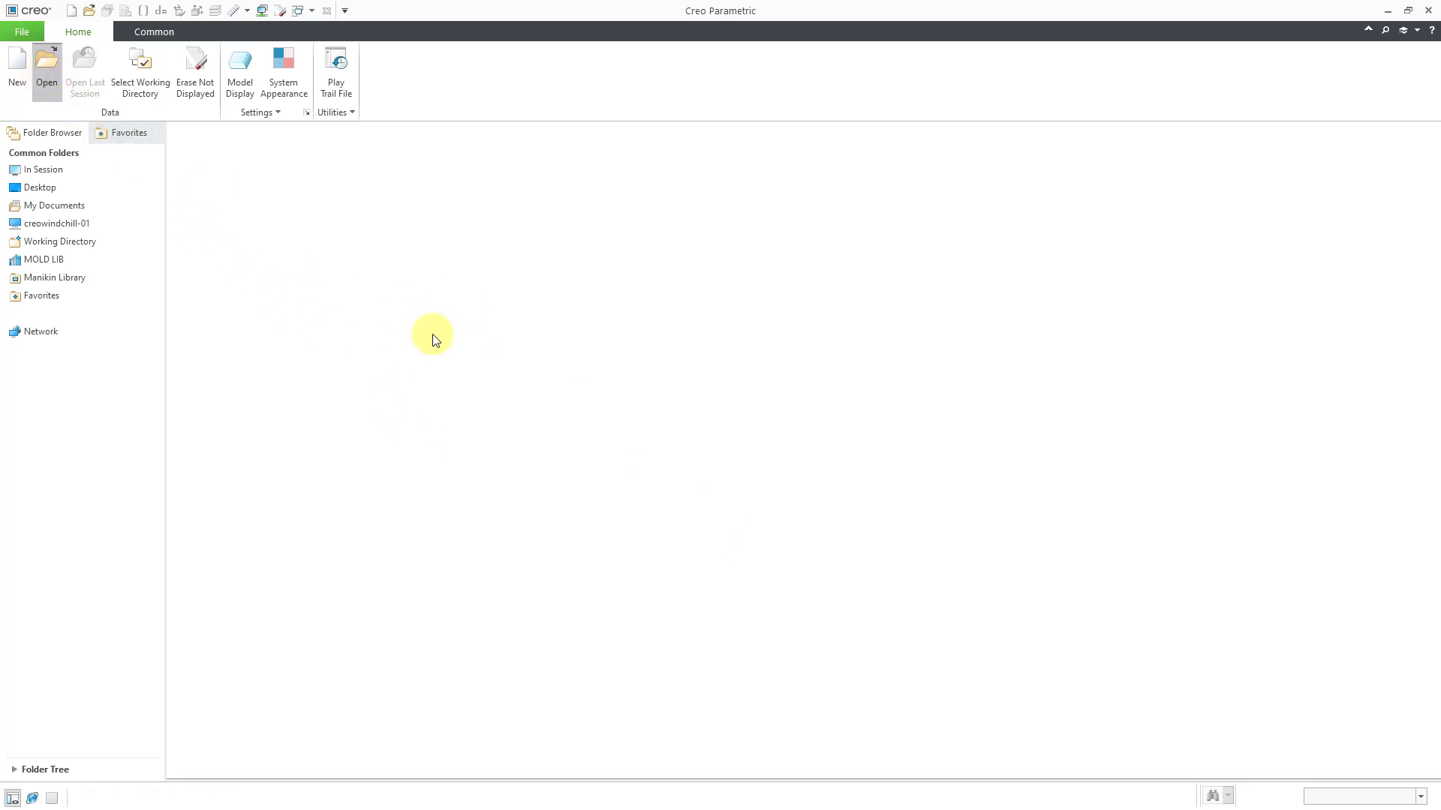
- Browse the Flat yacht folder and list IGES file types to find yacht_asm_flat.igs
{"action": "left_click", "coordinate": [46, 72]}
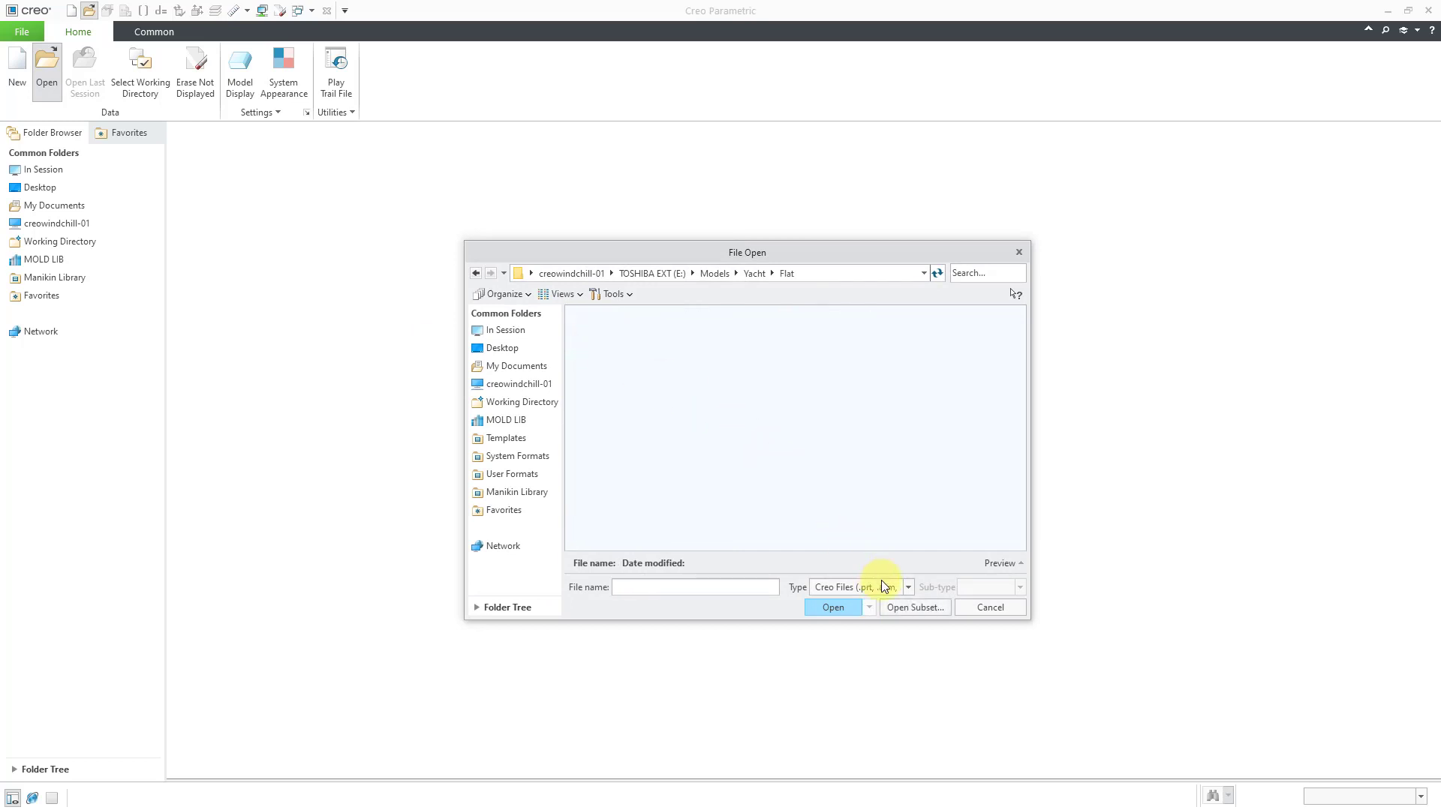
{"action": "left_click", "coordinate": [905, 587]}
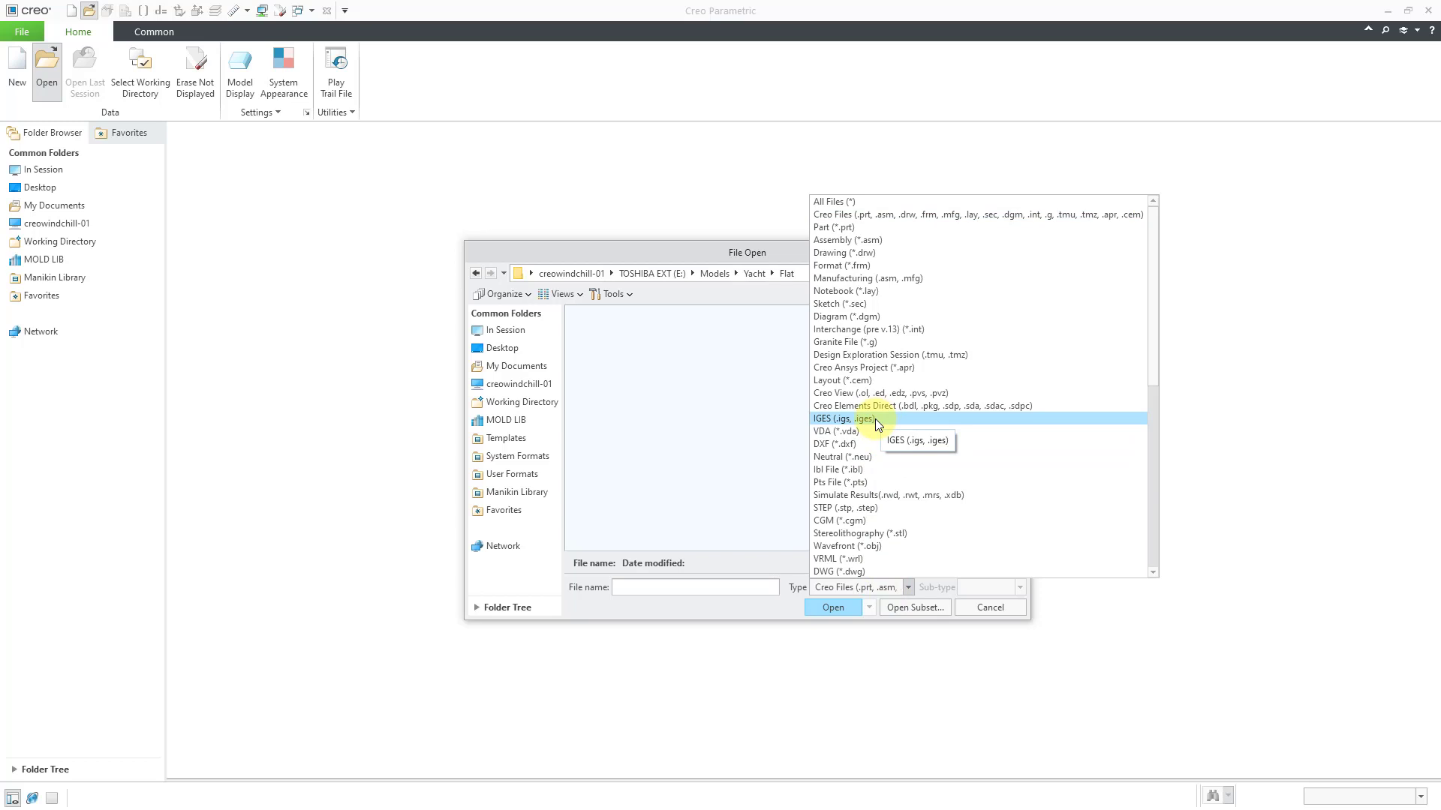
{"action": "mouse_move", "coordinate": [850, 201]}
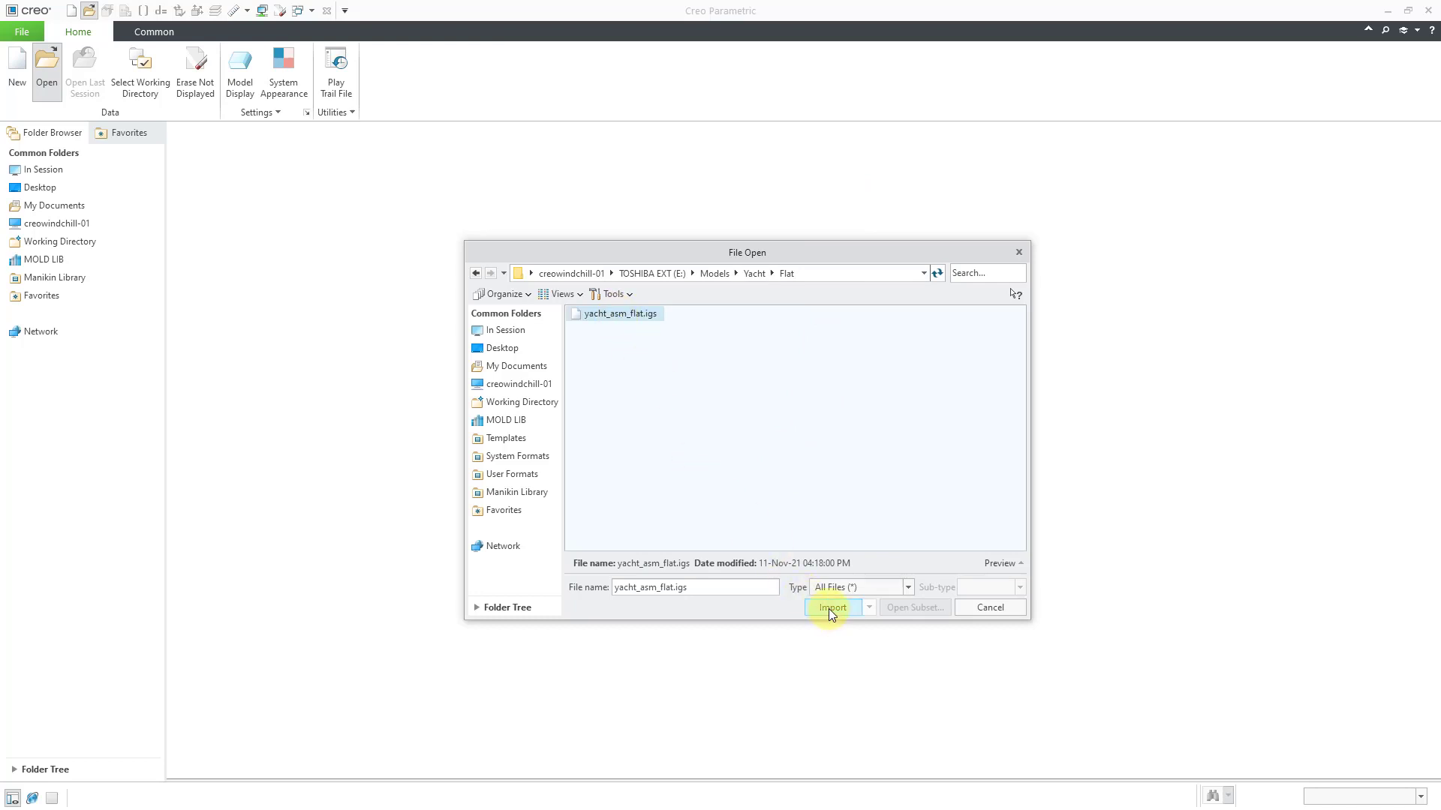
- Import yacht_asm_flat.igs as an Assembly with Use templates and Geometry import type
{"action": "left_click", "coordinate": [829, 607]}
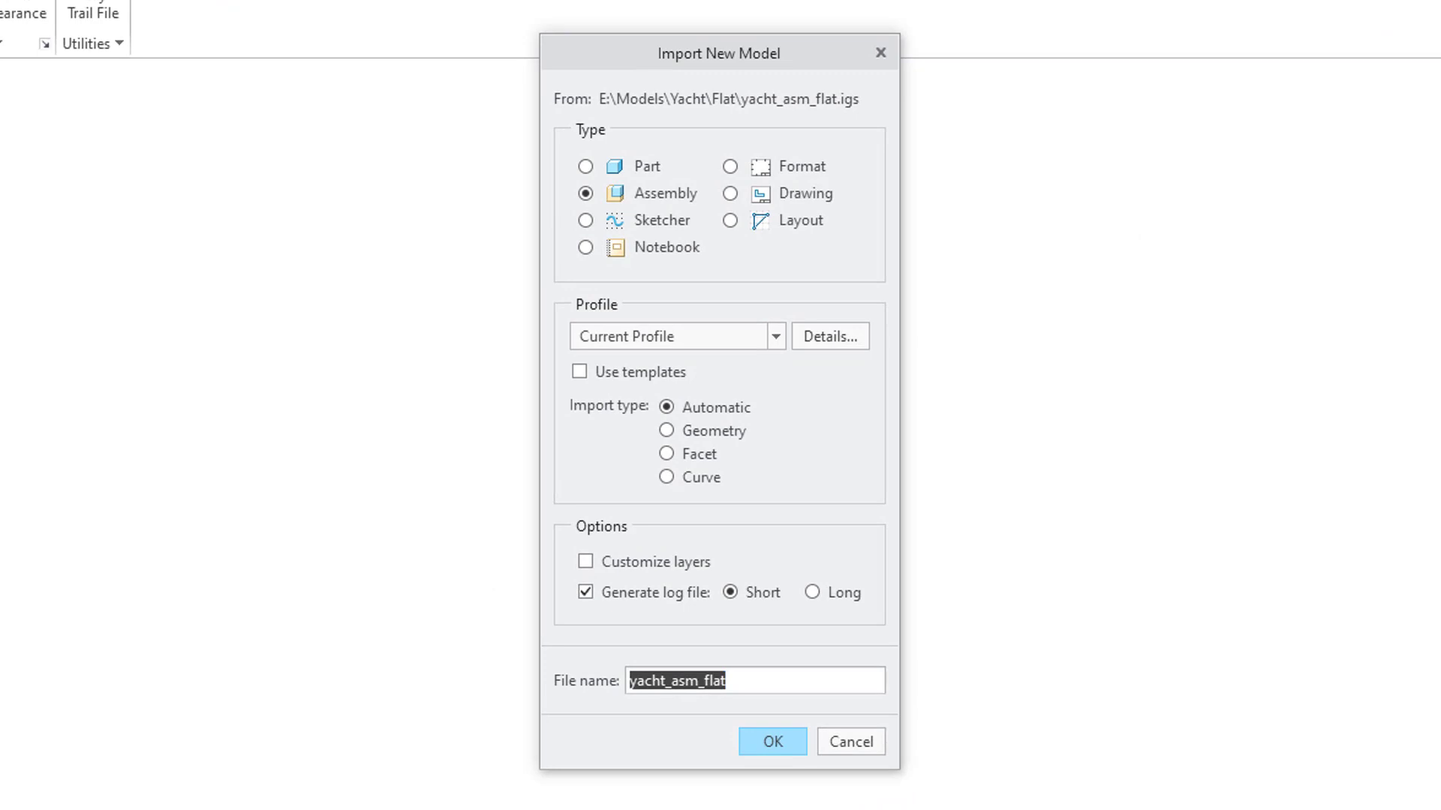
{"action": "mouse_move", "coordinate": [648, 167]}
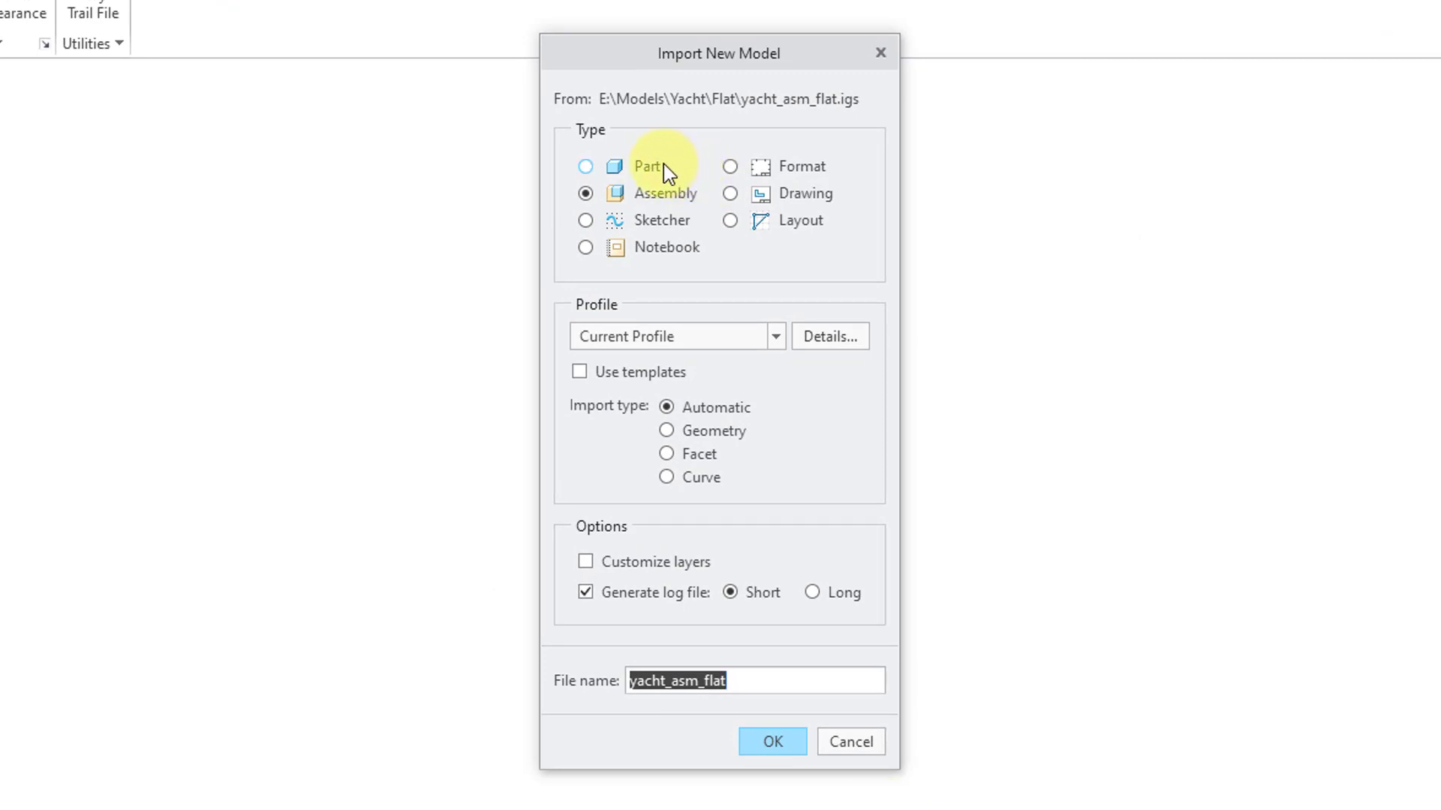
{"action": "mouse_move", "coordinate": [682, 210]}
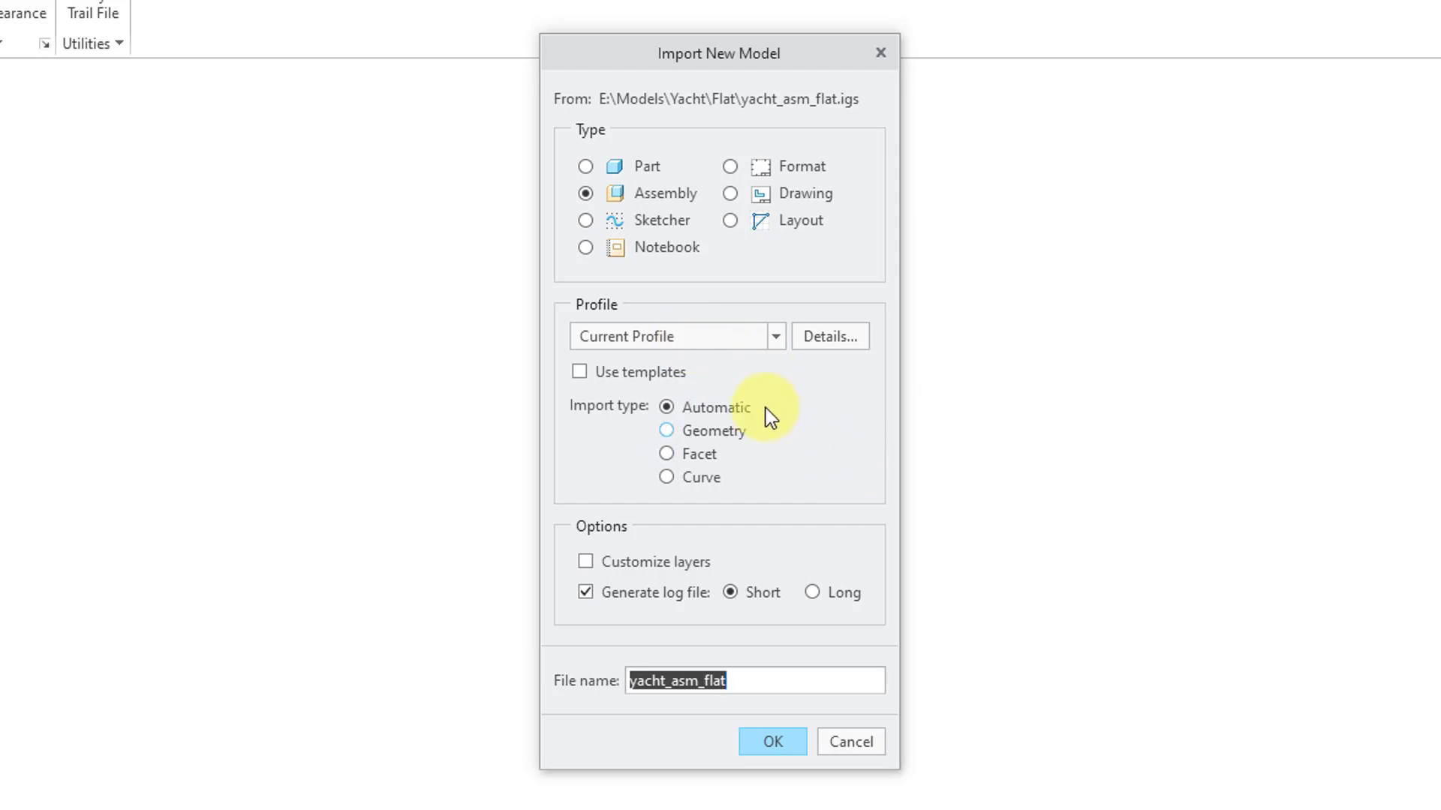
{"action": "left_click", "coordinate": [580, 372]}
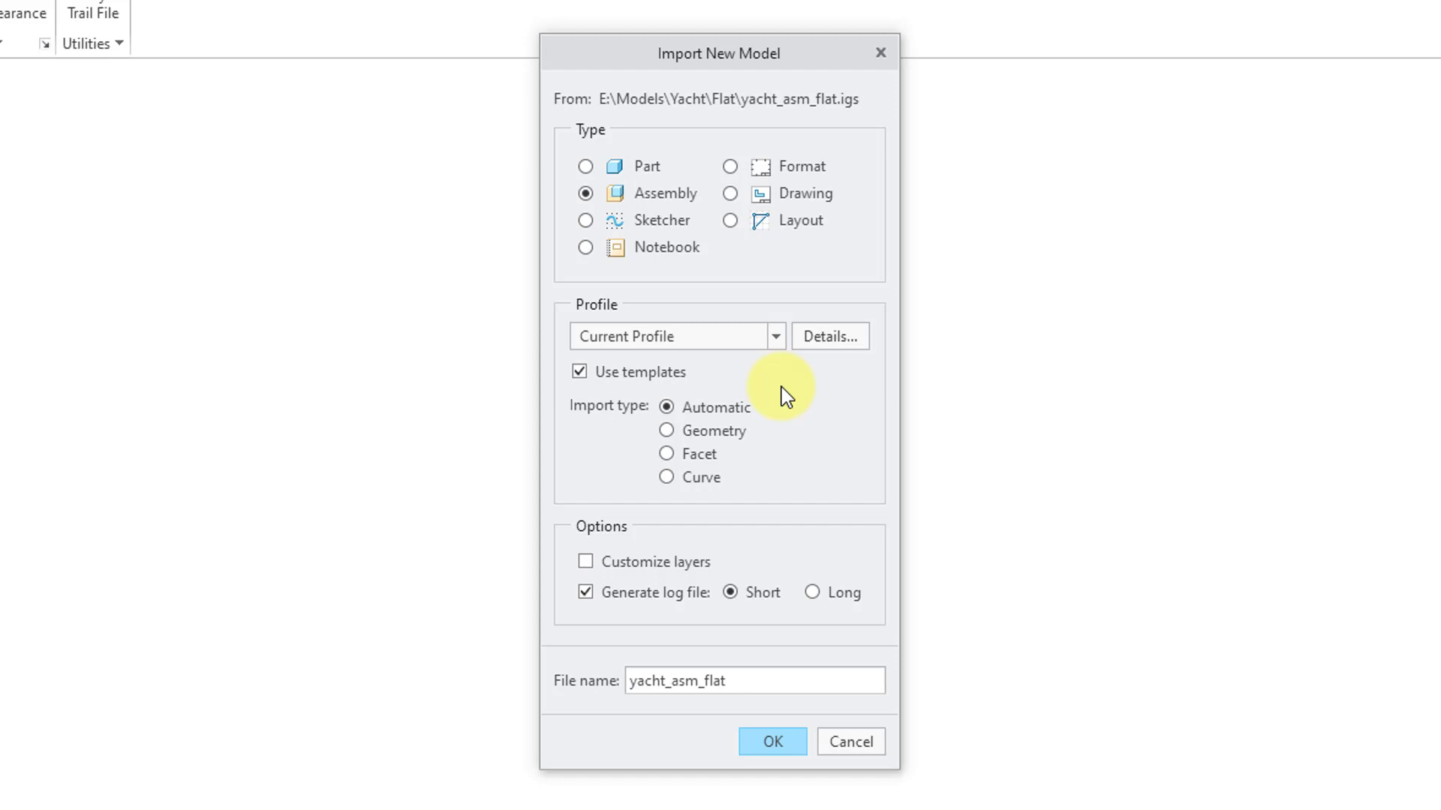
{"action": "mouse_move", "coordinate": [783, 413]}
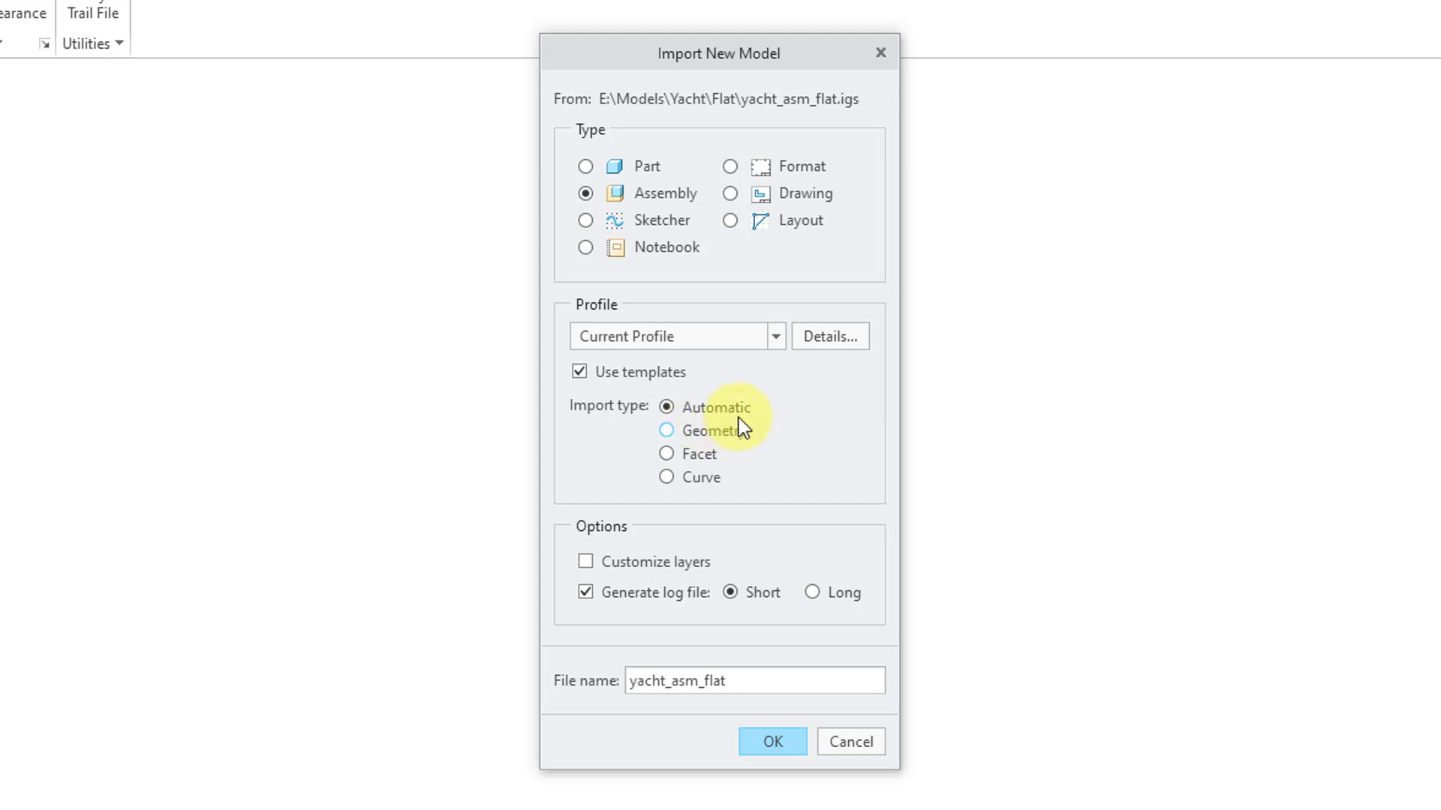
{"action": "left_click", "coordinate": [667, 431]}
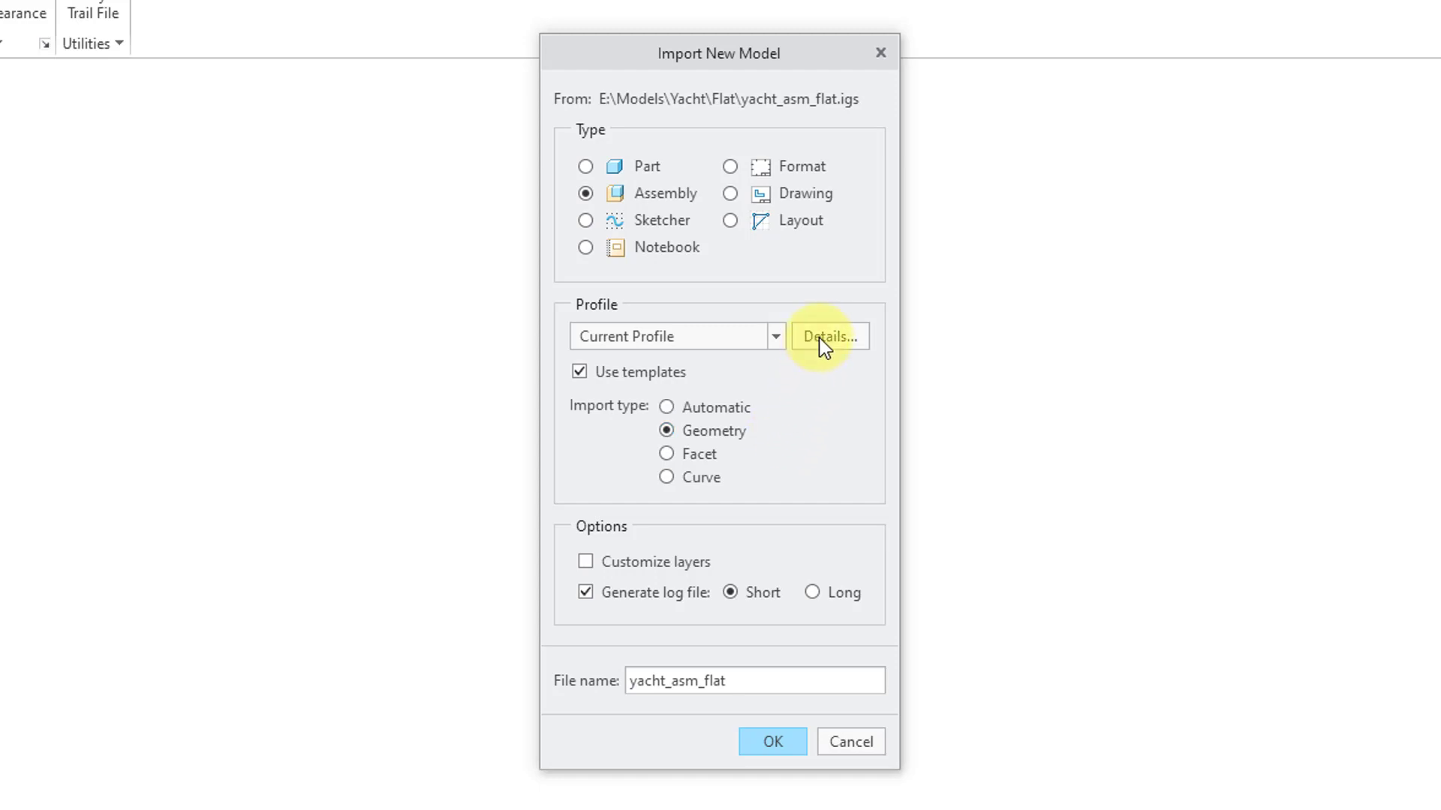
- Open the IGES import profile details and keep model accuracy at Automatic
{"action": "left_click", "coordinate": [827, 336]}
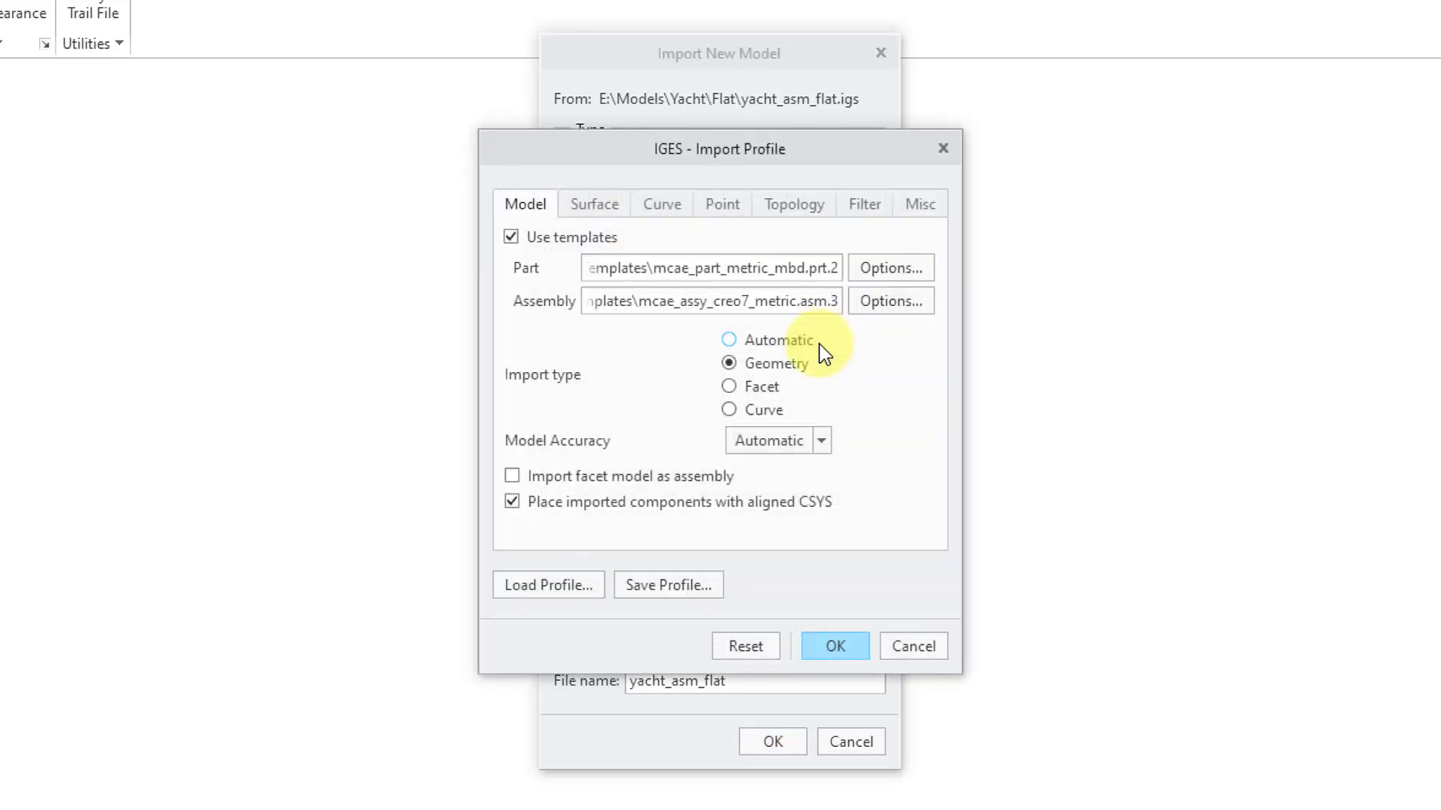
{"action": "mouse_move", "coordinate": [923, 432]}
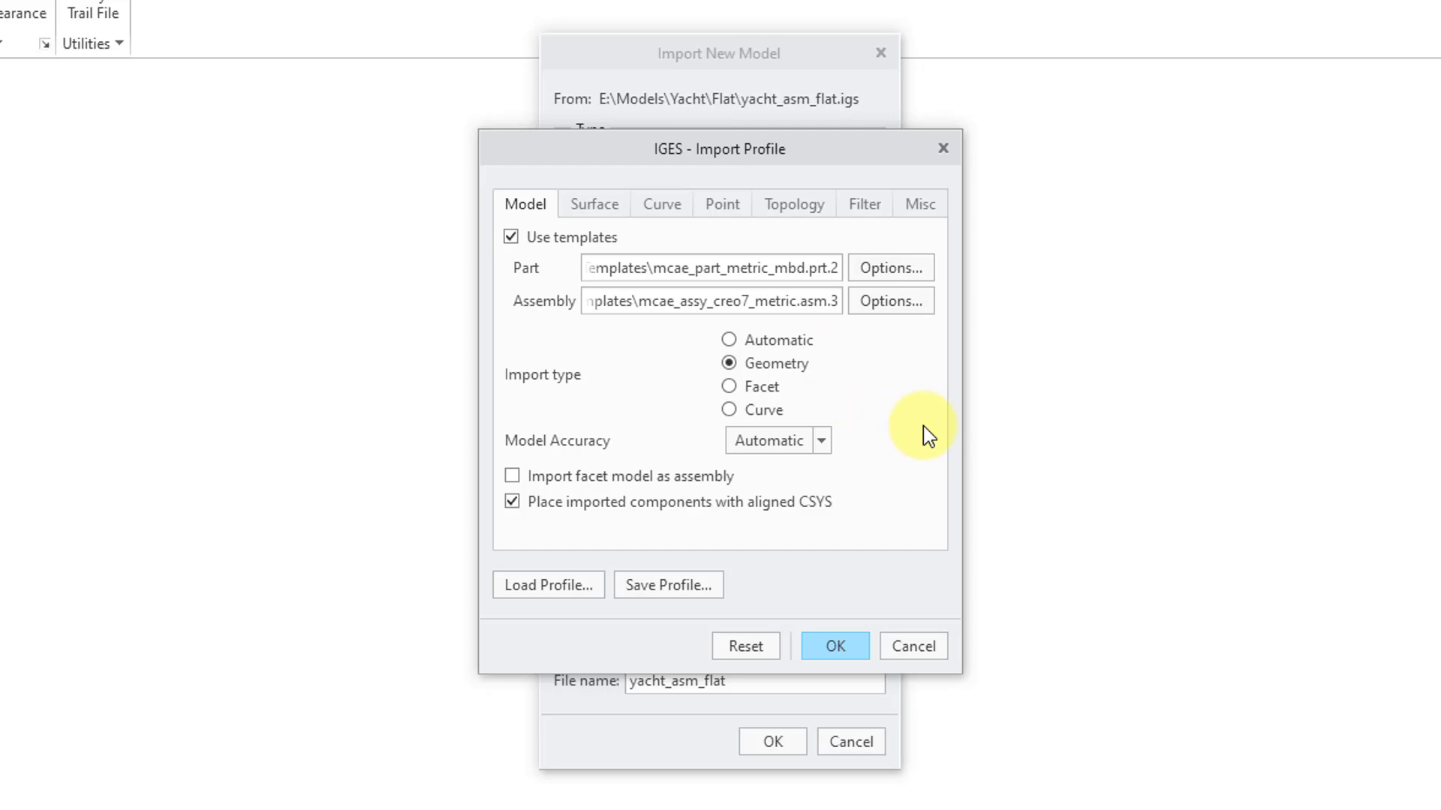
{"action": "mouse_move", "coordinate": [563, 248]}
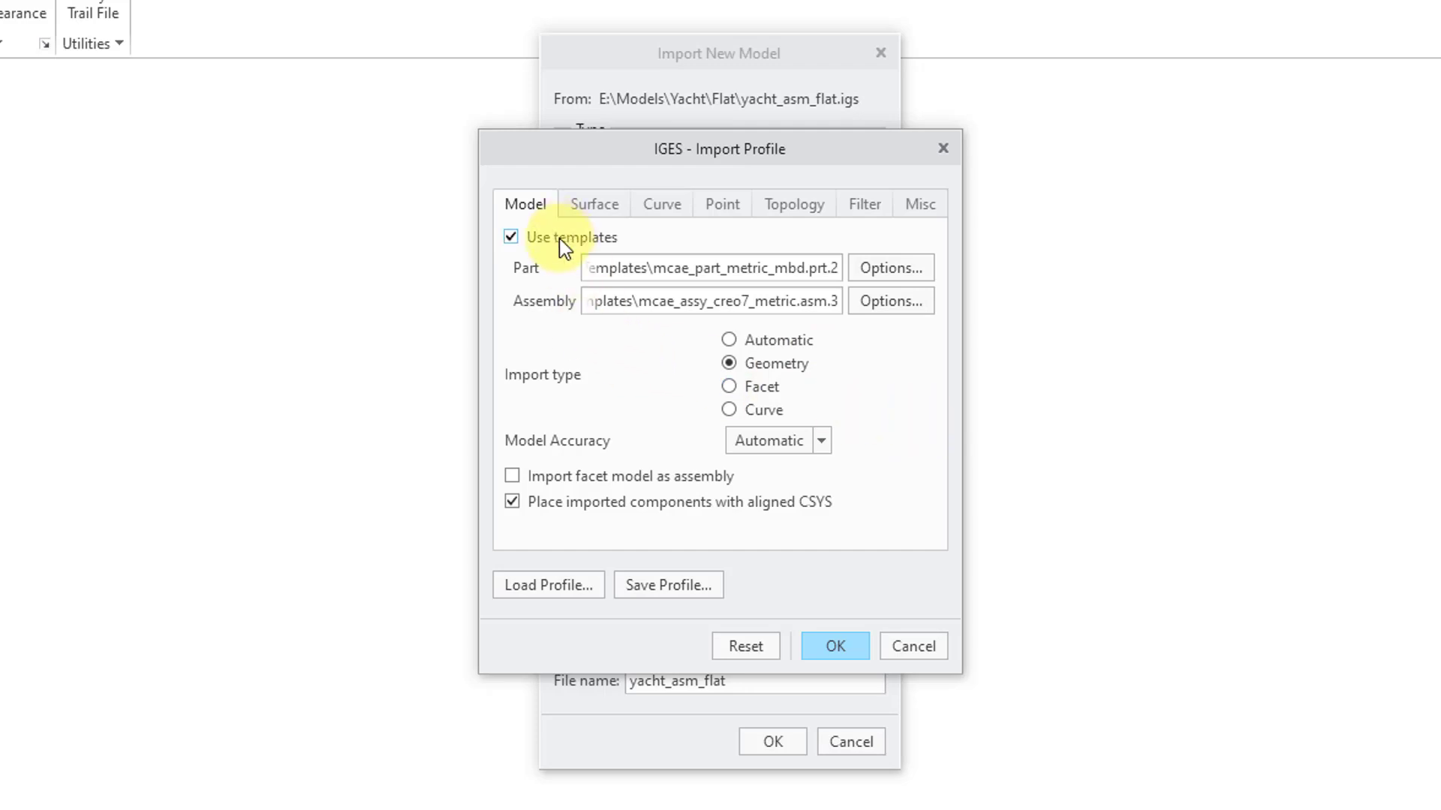
{"action": "mouse_move", "coordinate": [562, 276]}
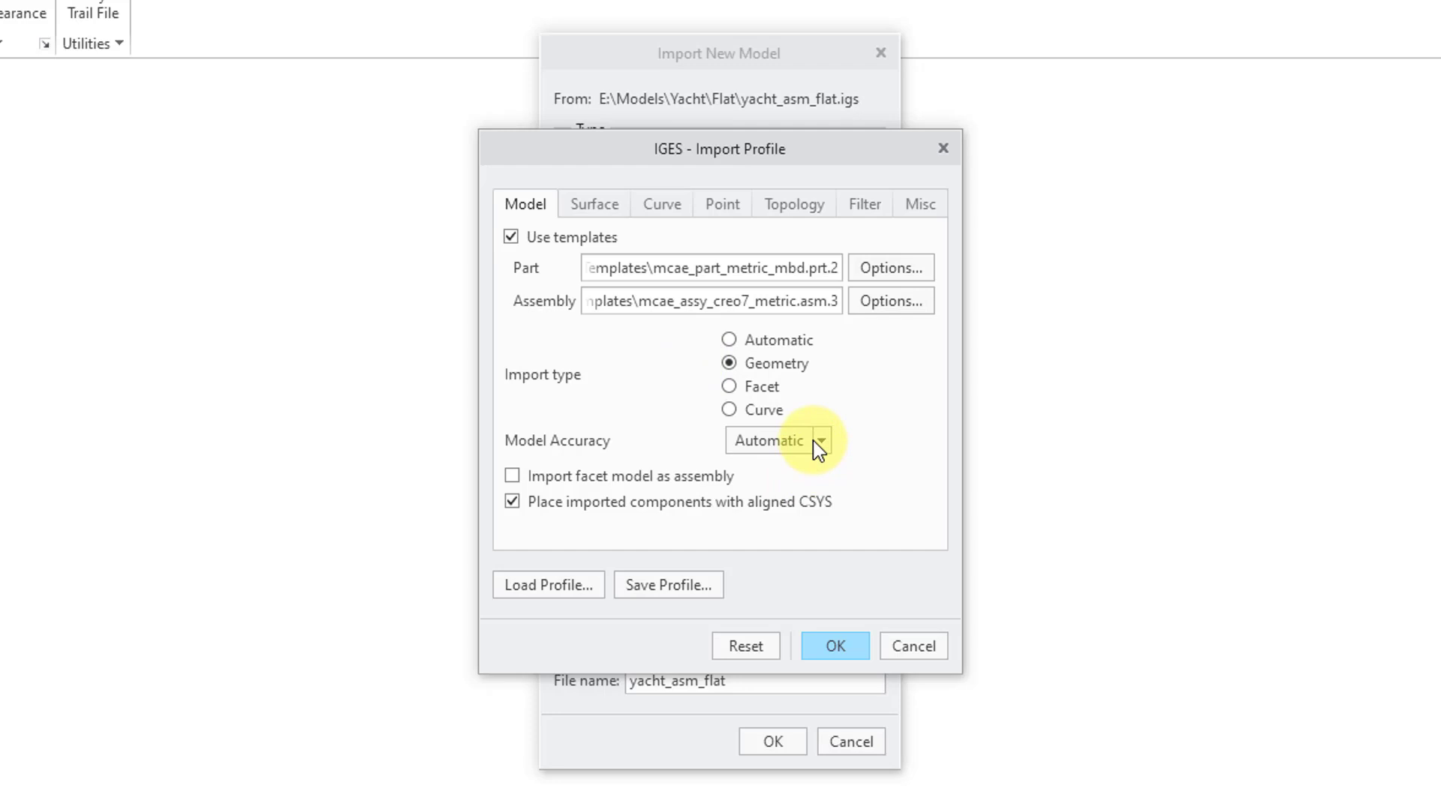
{"action": "left_click", "coordinate": [821, 441]}
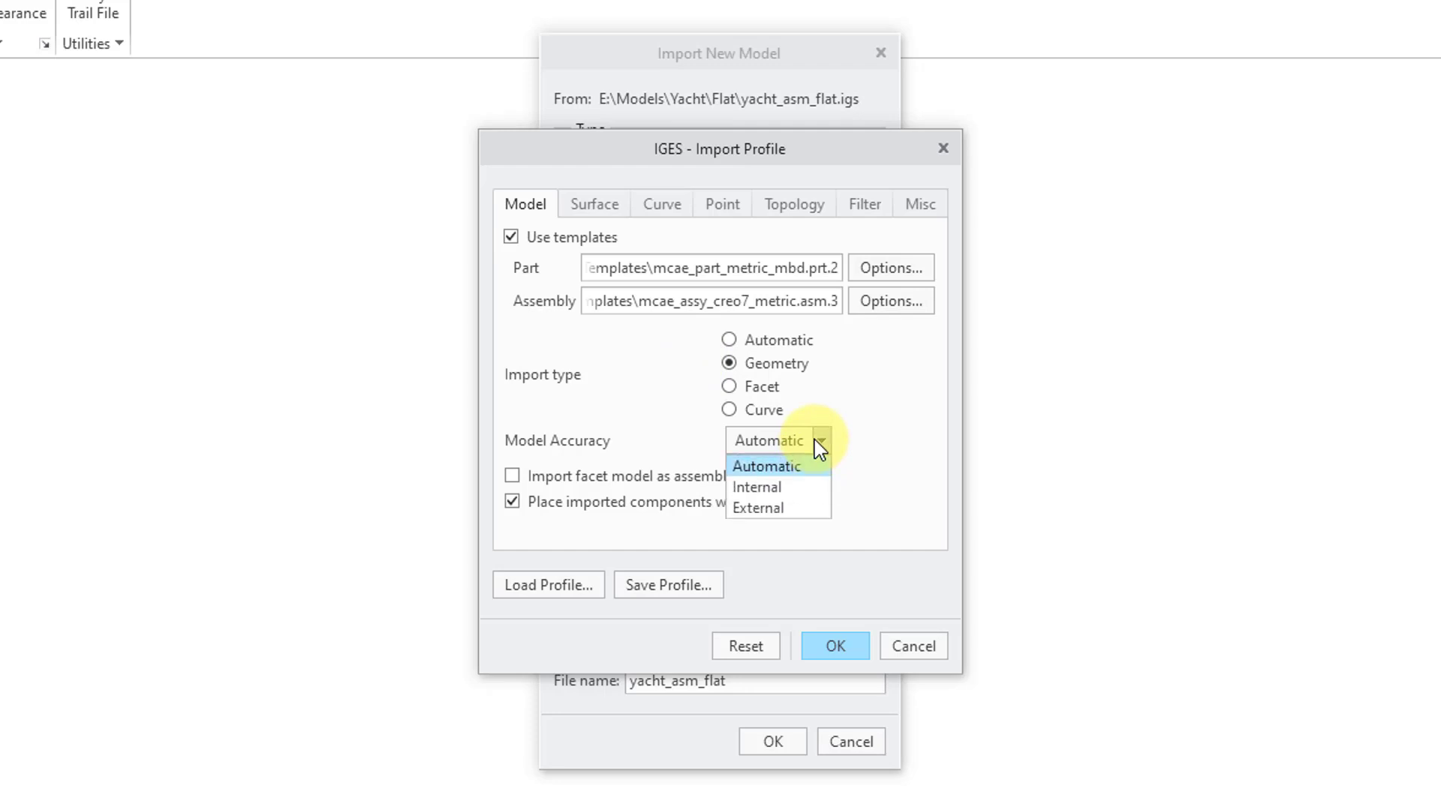
{"action": "left_click", "coordinate": [765, 466]}
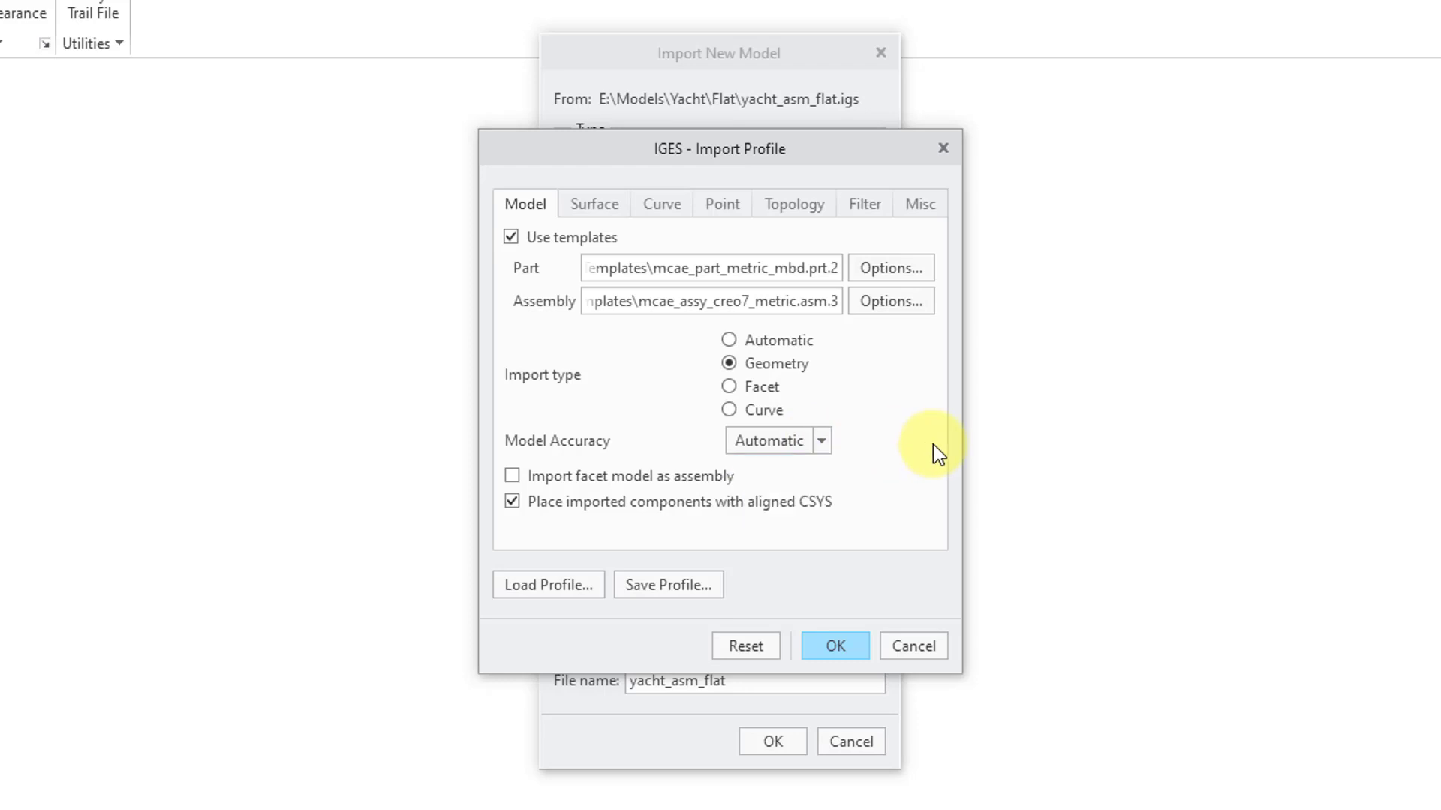
{"action": "mouse_move", "coordinate": [652, 561]}
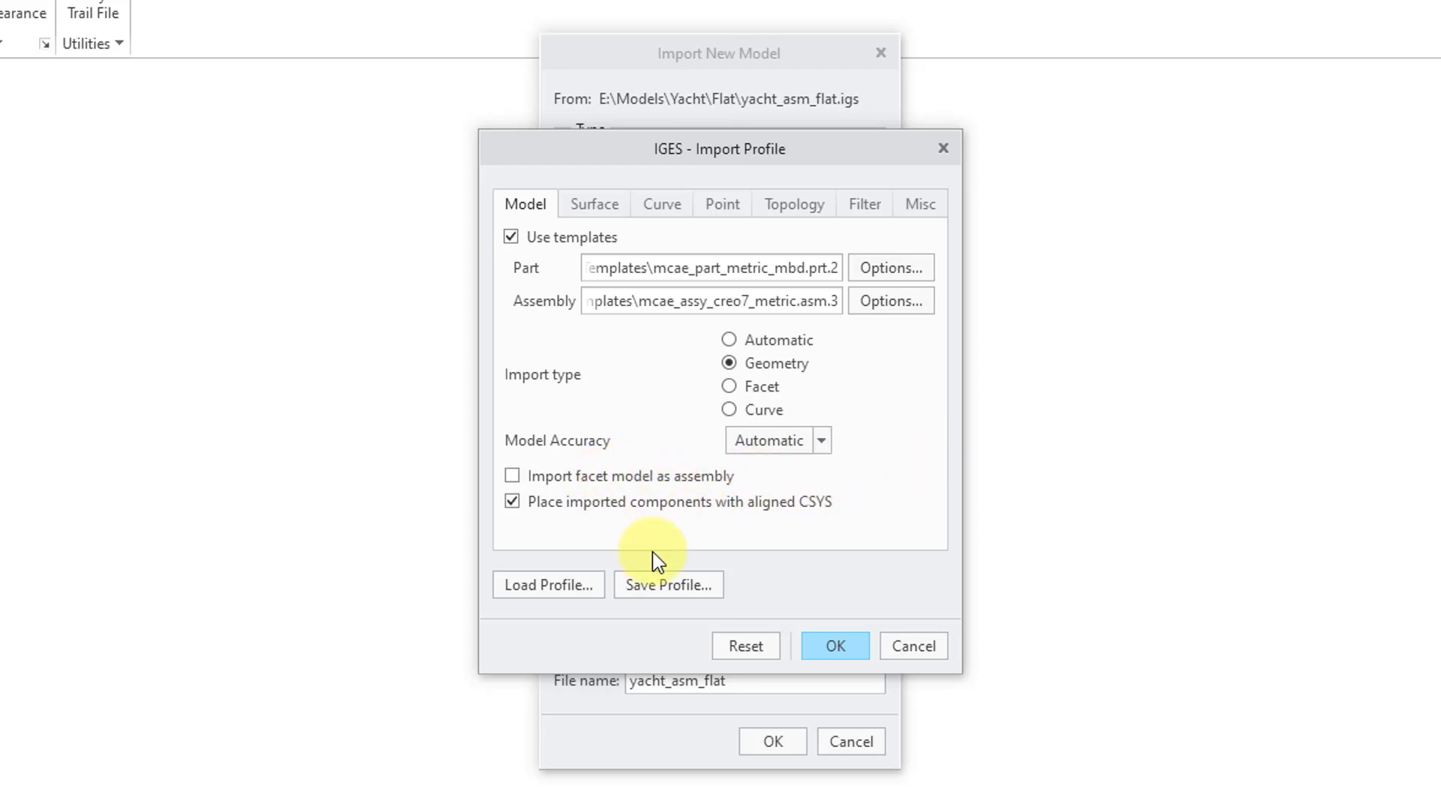
{"action": "mouse_move", "coordinate": [547, 529]}
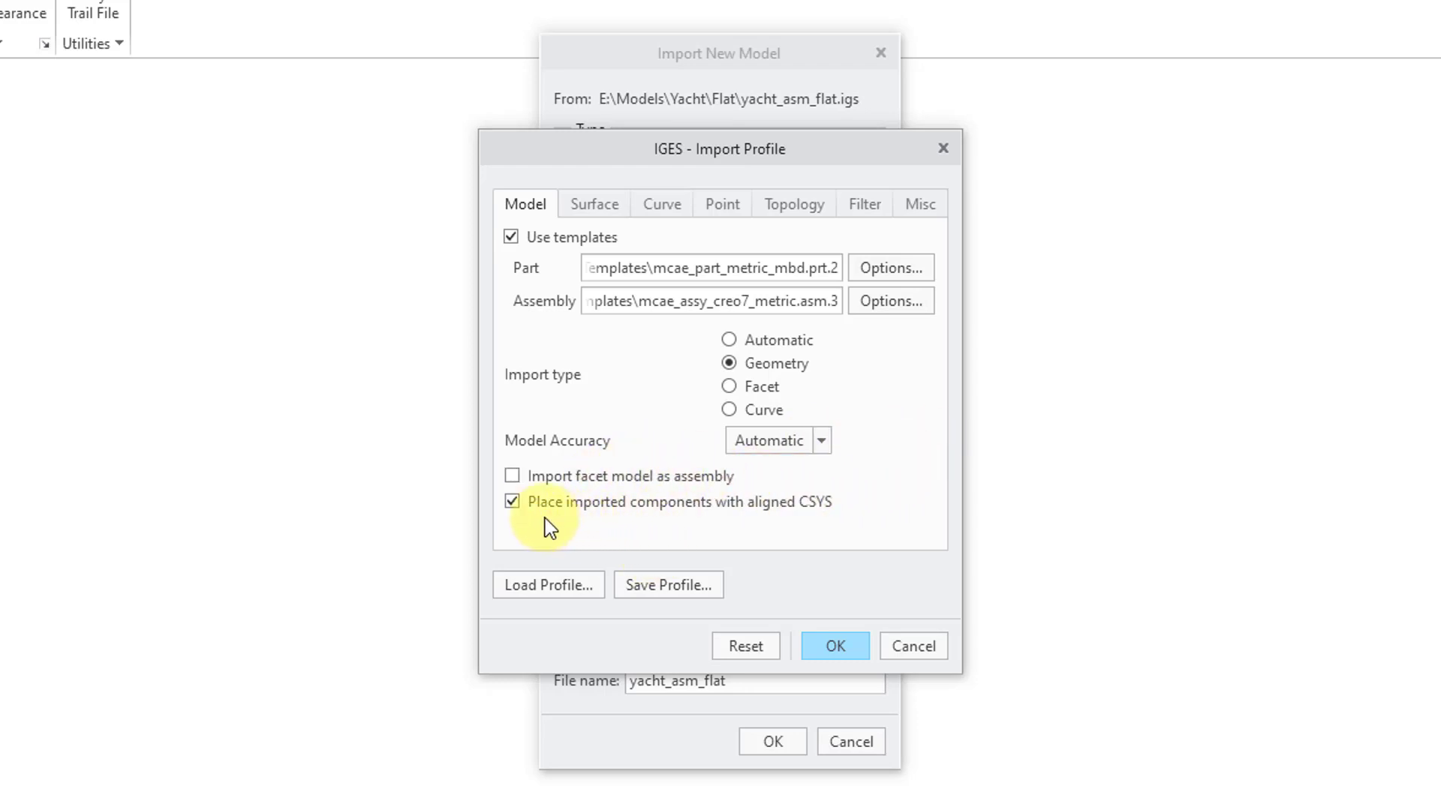
{"action": "mouse_move", "coordinate": [778, 531]}
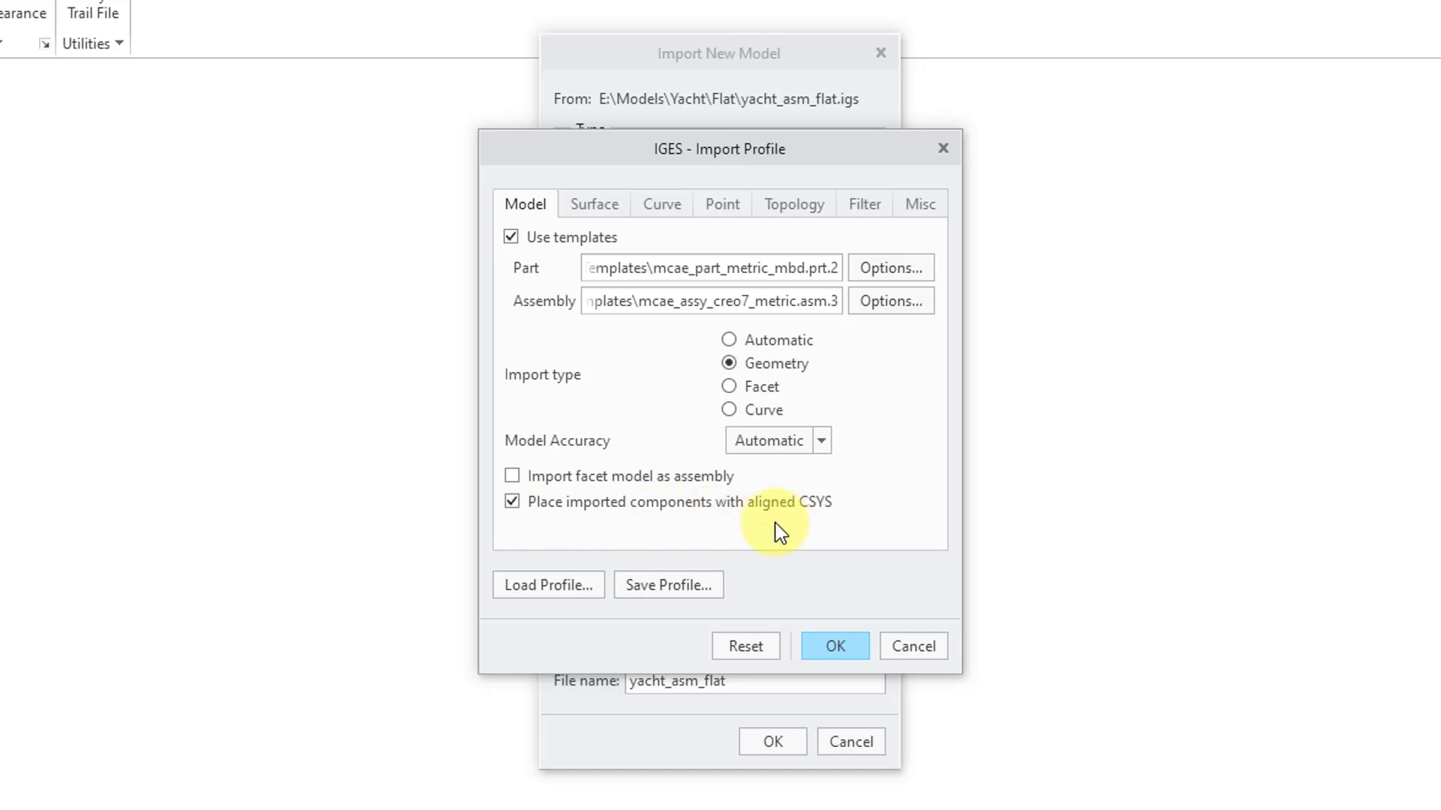
{"action": "mouse_move", "coordinate": [700, 369]}
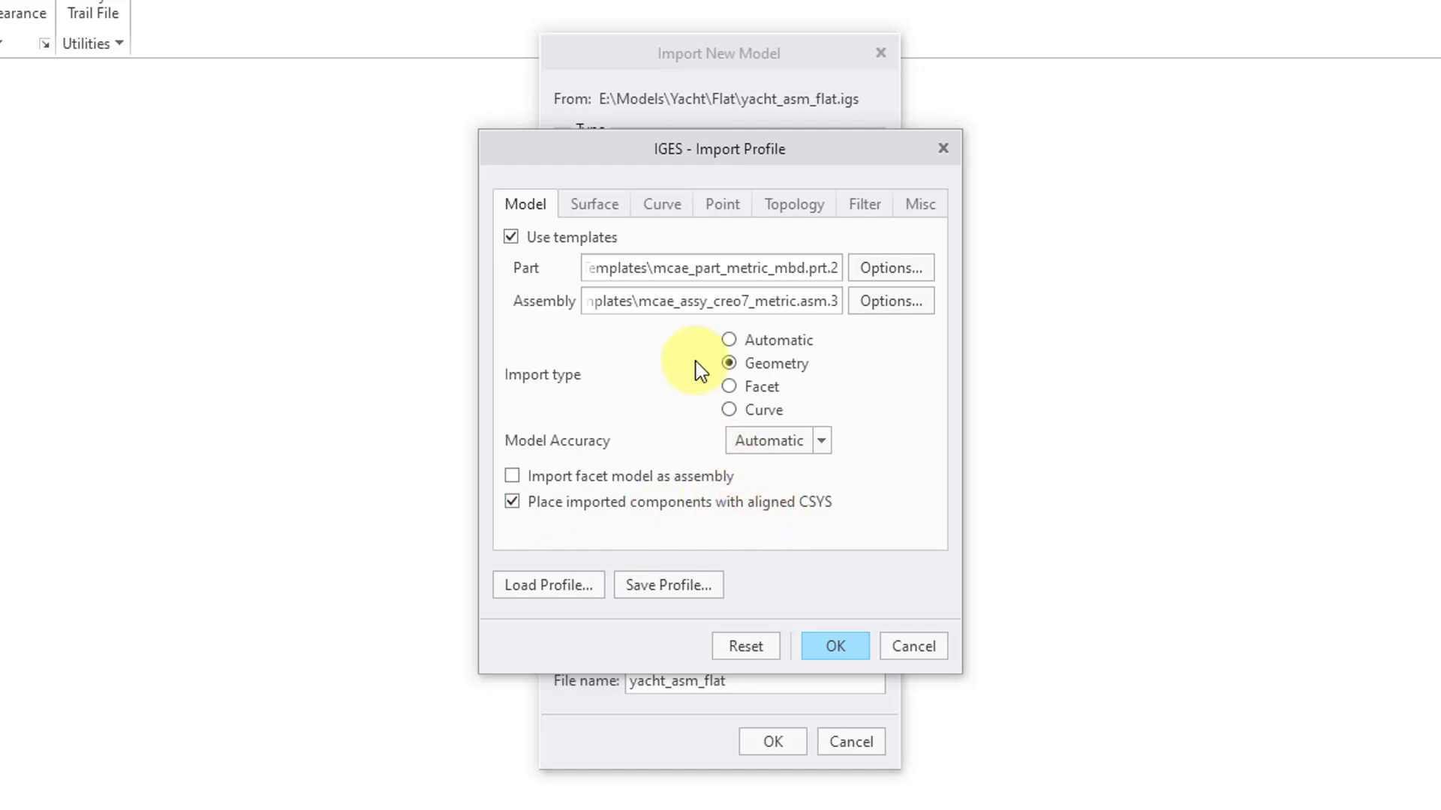
- Review the Surface, Curve, Topology and Filter tabs of the import profile
{"action": "left_click", "coordinate": [595, 203]}
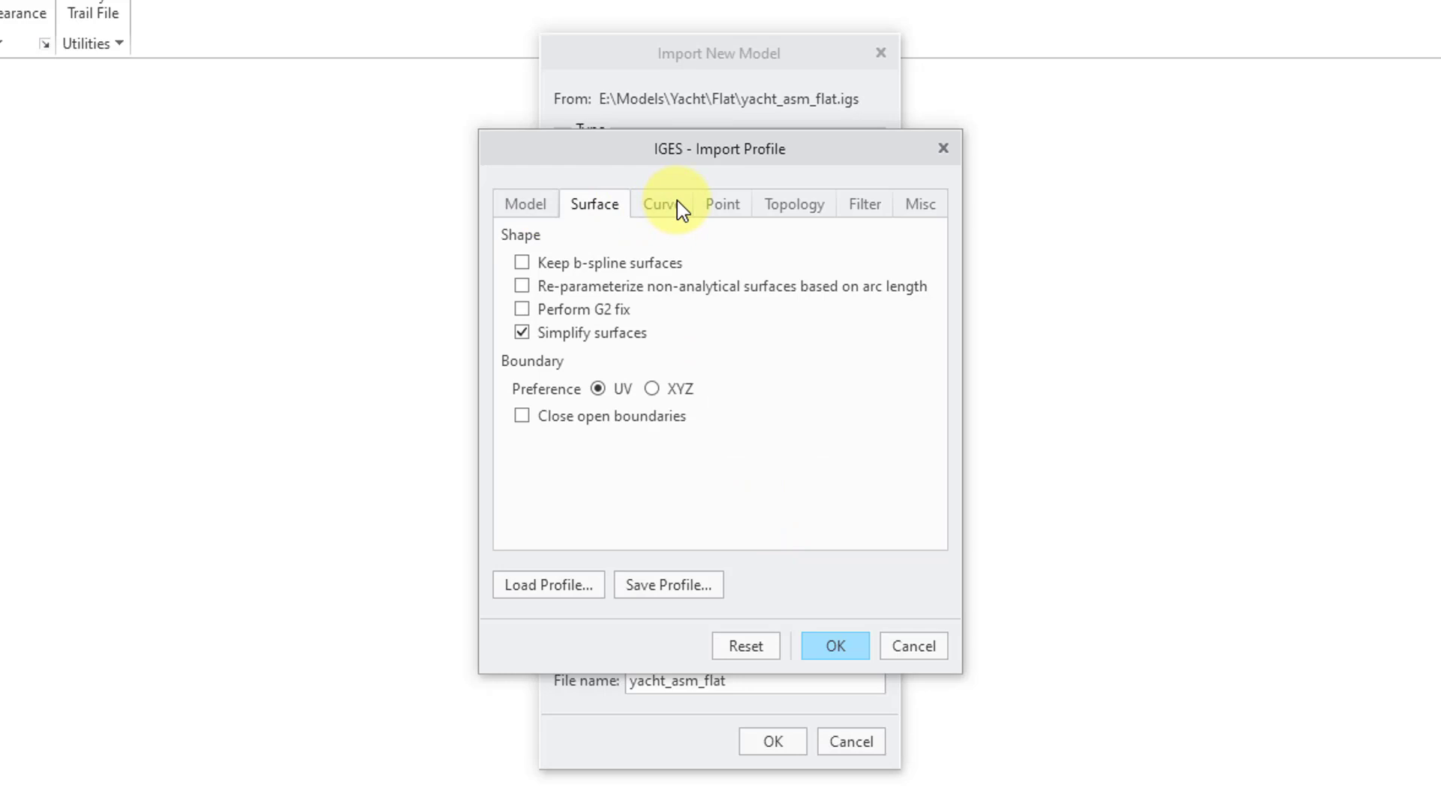
{"action": "mouse_move", "coordinate": [675, 213]}
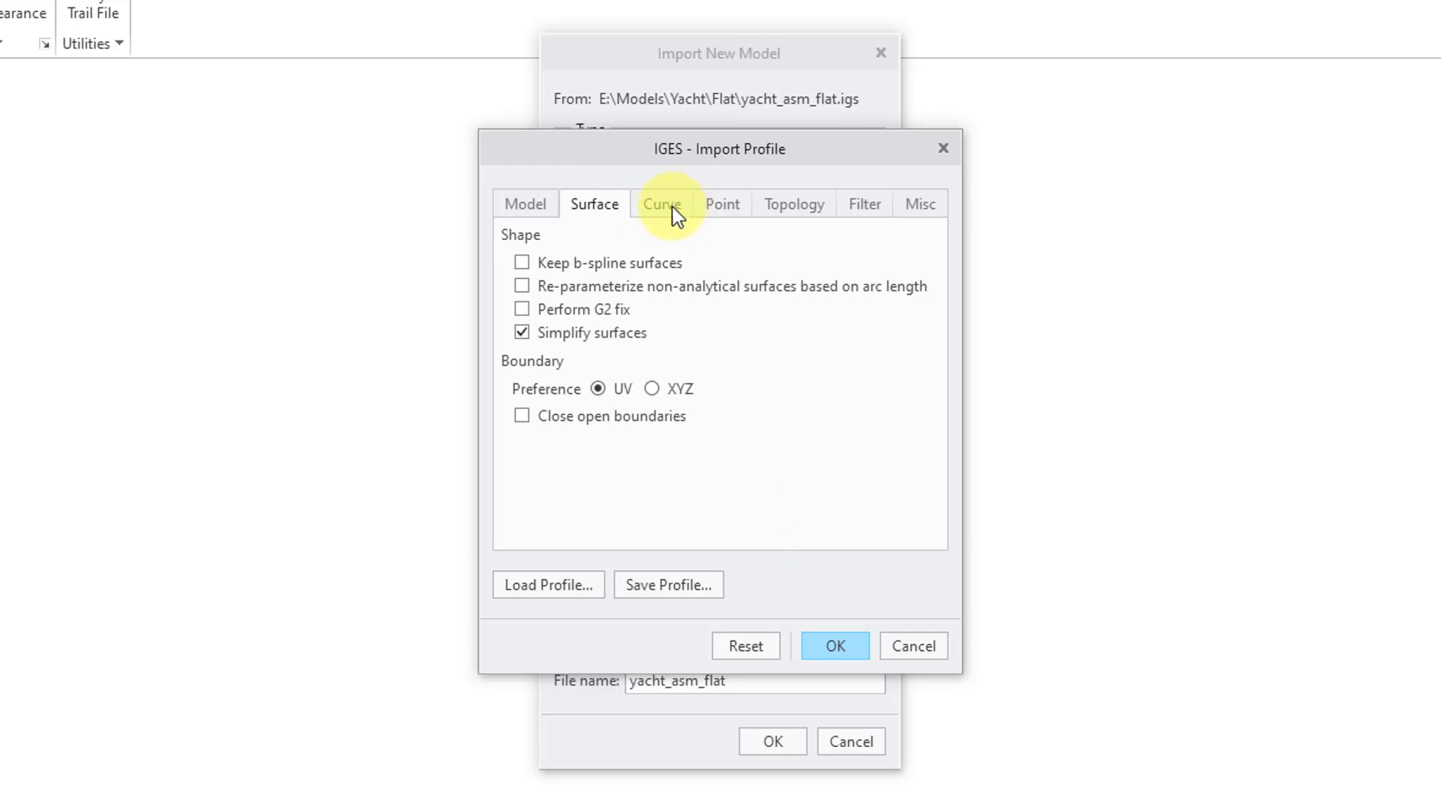
{"action": "left_click", "coordinate": [722, 203]}
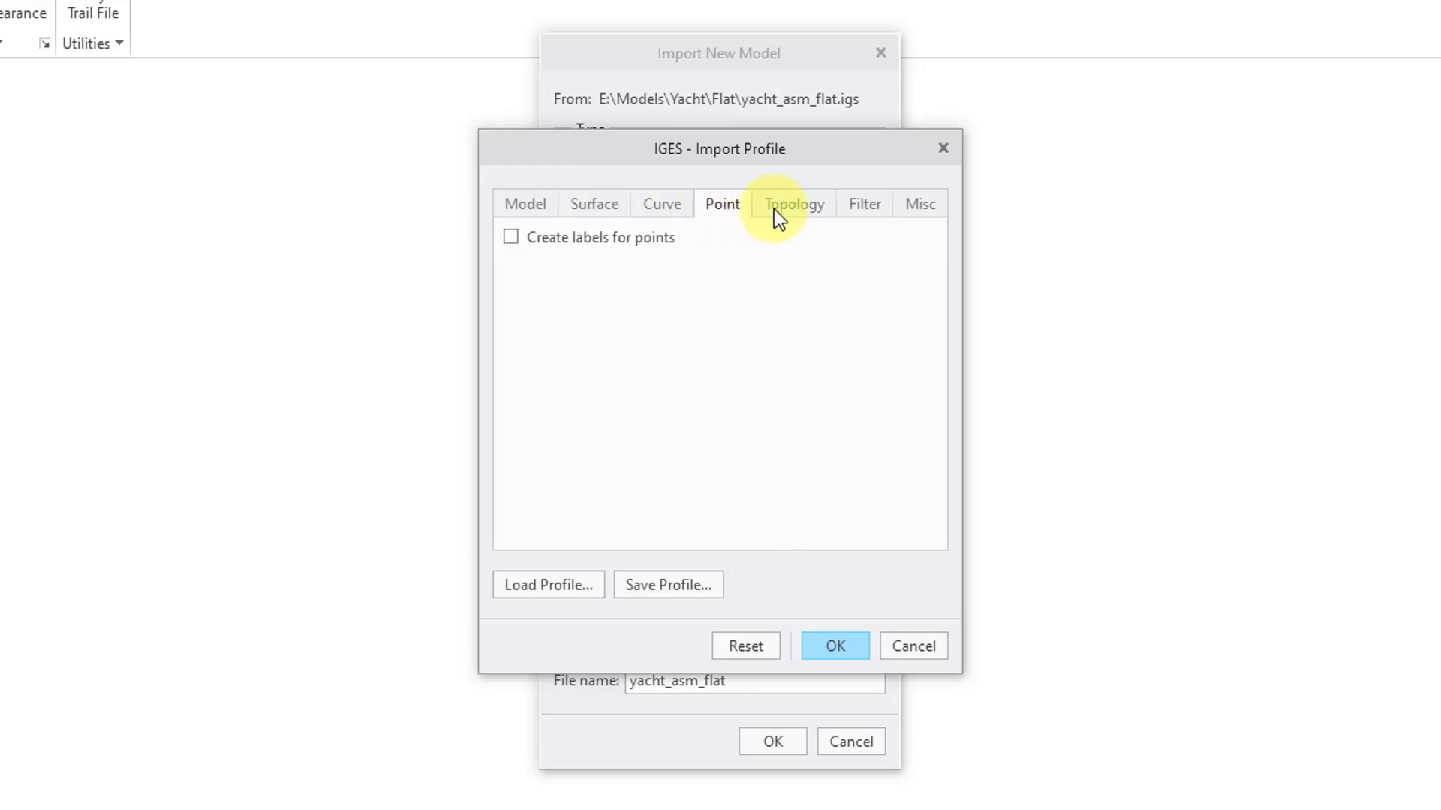
{"action": "left_click", "coordinate": [864, 204]}
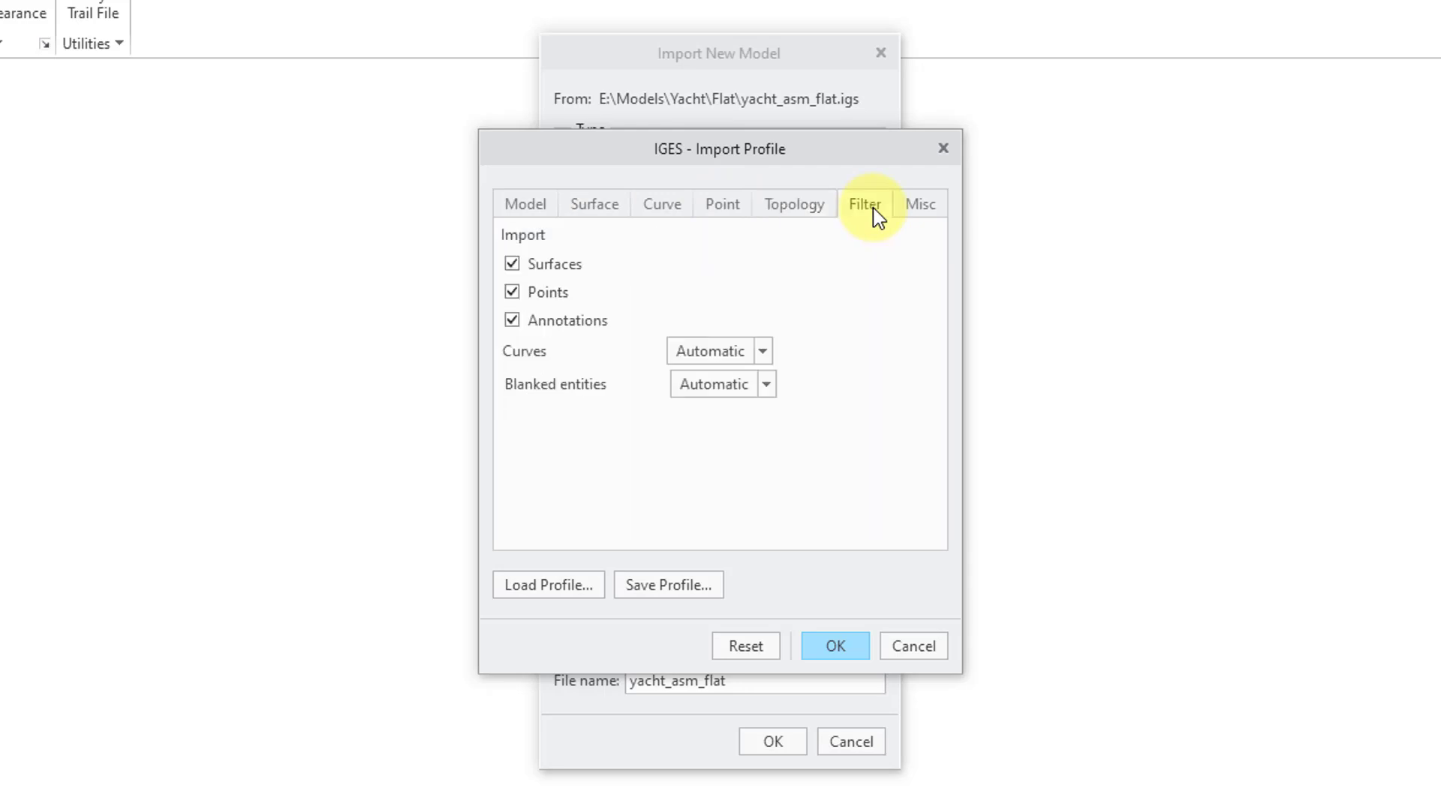
{"action": "left_click", "coordinate": [920, 204]}
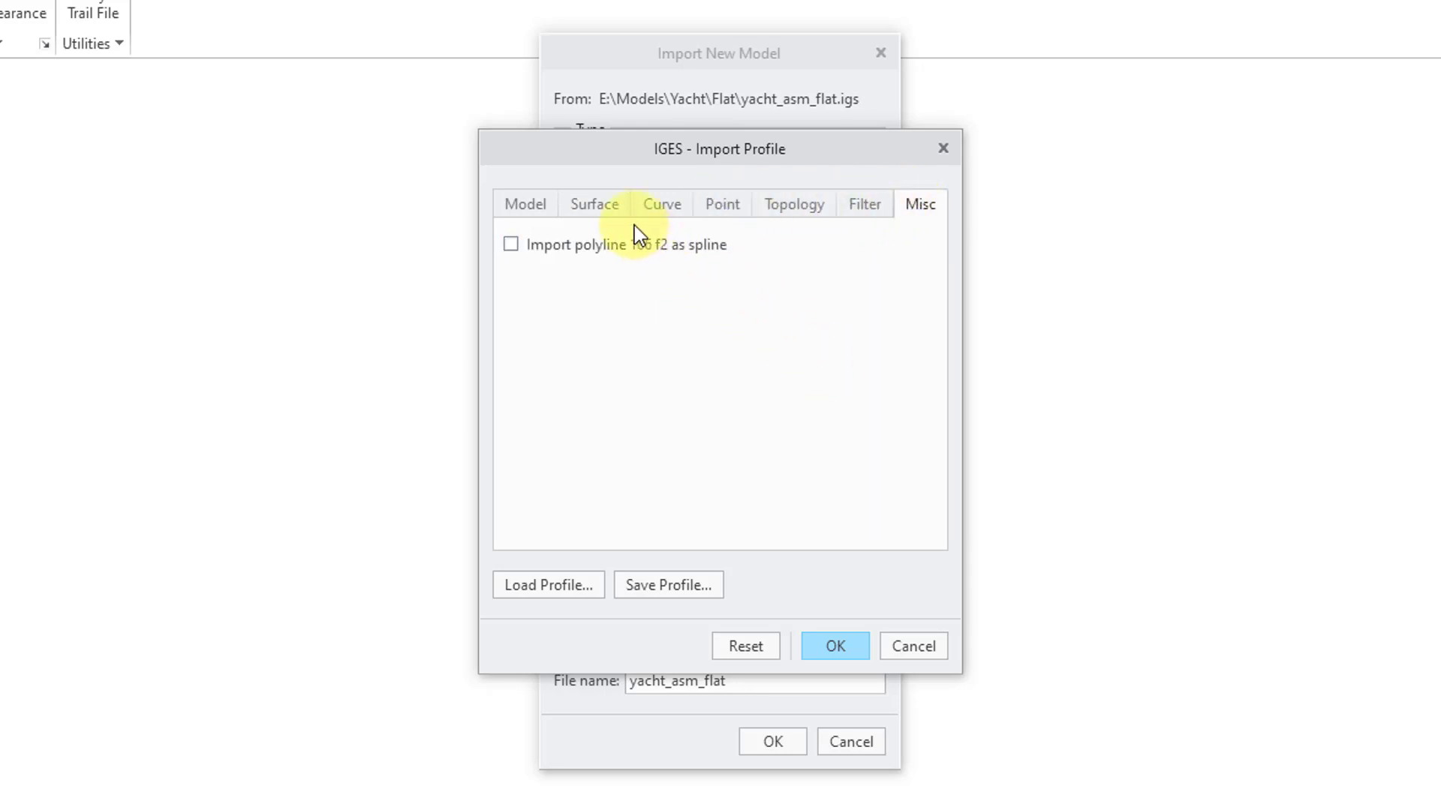
{"action": "left_click", "coordinate": [593, 204]}
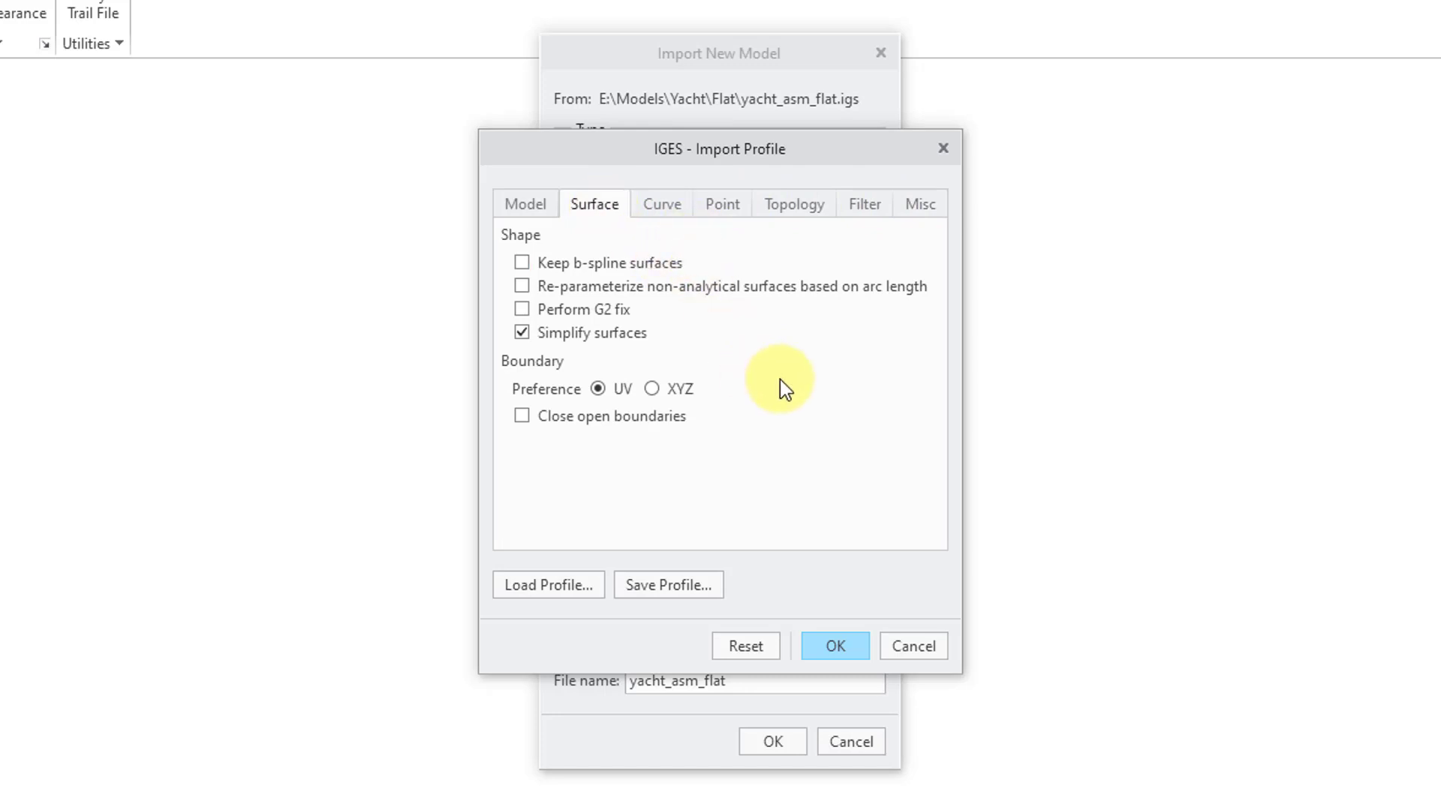
{"action": "mouse_move", "coordinate": [787, 381]}
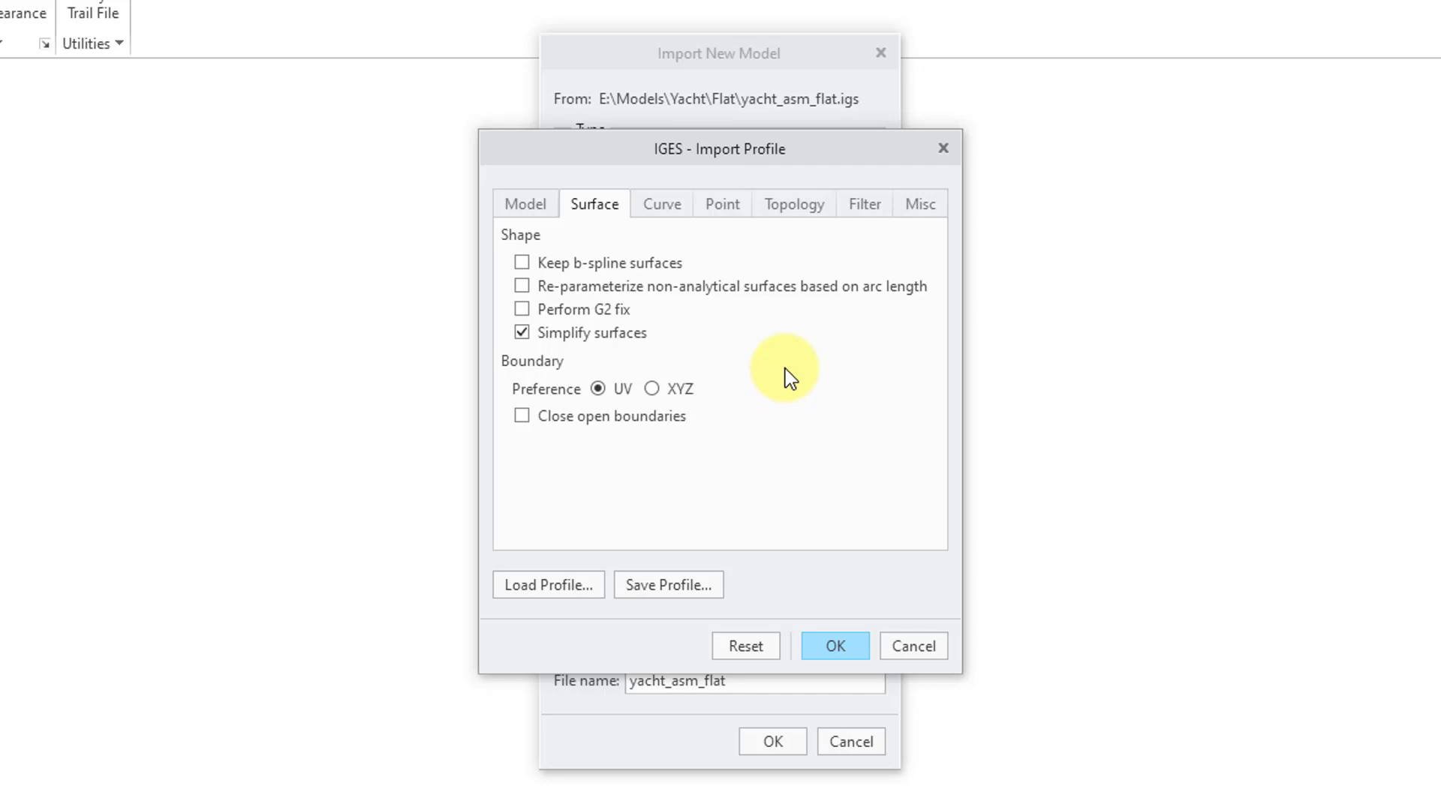
{"action": "mouse_move", "coordinate": [661, 204]}
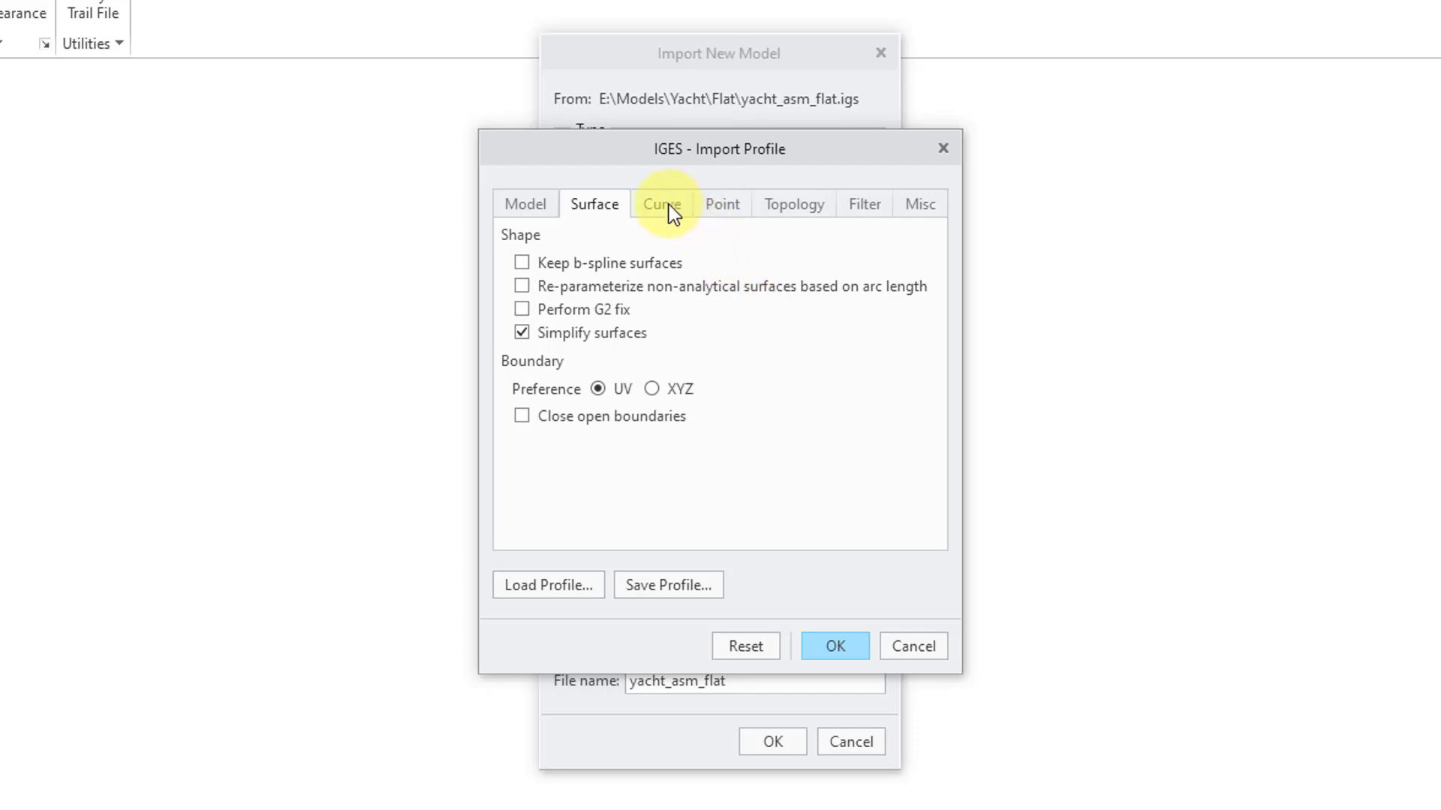
{"action": "left_click", "coordinate": [660, 203]}
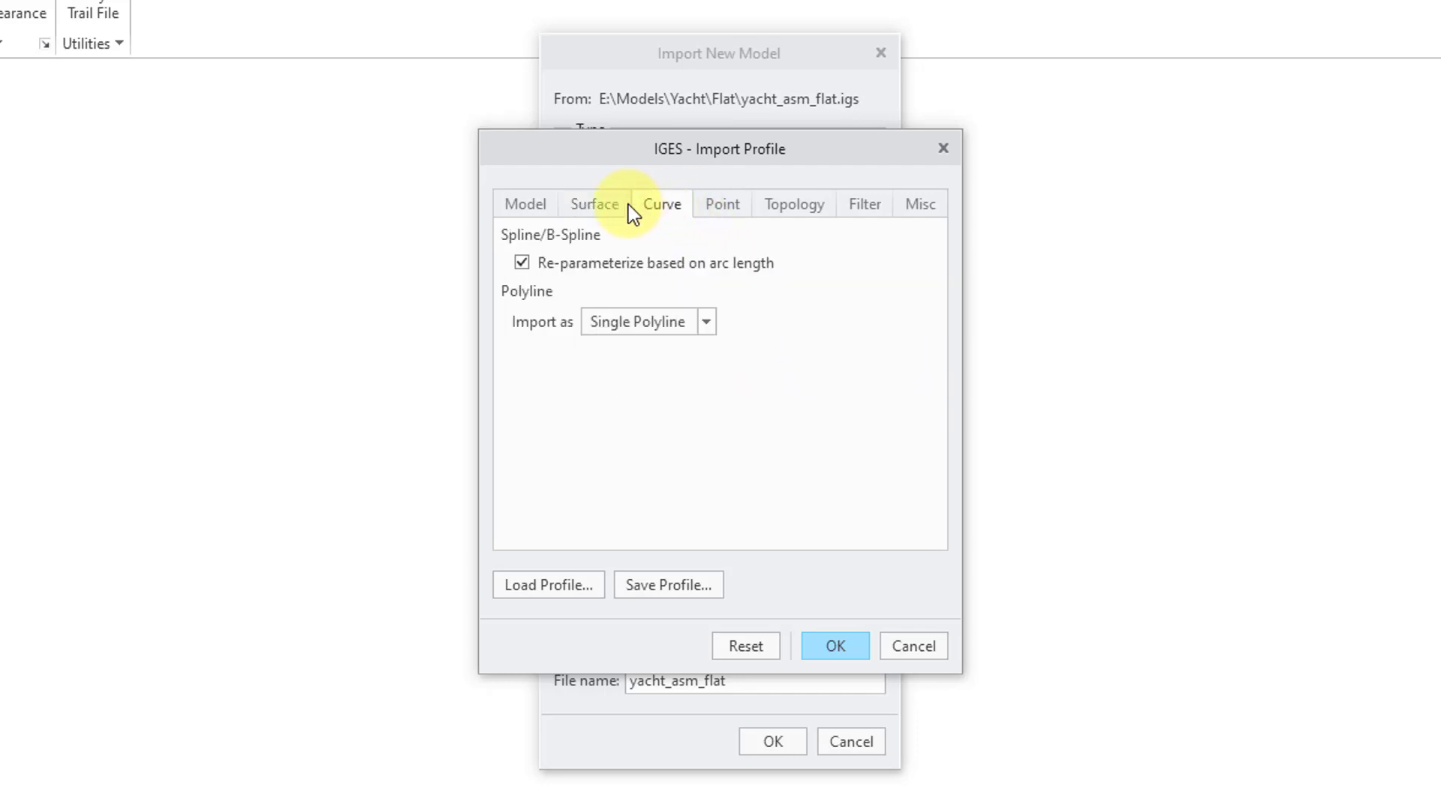
{"action": "left_click", "coordinate": [594, 204]}
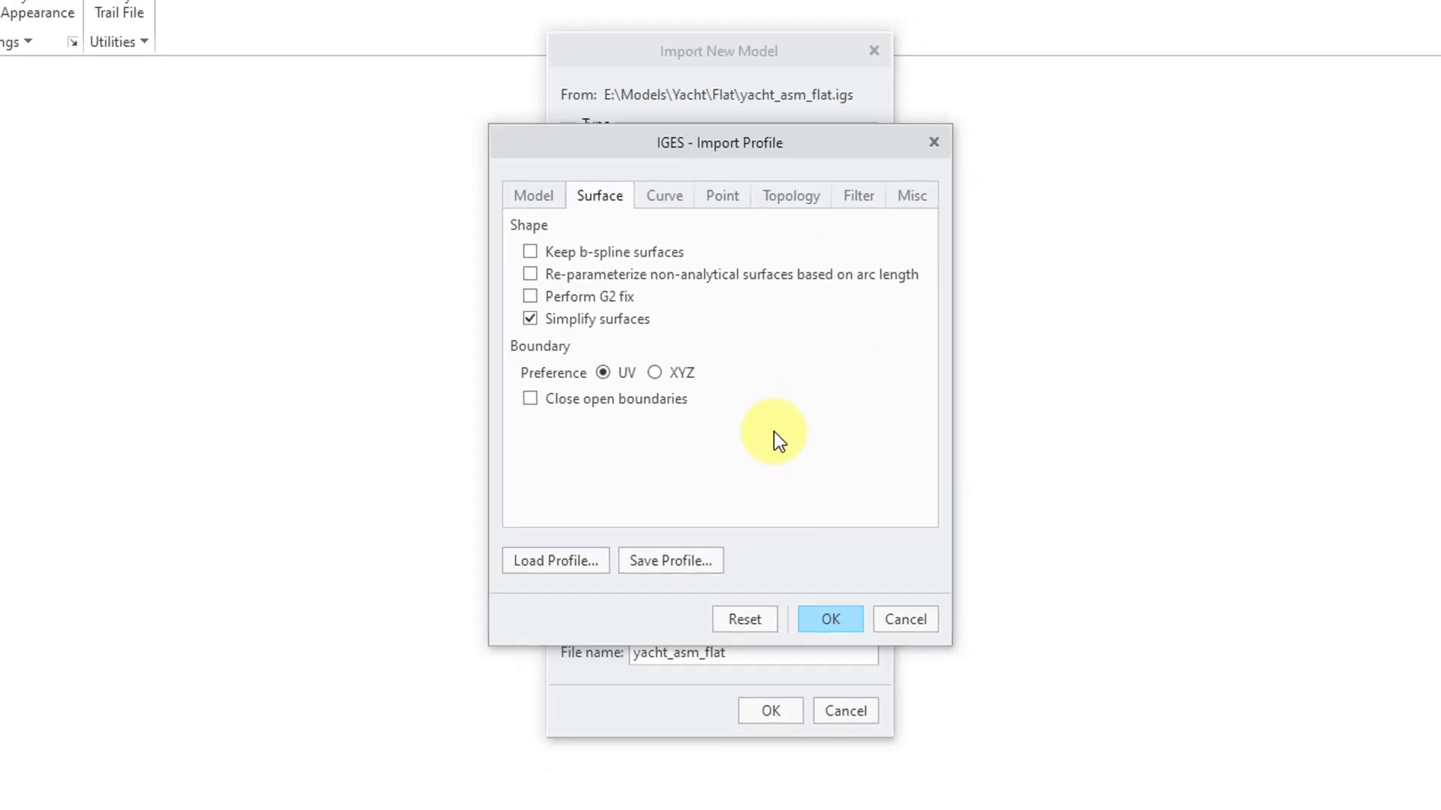
- Save the import settings as a profile named 'iges' in the Flat folder
{"action": "left_click", "coordinate": [670, 560]}
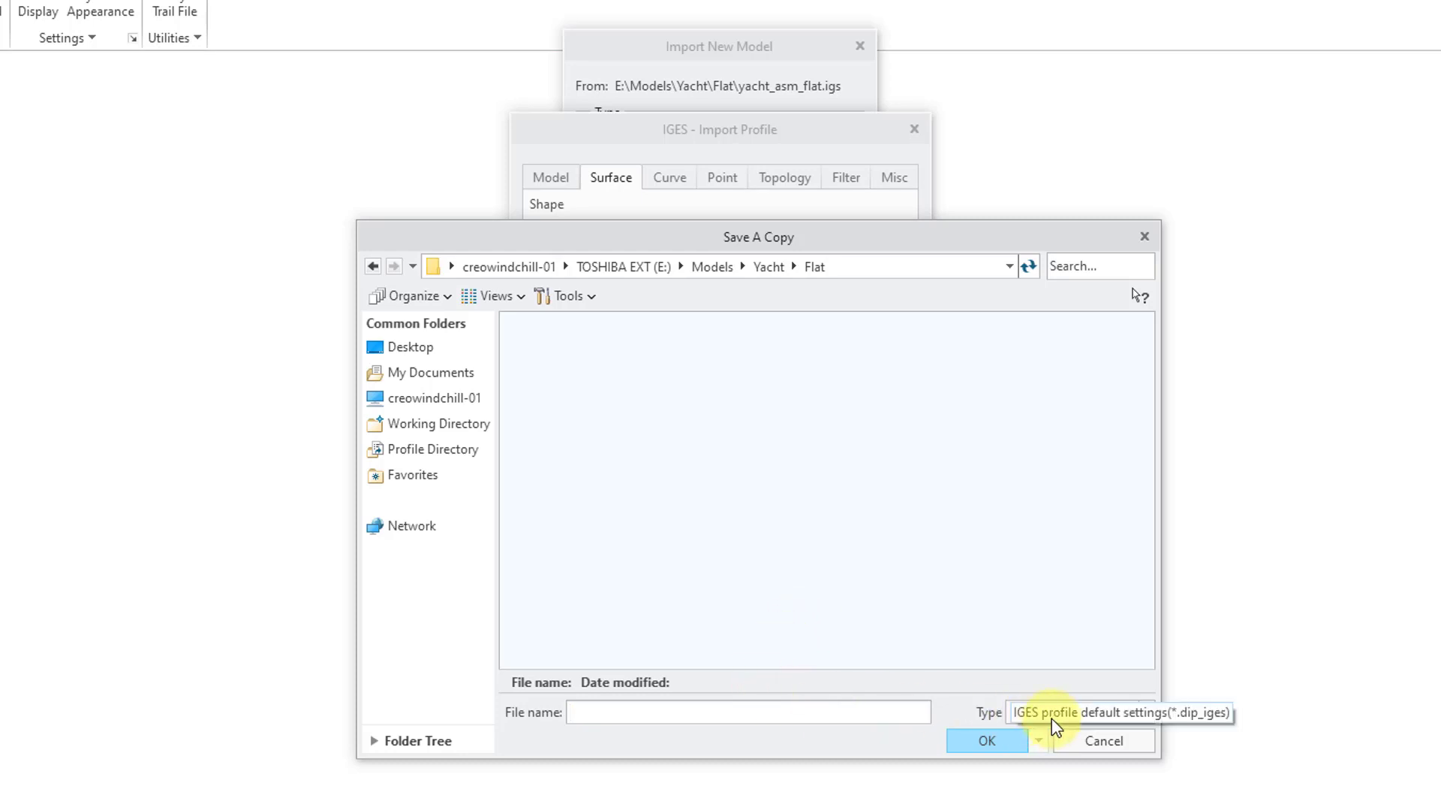
{"action": "mouse_move", "coordinate": [1092, 719]}
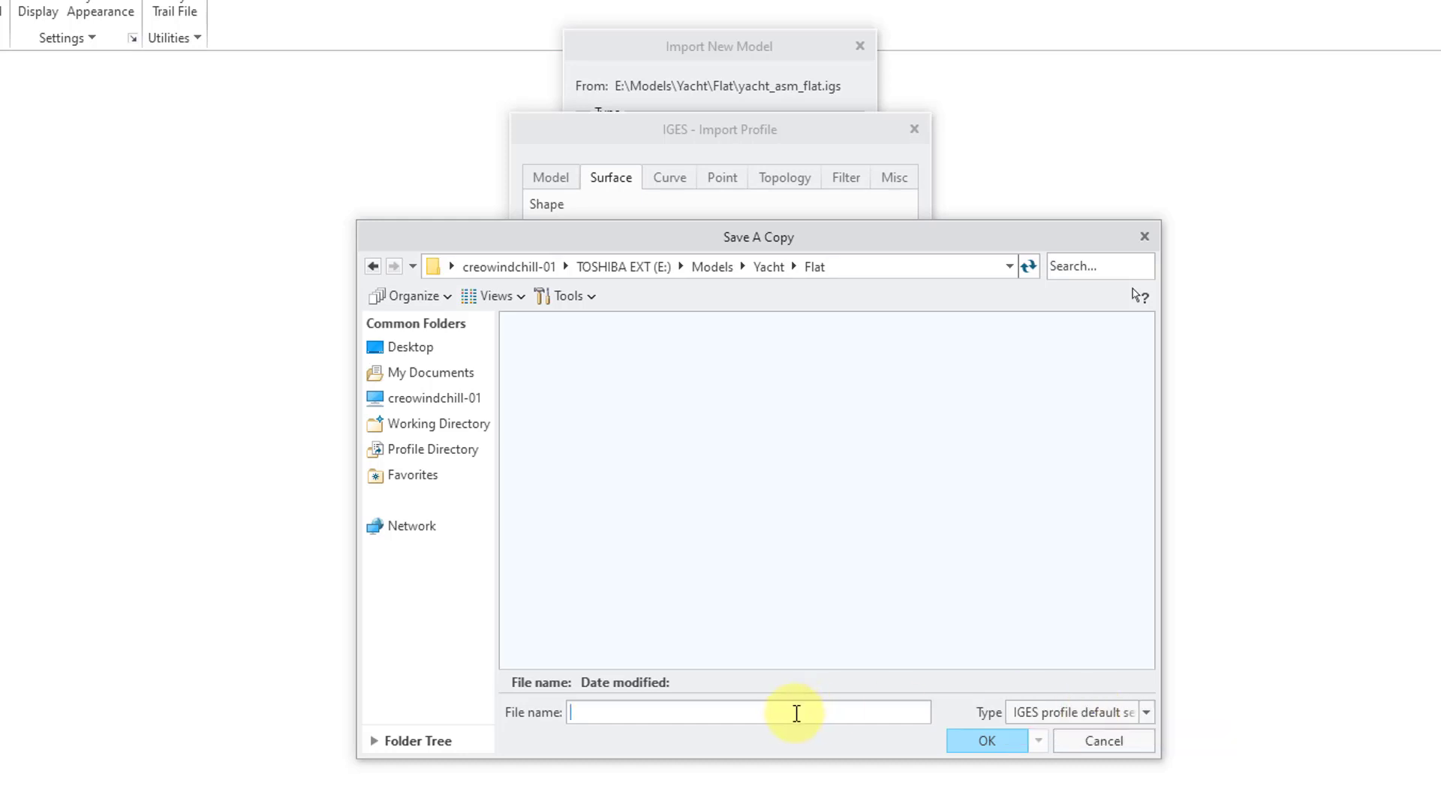
{"action": "type", "text": "iges"}
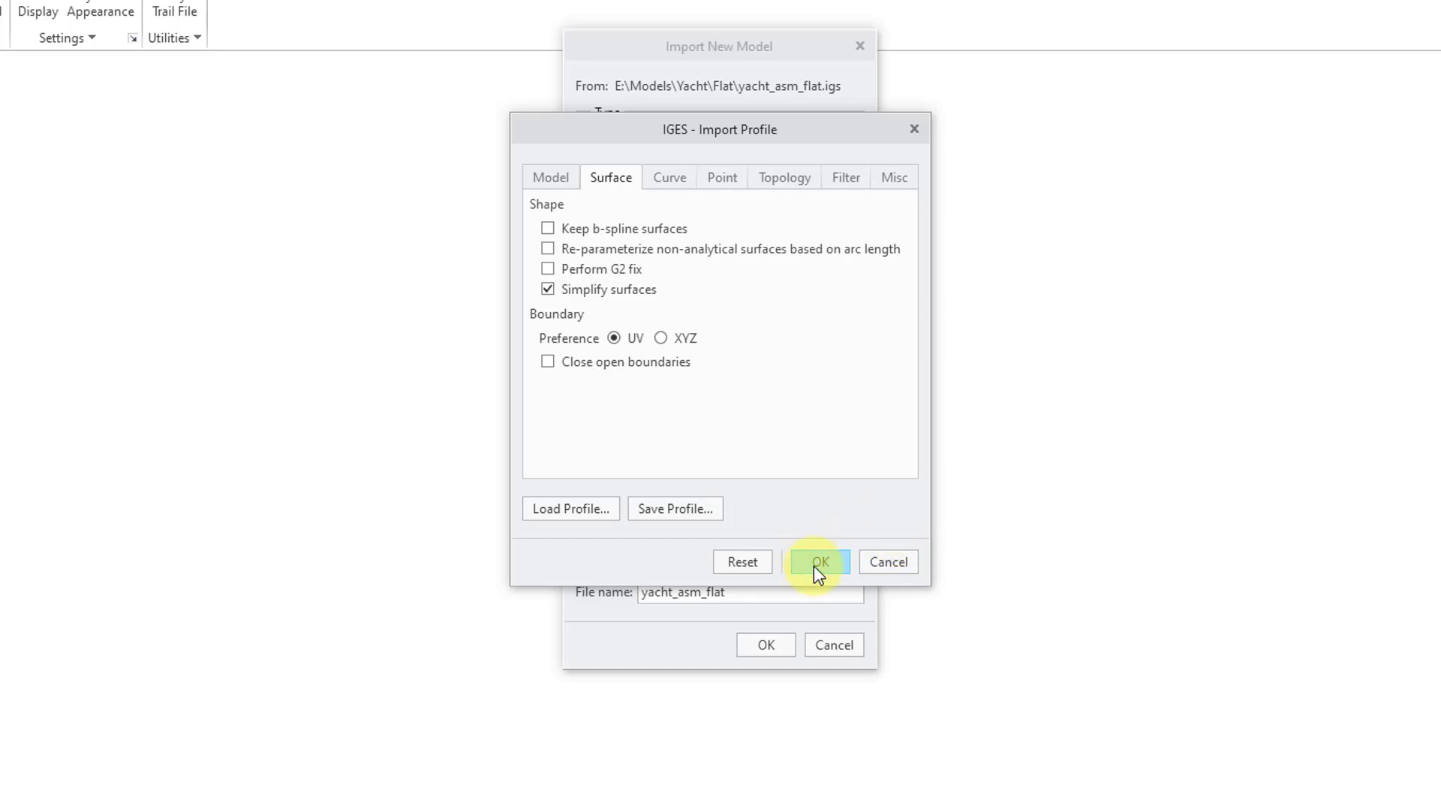
- Accept the IGES import profile and disable Generate log file
{"action": "left_click", "coordinate": [818, 561]}
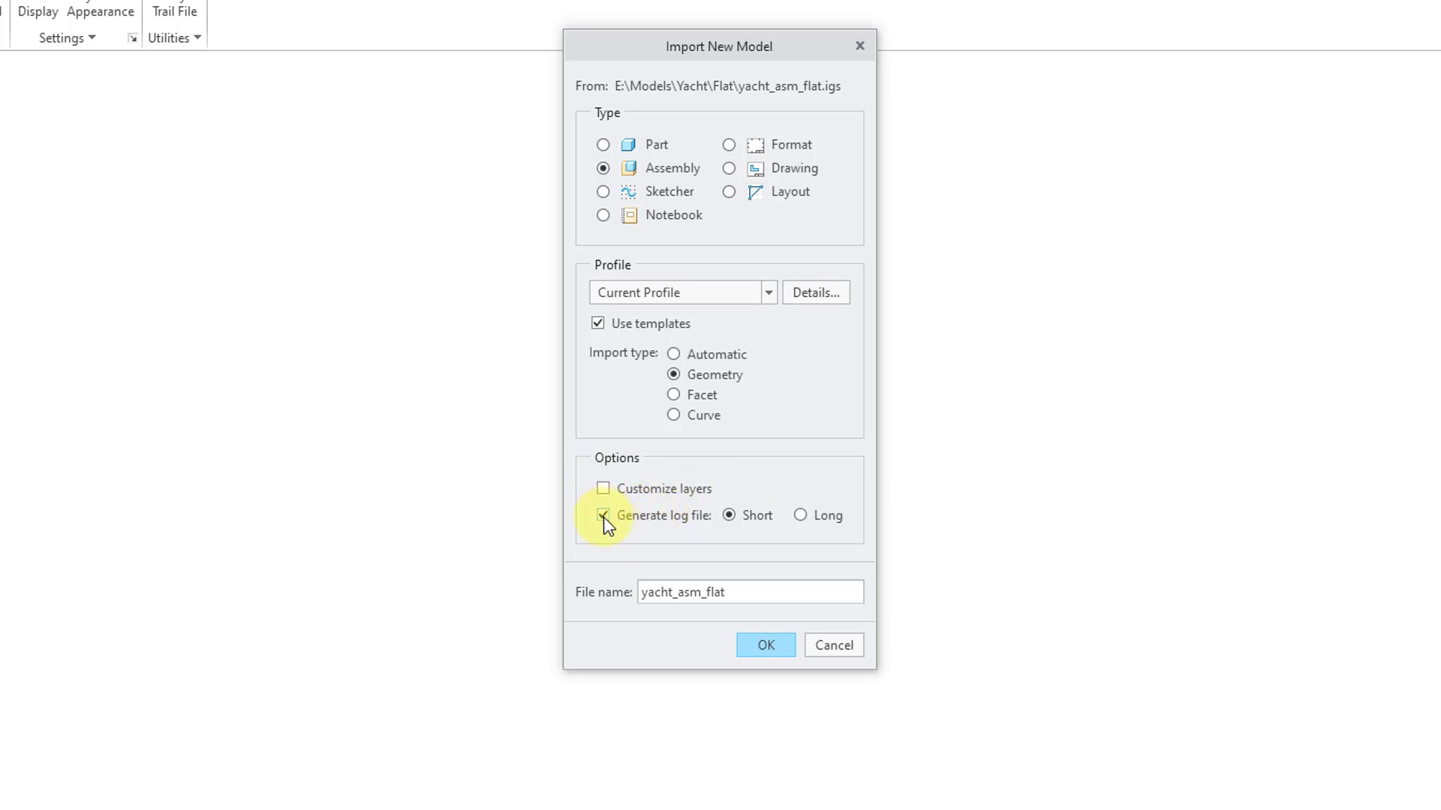
{"action": "left_click", "coordinate": [602, 515]}
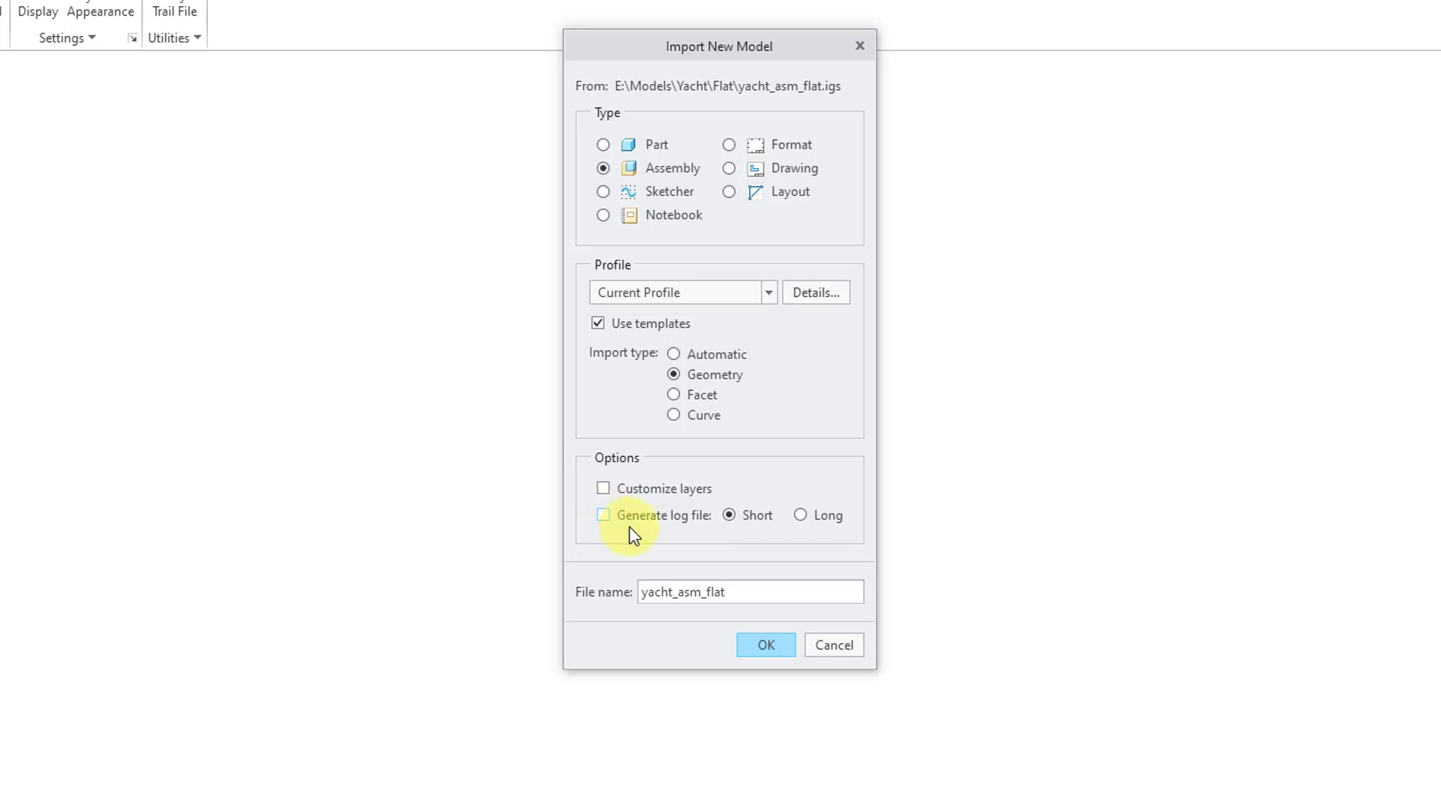
{"action": "mouse_move", "coordinate": [603, 622]}
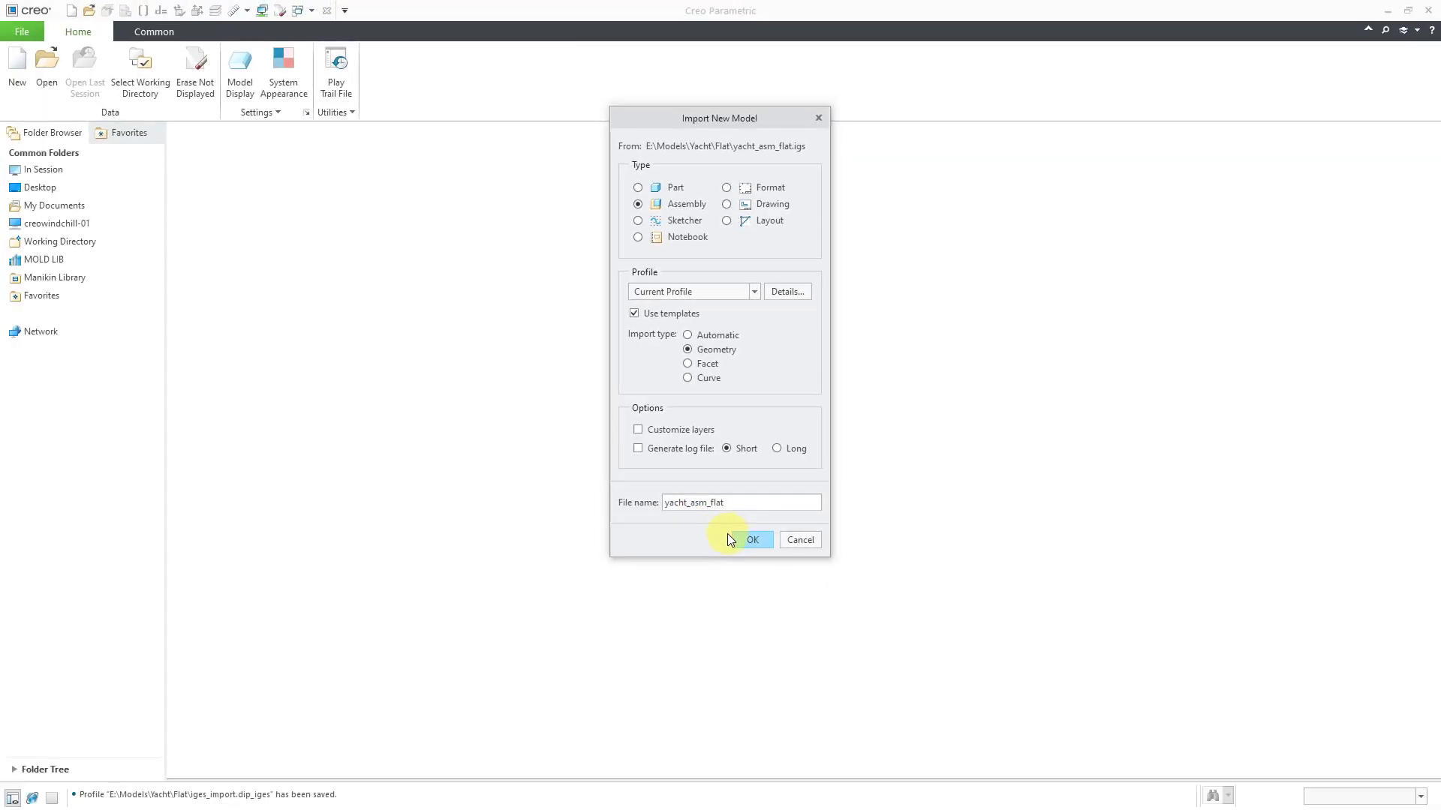
- Import yacht_asm_flat.igs as the YACHT_ASM_FLAT assembly of separate parts
{"action": "left_click", "coordinate": [752, 539]}
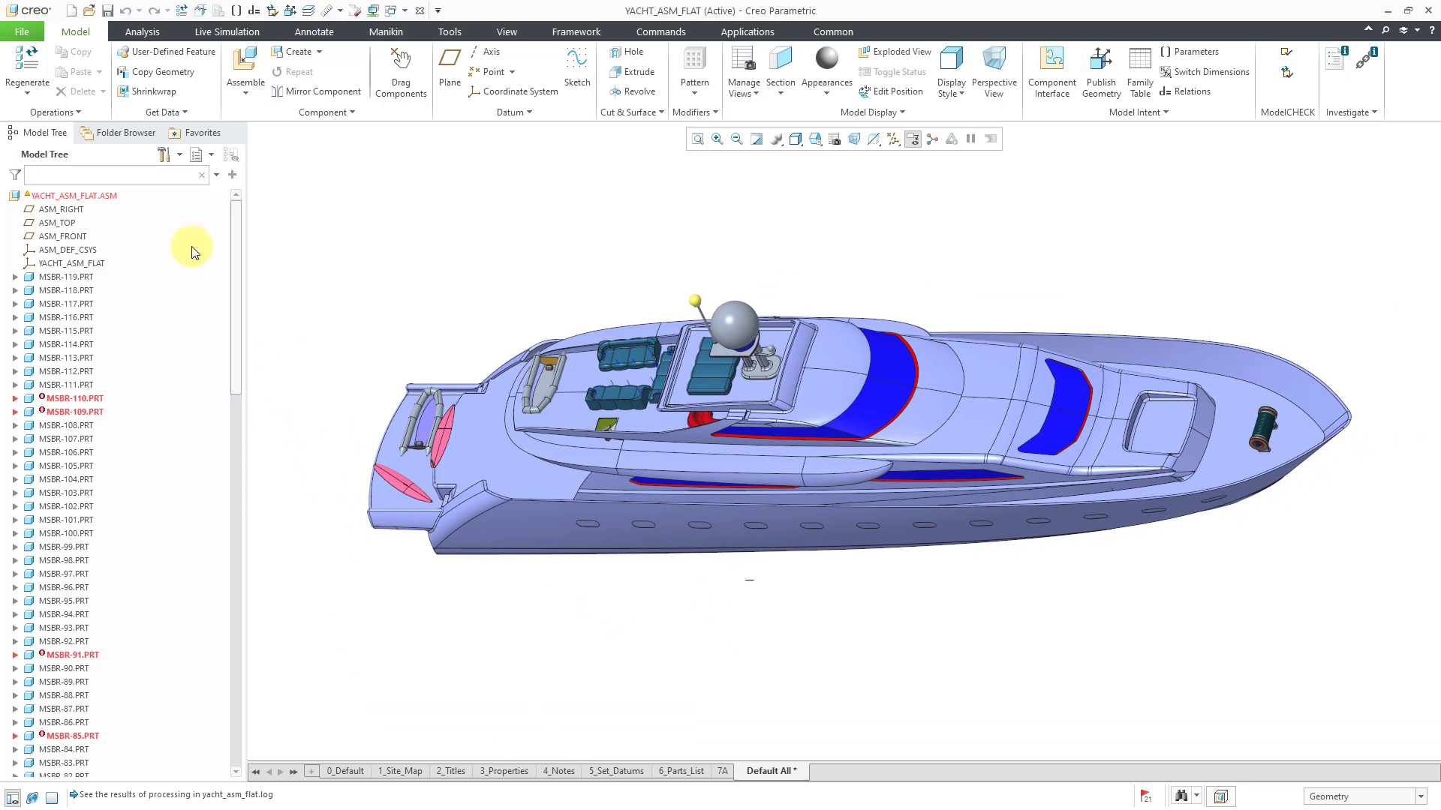
{"action": "mouse_move", "coordinate": [117, 306]}
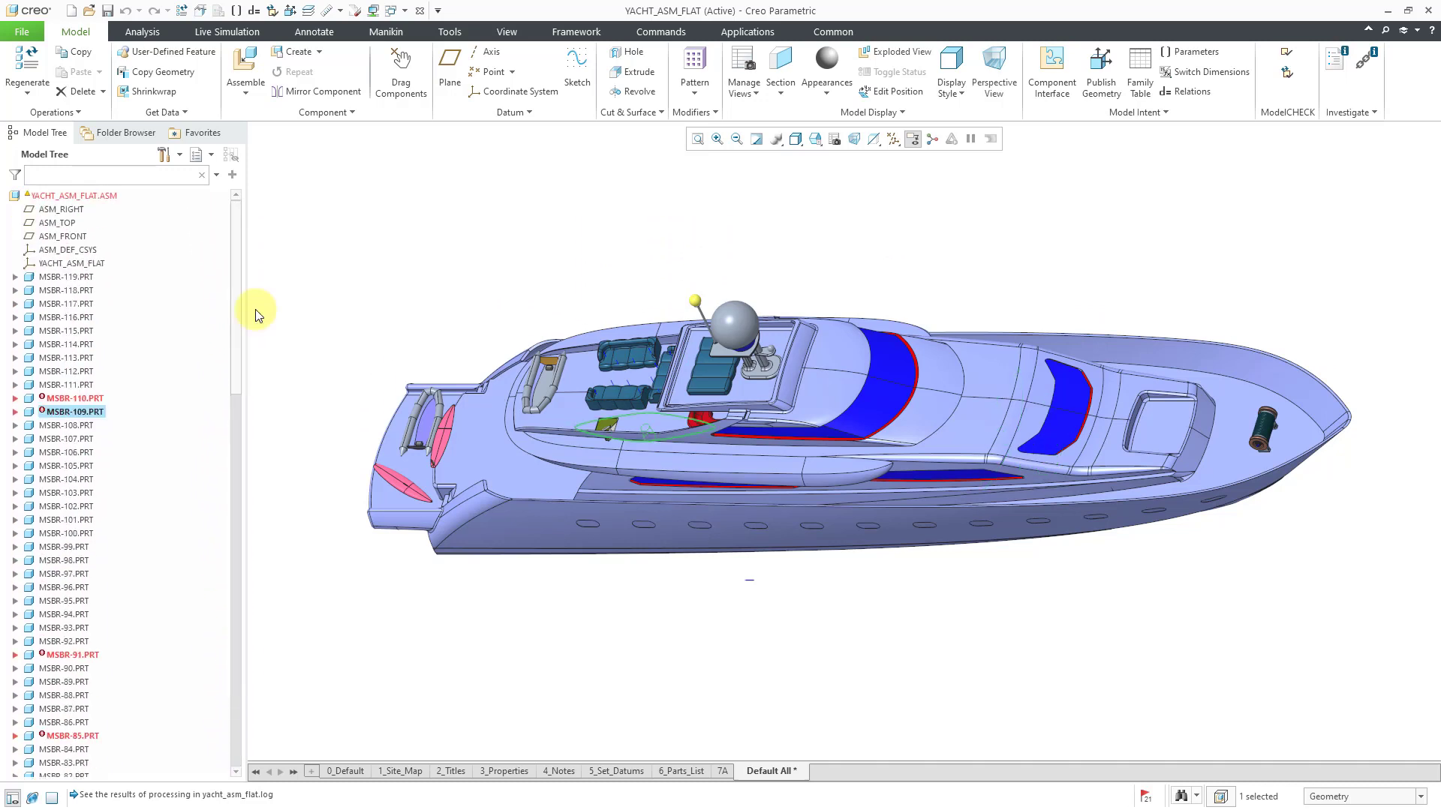
{"action": "mouse_move", "coordinate": [258, 315]}
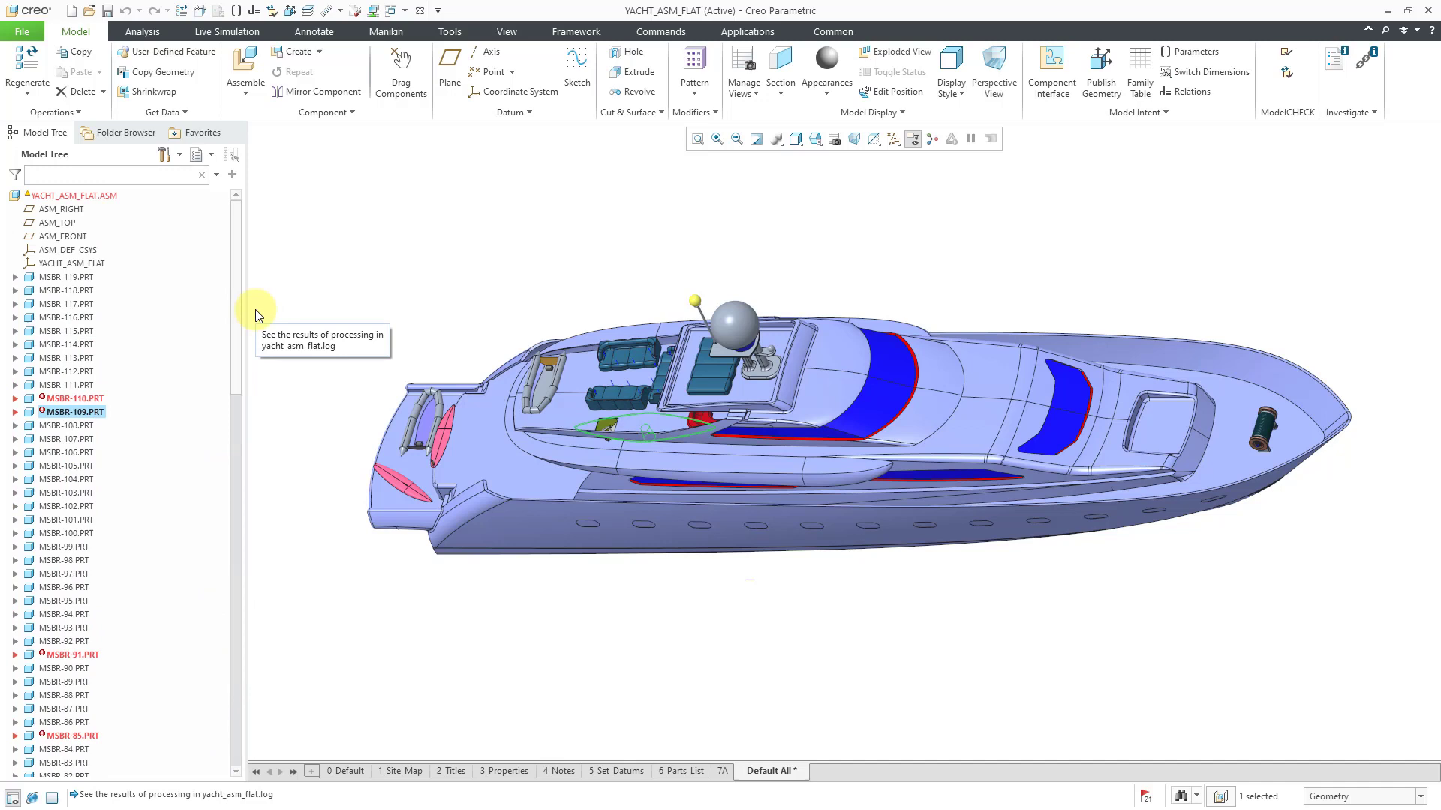
{"action": "mouse_move", "coordinate": [299, 278]}
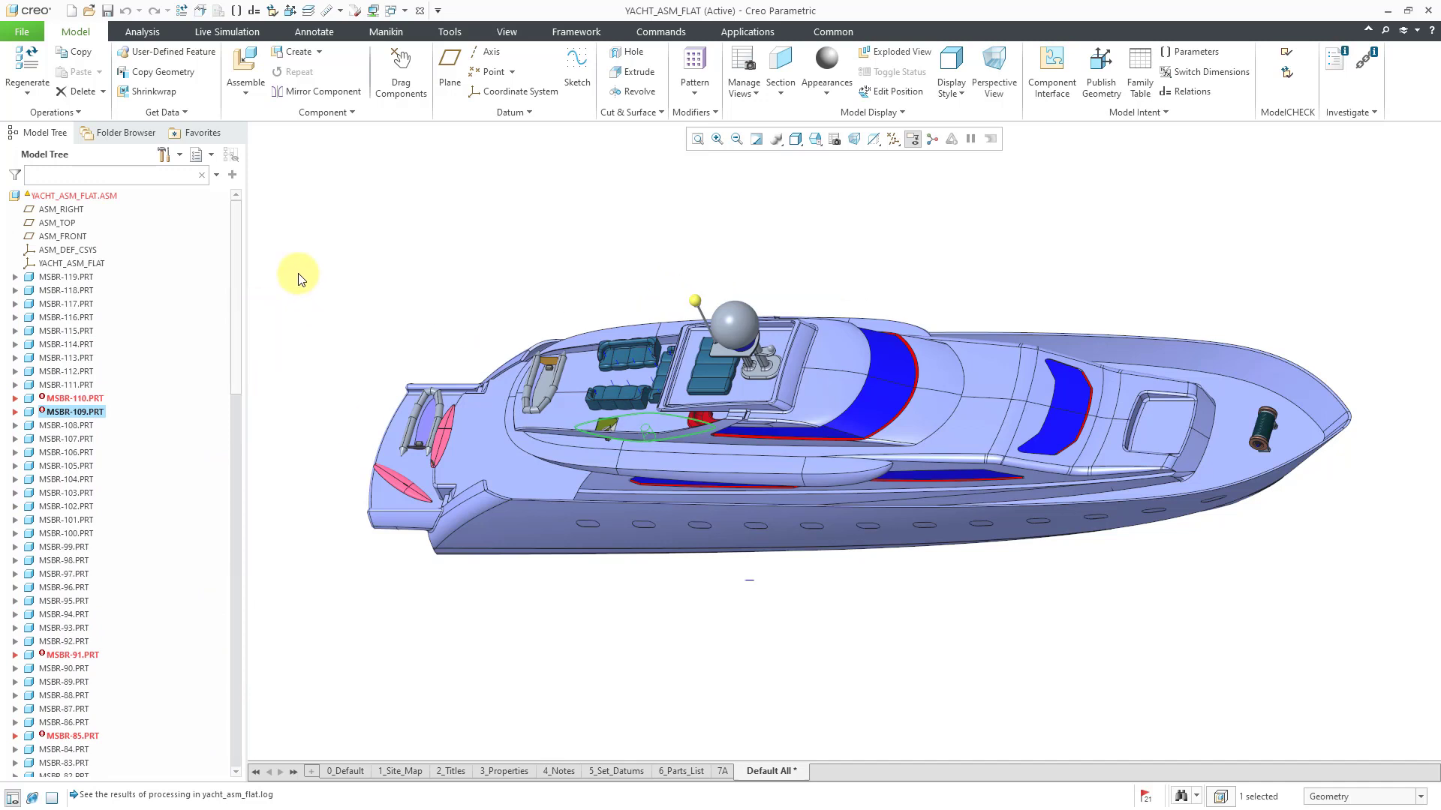
{"action": "mouse_move", "coordinate": [297, 281]}
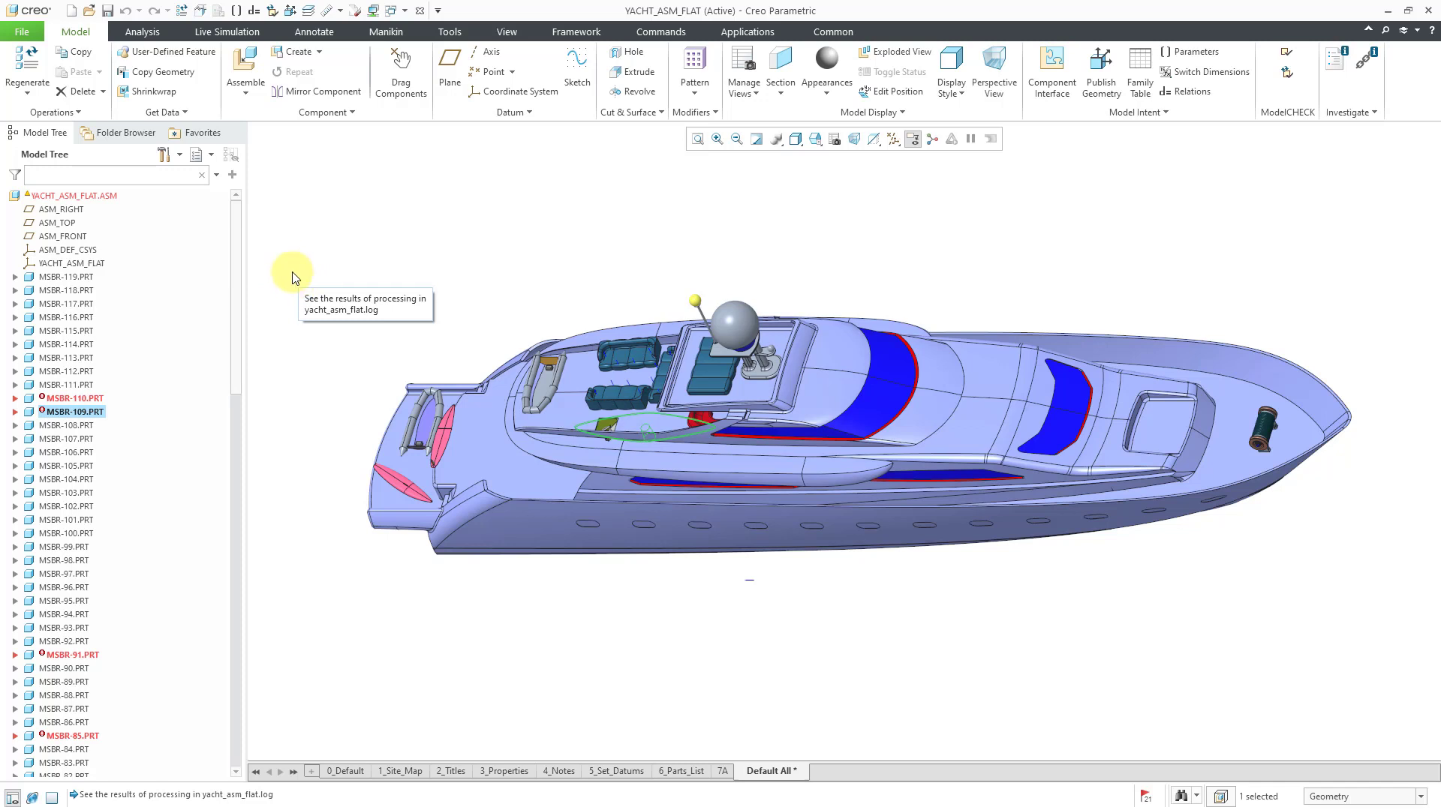
{"action": "mouse_move", "coordinate": [270, 242]}
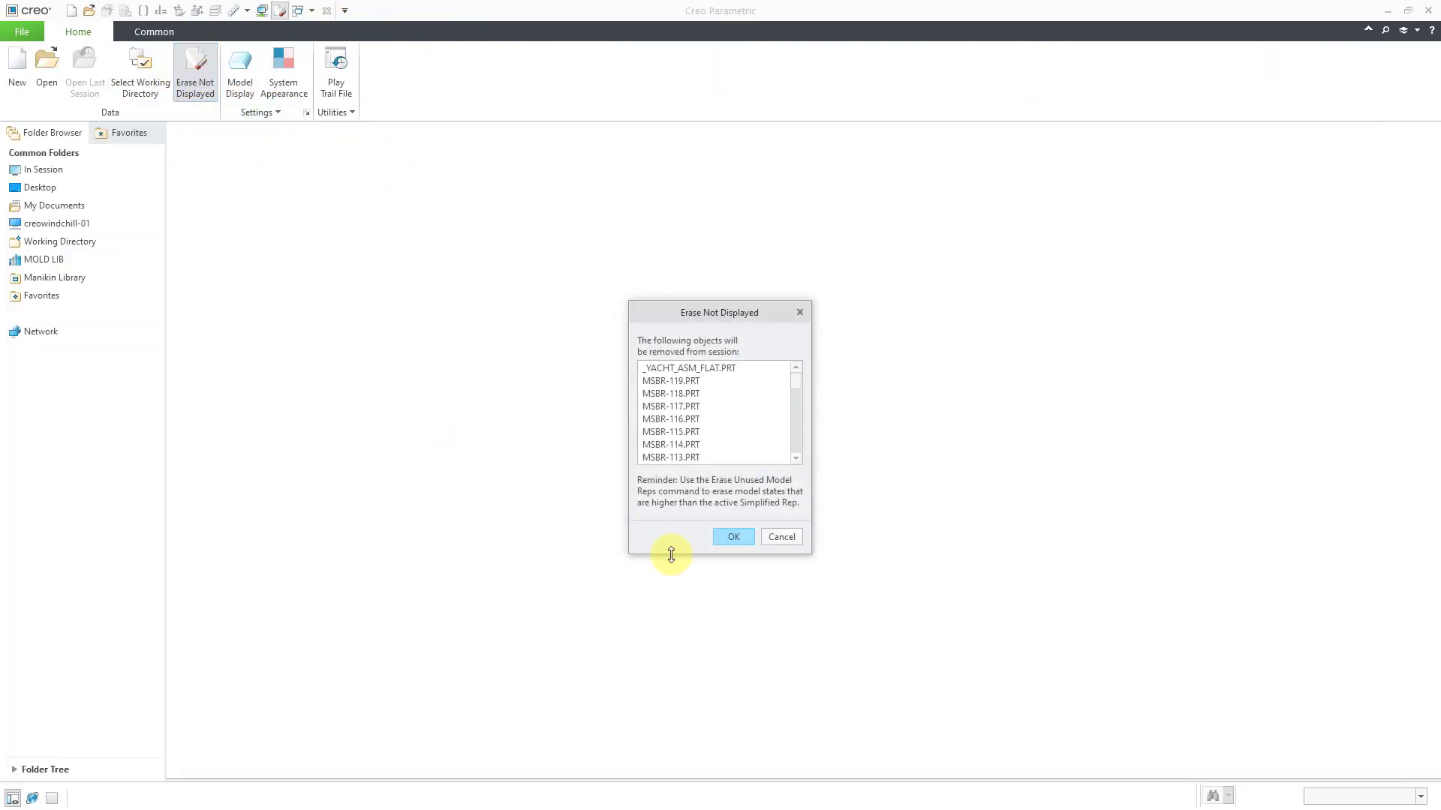
- Erase the flat assembly, then re-import yacht_asm_flat.igs as a Geometry-type part
{"action": "left_click", "coordinate": [732, 536]}
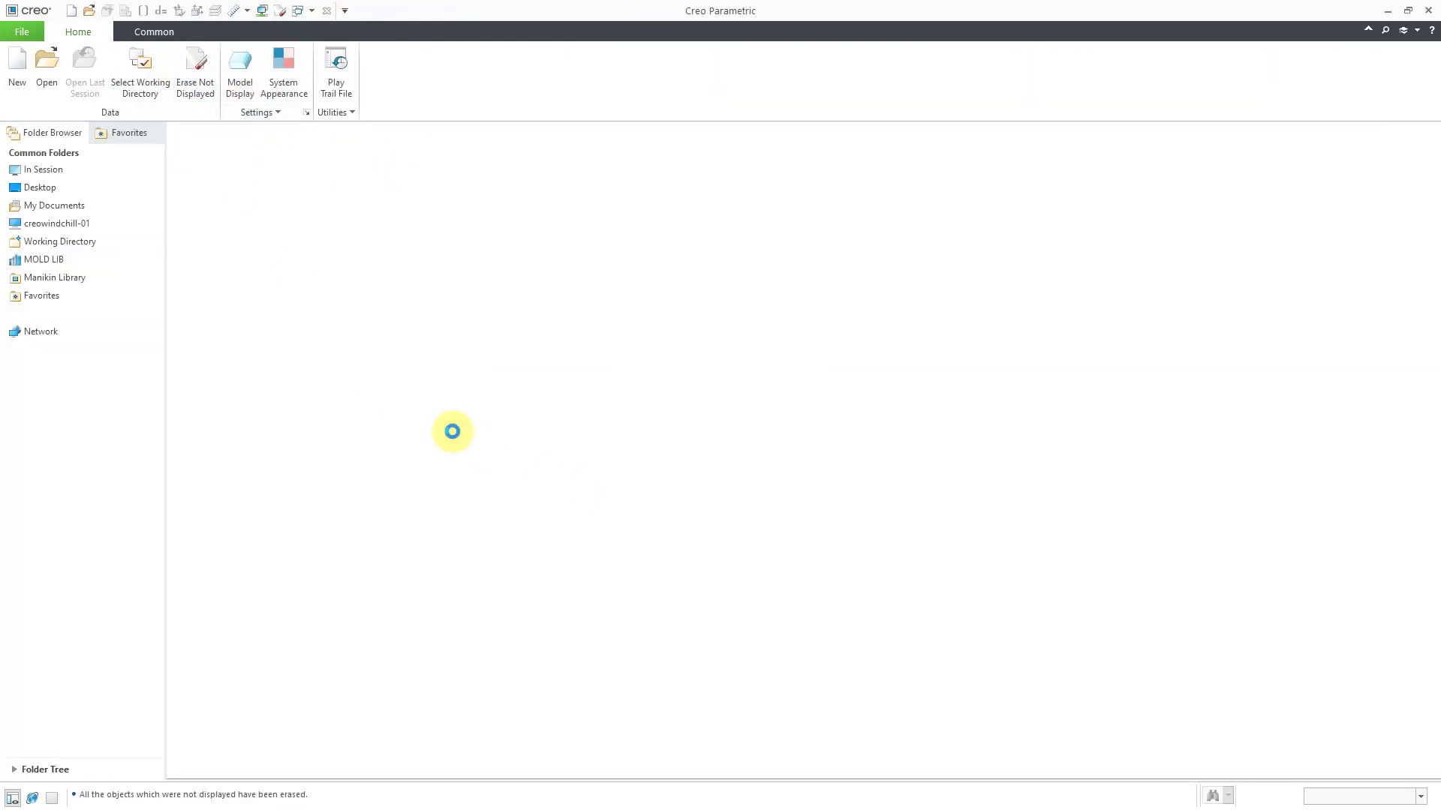
{"action": "left_click", "coordinate": [46, 69]}
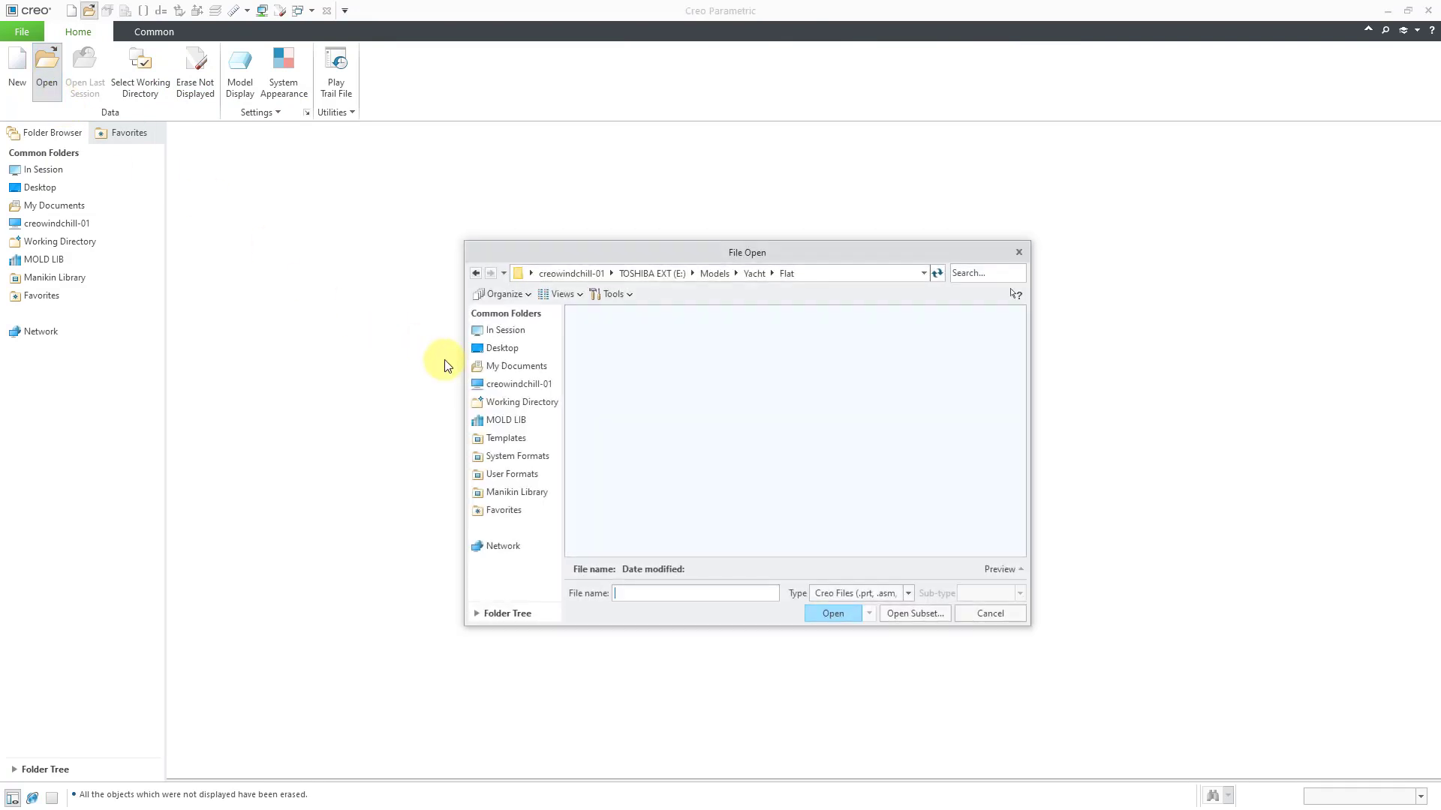
{"action": "left_click", "coordinate": [907, 593]}
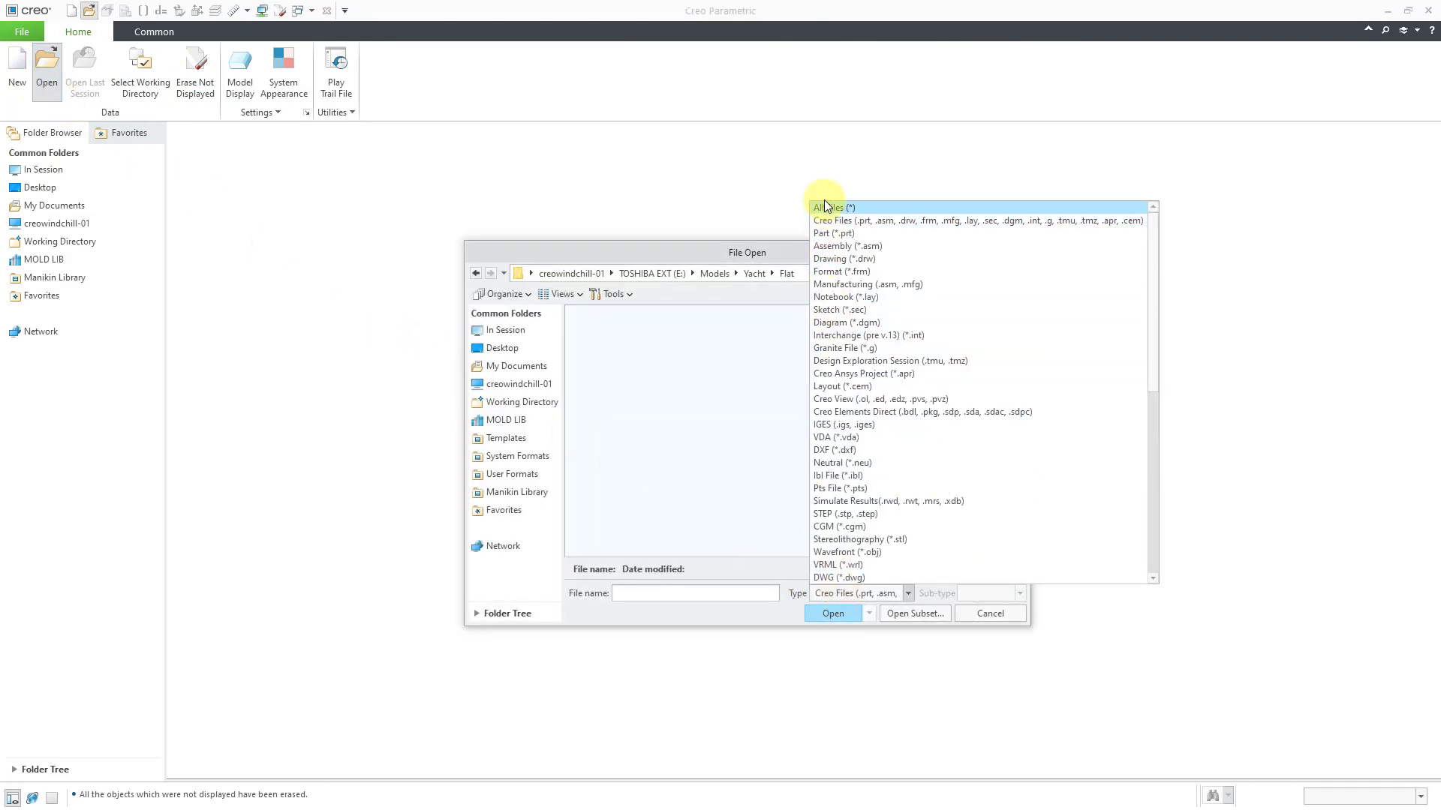
{"action": "left_click", "coordinate": [832, 207]}
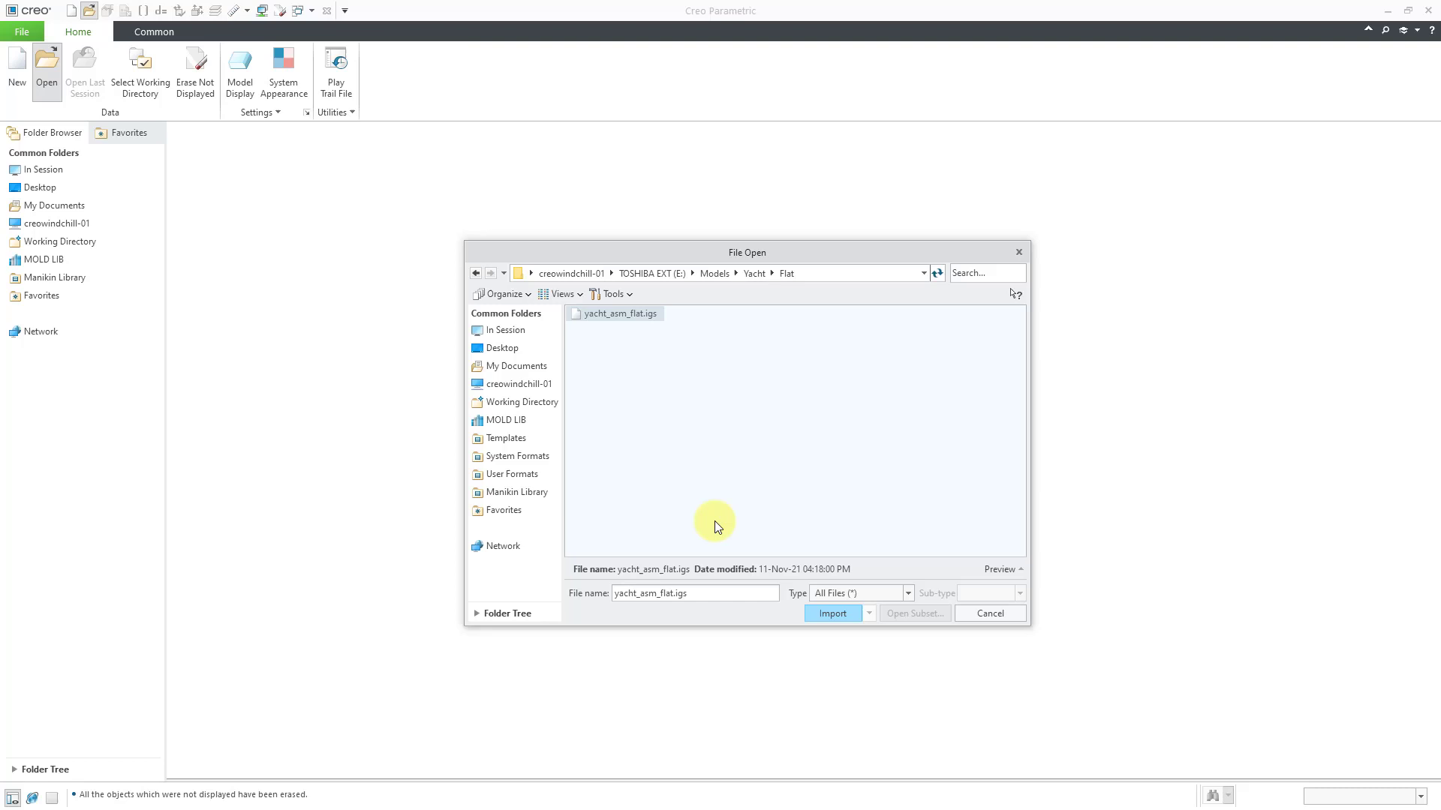
{"action": "left_click", "coordinate": [831, 614]}
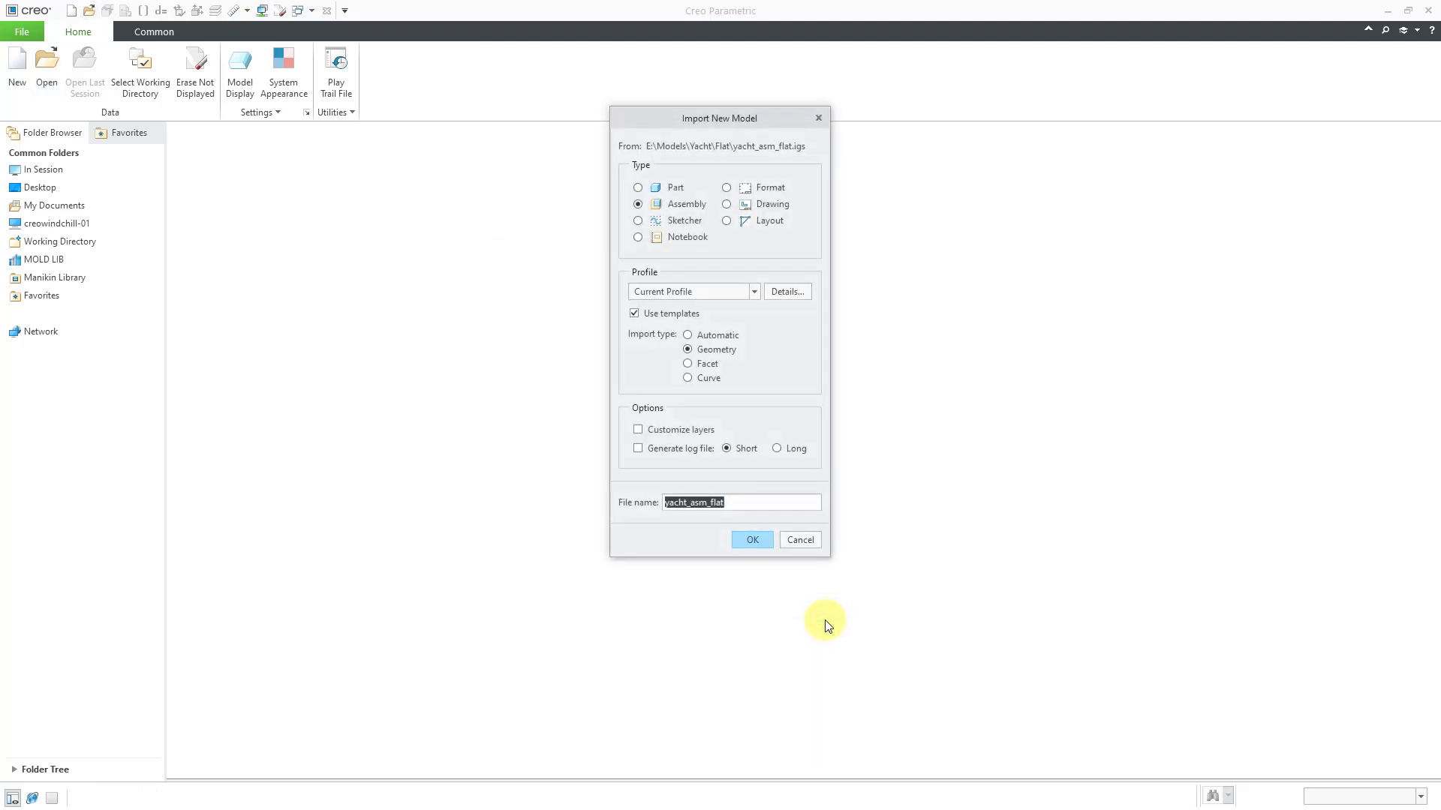
{"action": "left_click", "coordinate": [637, 188]}
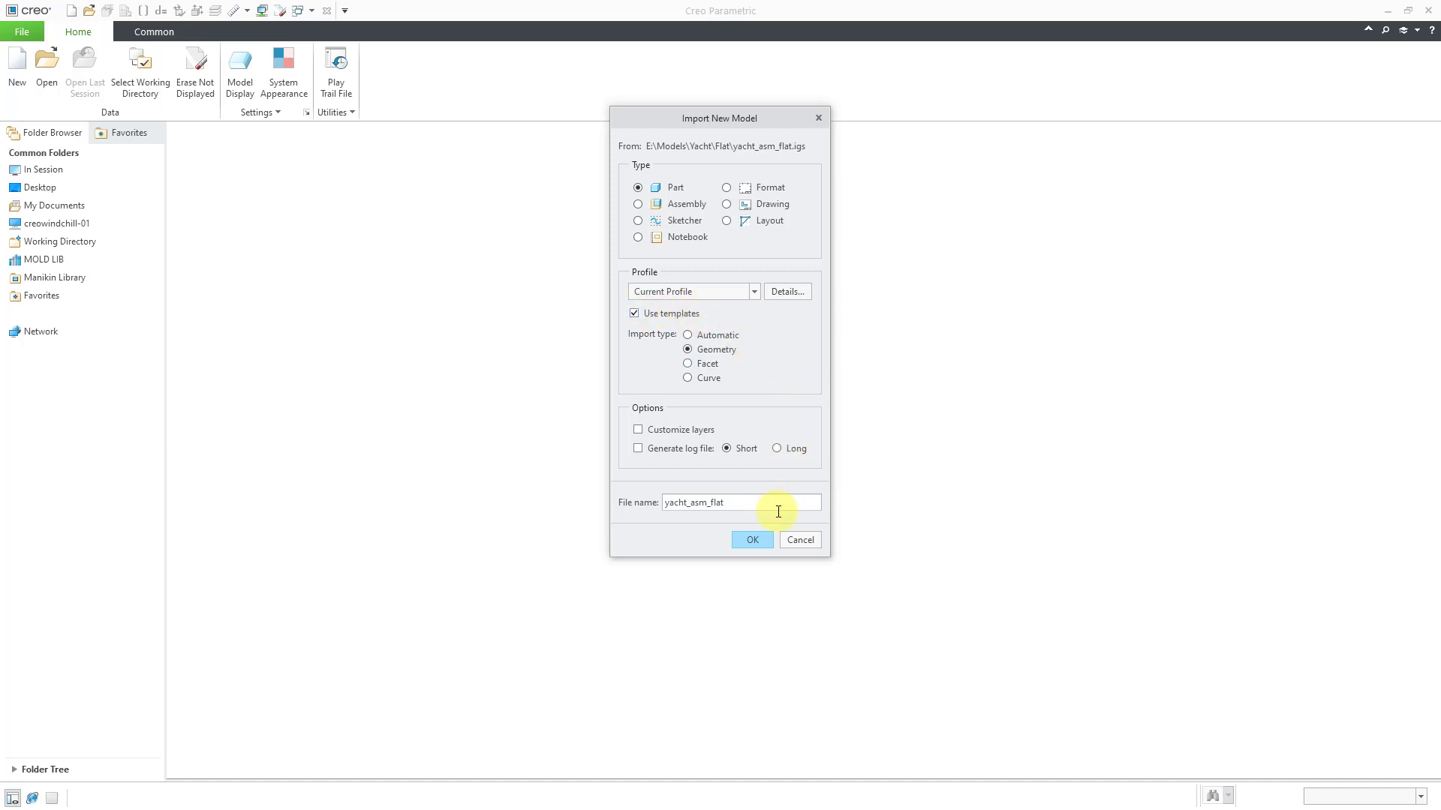
{"action": "left_click", "coordinate": [750, 539]}
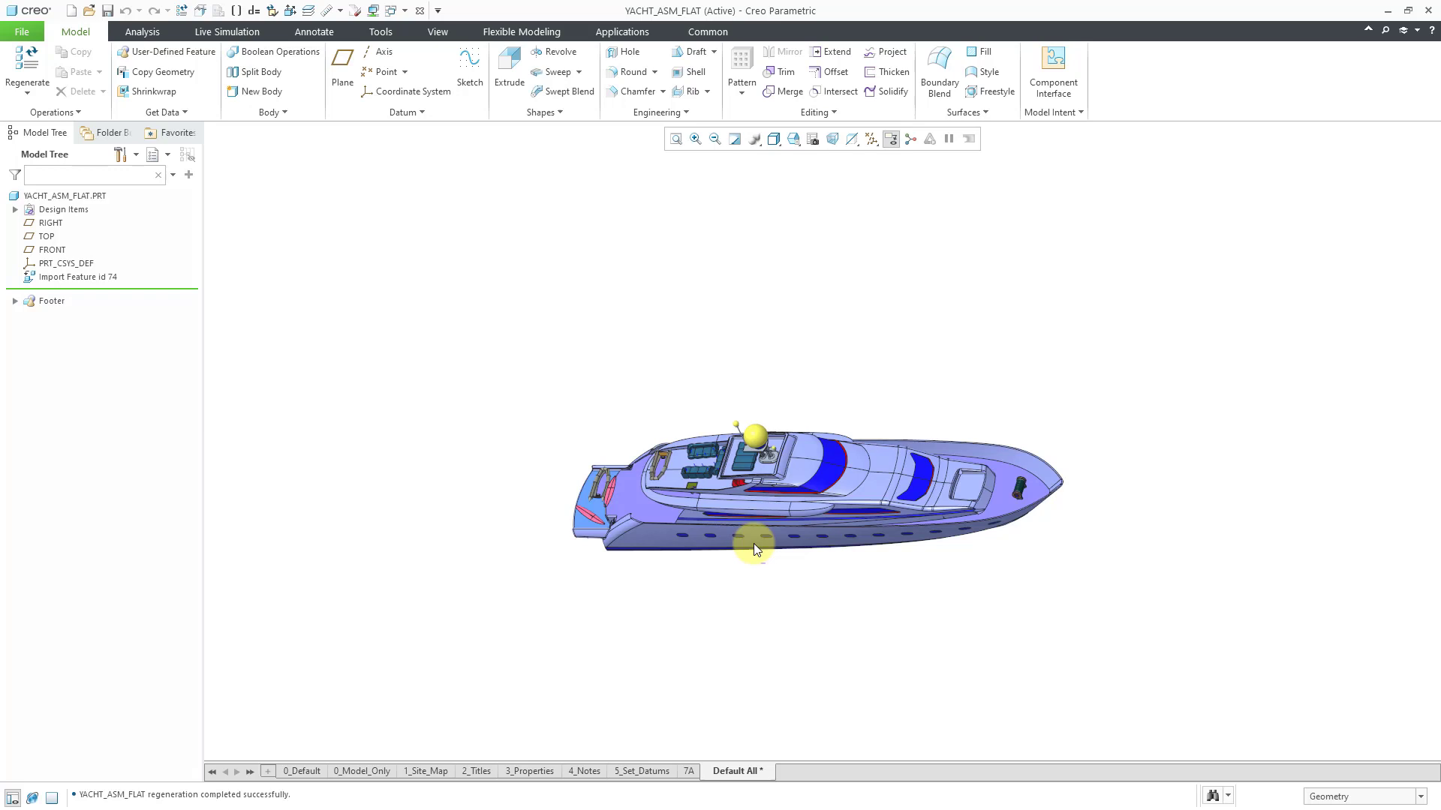
- Expand Design Items and Bodies to show 86 quilts and Body 1, then edit Import Feature id 74
{"action": "left_click_drag", "start_coordinate": [753, 550], "coordinate": [776, 694]}
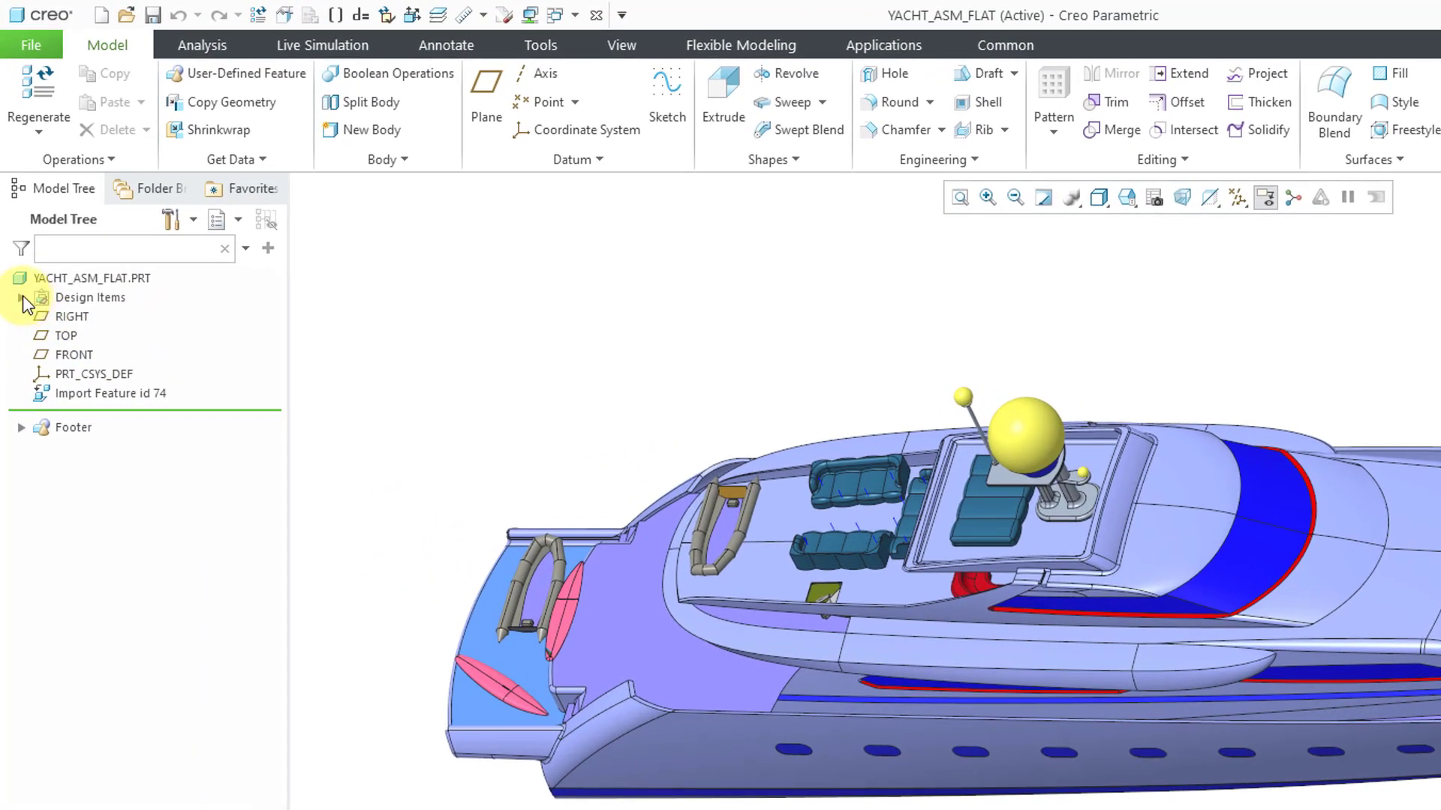
{"action": "left_click", "coordinate": [22, 298]}
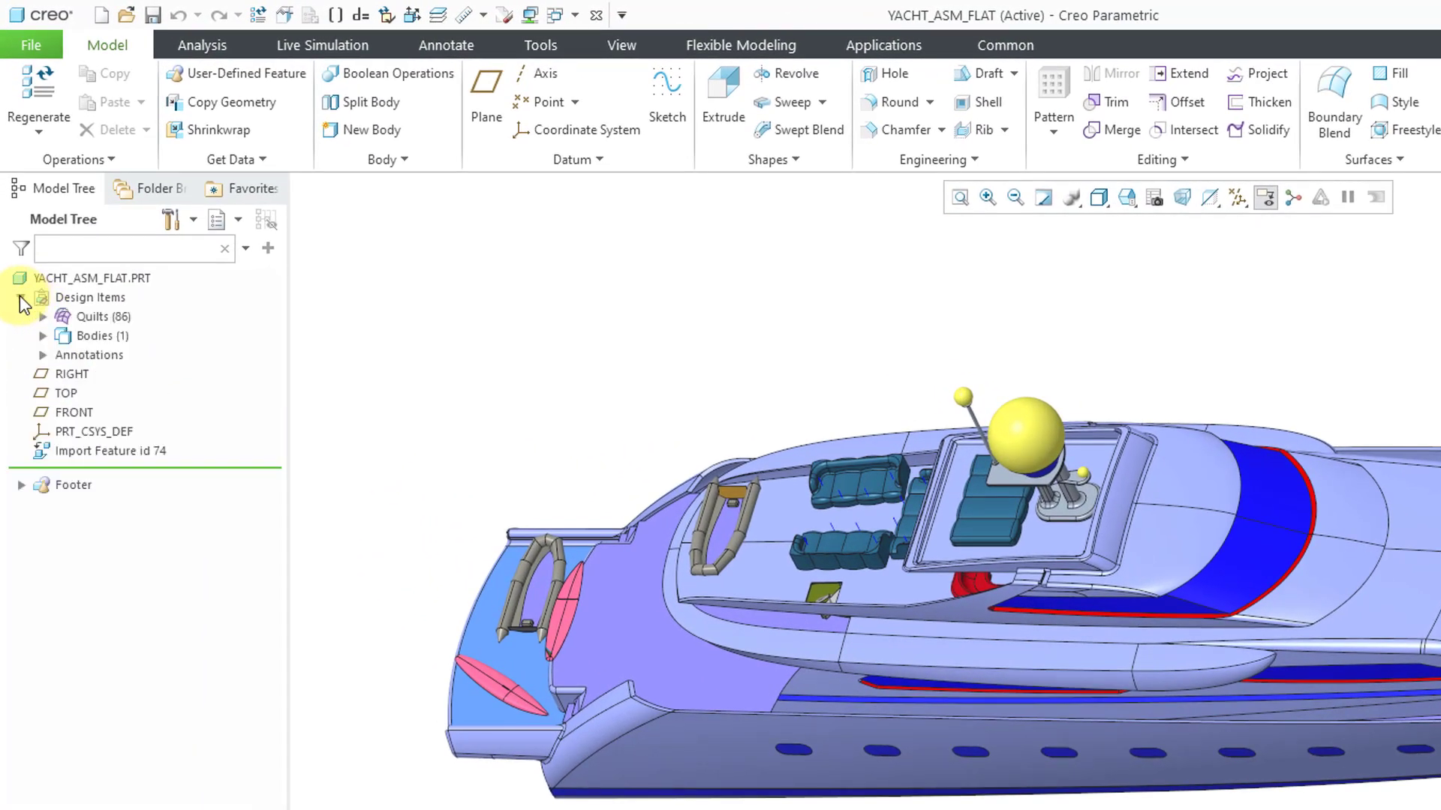
{"action": "left_click", "coordinate": [21, 297]}
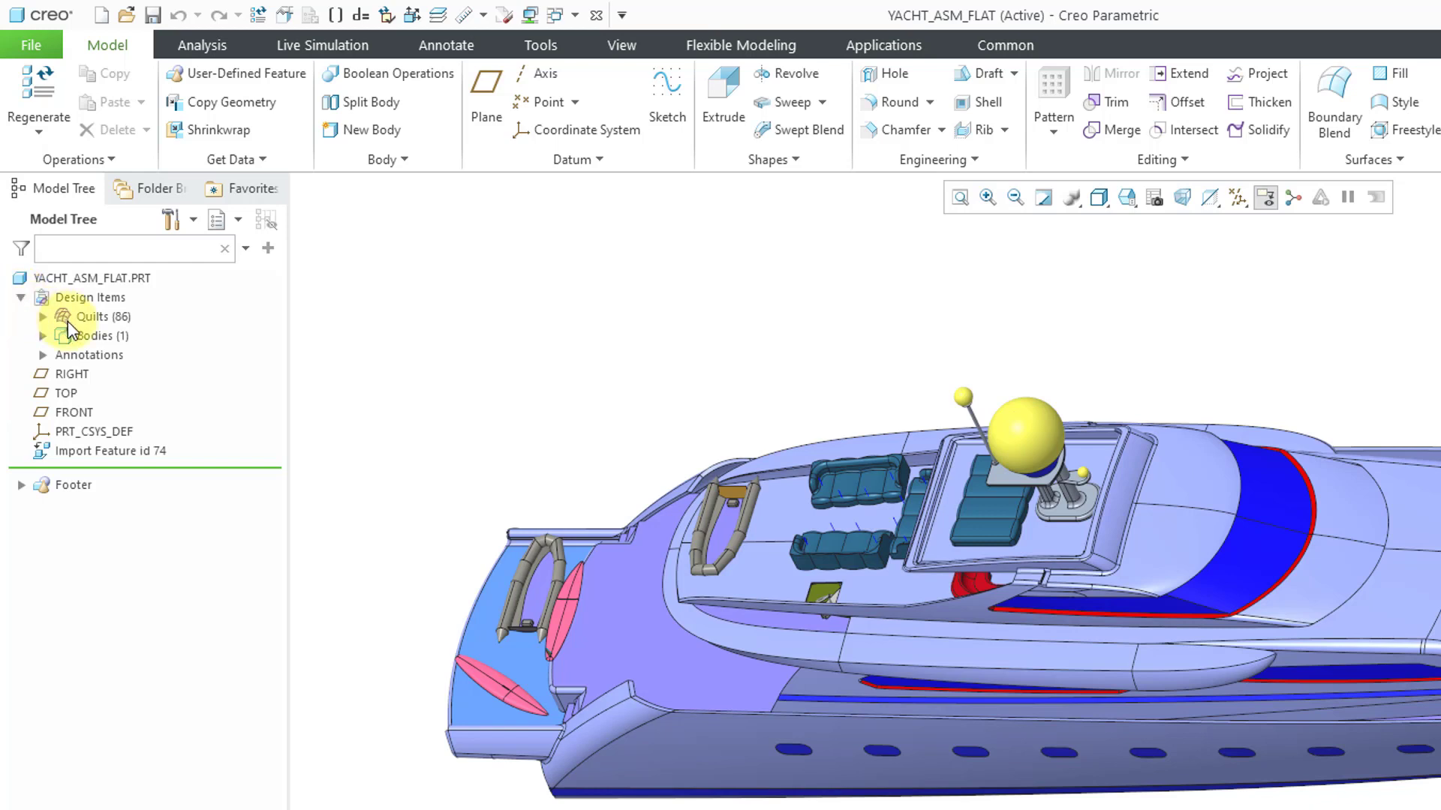
{"action": "left_click", "coordinate": [42, 336]}
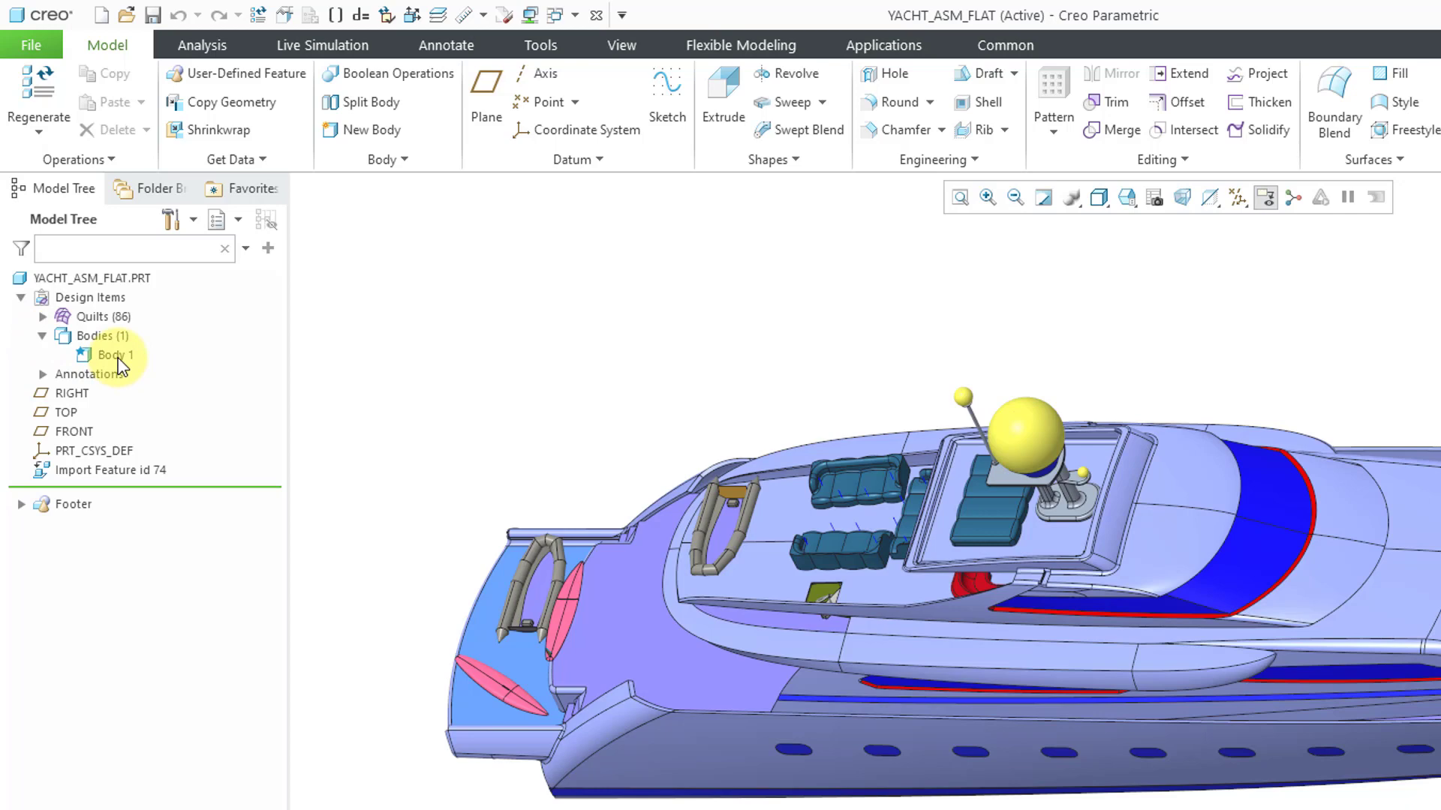
{"action": "mouse_move", "coordinate": [384, 389]}
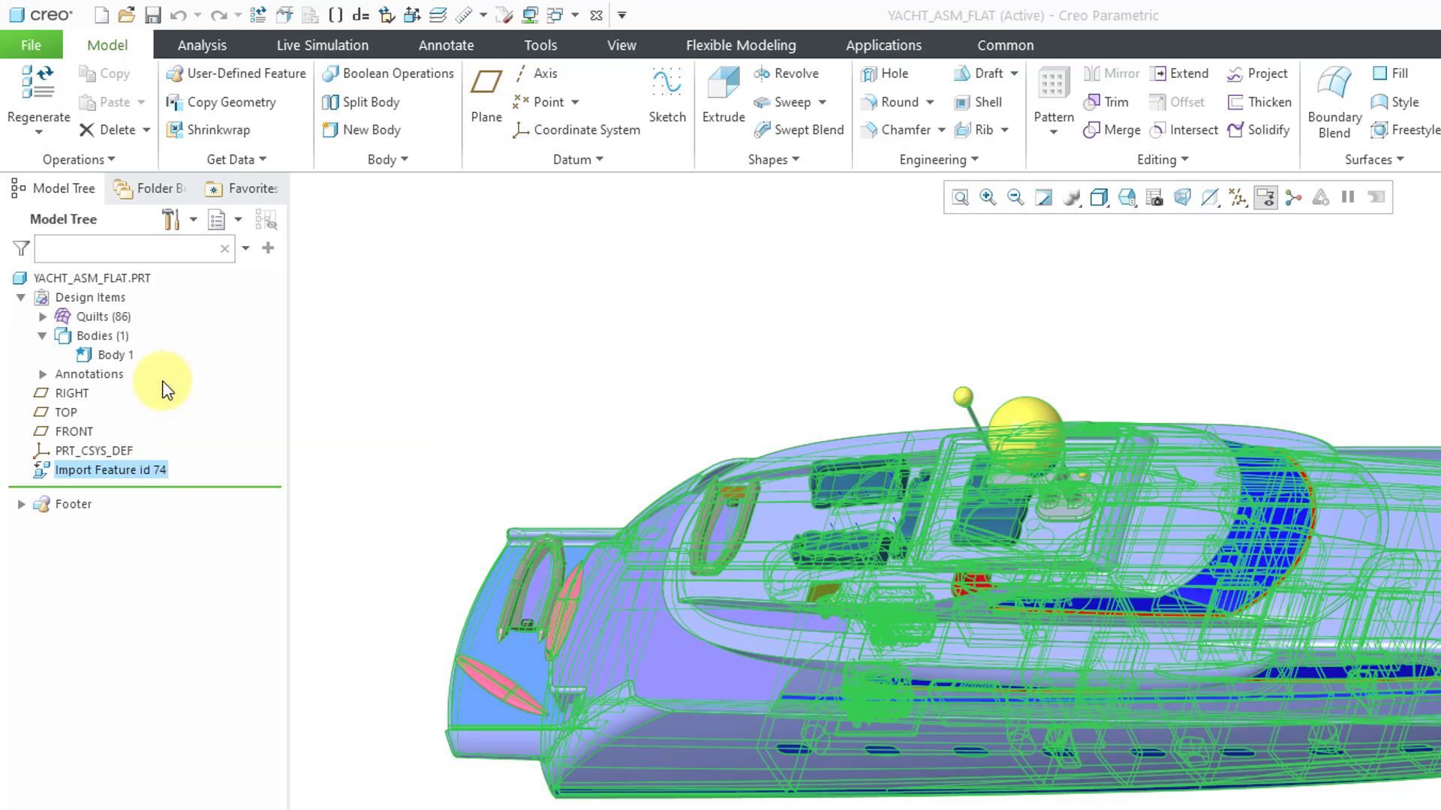
{"action": "double_click", "coordinate": [117, 470]}
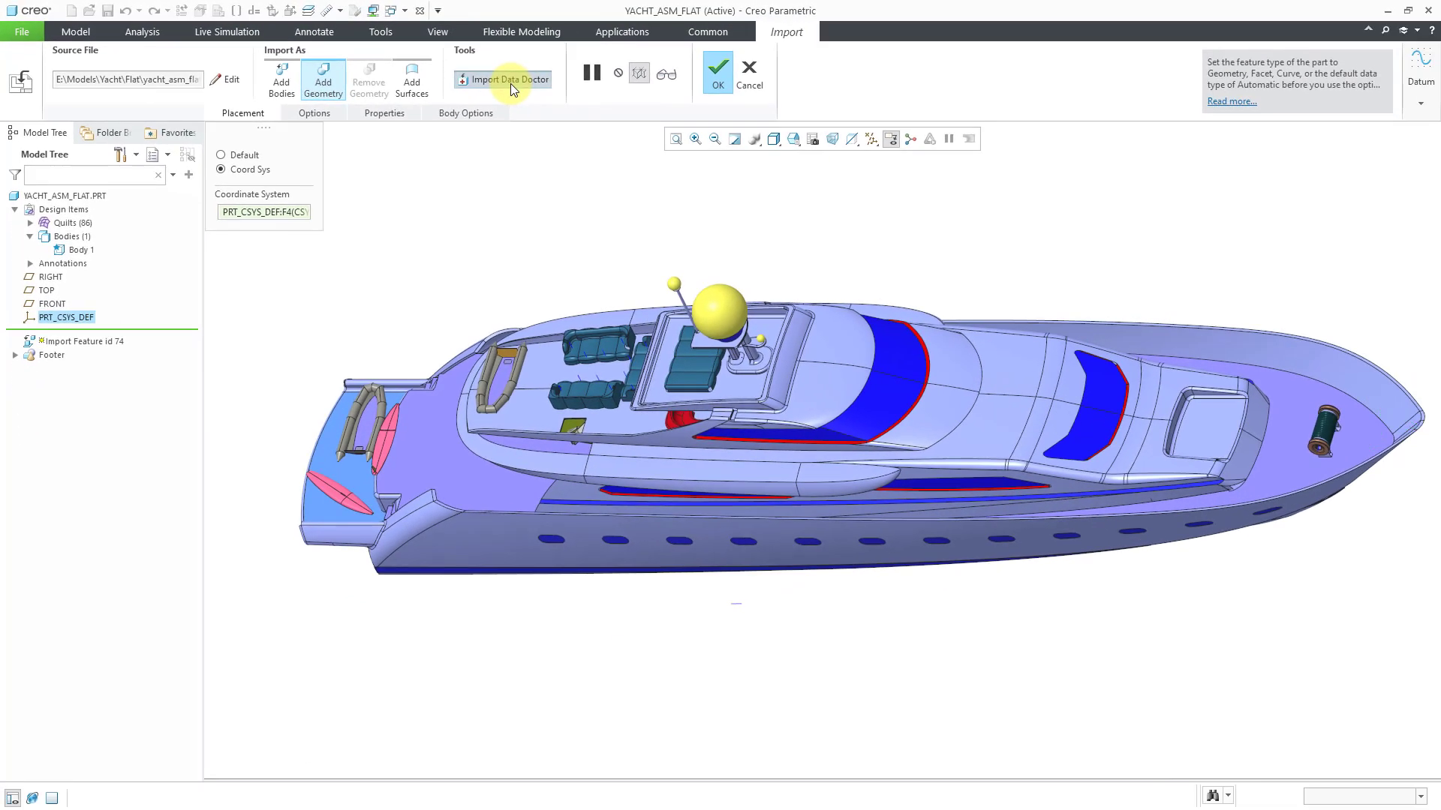
- Launch Import DataDoctor on the YACHT_ASM_FLAT.PRT imported geometry
{"action": "left_click", "coordinate": [508, 79]}
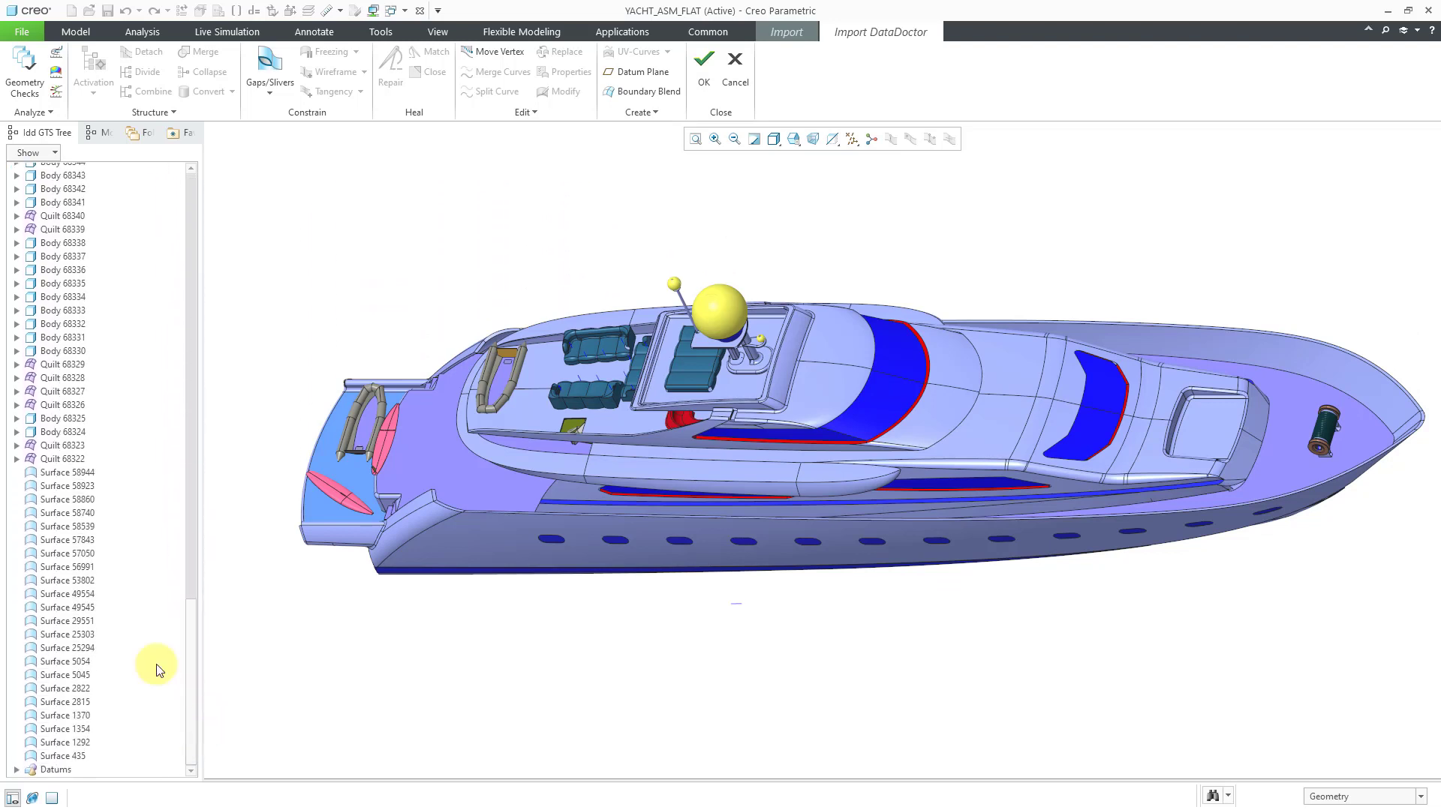
- Expand the imported Datums in the DataDoctor GTS tree and scroll through the list
{"action": "left_click", "coordinate": [66, 499]}
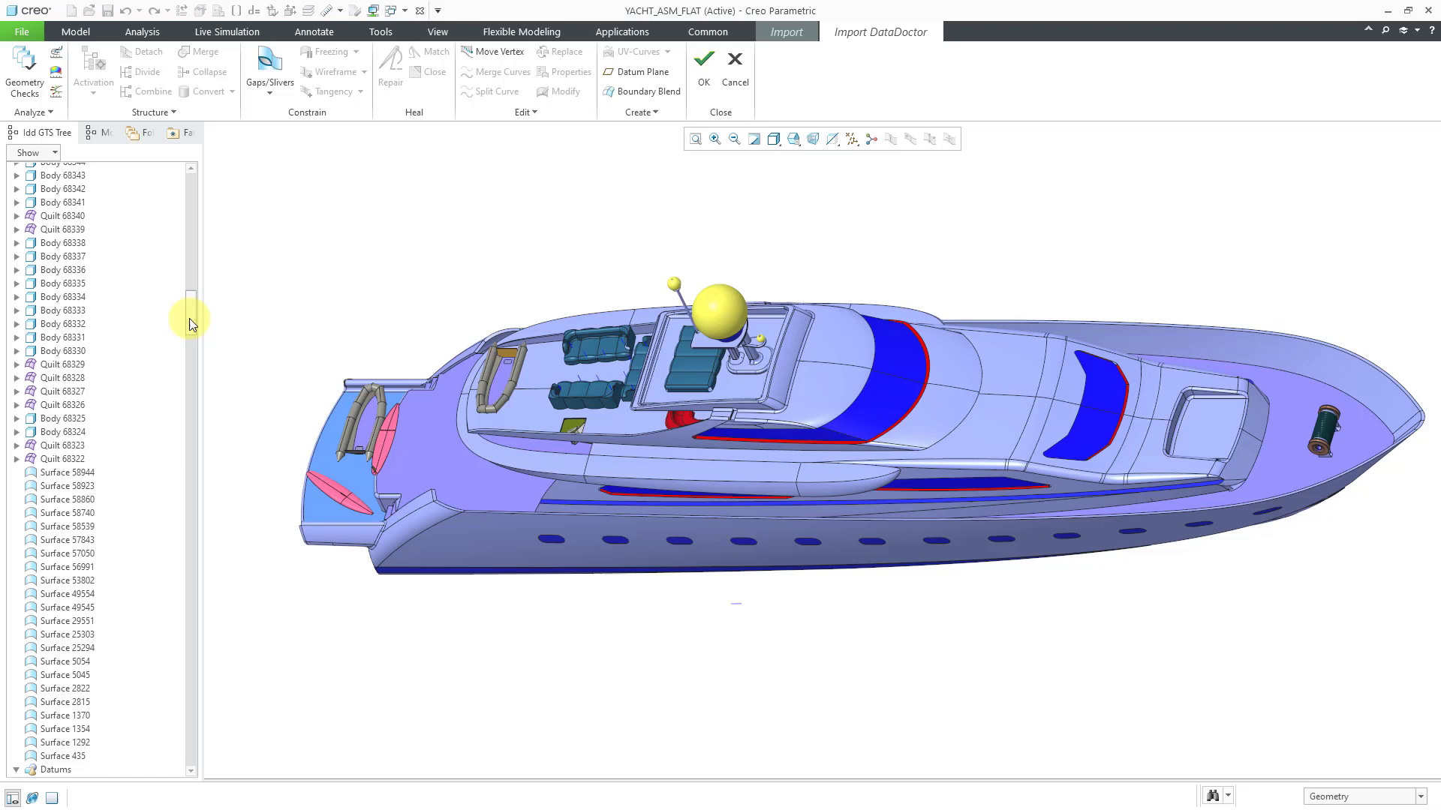
{"action": "scroll", "scroll_direction": "down", "scroll_amount": 3}
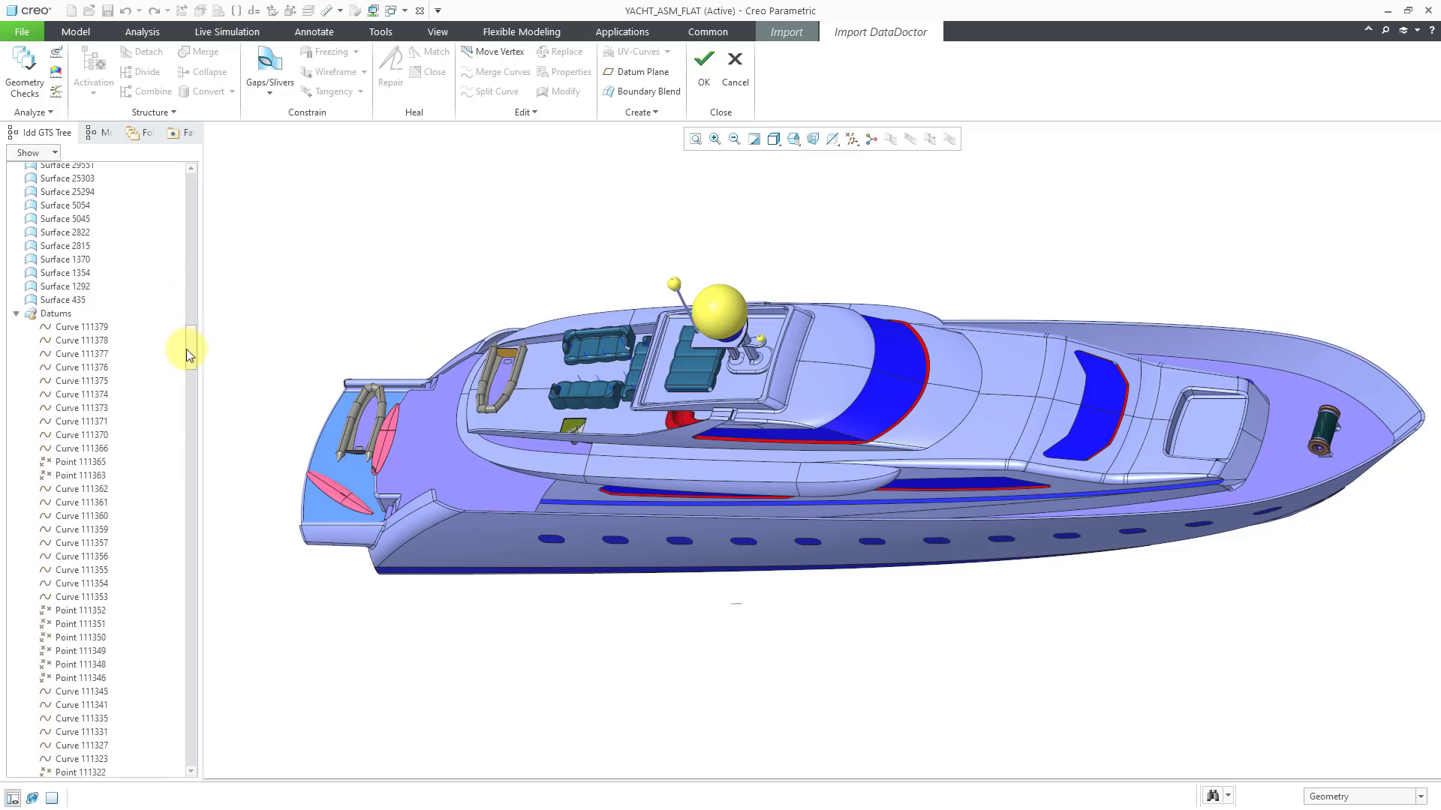
{"action": "scroll", "scroll_direction": "down", "scroll_amount": 3}
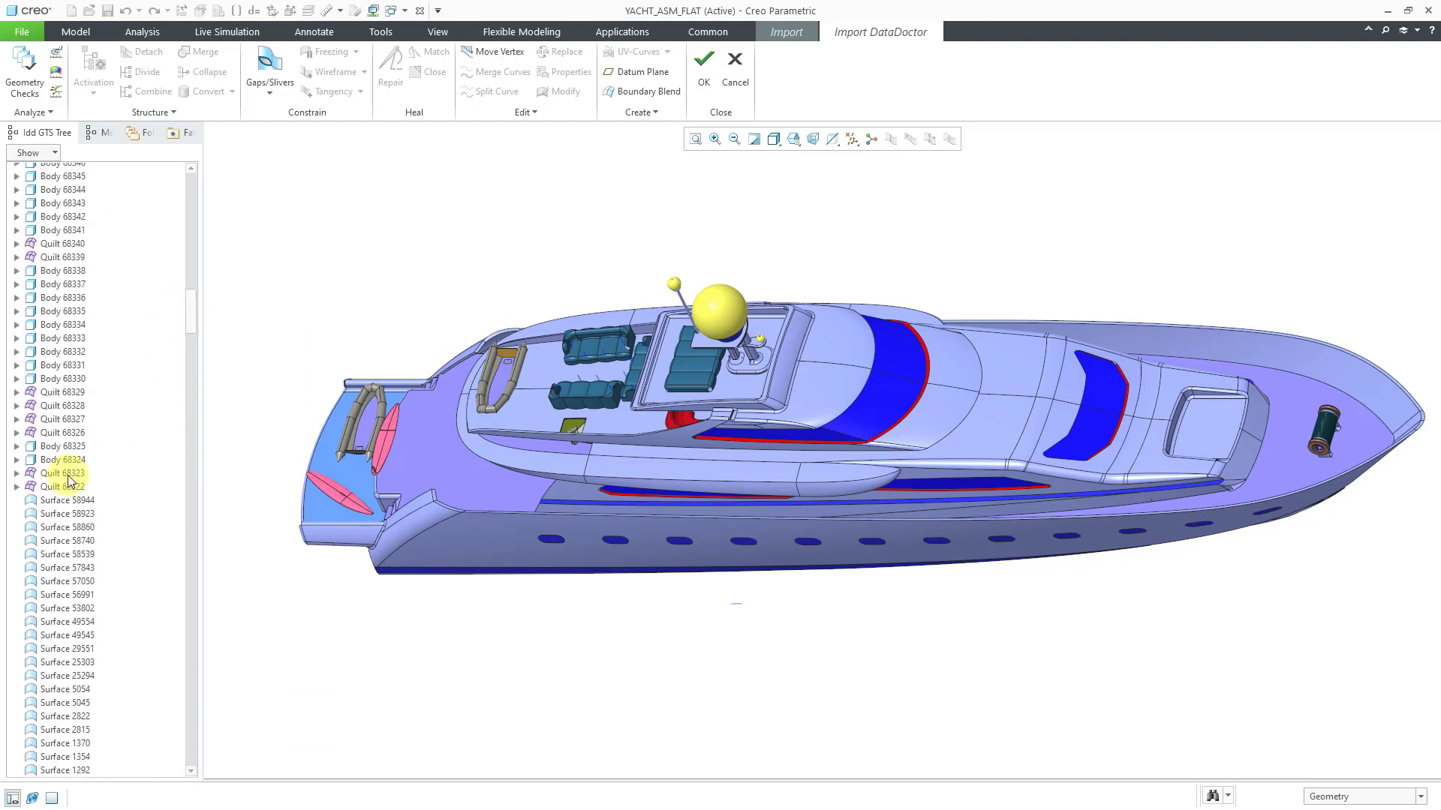
{"action": "scroll", "scroll_direction": "down", "scroll_amount": 3}
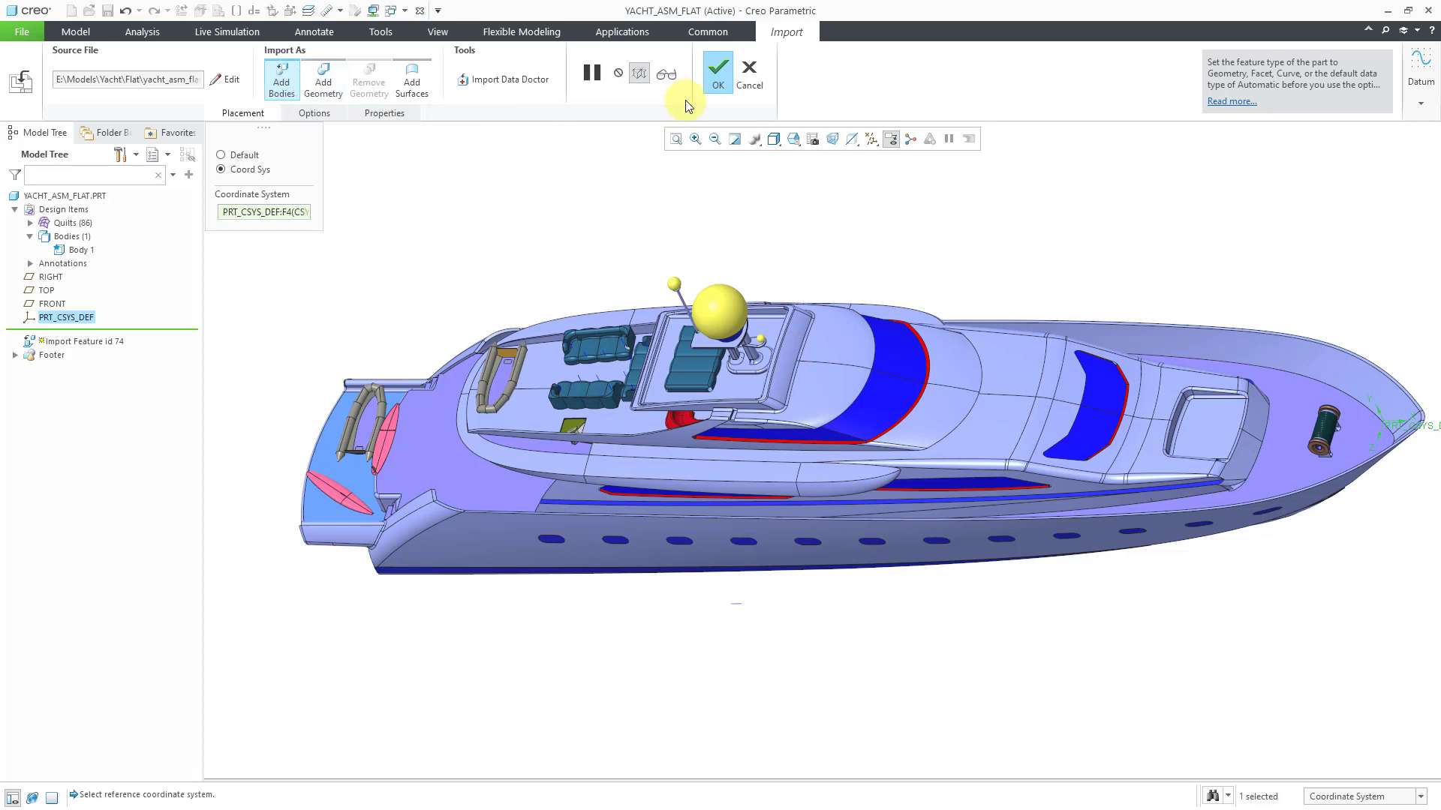
- Apply the redefined import and expand Import Feature id 74 to list its 99 bodies
{"action": "left_click", "coordinate": [717, 72]}
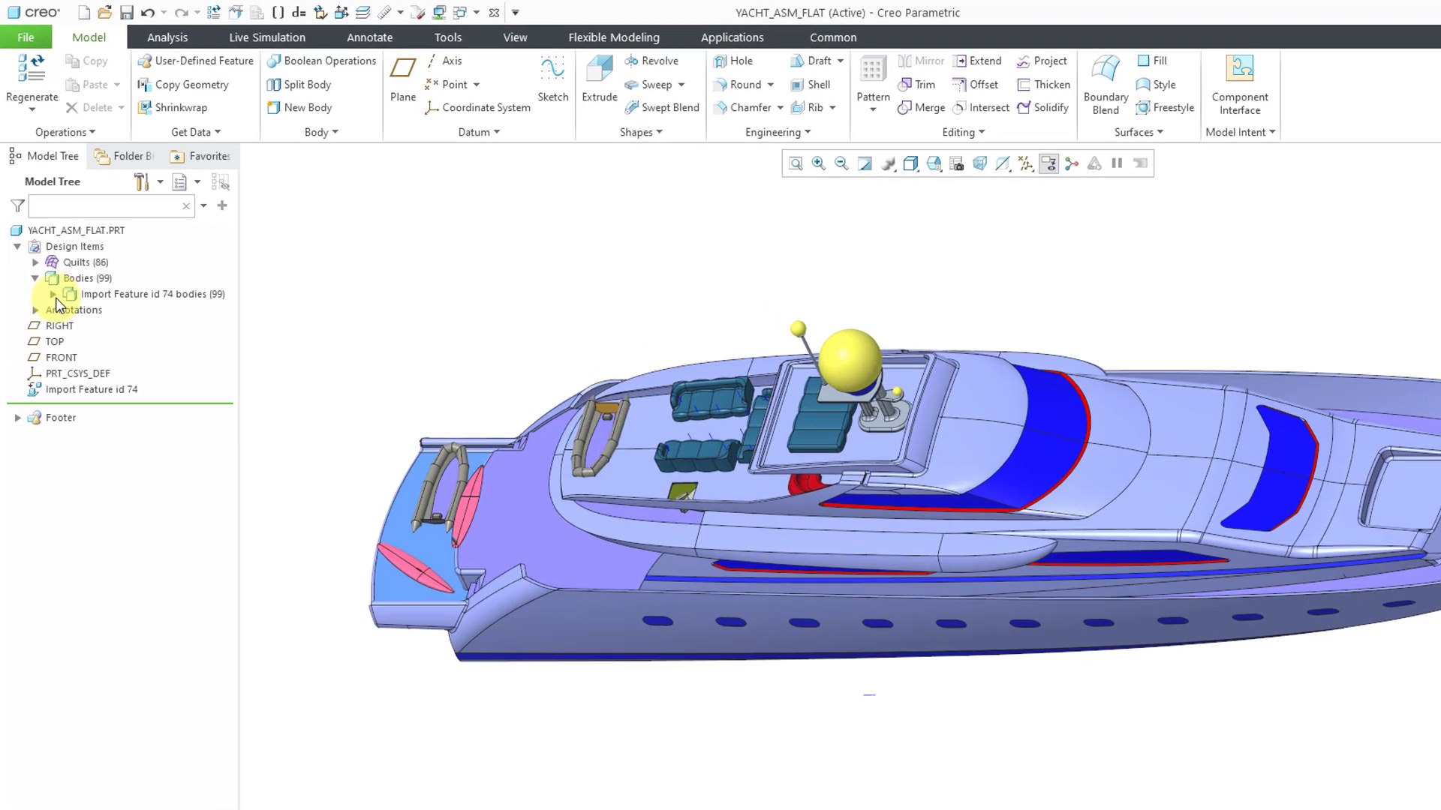
{"action": "left_click", "coordinate": [53, 294]}
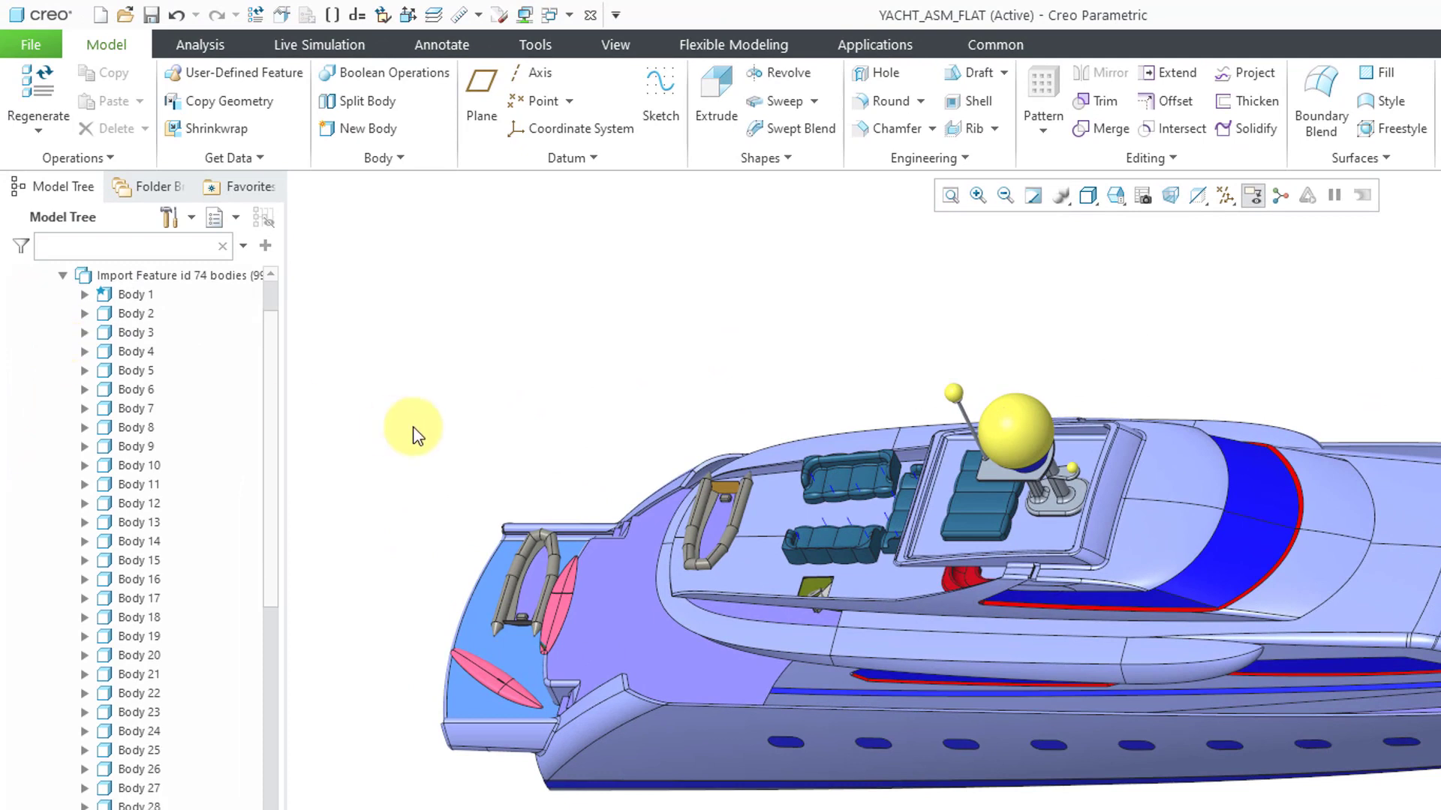
{"action": "scroll", "scroll_direction": "down", "scroll_amount": 3}
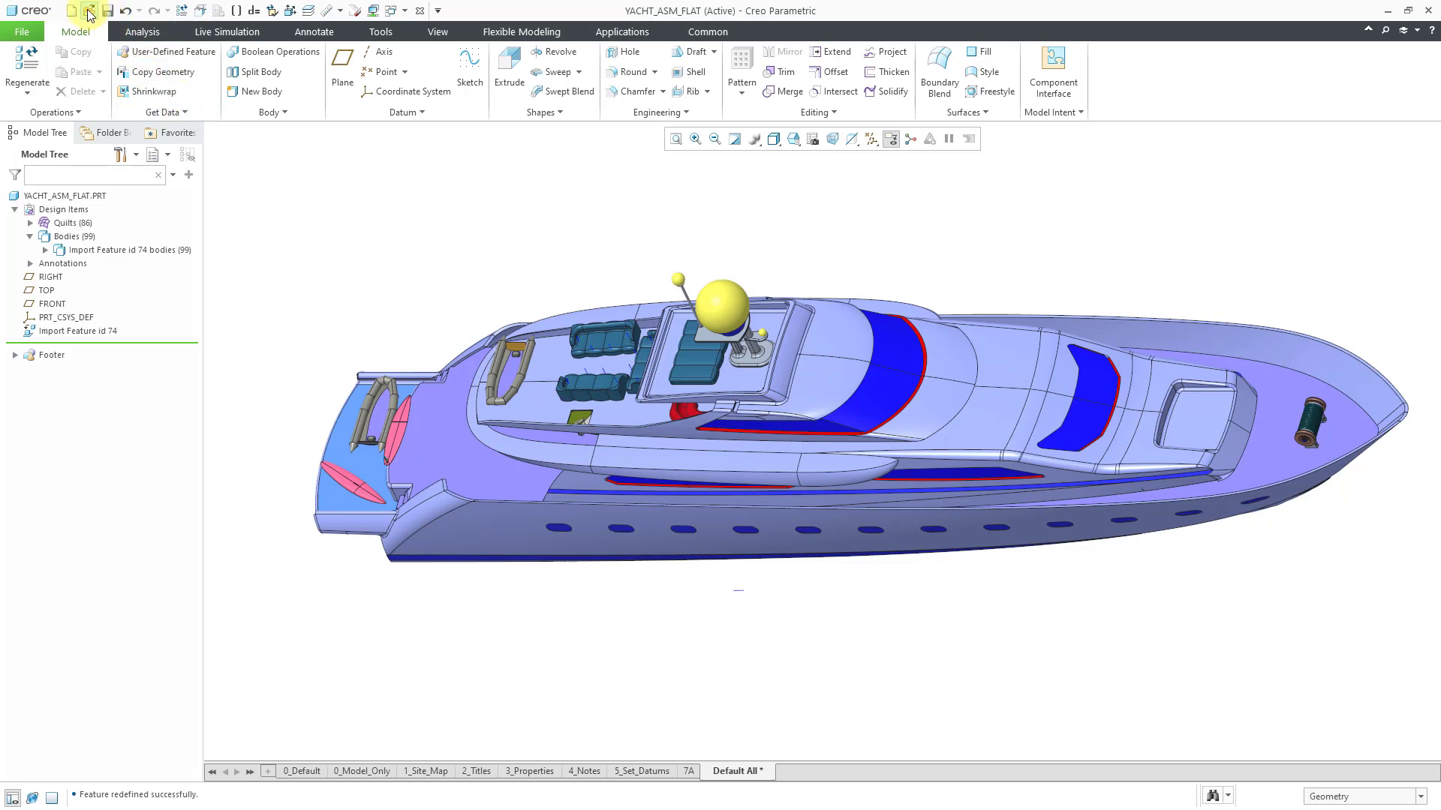
- Import the Yacht > One Level IGES file as new part YACHT_ASM-ONE-LEVE_L
{"action": "left_click", "coordinate": [86, 9]}
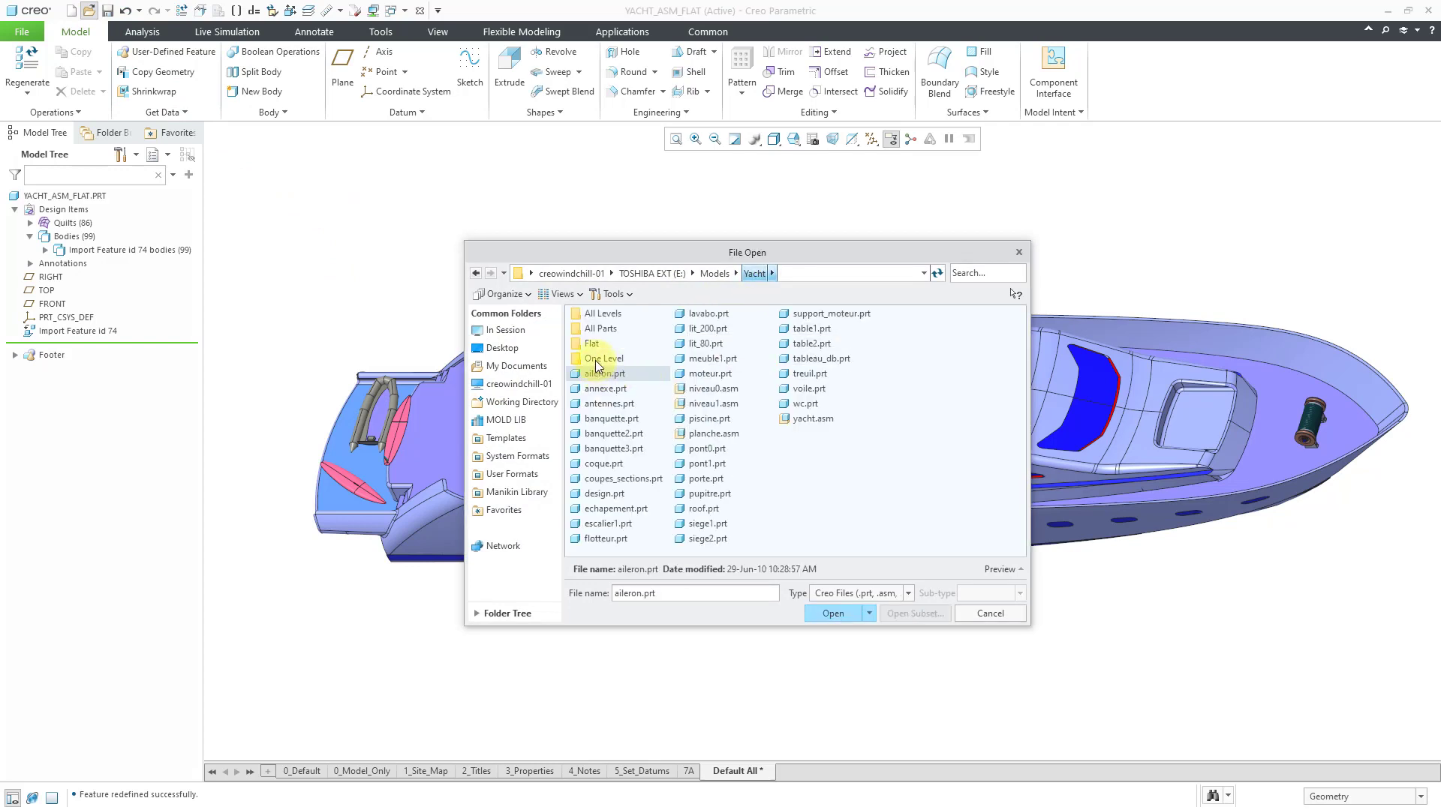
{"action": "left_click", "coordinate": [601, 359]}
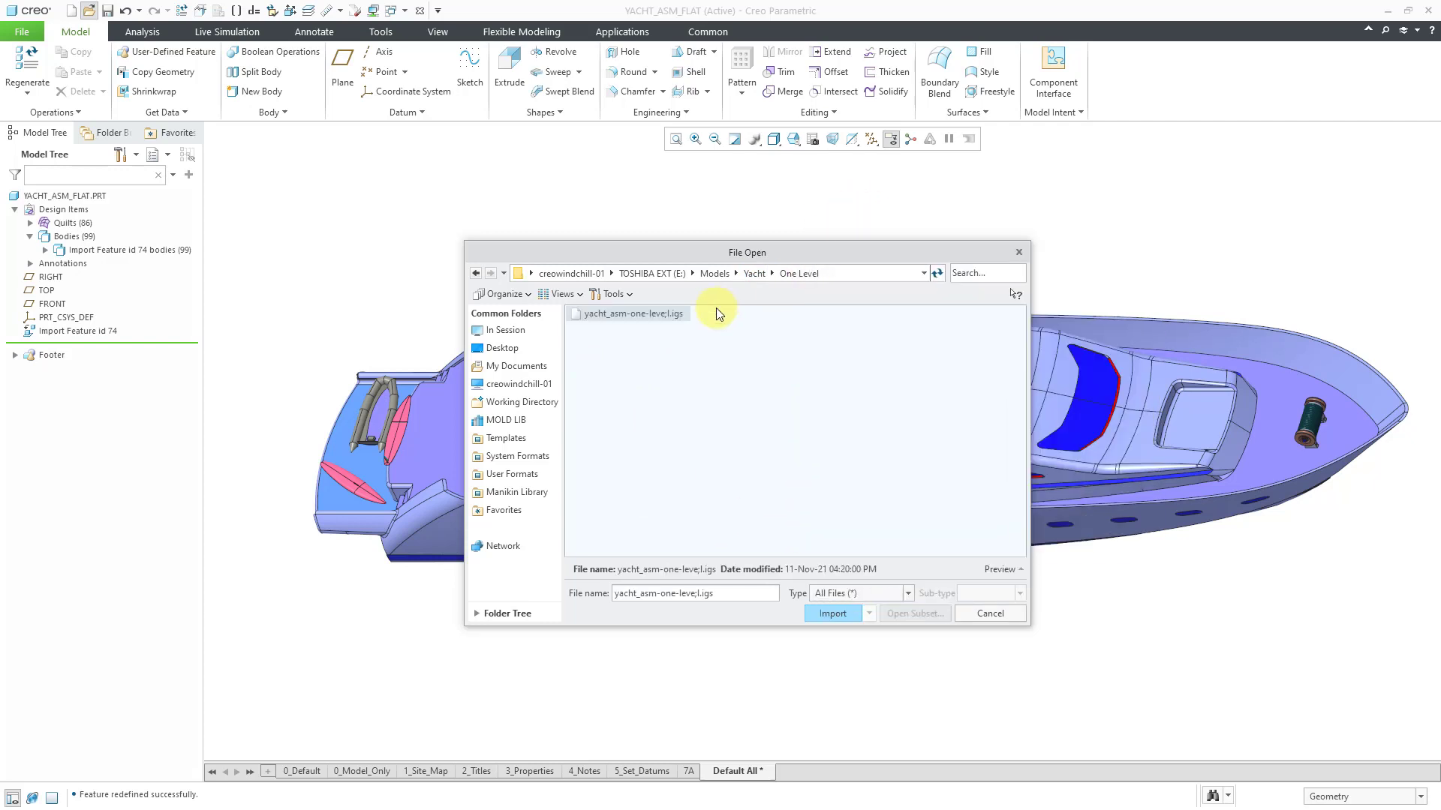
{"action": "left_click", "coordinate": [831, 613]}
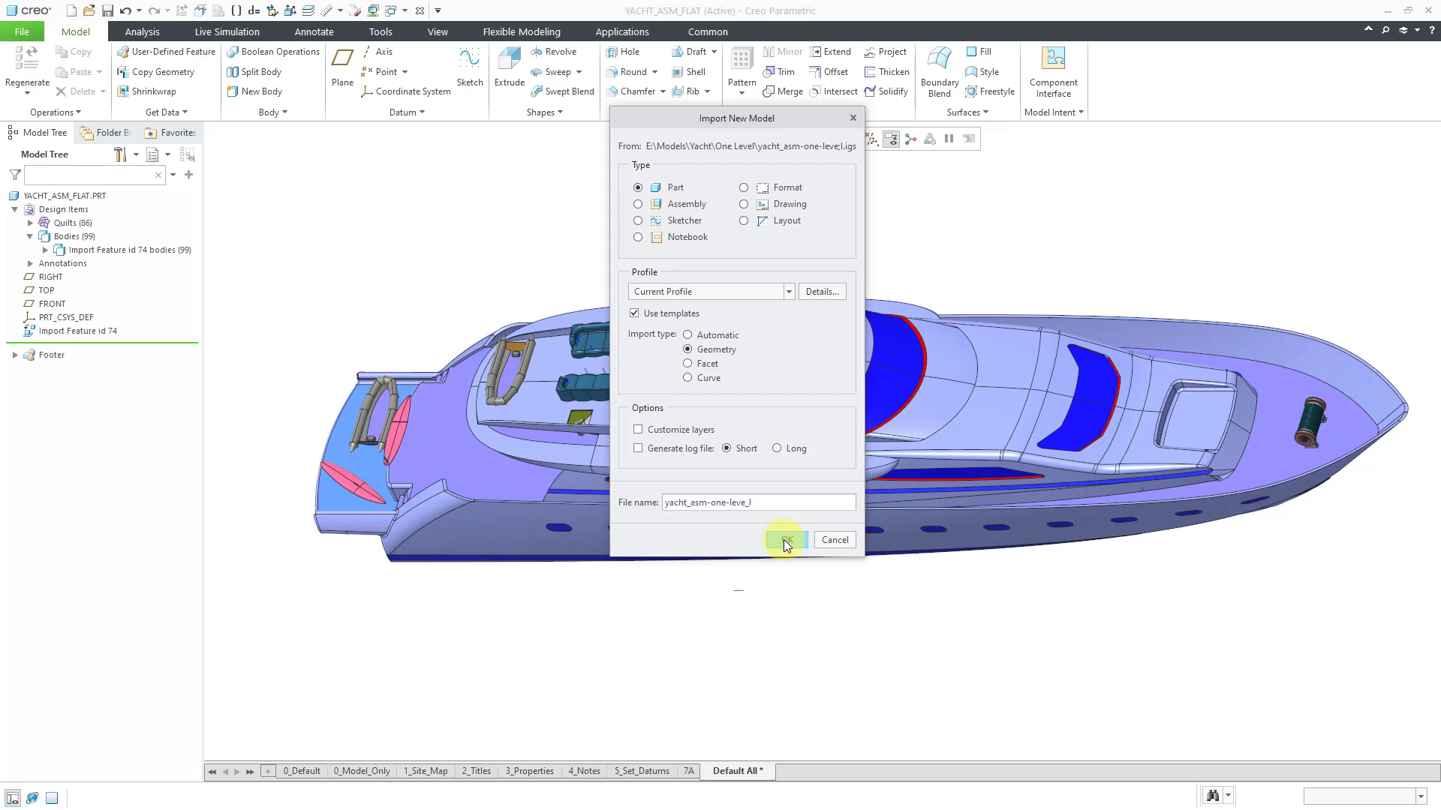
{"action": "left_click", "coordinate": [783, 540]}
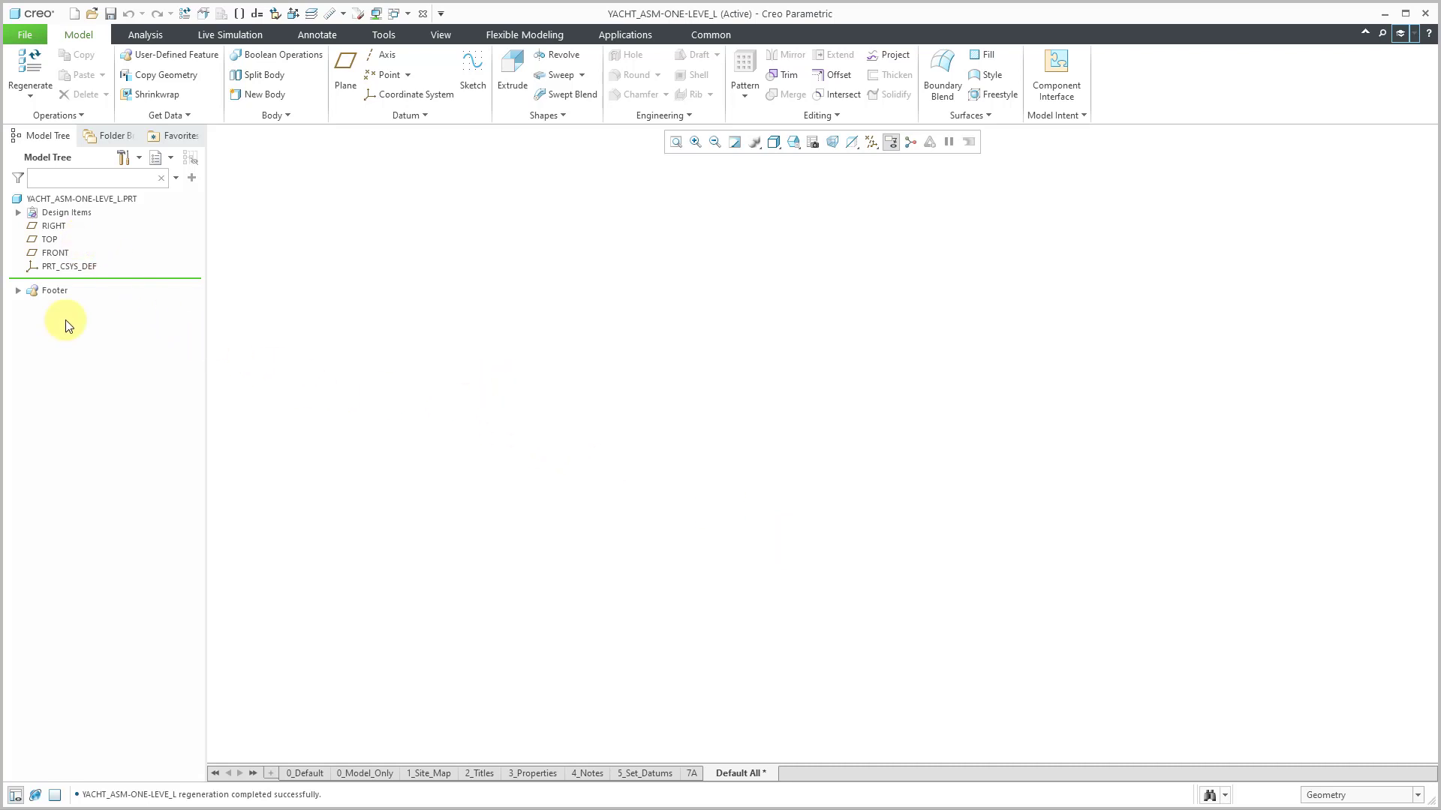
- Expand Design Items and Bodies (1) in the Model Tree to reveal Body 1
{"action": "left_click", "coordinate": [18, 213]}
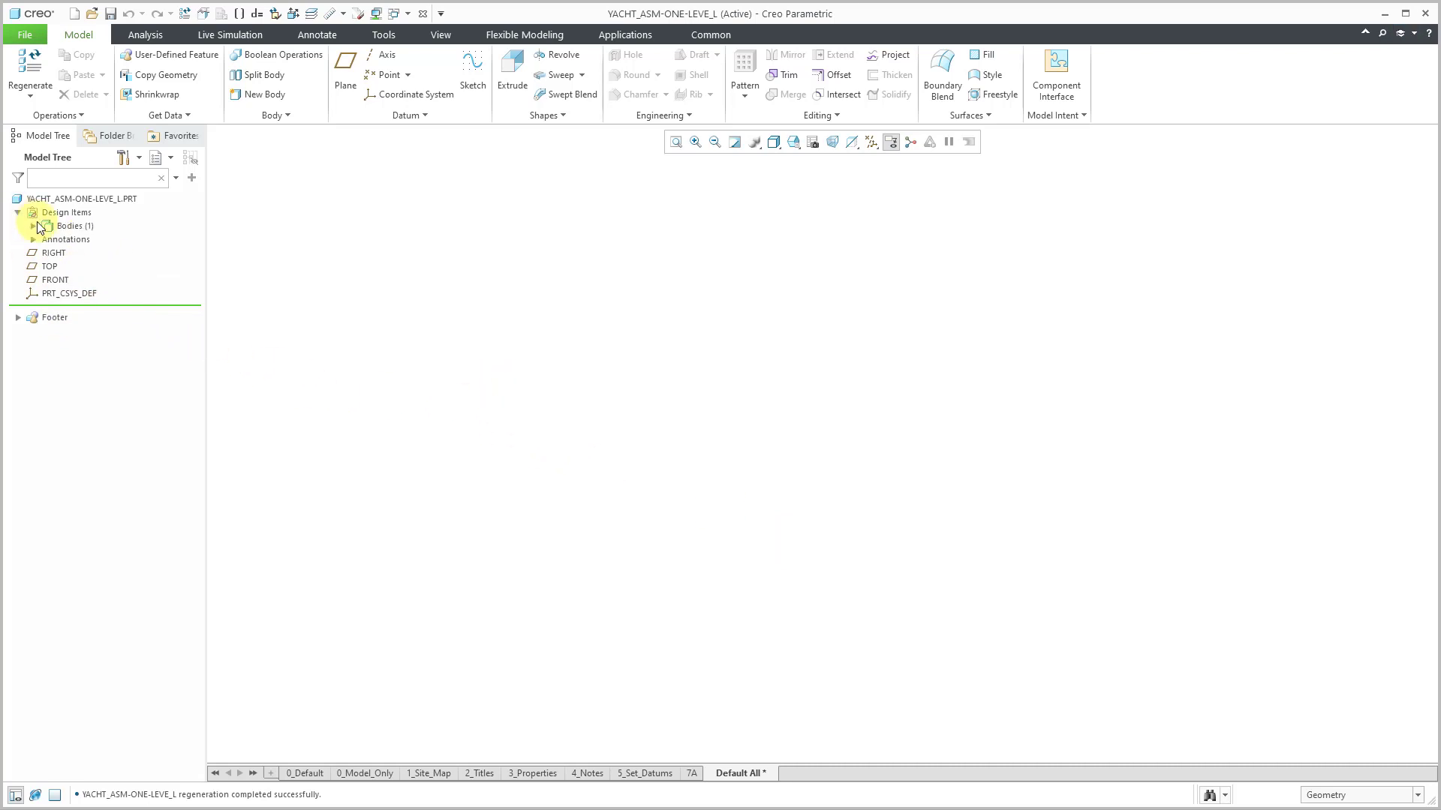
{"action": "left_click", "coordinate": [33, 226]}
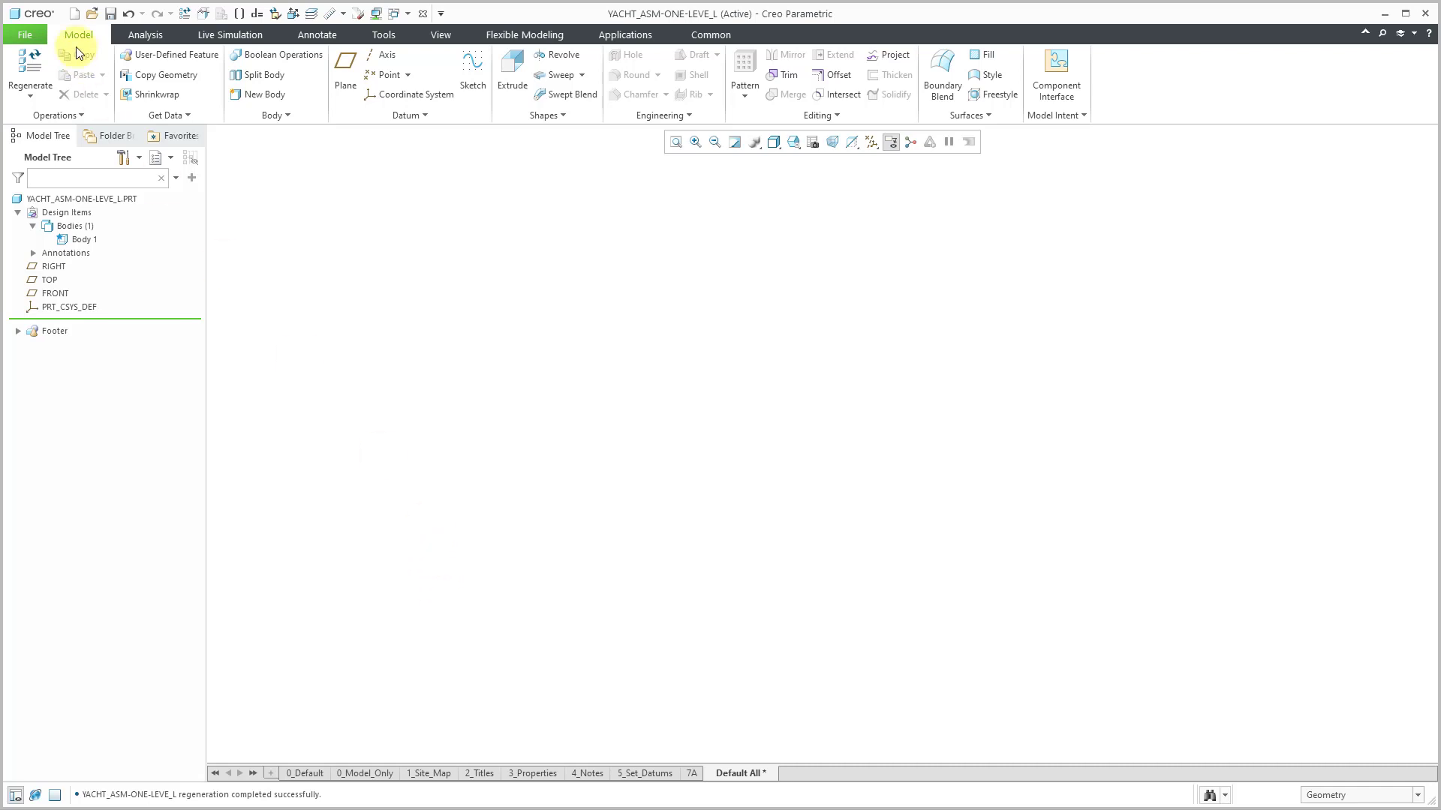
- Import yacht_asm_all_levels.igs from Yacht > All Levels as assembly YACHT_ASM_ALL_LEVELS
{"action": "left_click", "coordinate": [89, 12]}
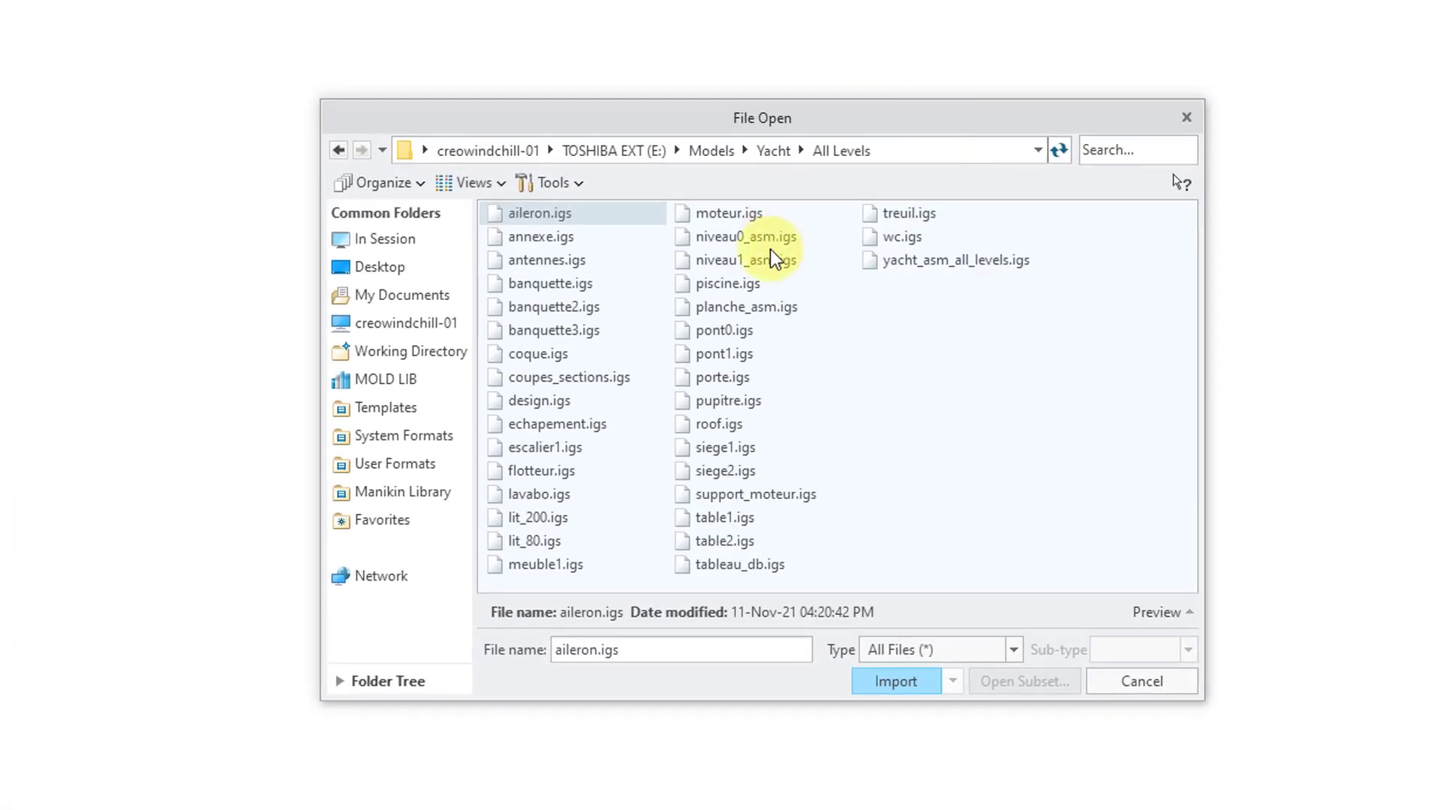
{"action": "mouse_move", "coordinate": [944, 462]}
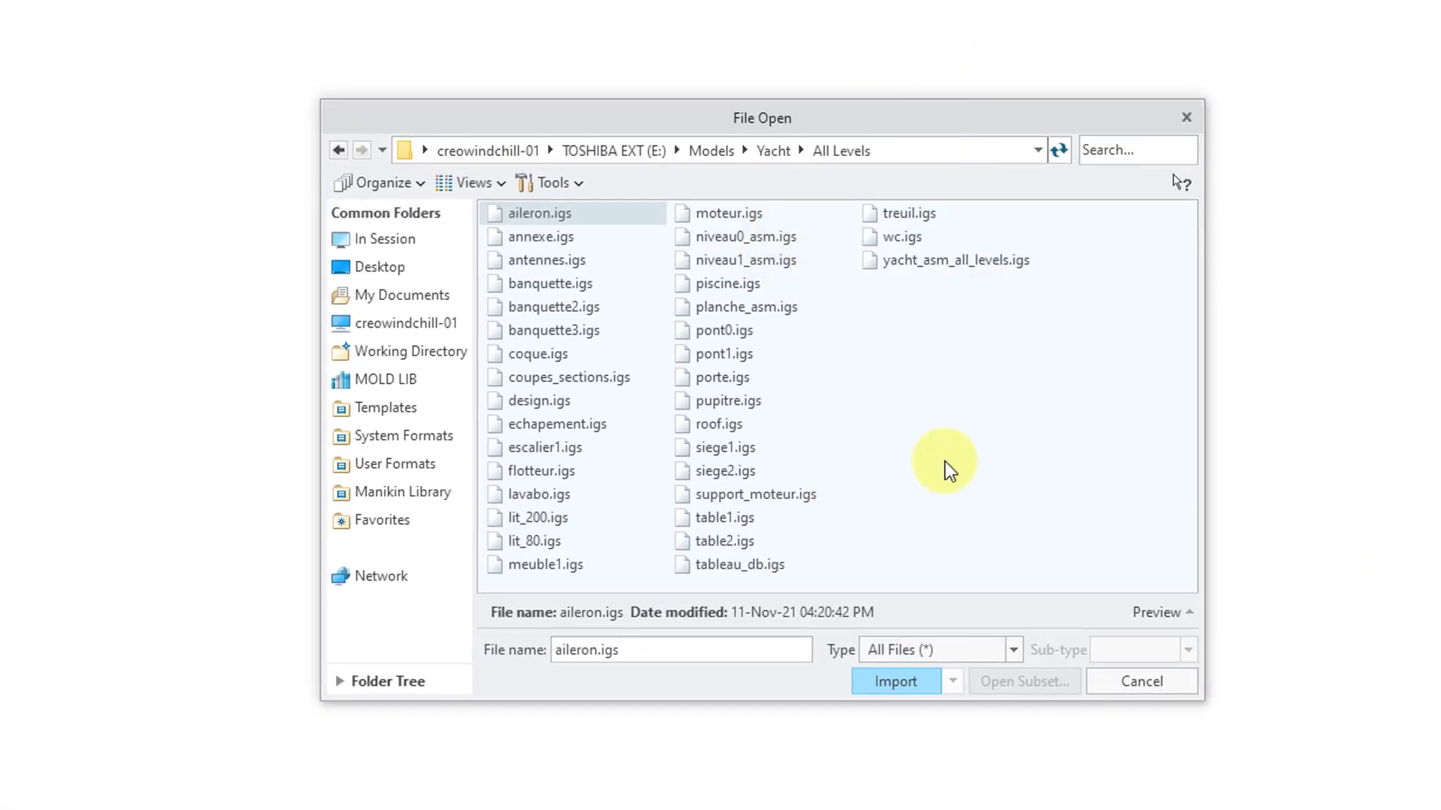
{"action": "mouse_move", "coordinate": [905, 447]}
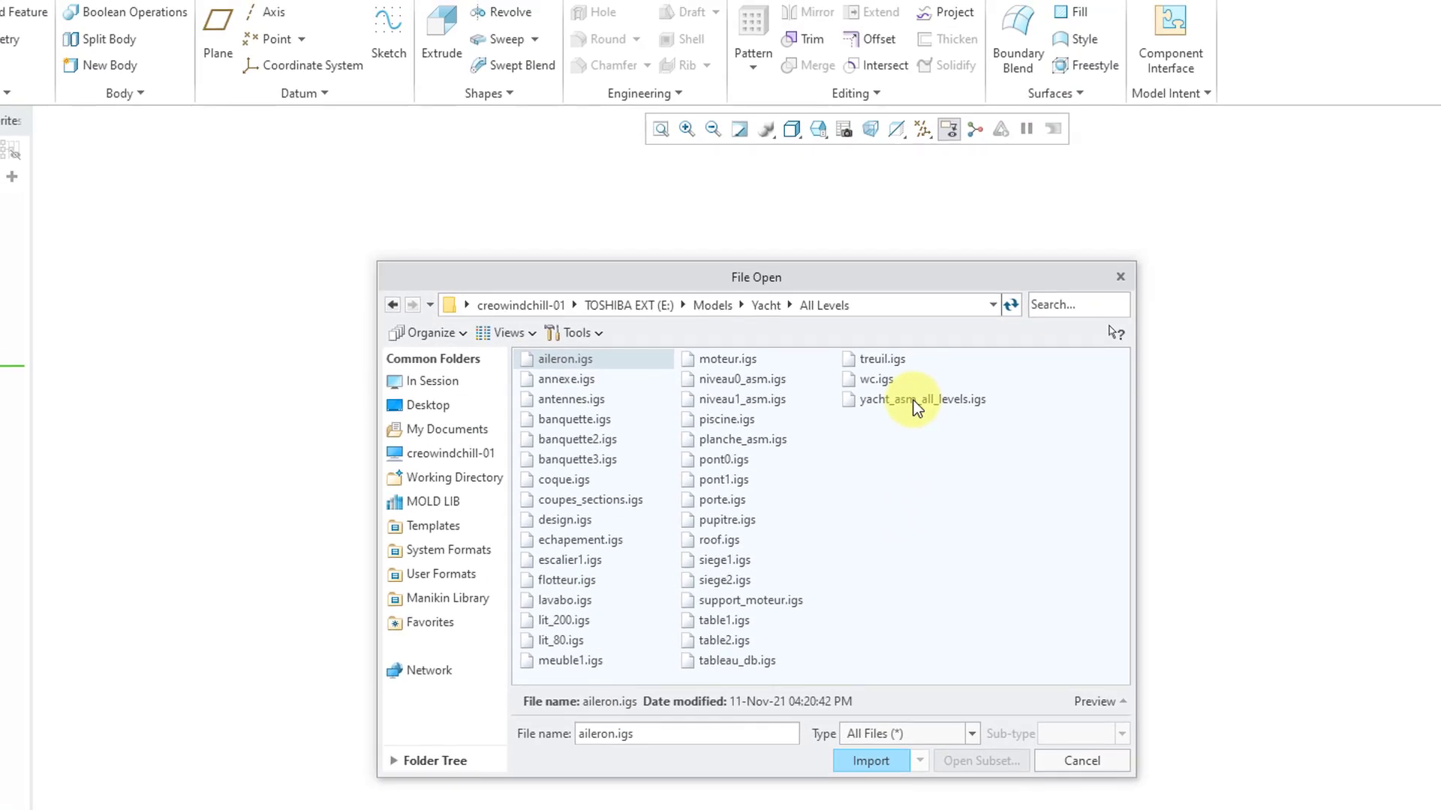
{"action": "double_click", "coordinate": [919, 399]}
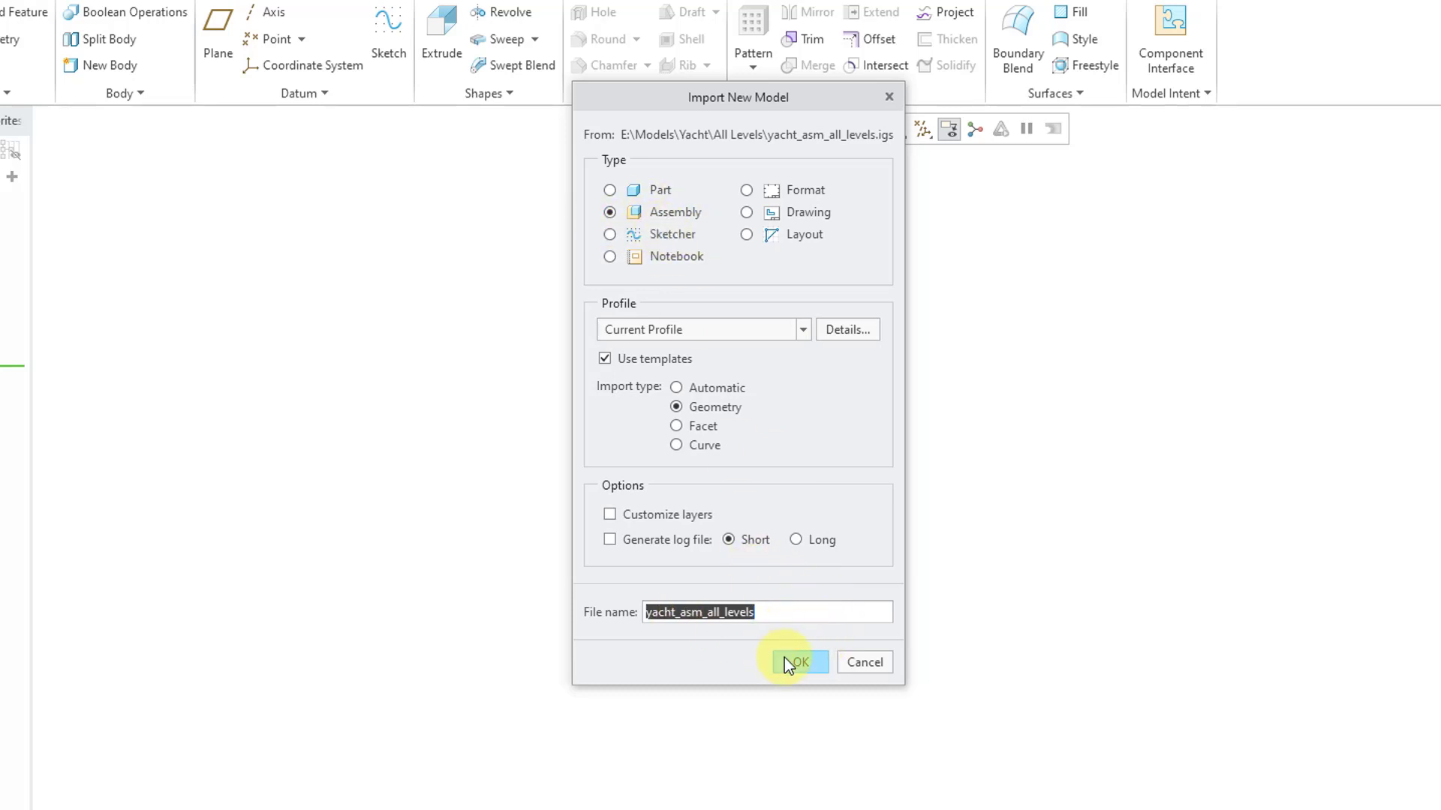
{"action": "left_click", "coordinate": [794, 662]}
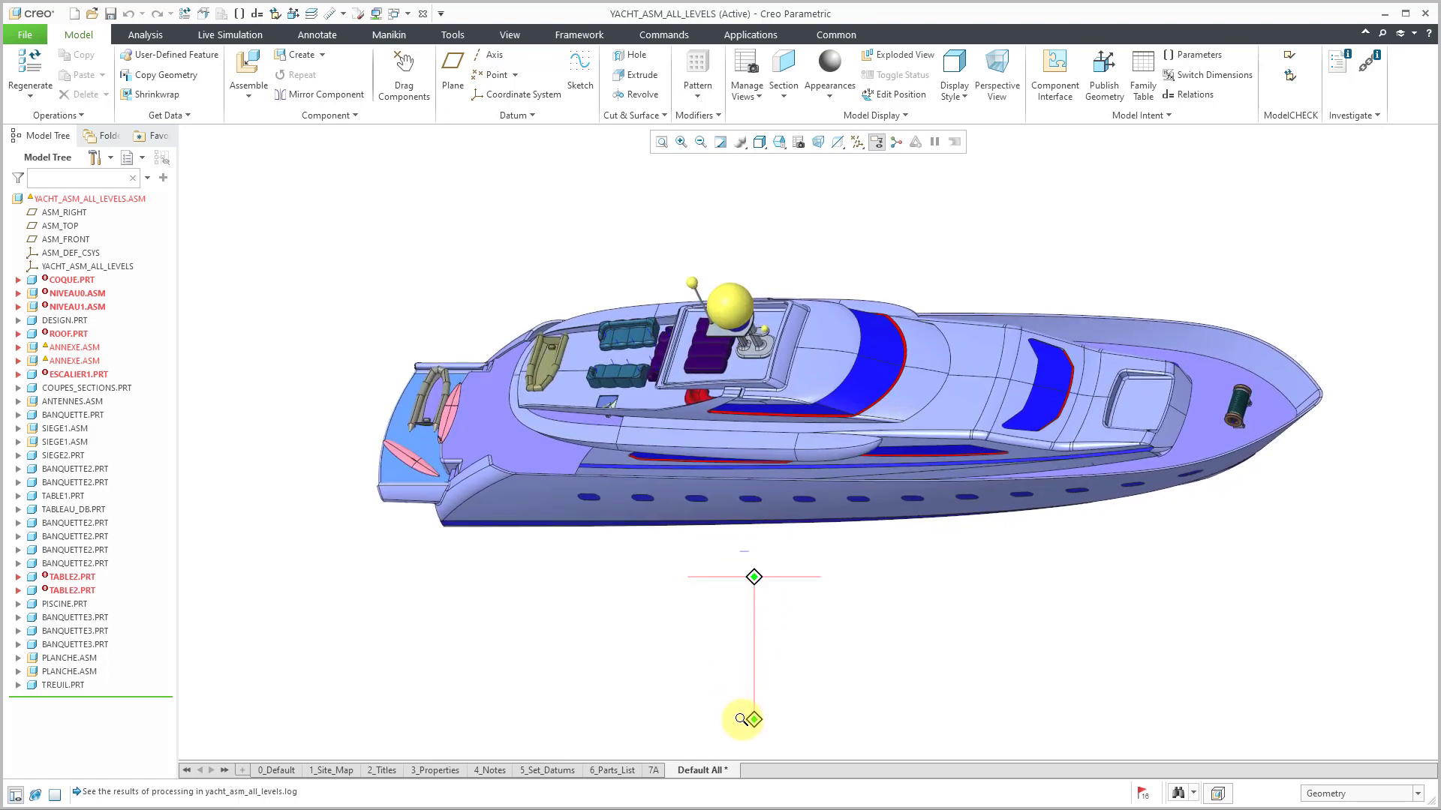
- Show the 16 Import Validation Failures notifications for YACHT_ASM_ALL_LEVELS, then open the File menu
{"action": "left_click", "coordinate": [72, 280]}
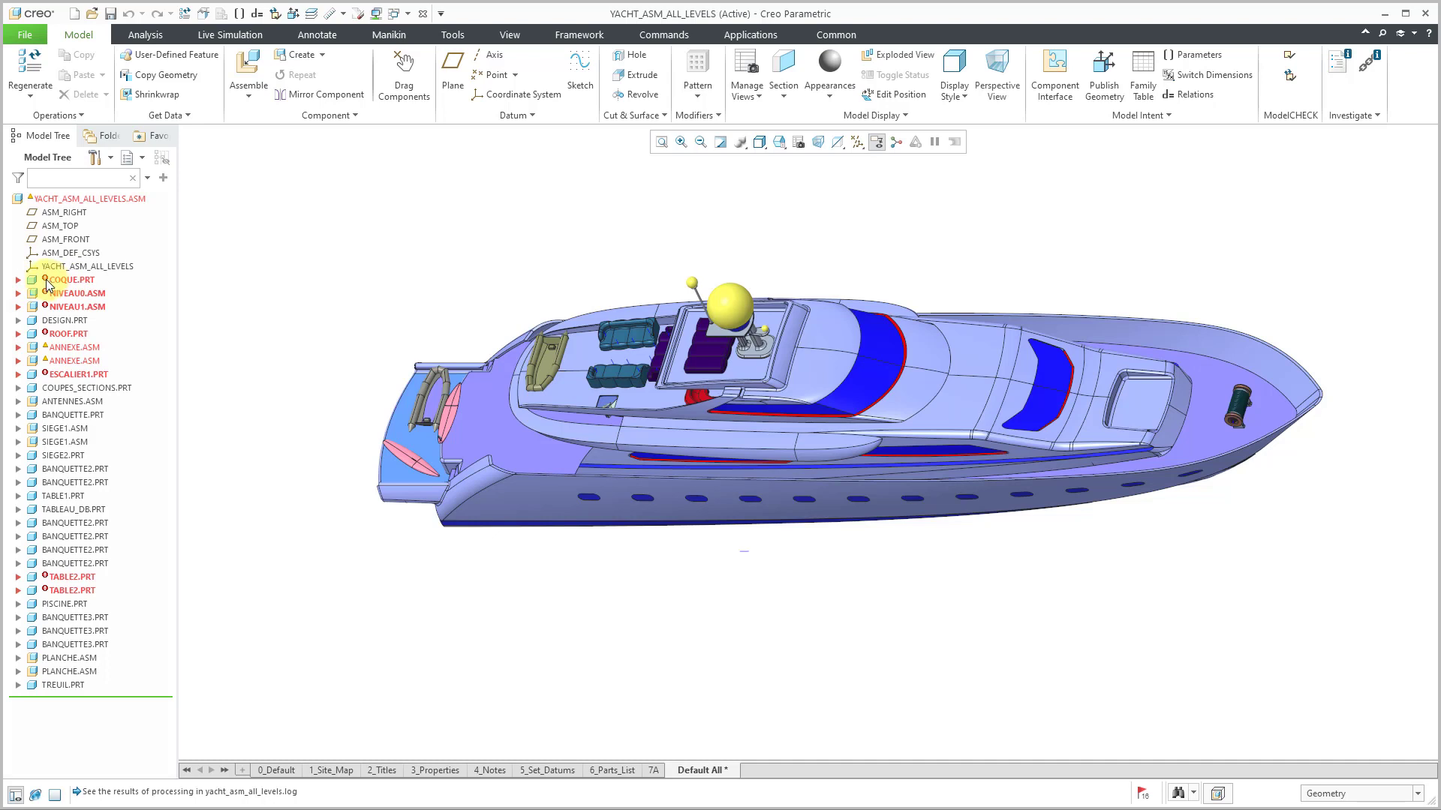
{"action": "mouse_move", "coordinate": [77, 306]}
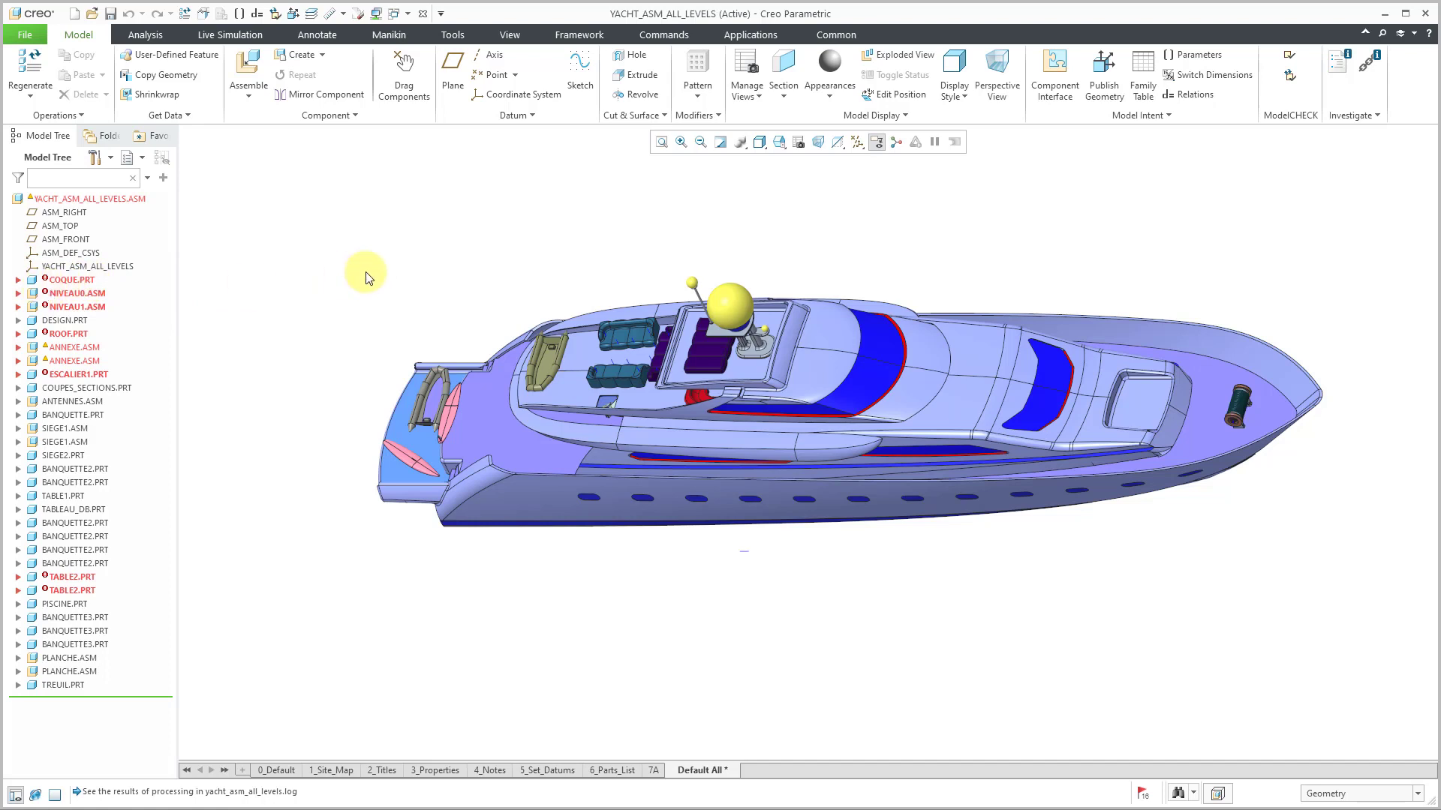
{"action": "mouse_move", "coordinate": [365, 278]}
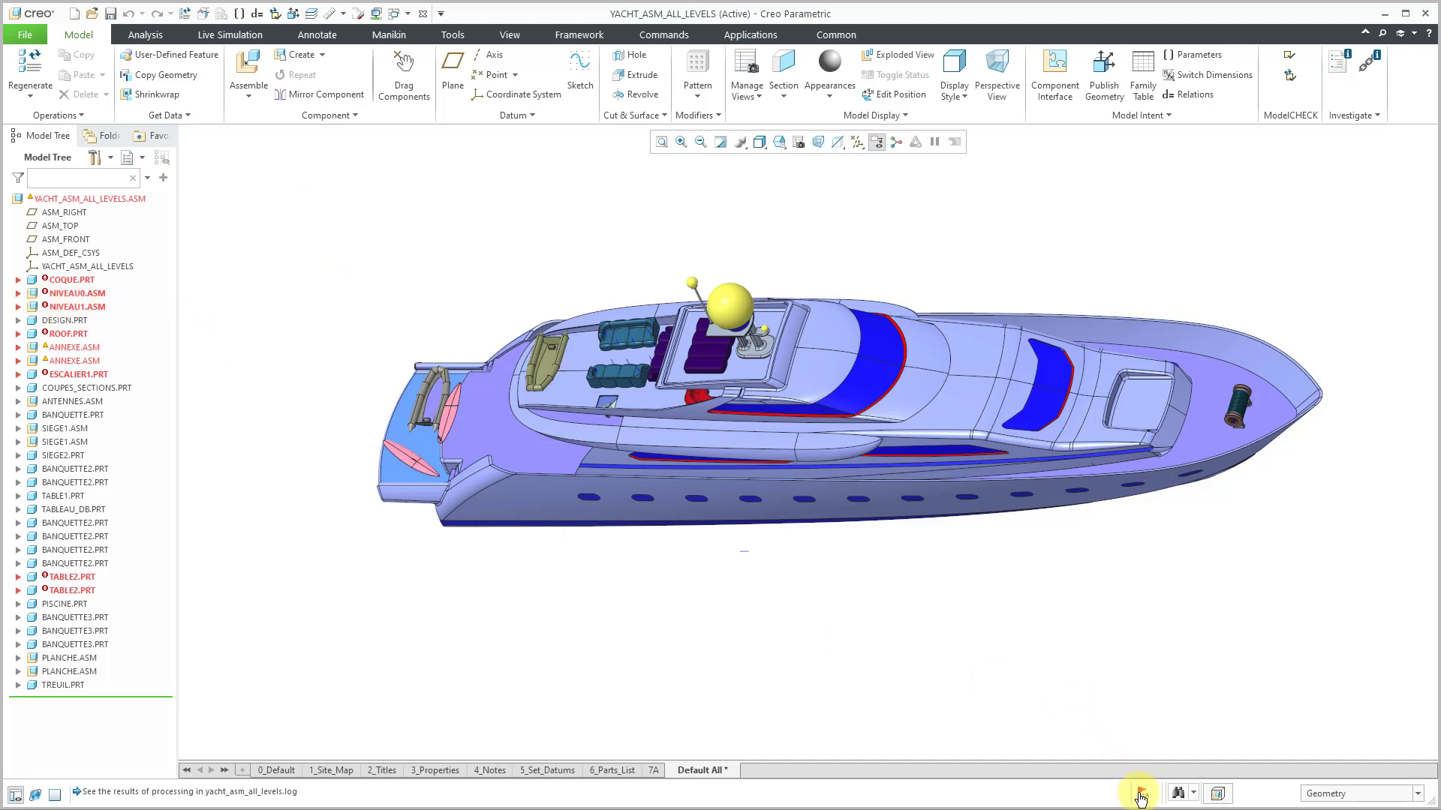
{"action": "mouse_move", "coordinate": [1139, 794]}
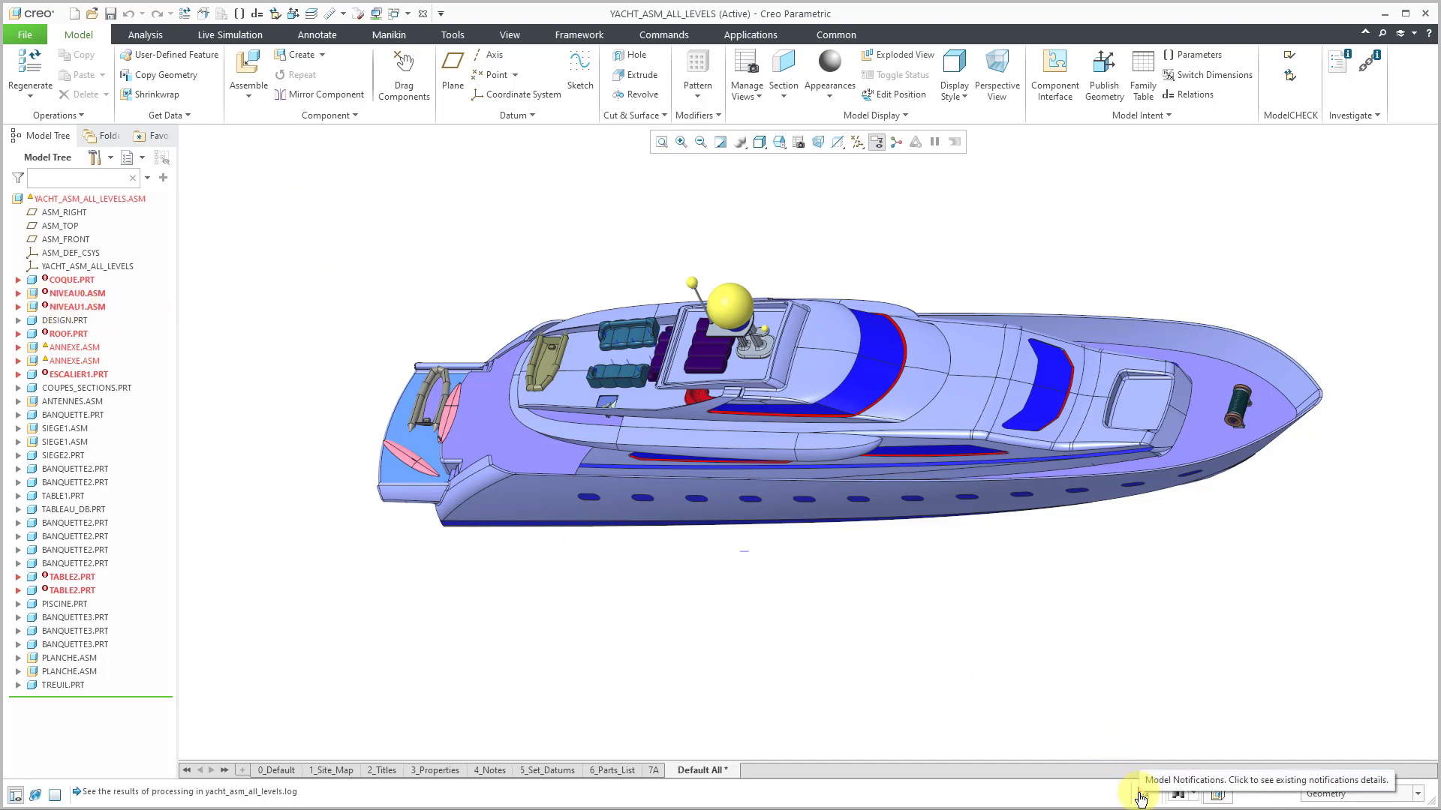
{"action": "left_click", "coordinate": [1142, 795]}
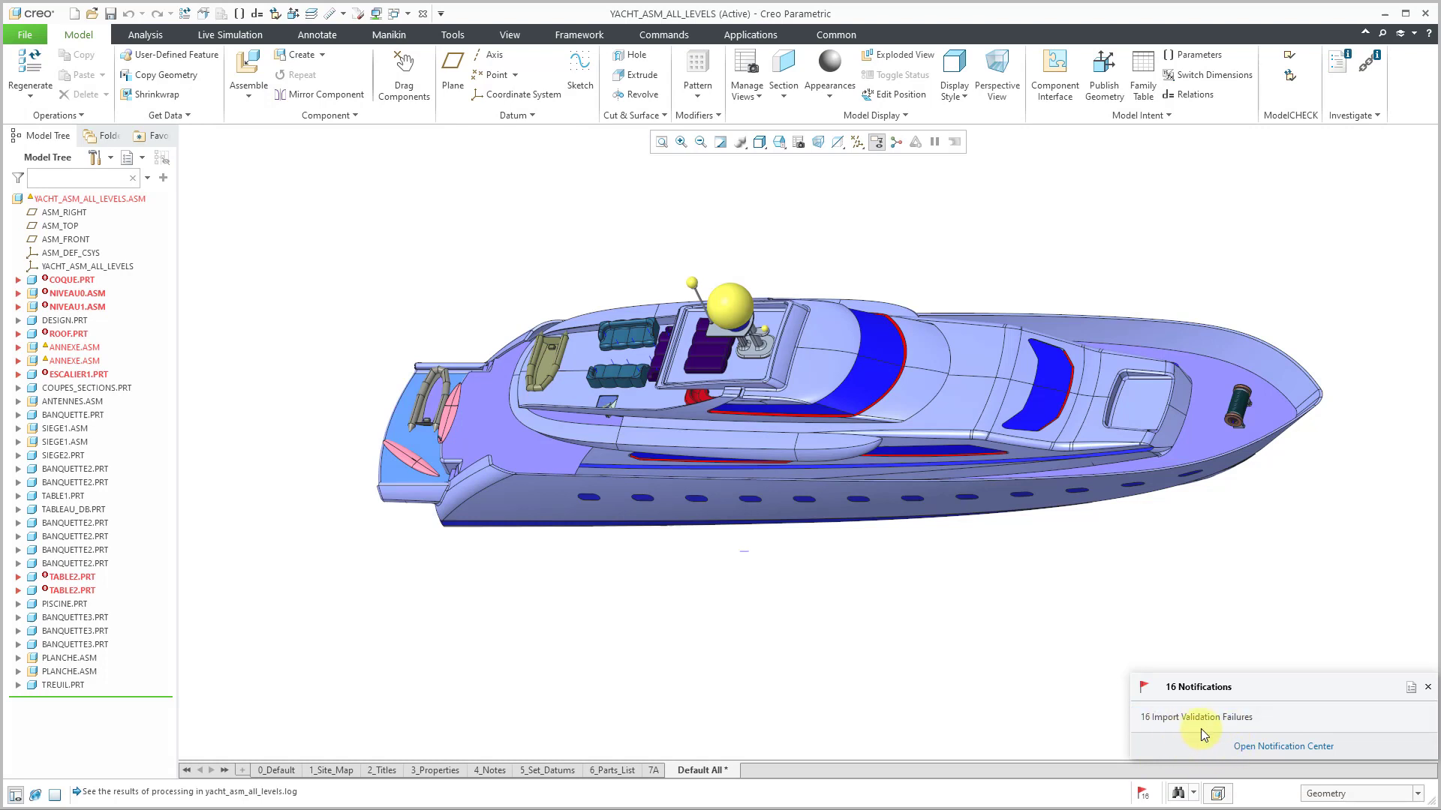
{"action": "mouse_move", "coordinate": [162, 145]}
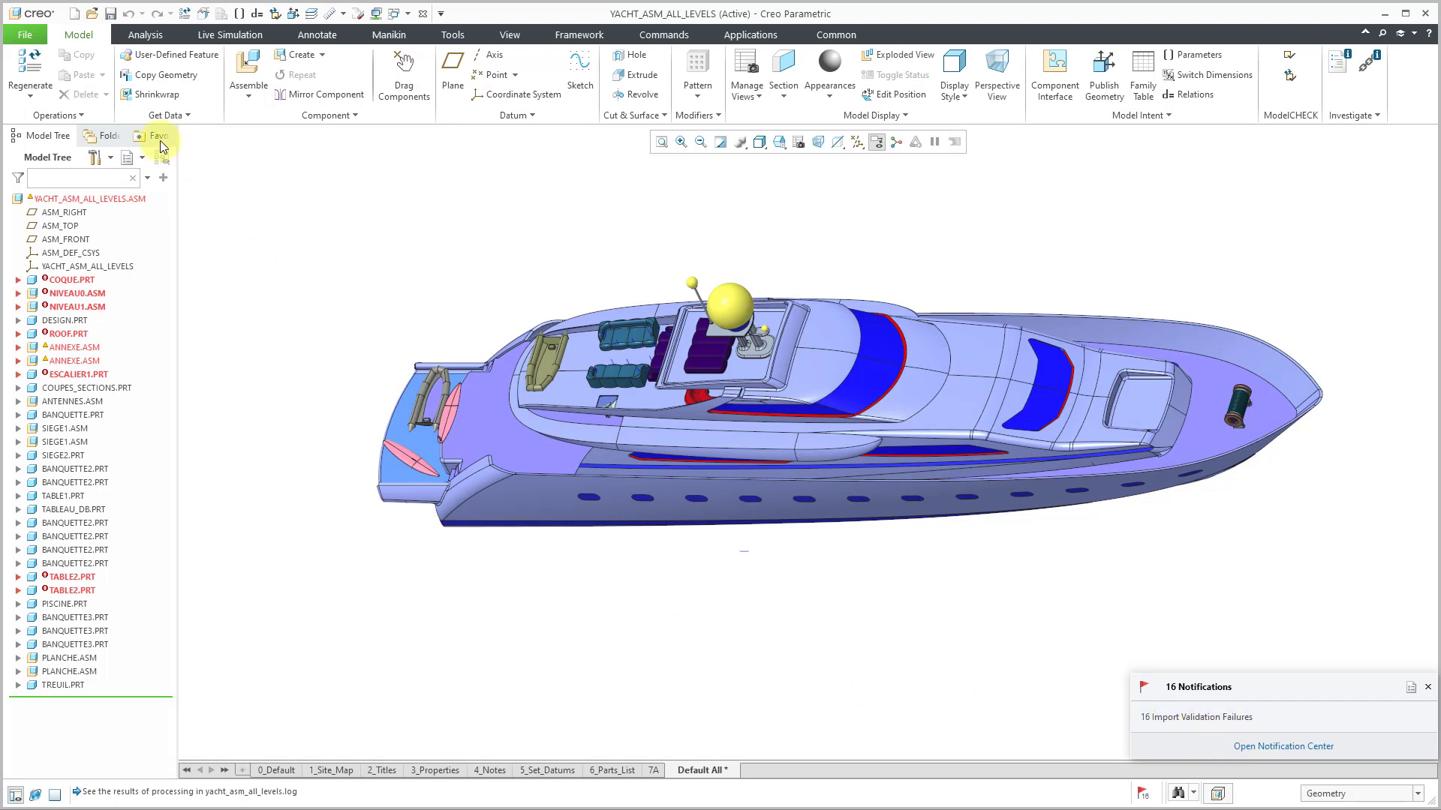
{"action": "left_click", "coordinate": [25, 34]}
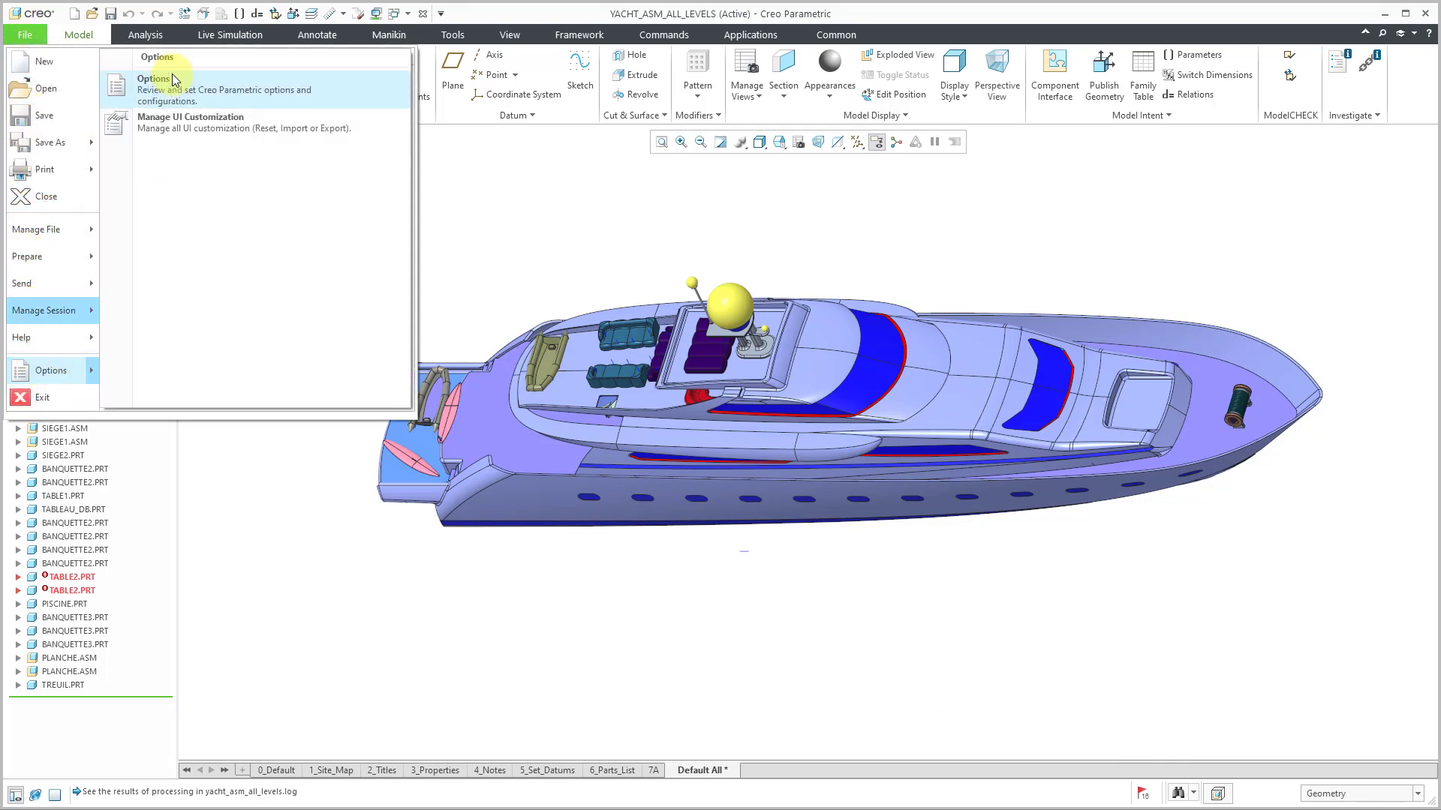
{"action": "left_click", "coordinate": [152, 78]}
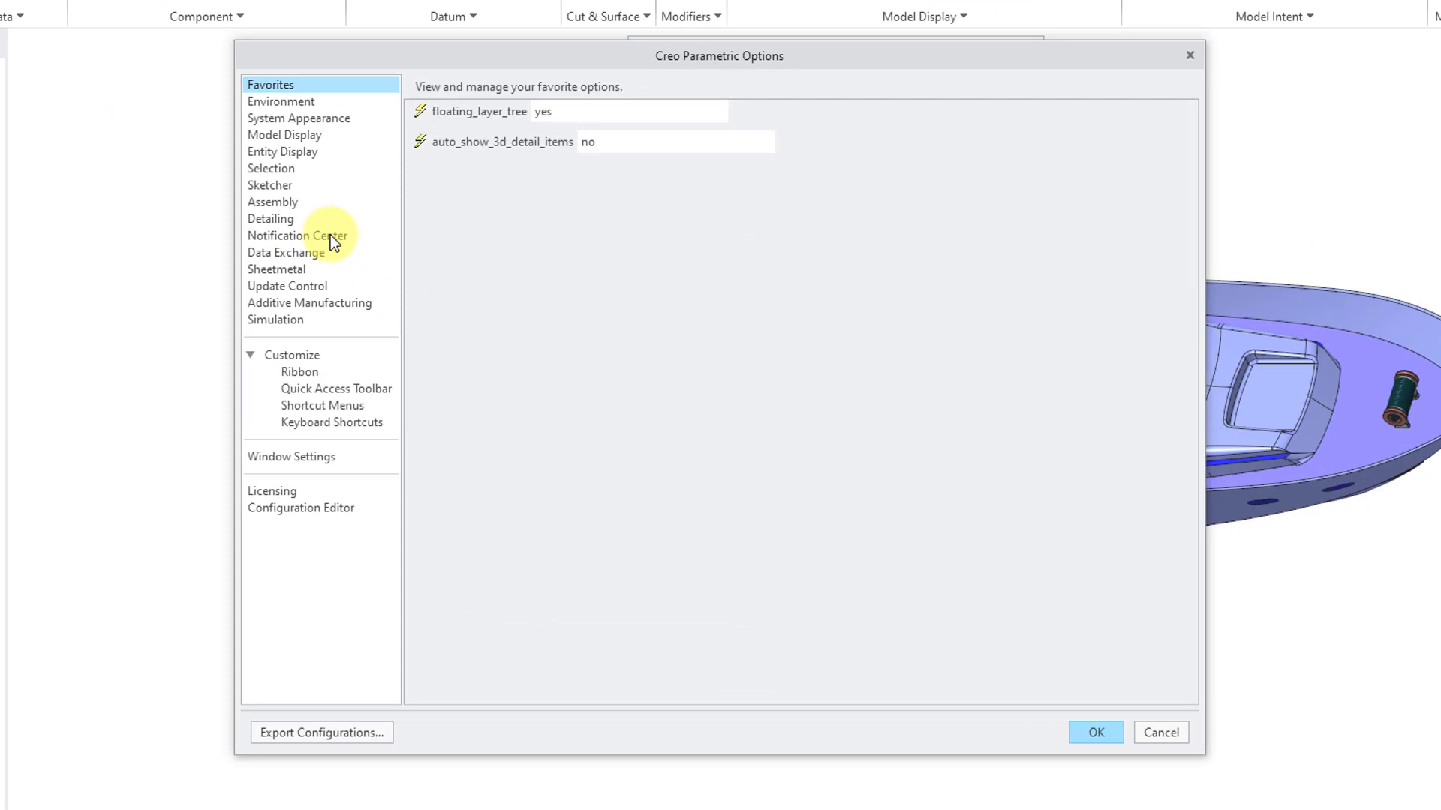
{"action": "left_click", "coordinate": [297, 235]}
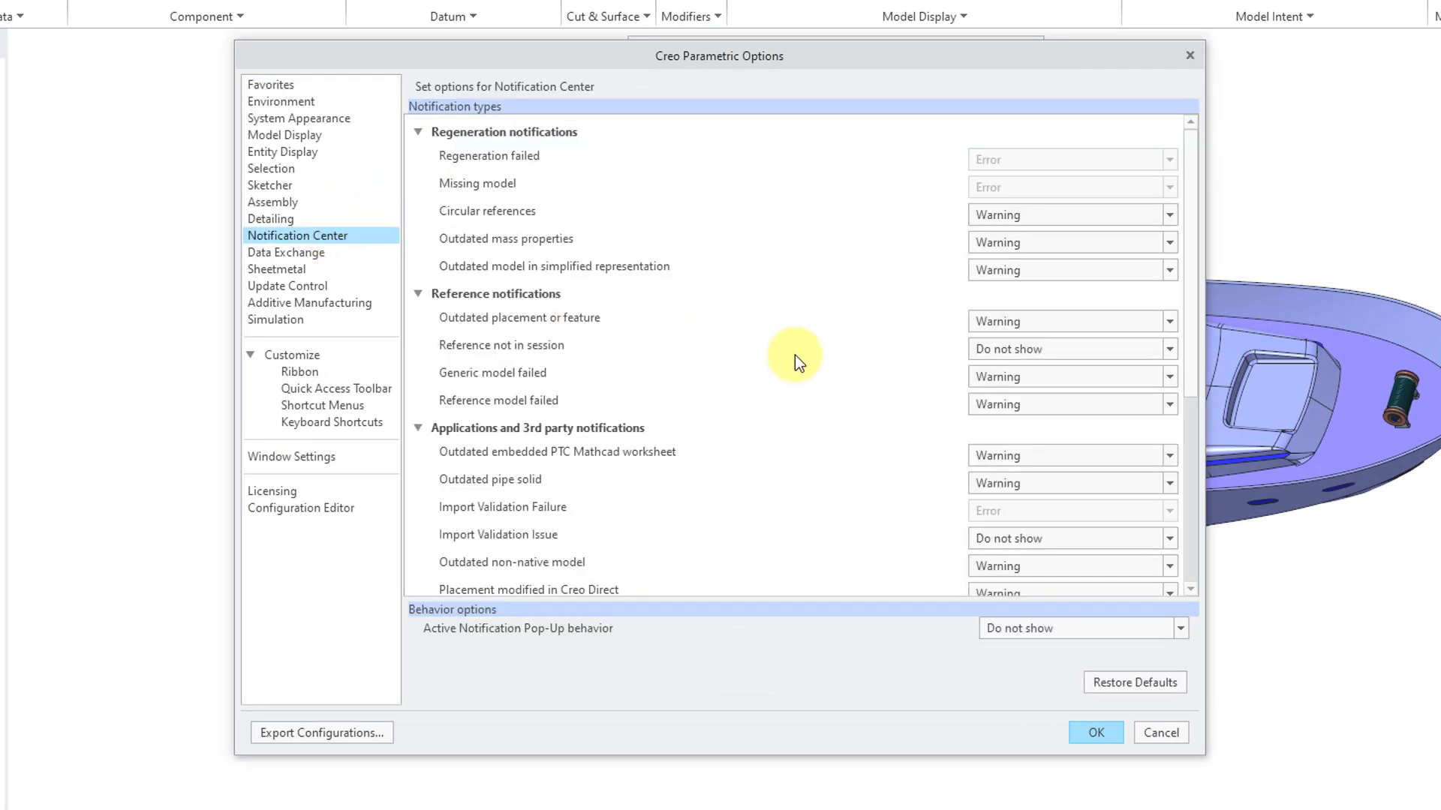
{"action": "mouse_move", "coordinate": [1180, 275]}
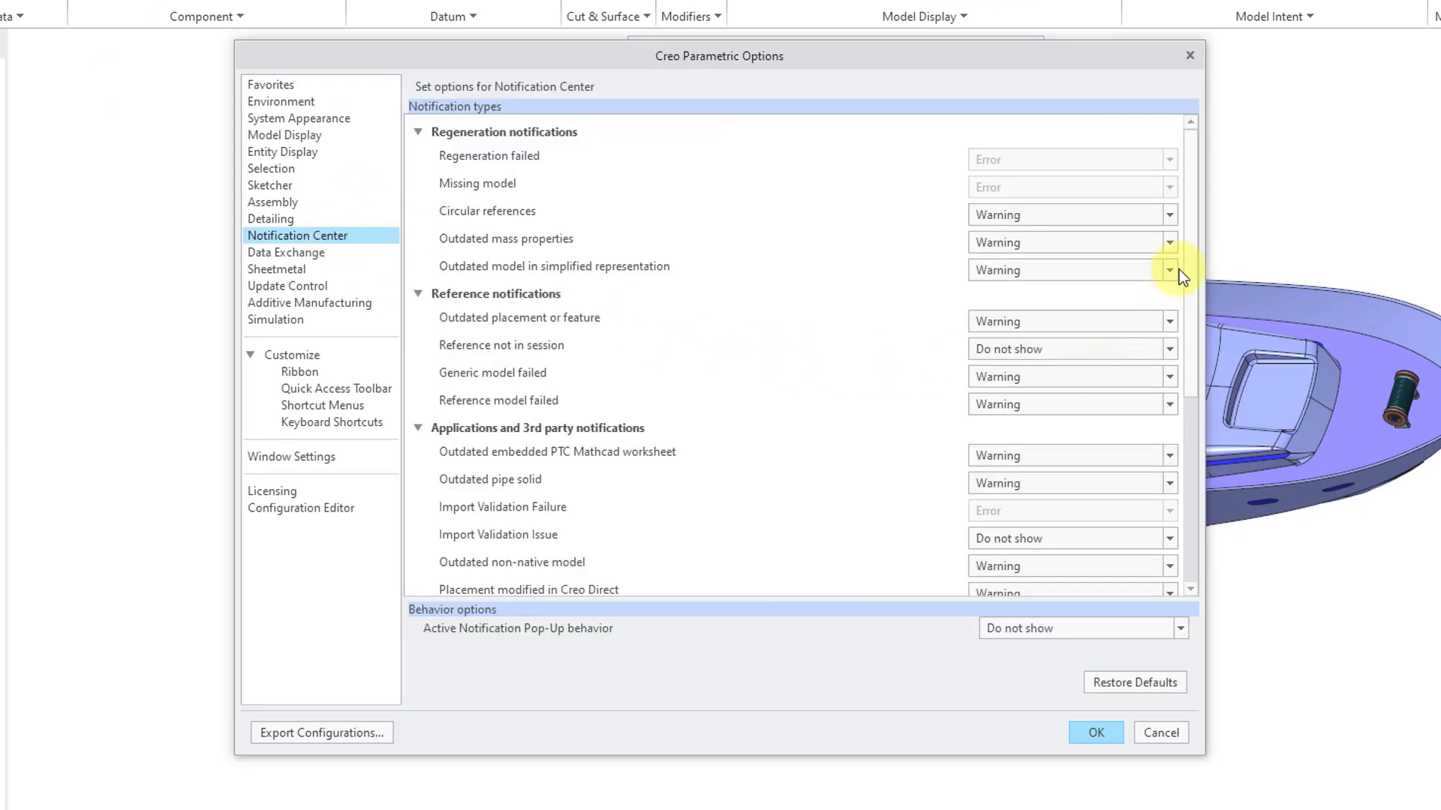
{"action": "scroll", "scroll_direction": "down", "scroll_amount": 3}
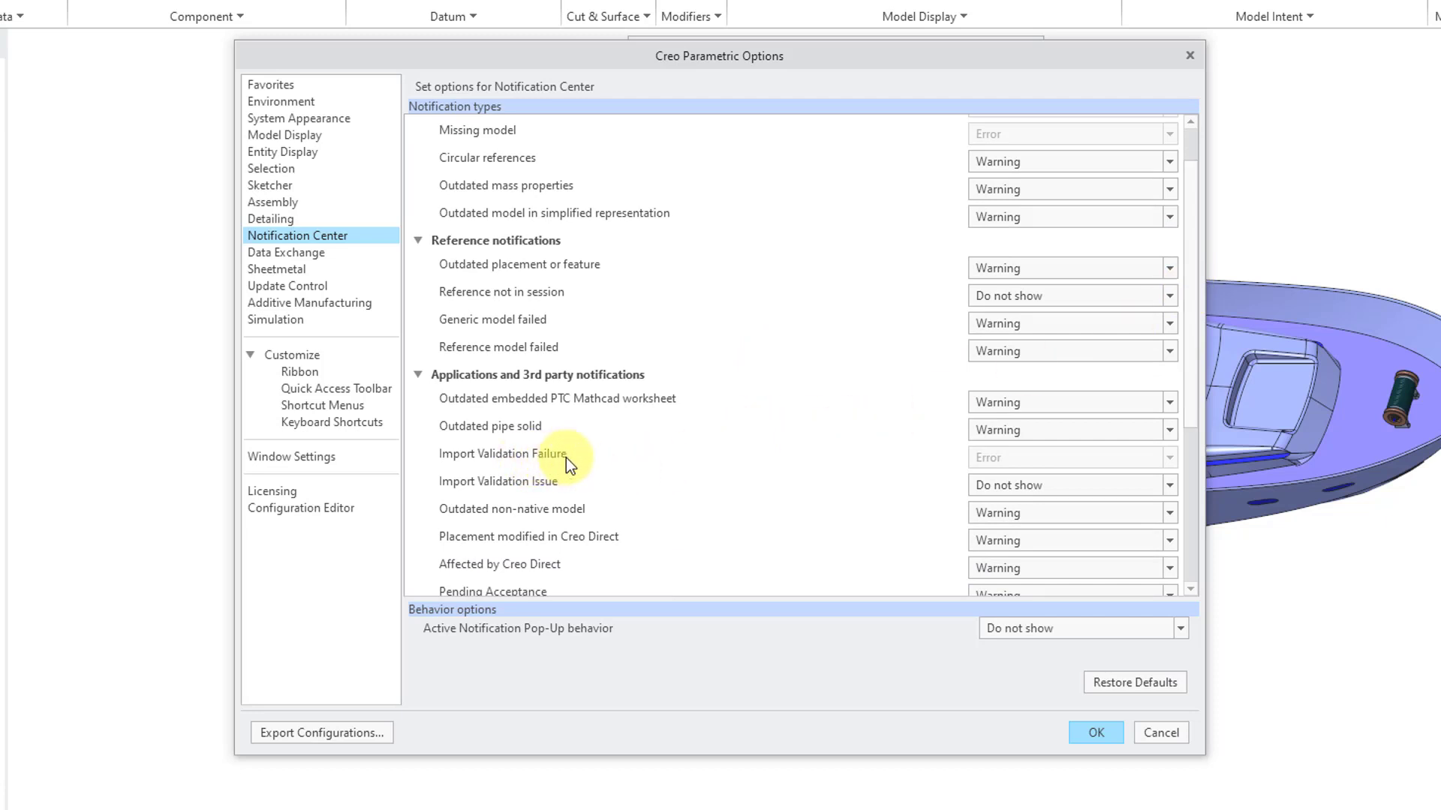
{"action": "mouse_move", "coordinate": [1007, 463]}
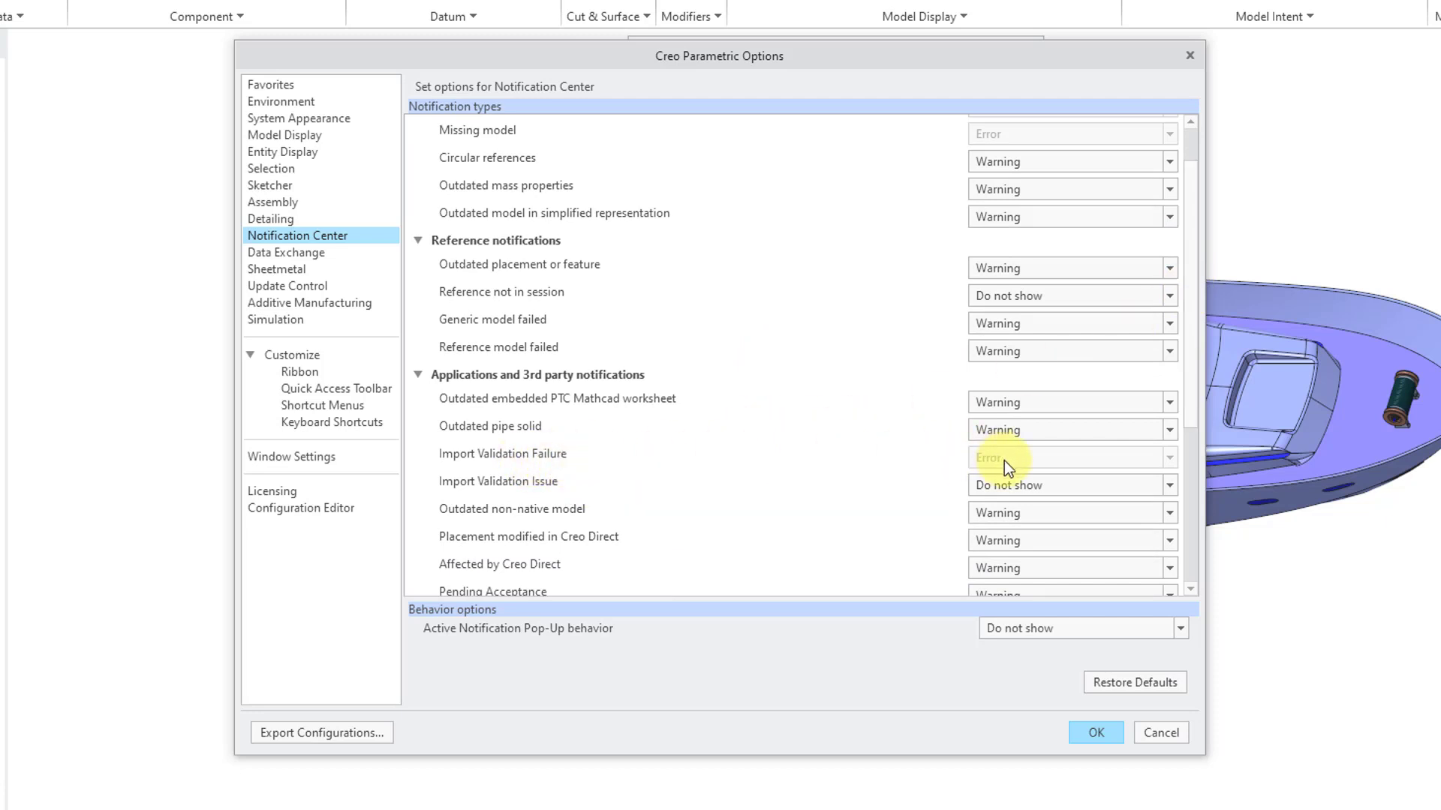
{"action": "mouse_move", "coordinate": [1006, 468]}
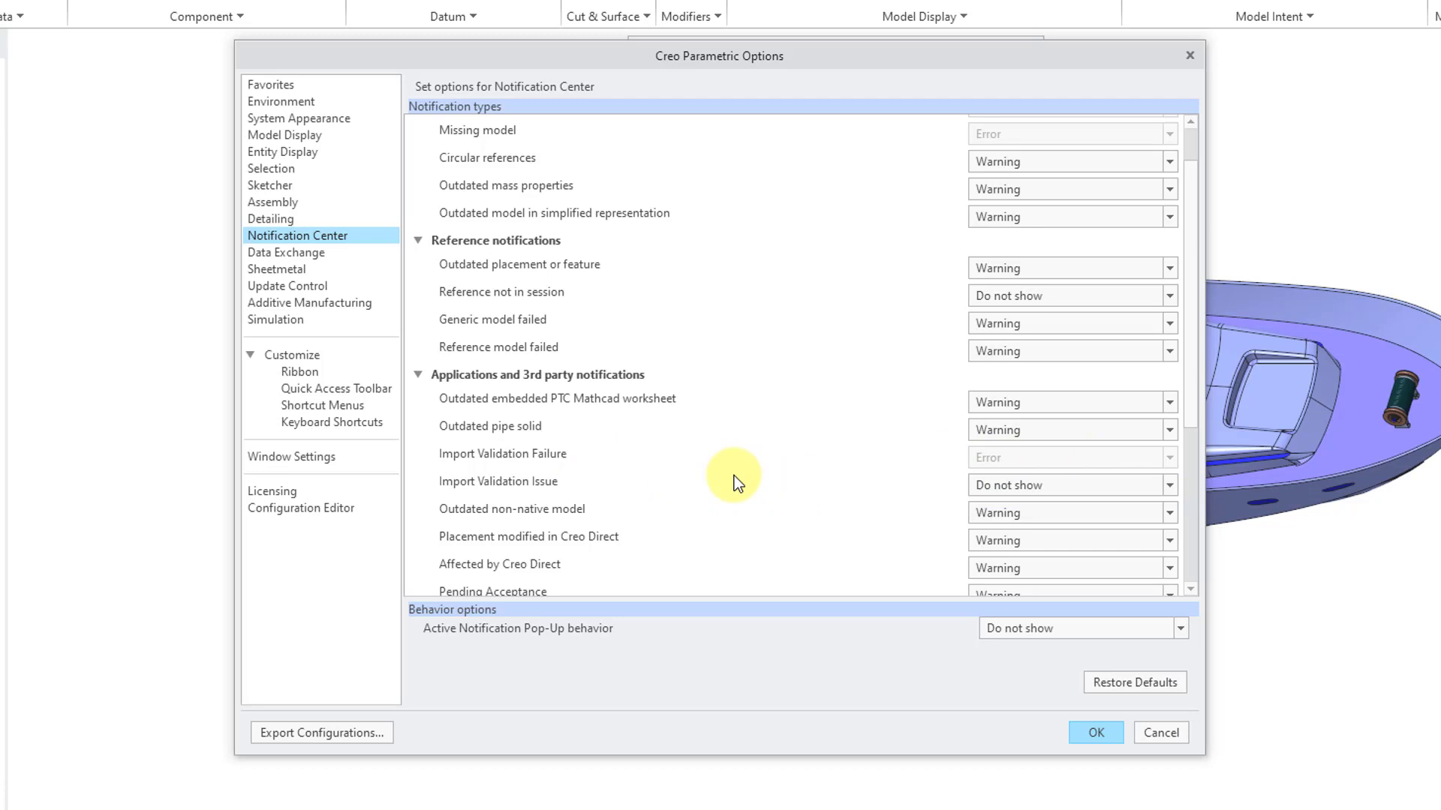
{"action": "mouse_move", "coordinate": [708, 498]}
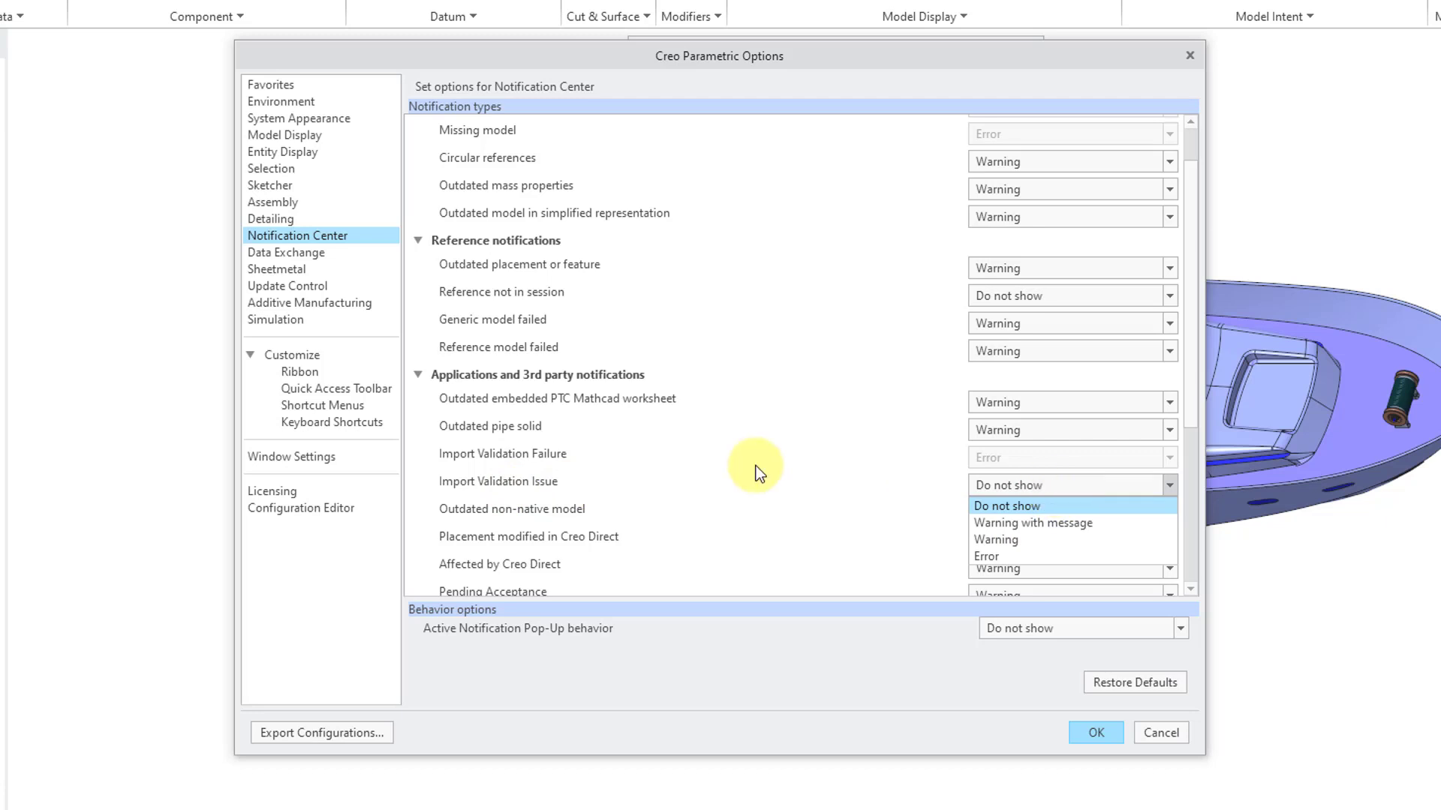
{"action": "left_click", "coordinate": [1006, 505]}
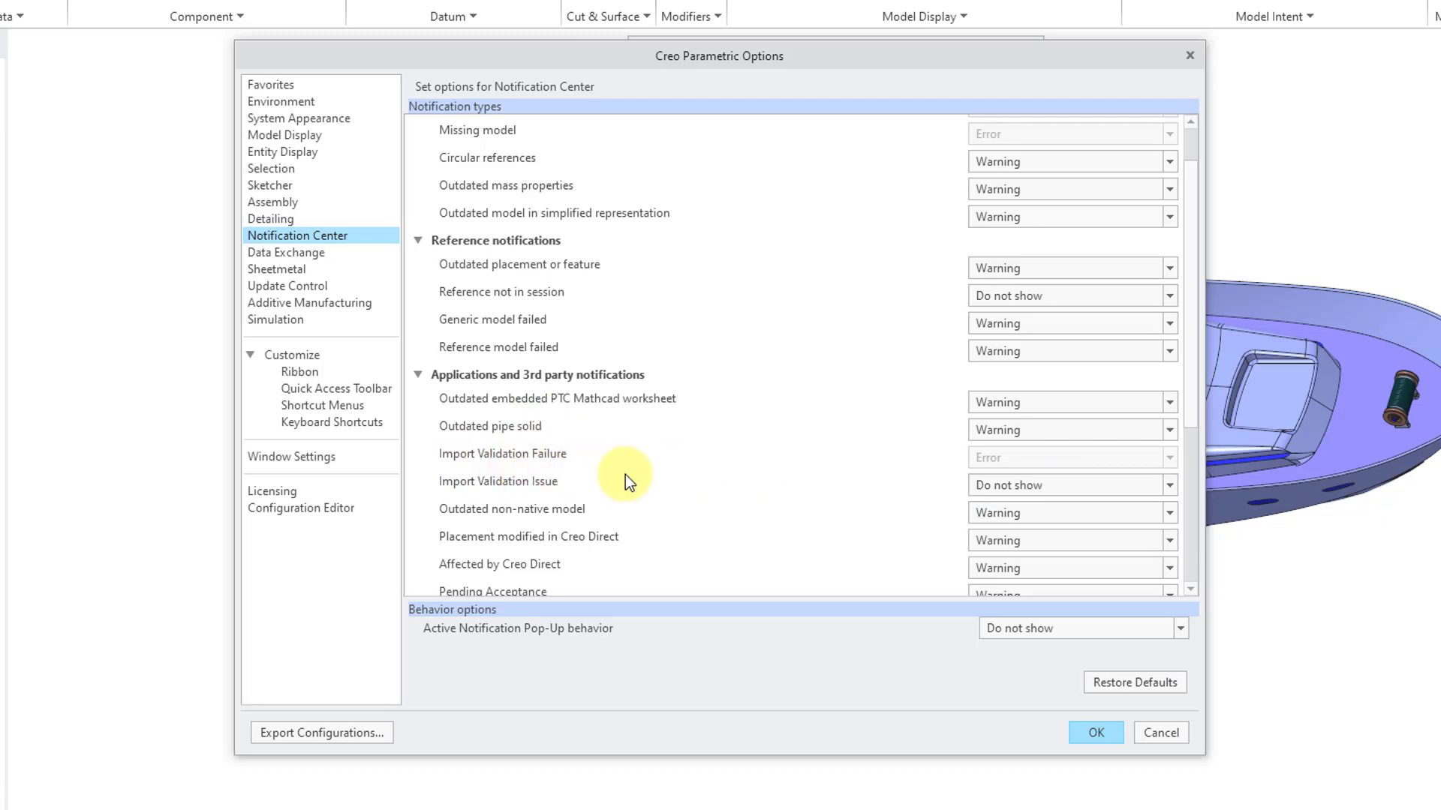
{"action": "mouse_move", "coordinate": [574, 473]}
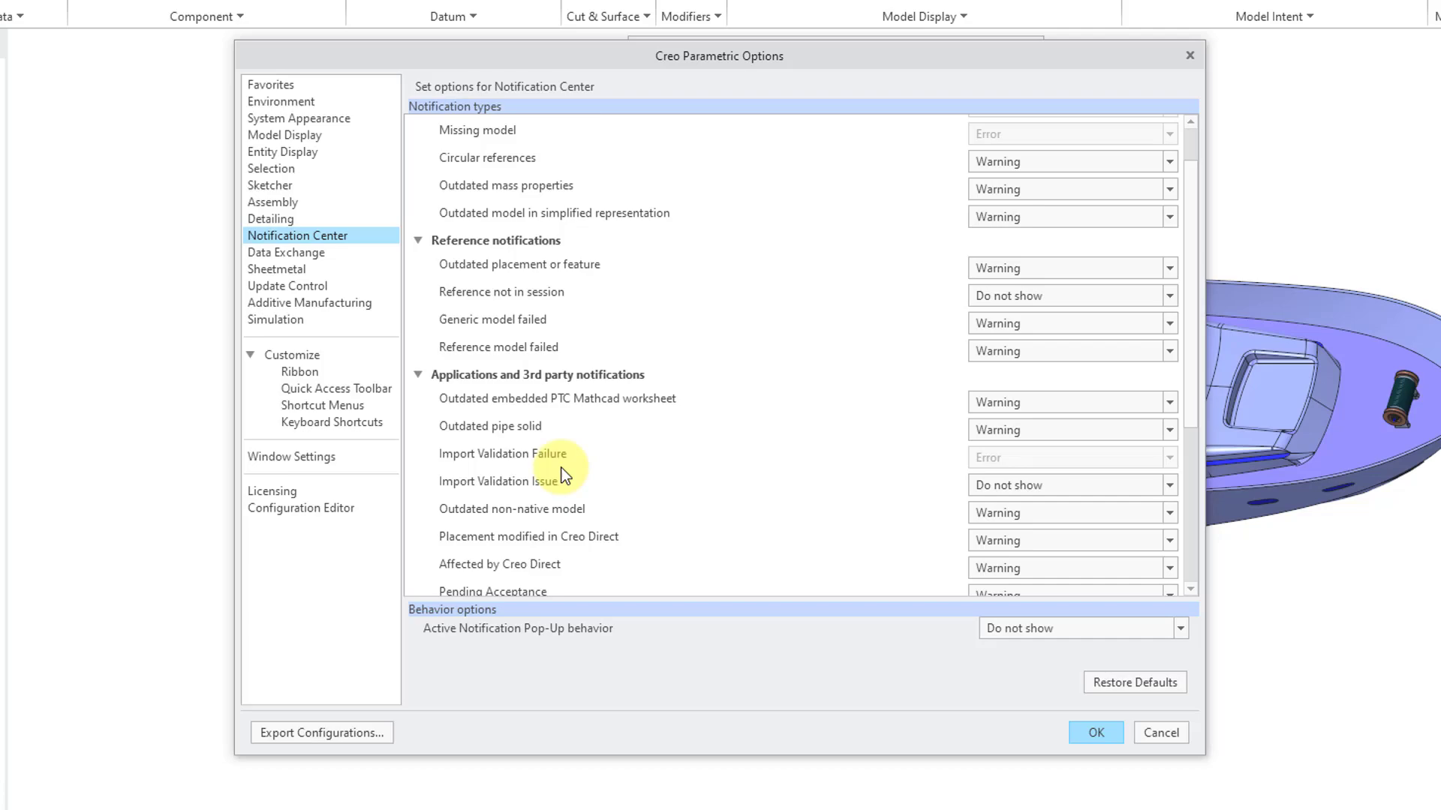
{"action": "mouse_move", "coordinate": [933, 699]}
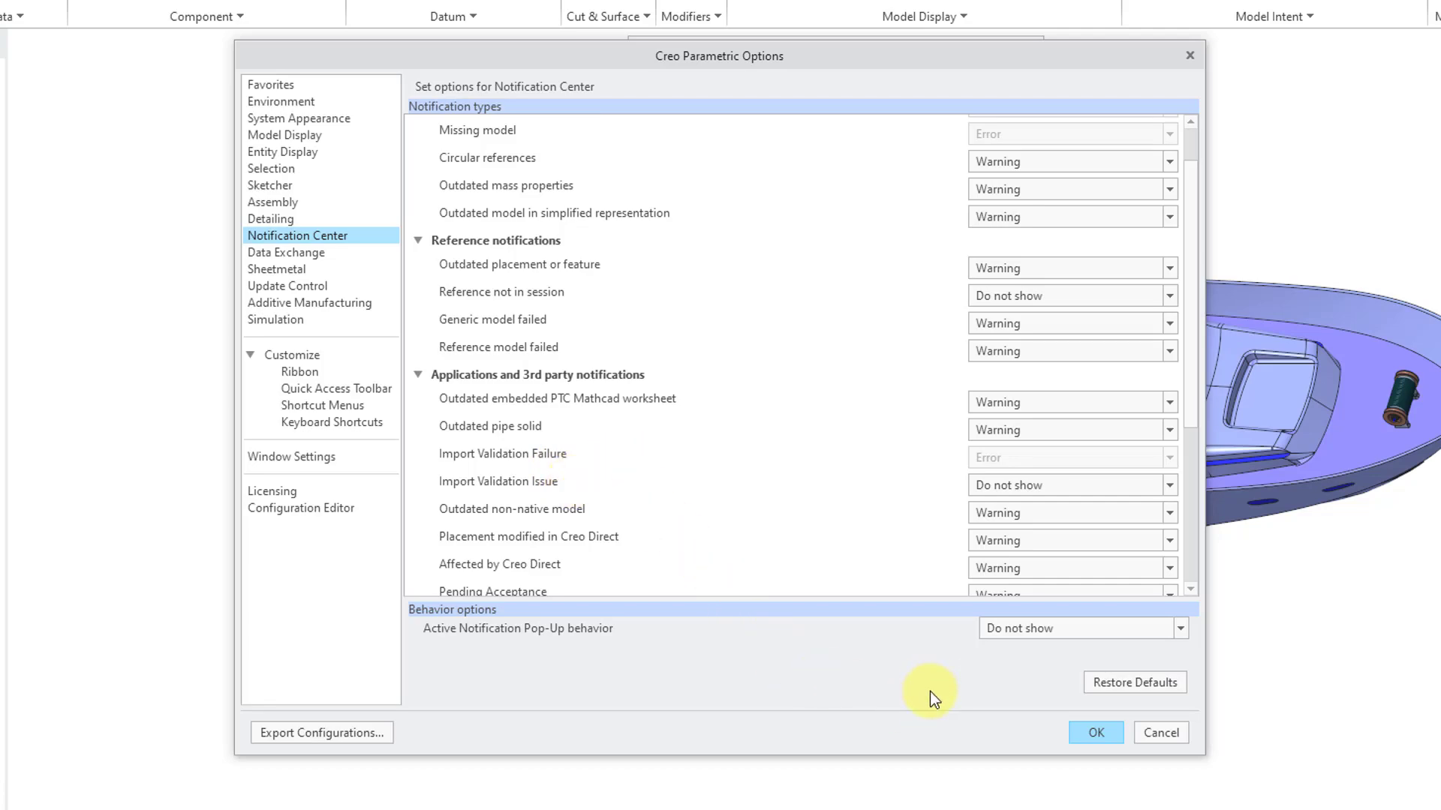
{"action": "left_click", "coordinate": [1094, 732]}
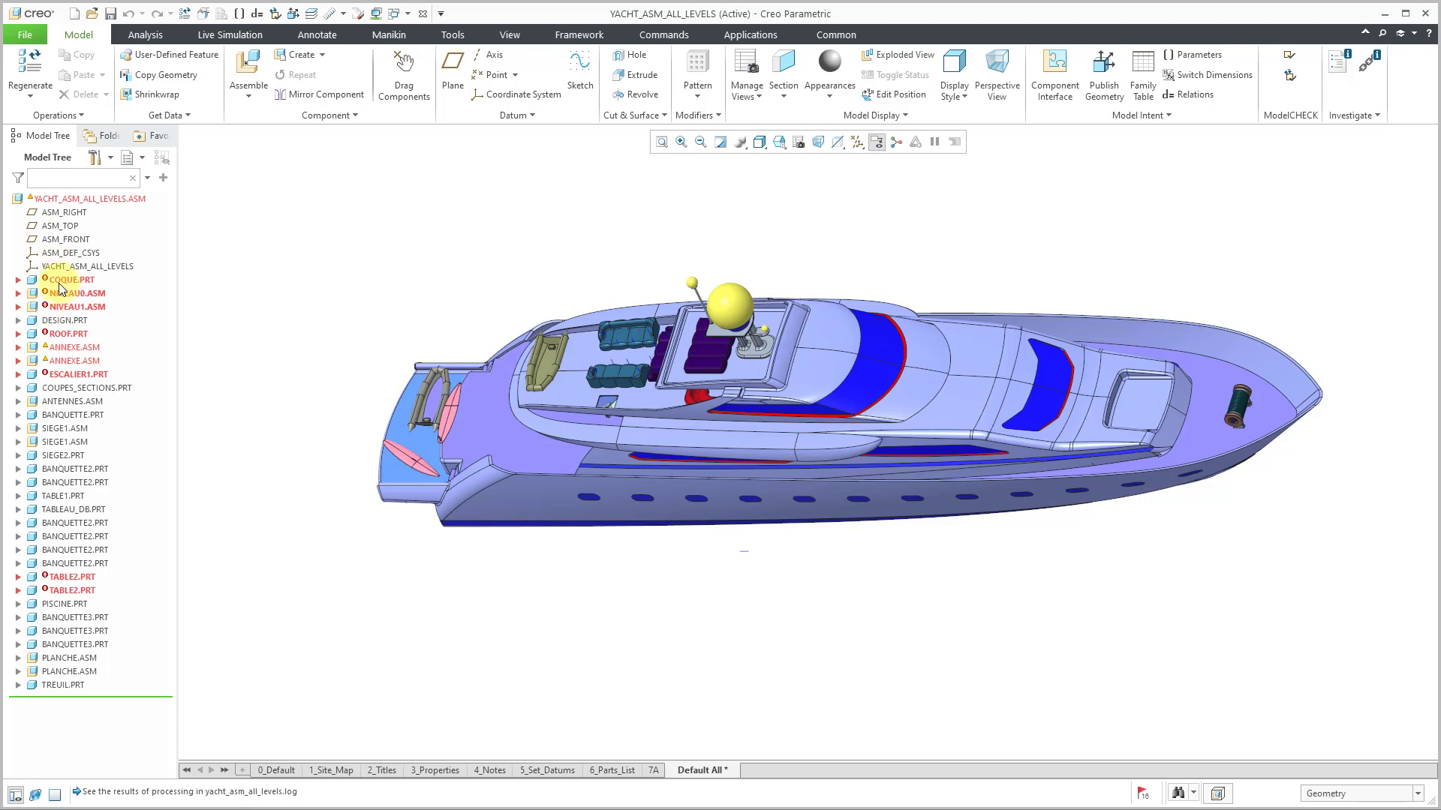
{"action": "left_click", "coordinate": [72, 280]}
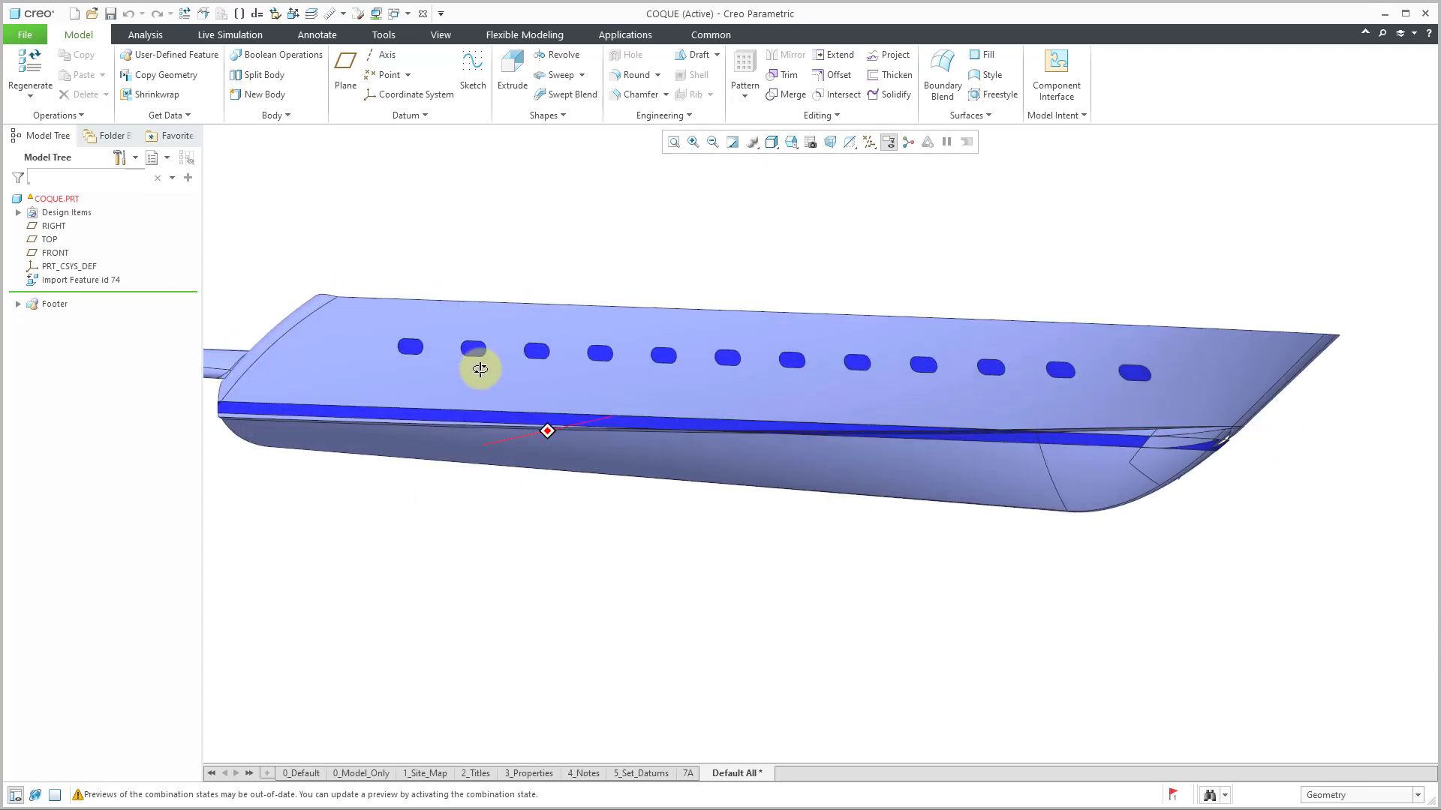
- Confirm Erase Not Displayed, removing COQUE.PRT and other undisplayed objects from session
{"action": "scroll", "scroll_direction": "down", "scroll_amount": 3}
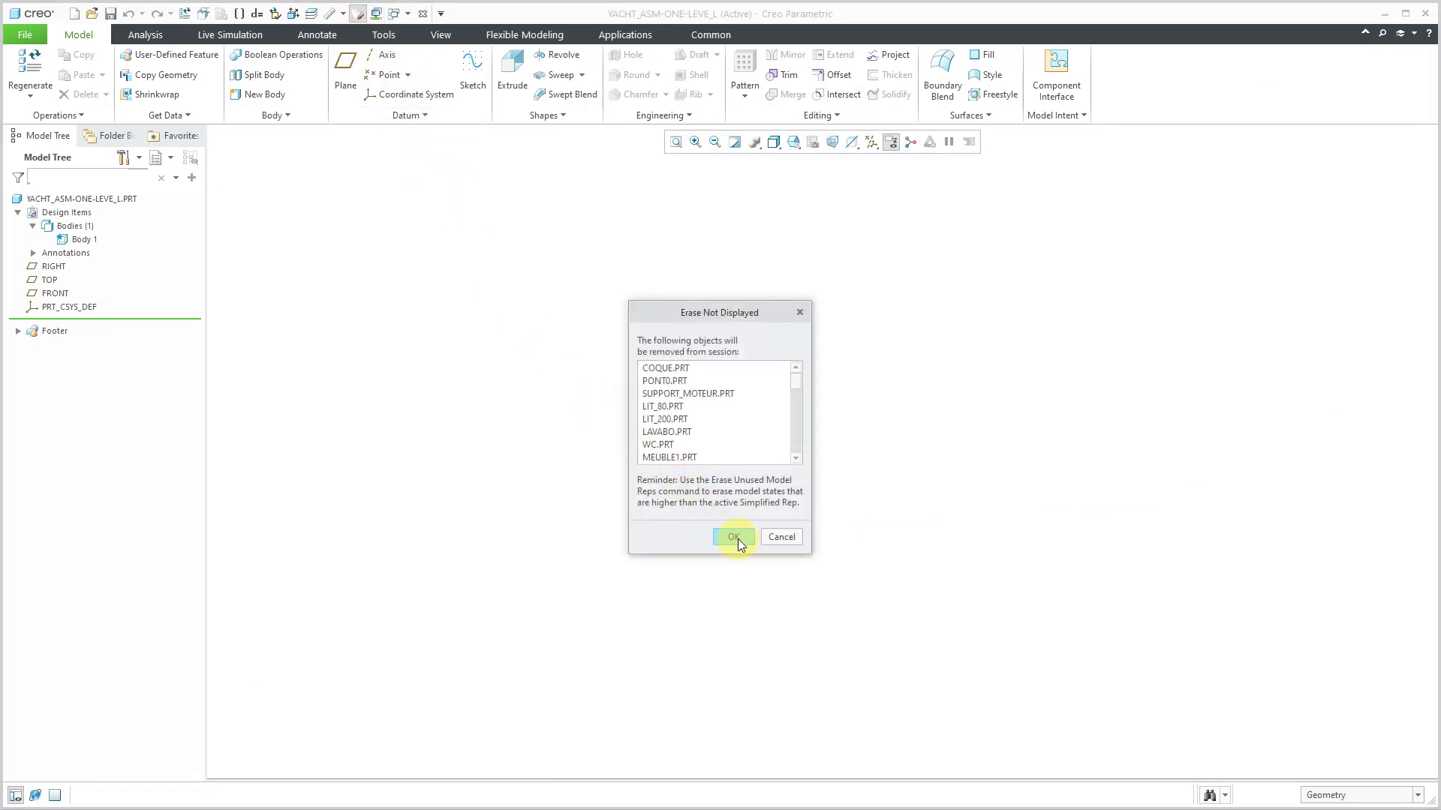
{"action": "left_click", "coordinate": [733, 536]}
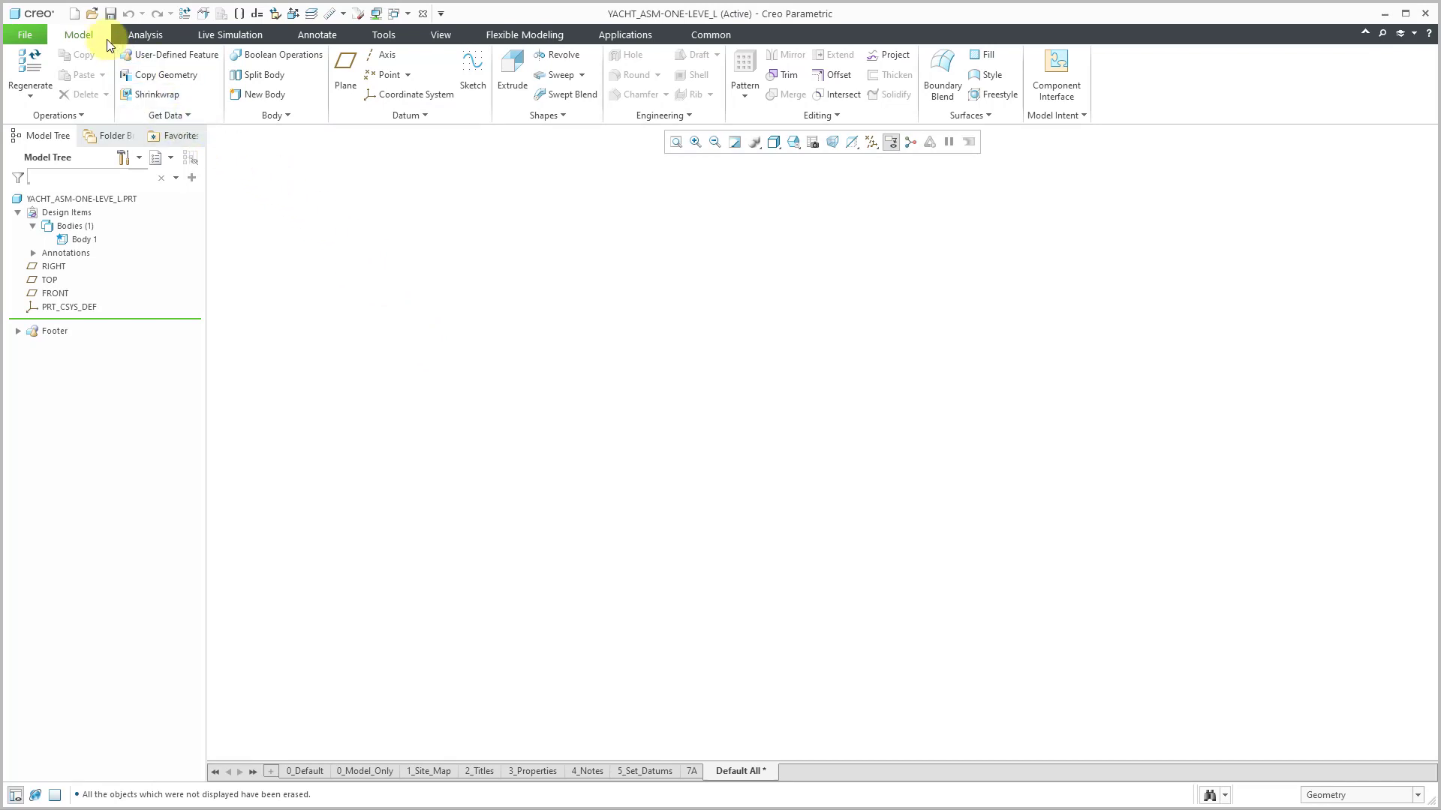
- Import yacht_asm_all_parts.igs from Yacht\All Parts as part YACHT_ASM_ALL_PARTS
{"action": "left_click", "coordinate": [90, 12]}
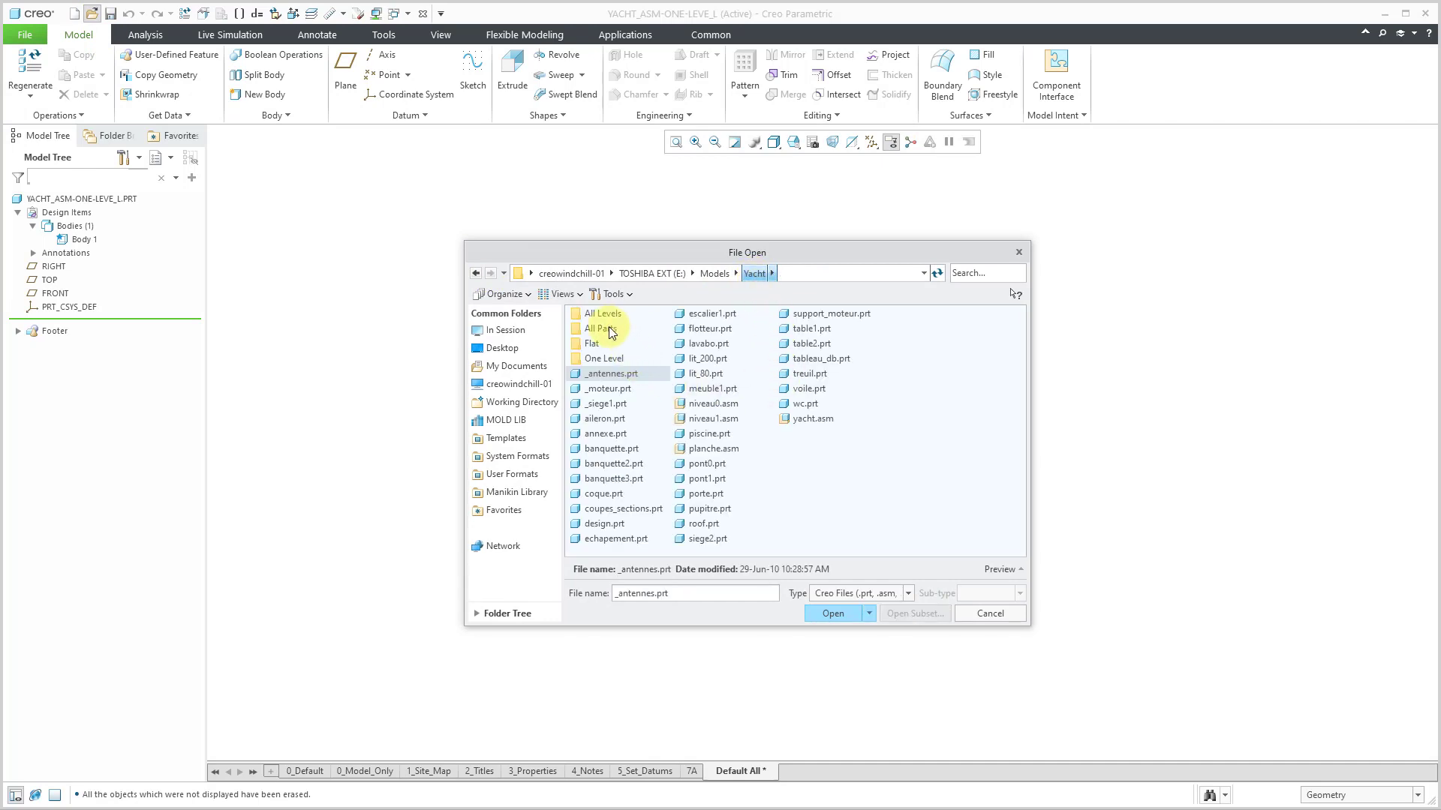
{"action": "left_click", "coordinate": [601, 329]}
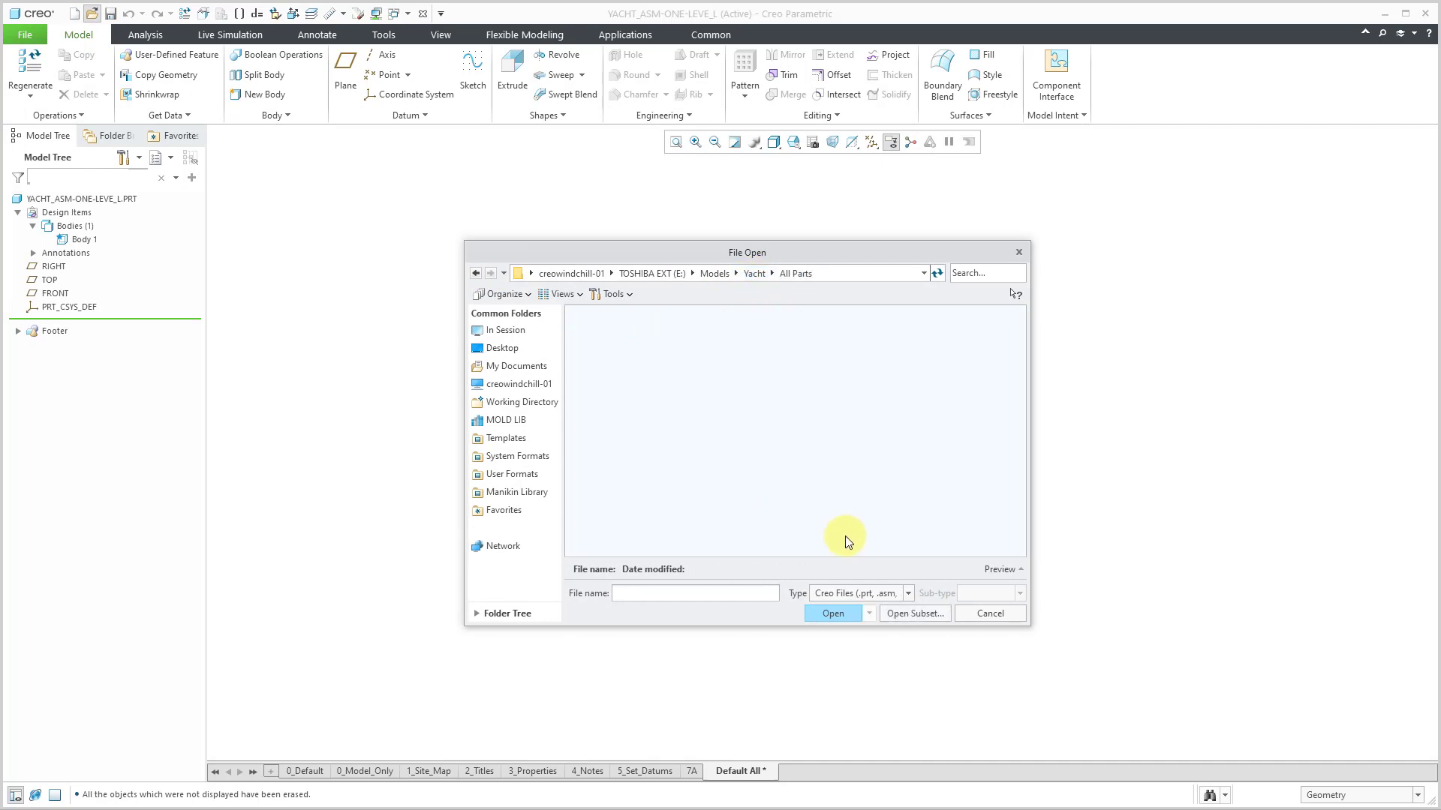
{"action": "left_click", "coordinate": [907, 594]}
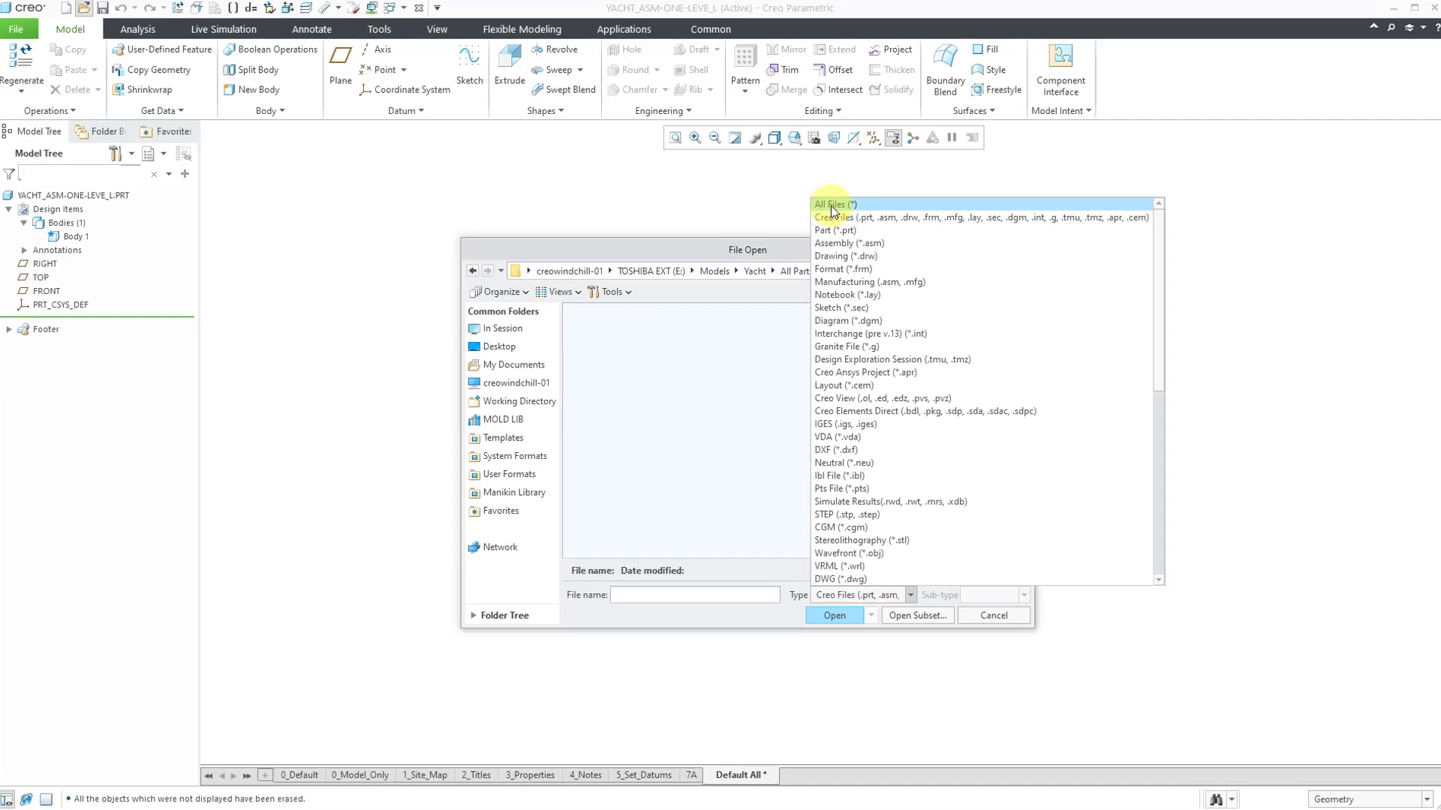
{"action": "left_click", "coordinate": [833, 204]}
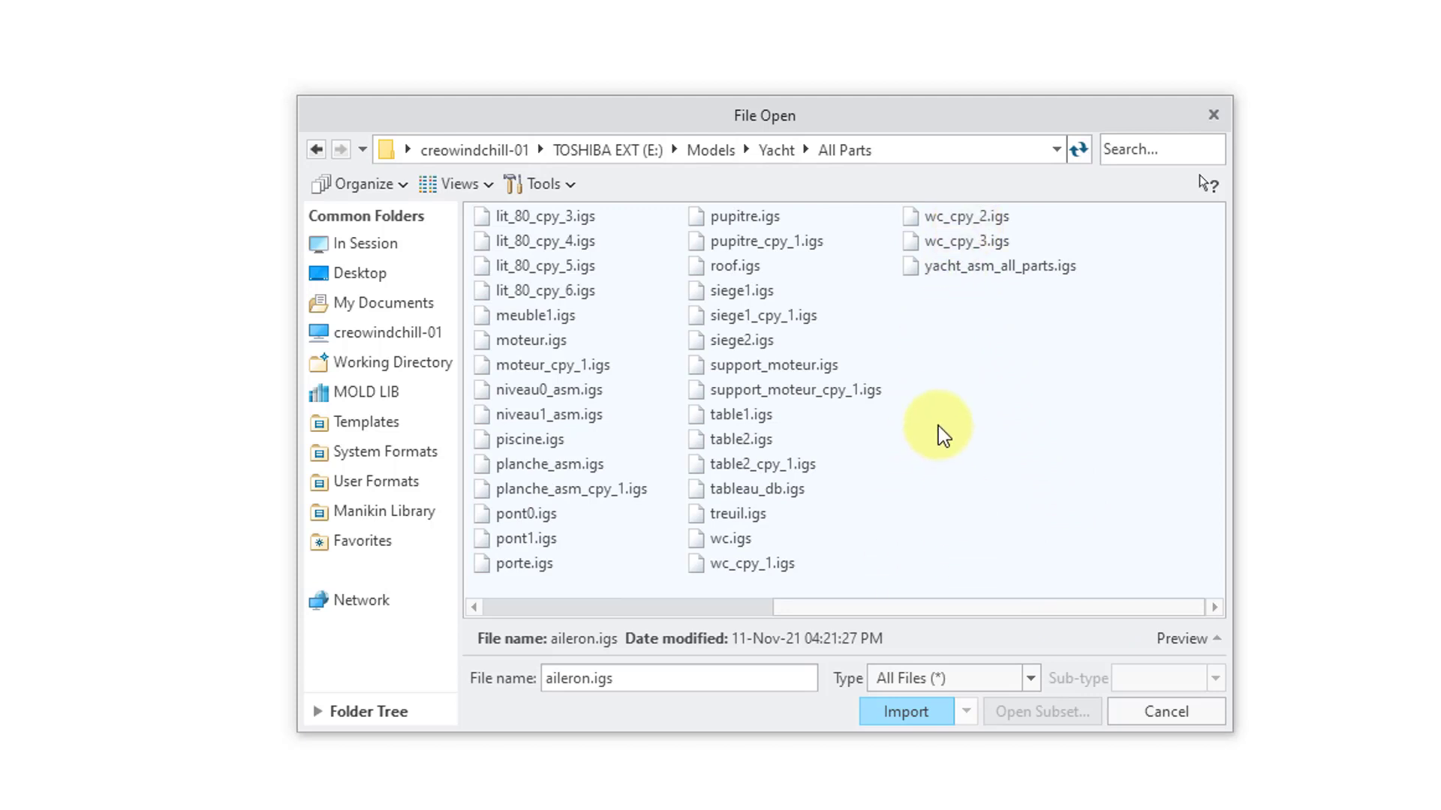
{"action": "mouse_move", "coordinate": [940, 386]}
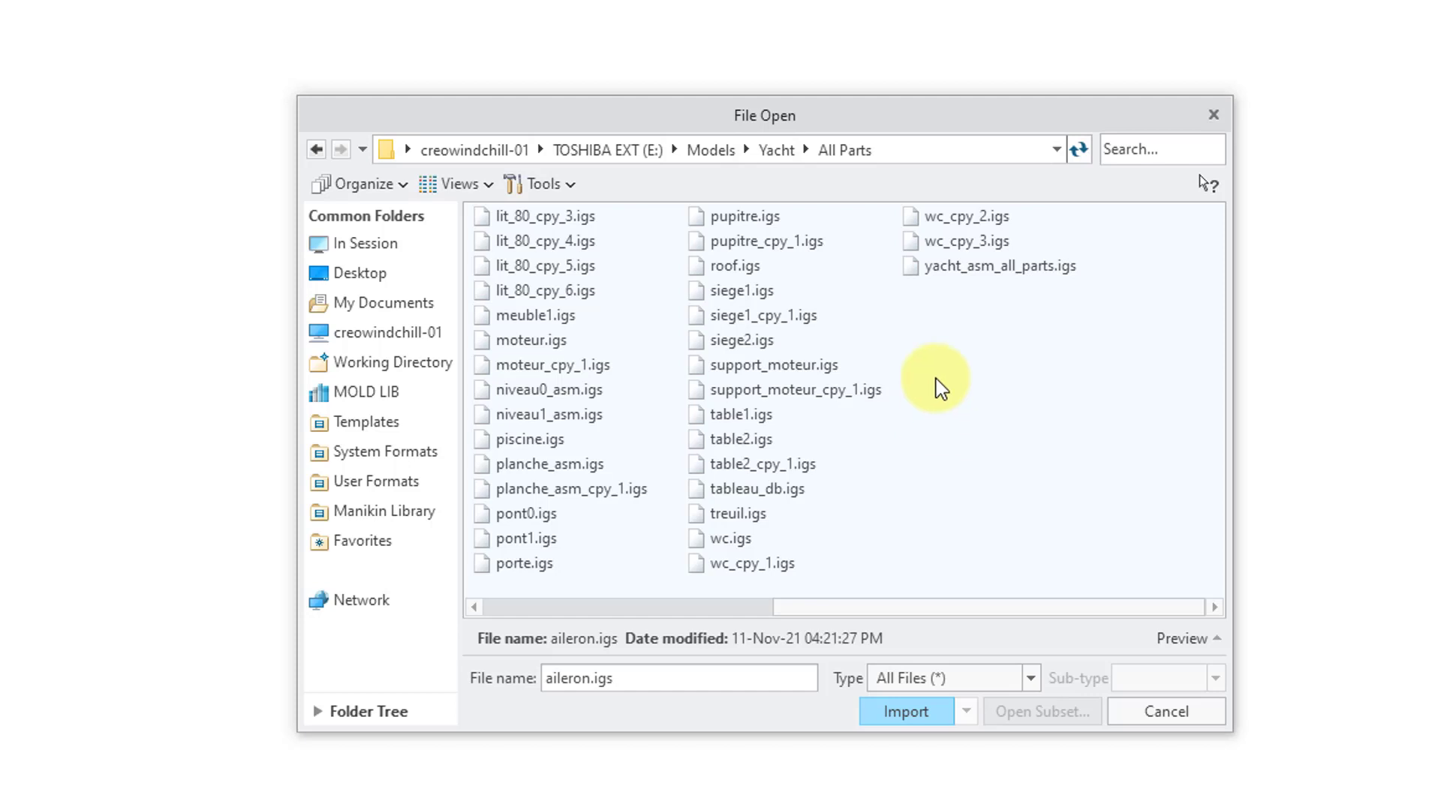
{"action": "left_click", "coordinate": [903, 711]}
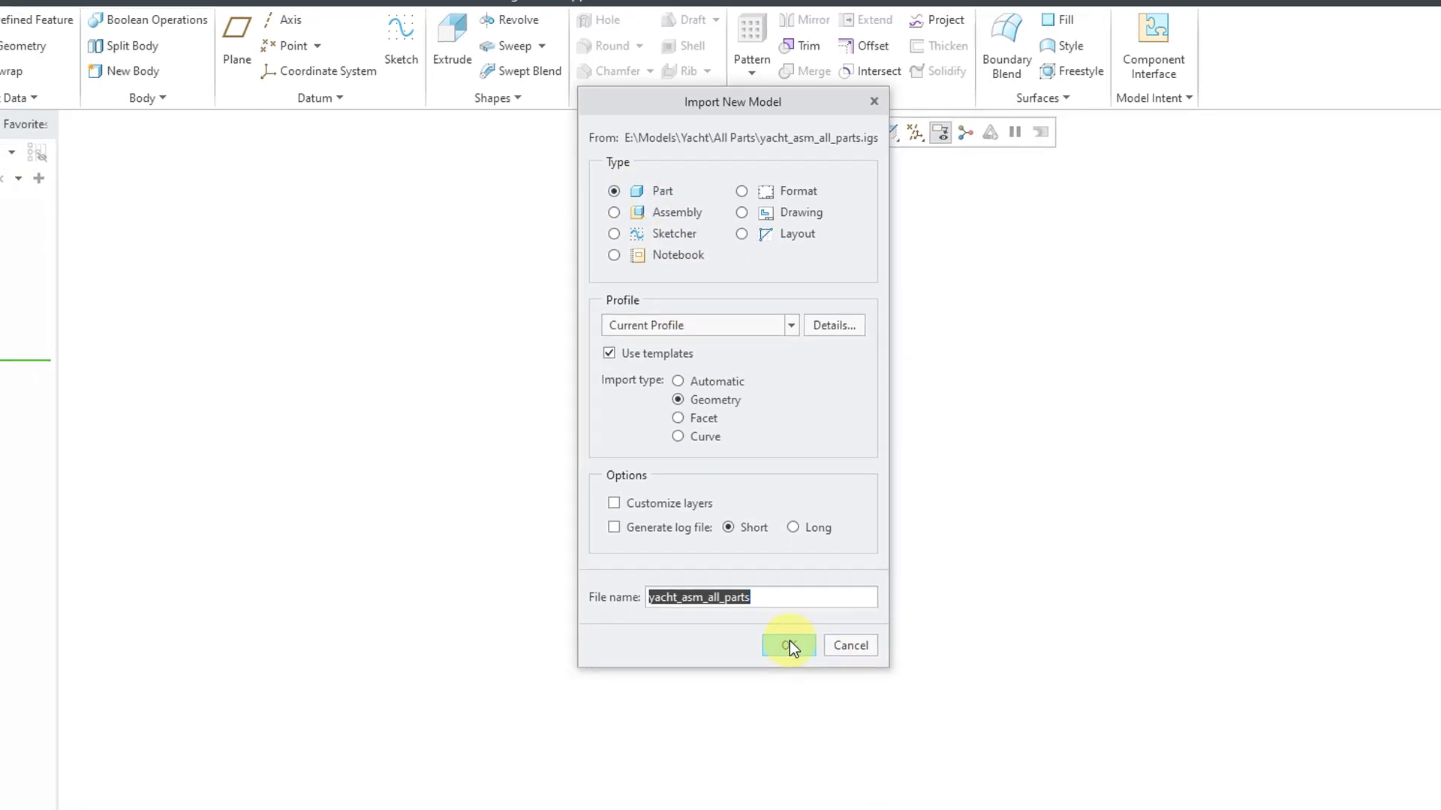
{"action": "left_click", "coordinate": [789, 645]}
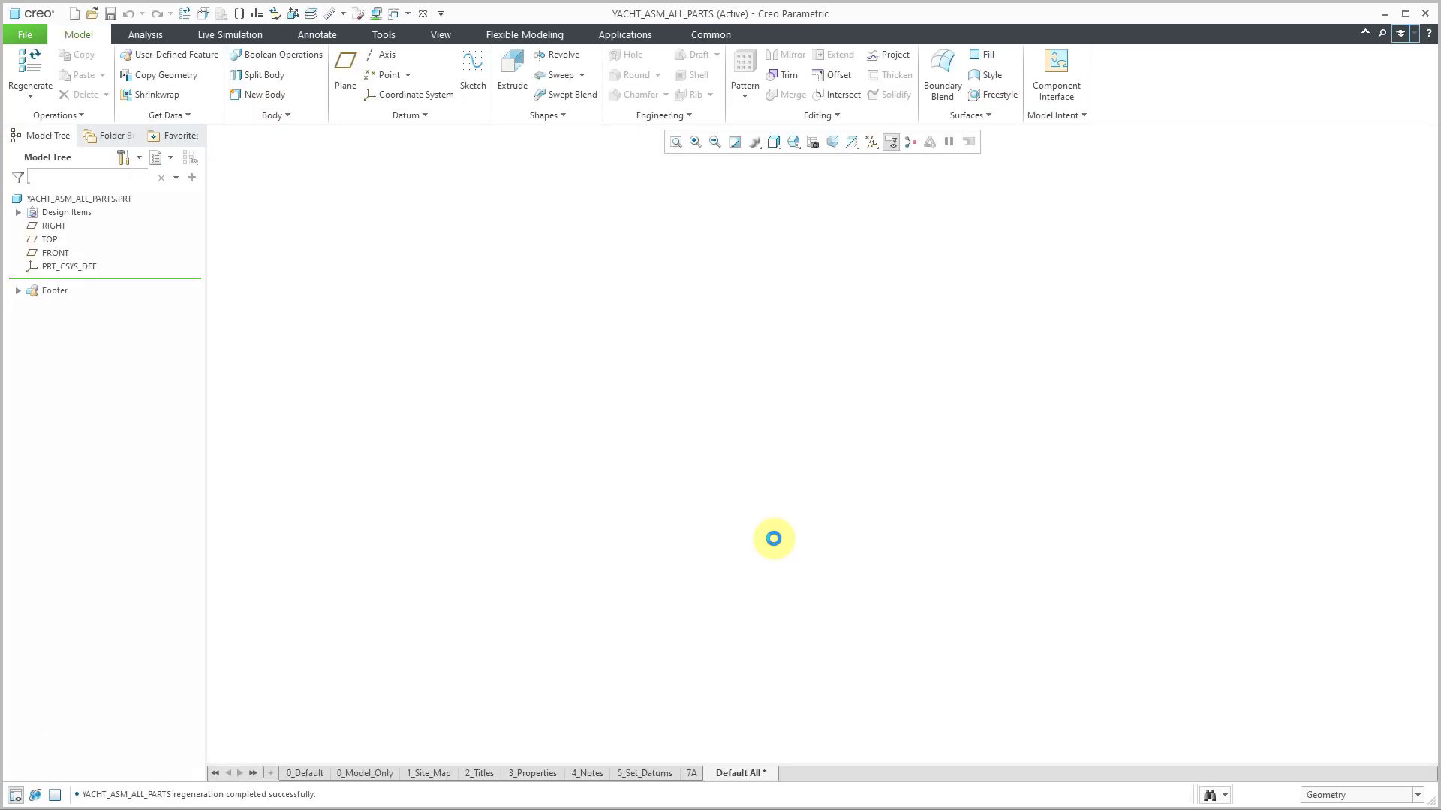
{"action": "mouse_move", "coordinate": [793, 535]}
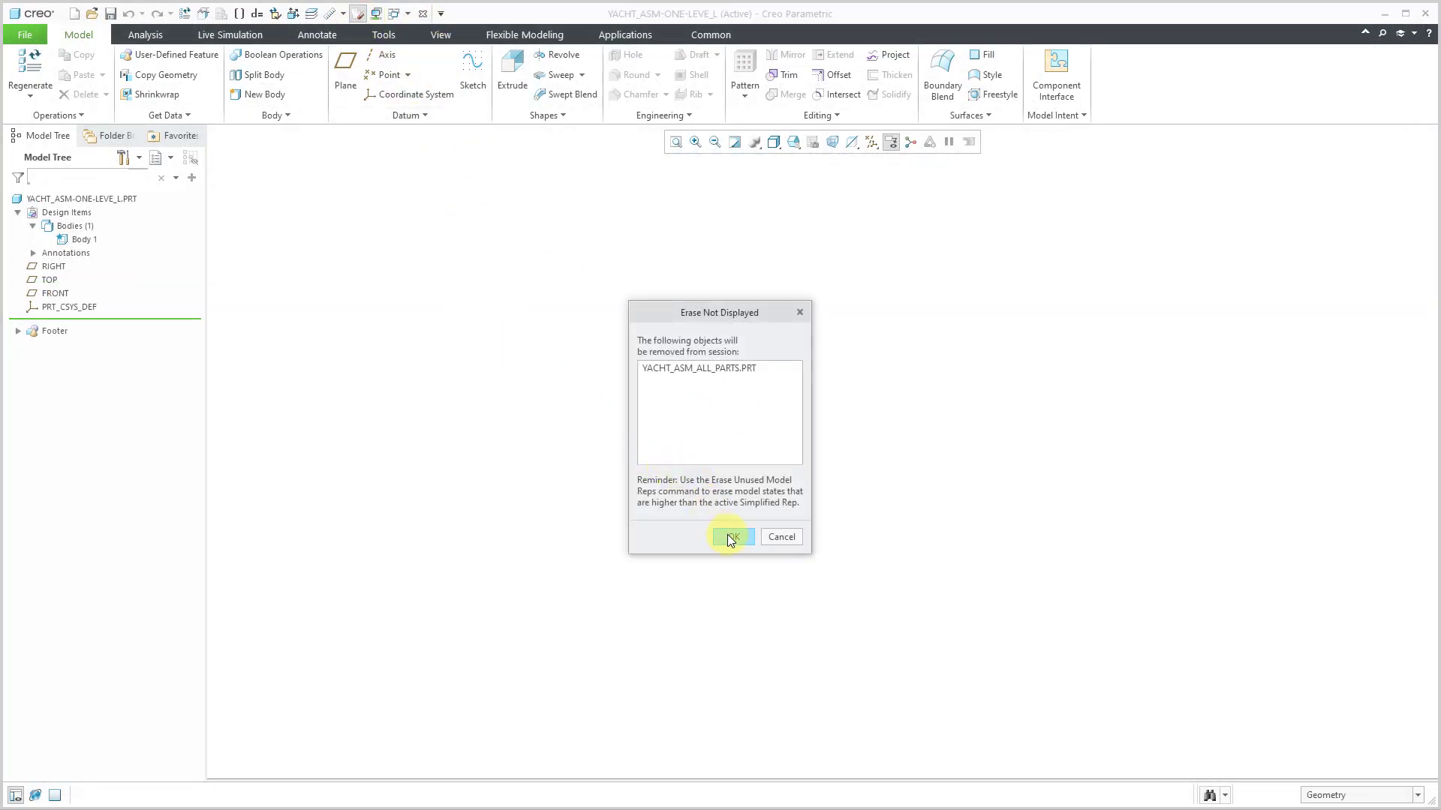
- Erase the empty all-parts part from session and re-import yacht_asm_all_parts.igs as an assembly
{"action": "left_click", "coordinate": [730, 536]}
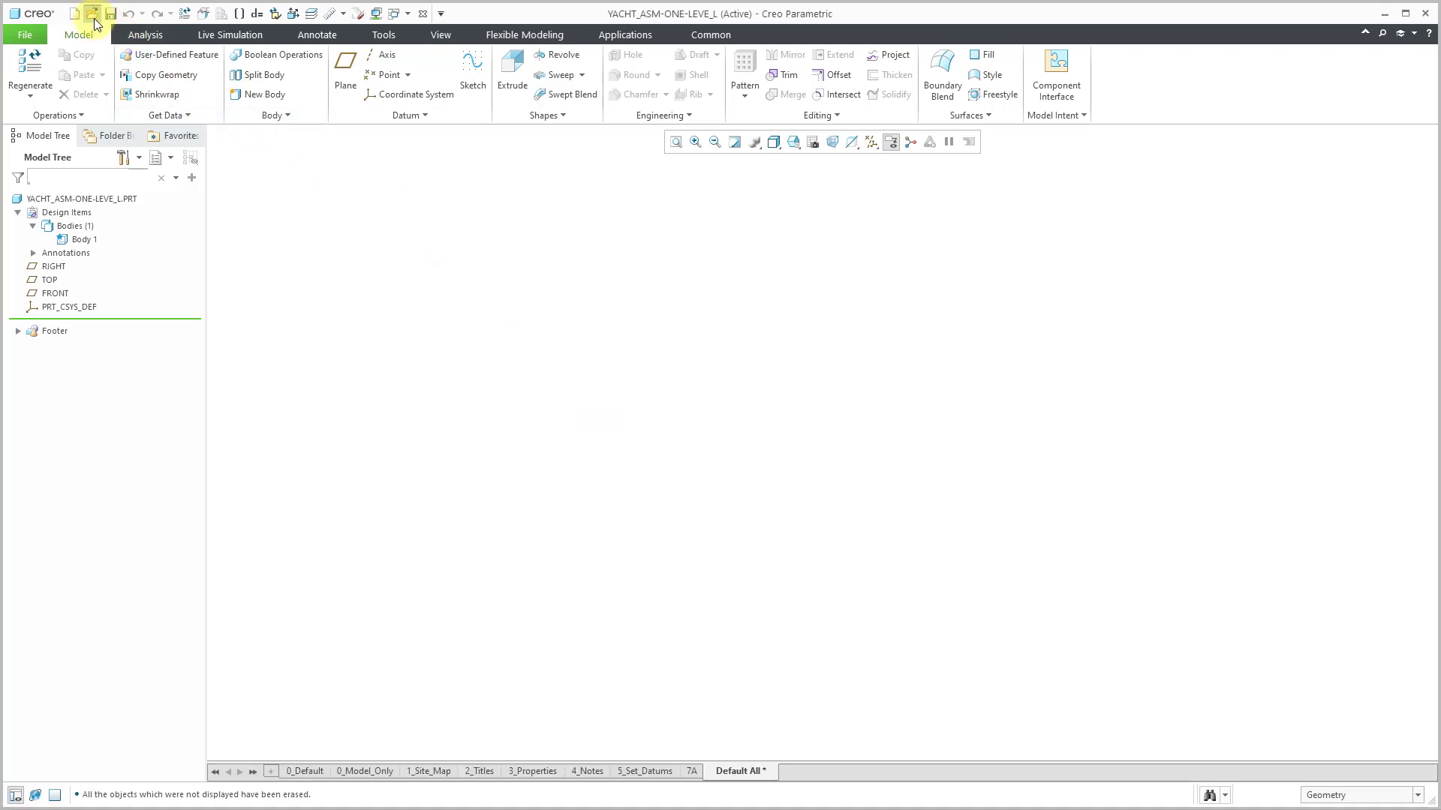
{"action": "left_click", "coordinate": [88, 12]}
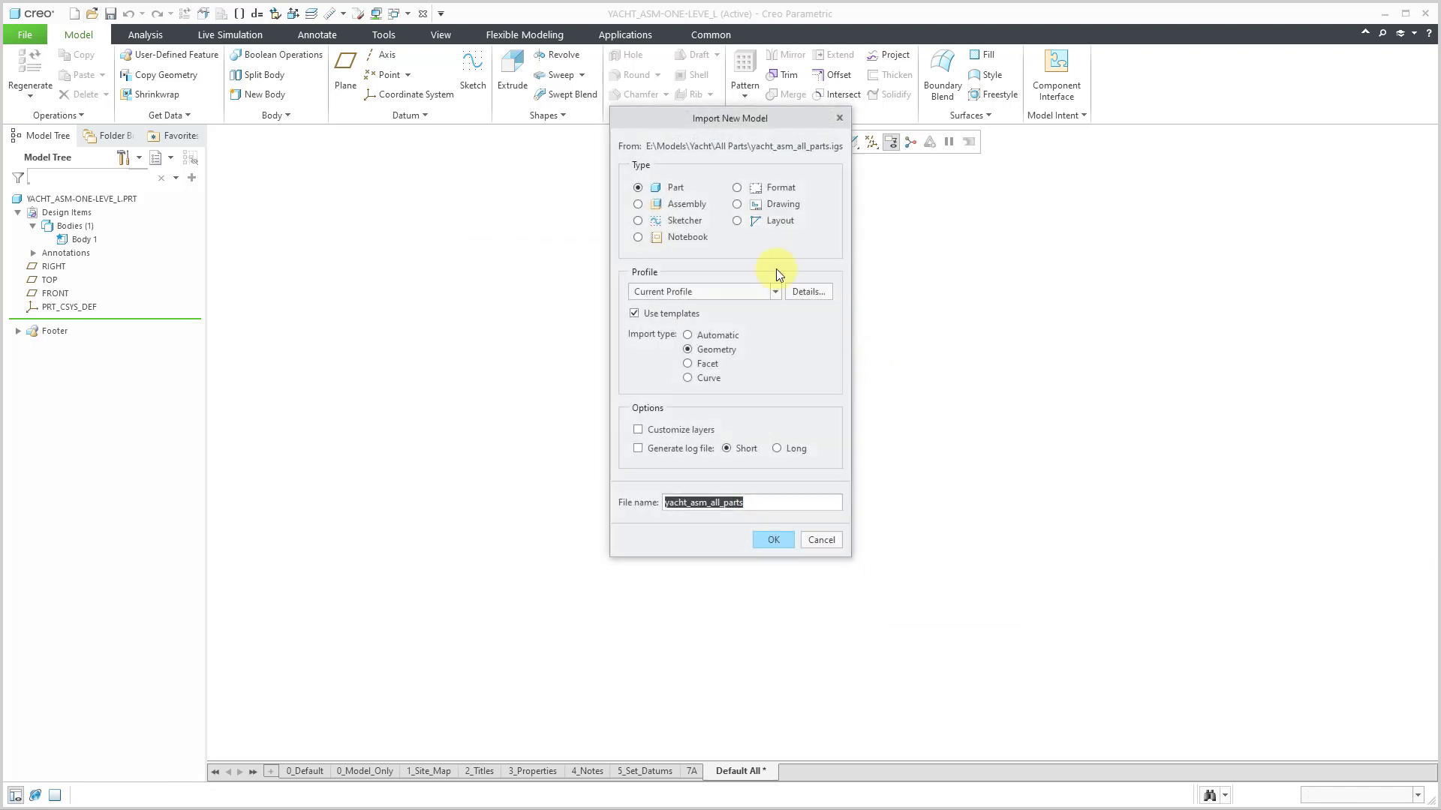
{"action": "left_click", "coordinate": [638, 204]}
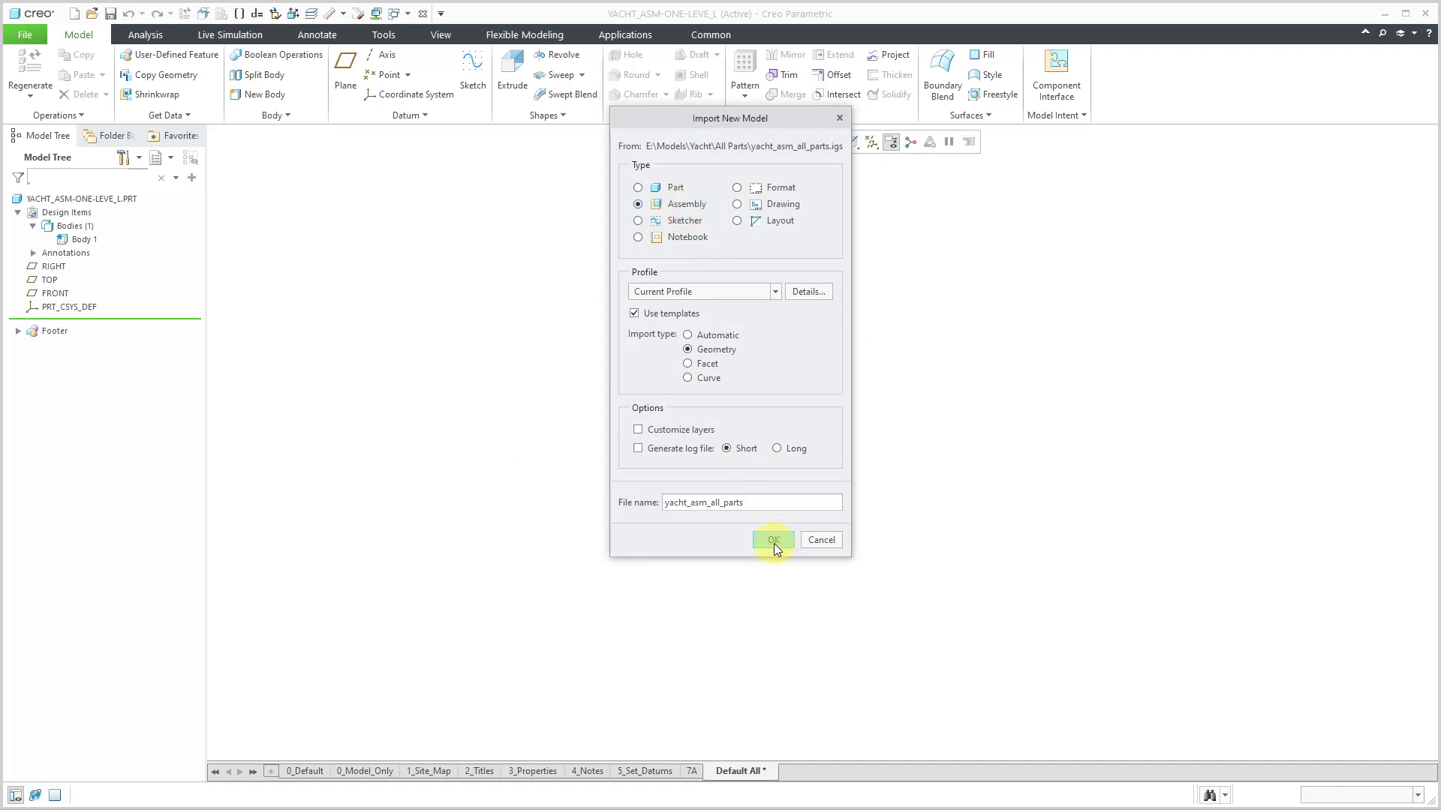
{"action": "left_click", "coordinate": [773, 539]}
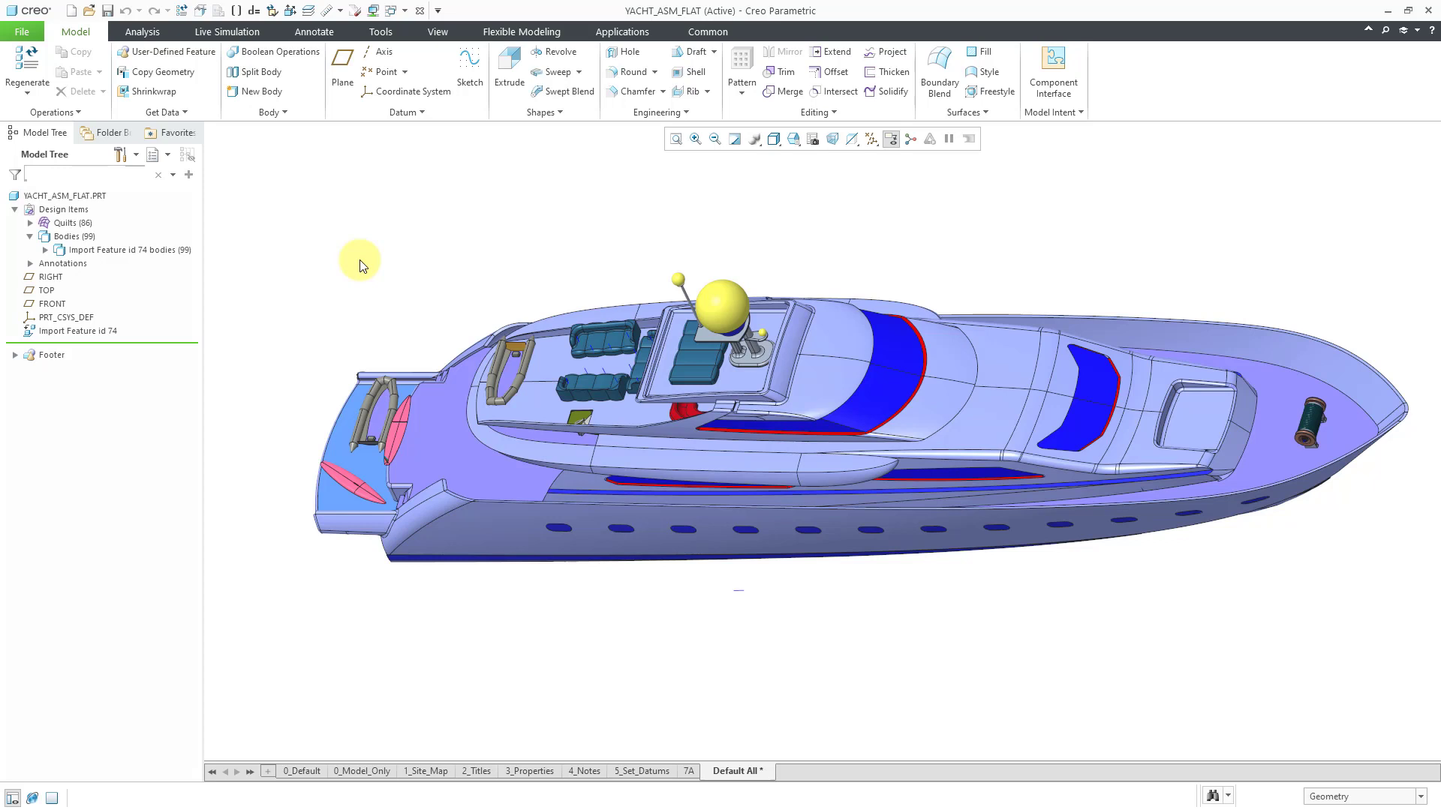
{"action": "mouse_move", "coordinate": [319, 332]}
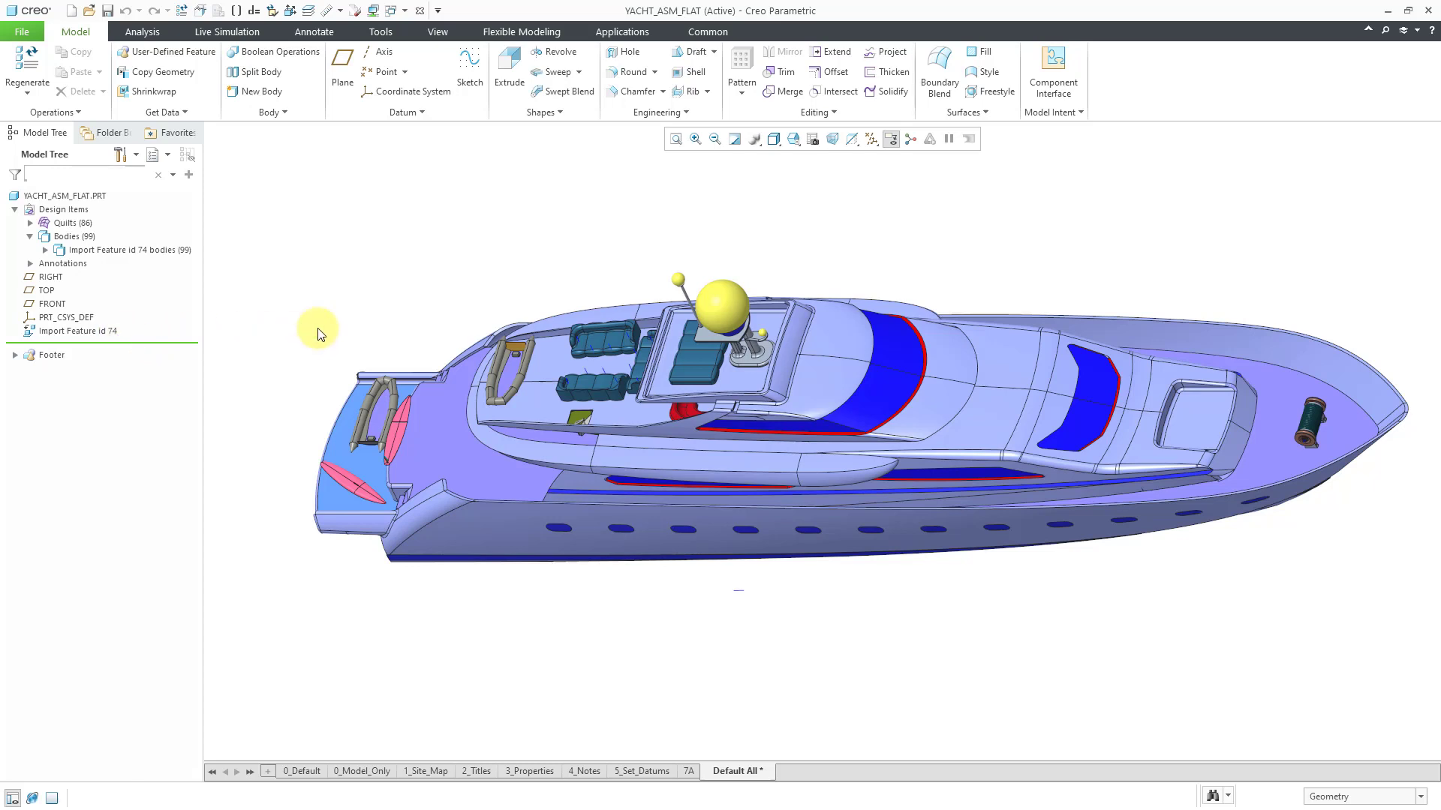
{"action": "mouse_move", "coordinate": [358, 205]}
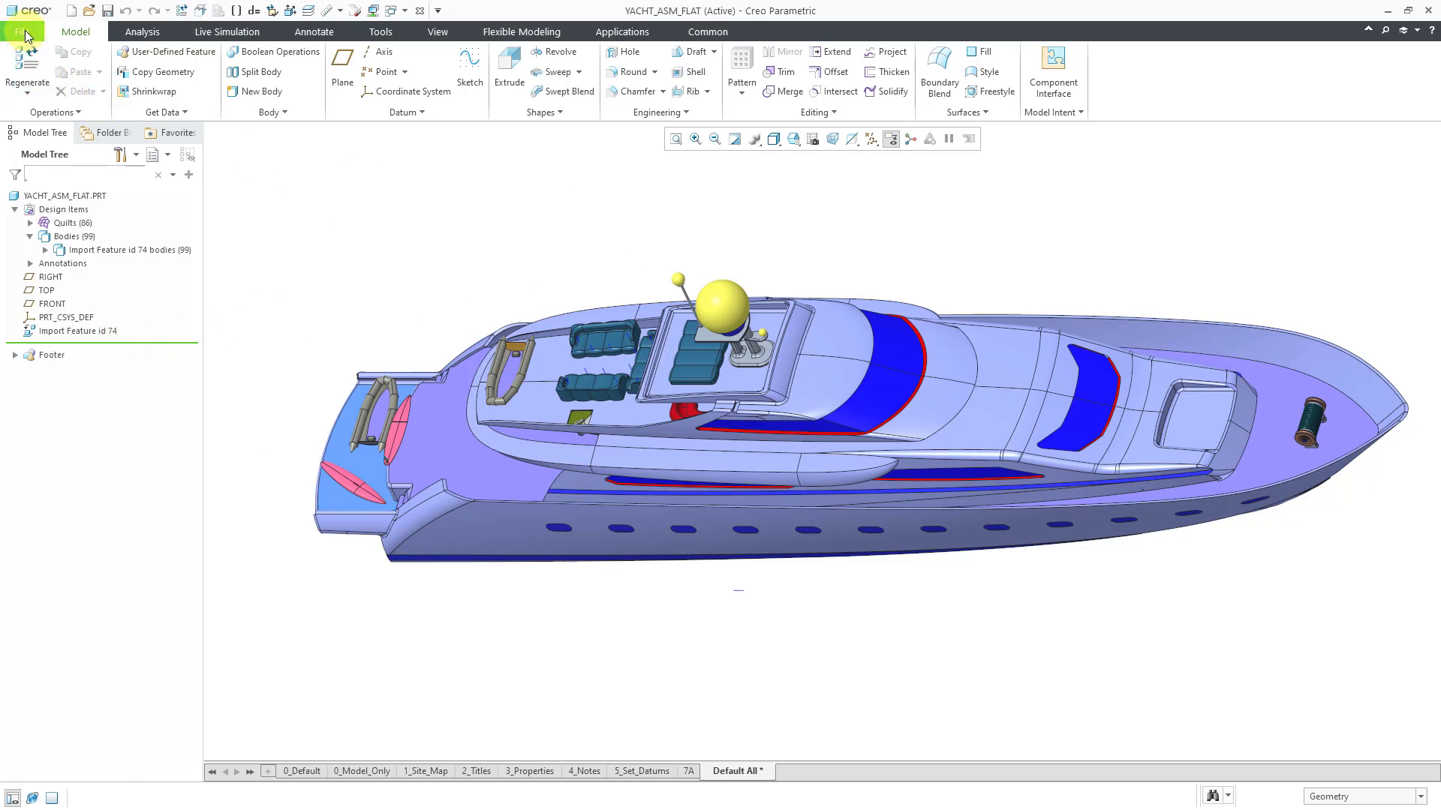
- In Options > Data Exchange, choose IGES for import profiles, view its setup, then cancel
{"action": "left_click", "coordinate": [22, 30]}
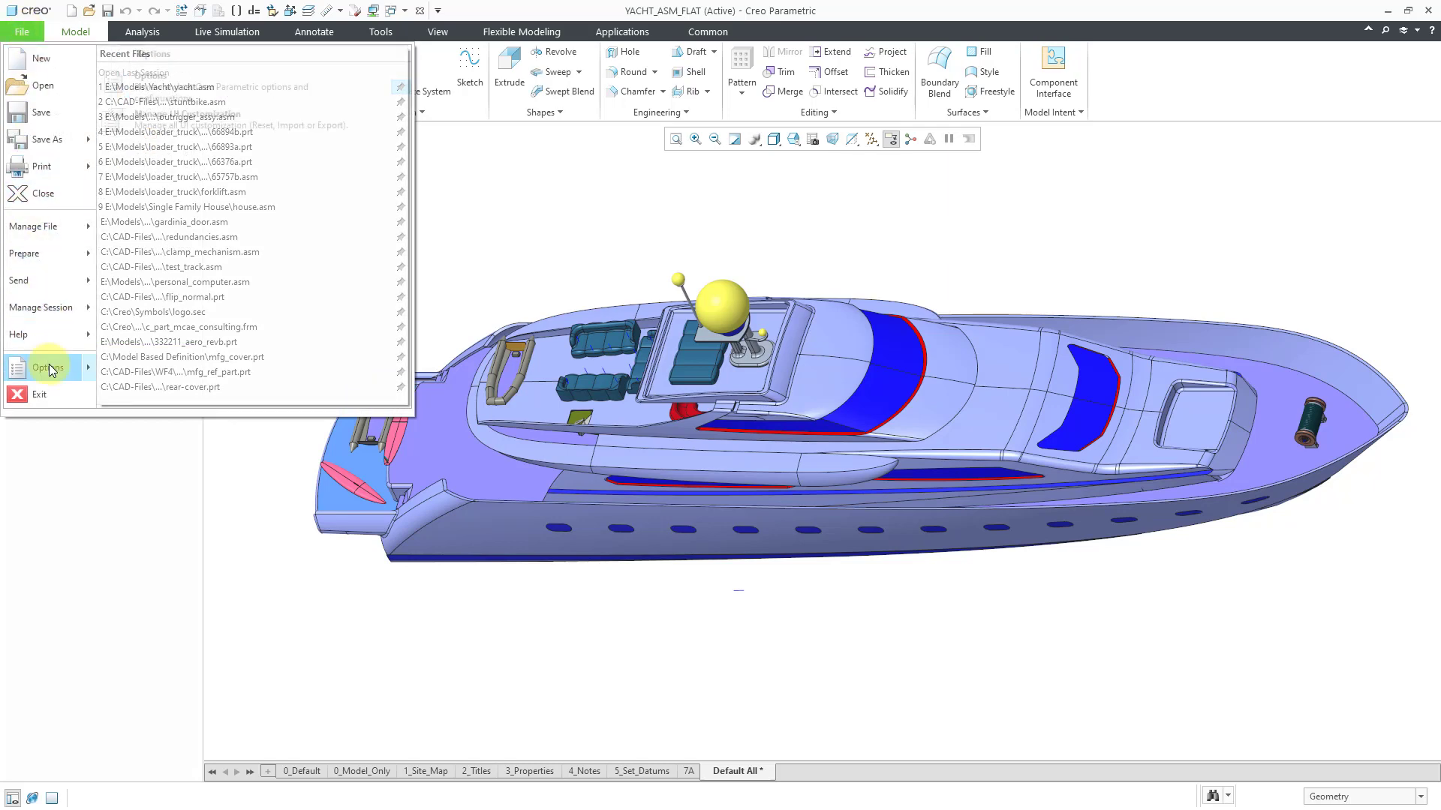
{"action": "left_click", "coordinate": [46, 368]}
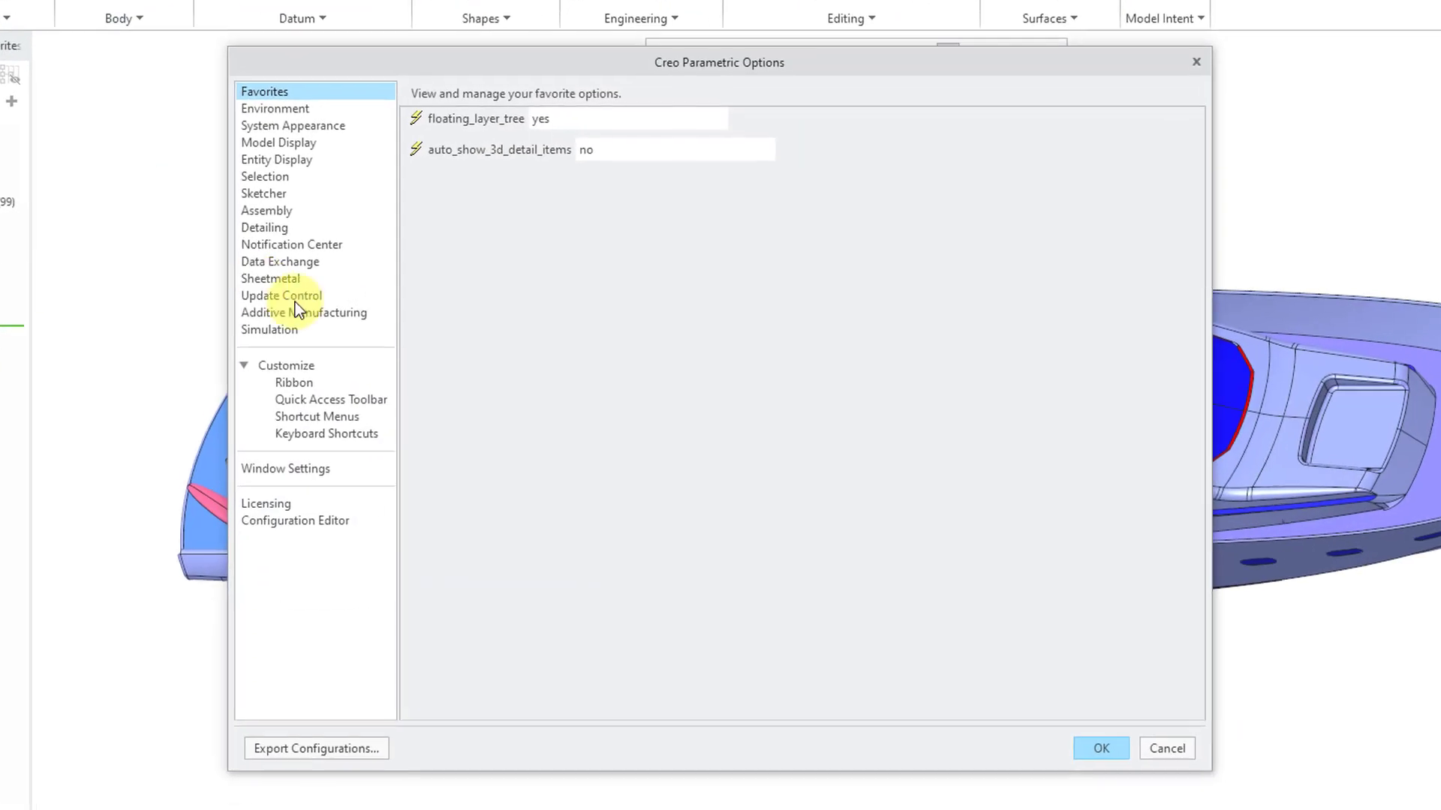
{"action": "left_click", "coordinate": [279, 262]}
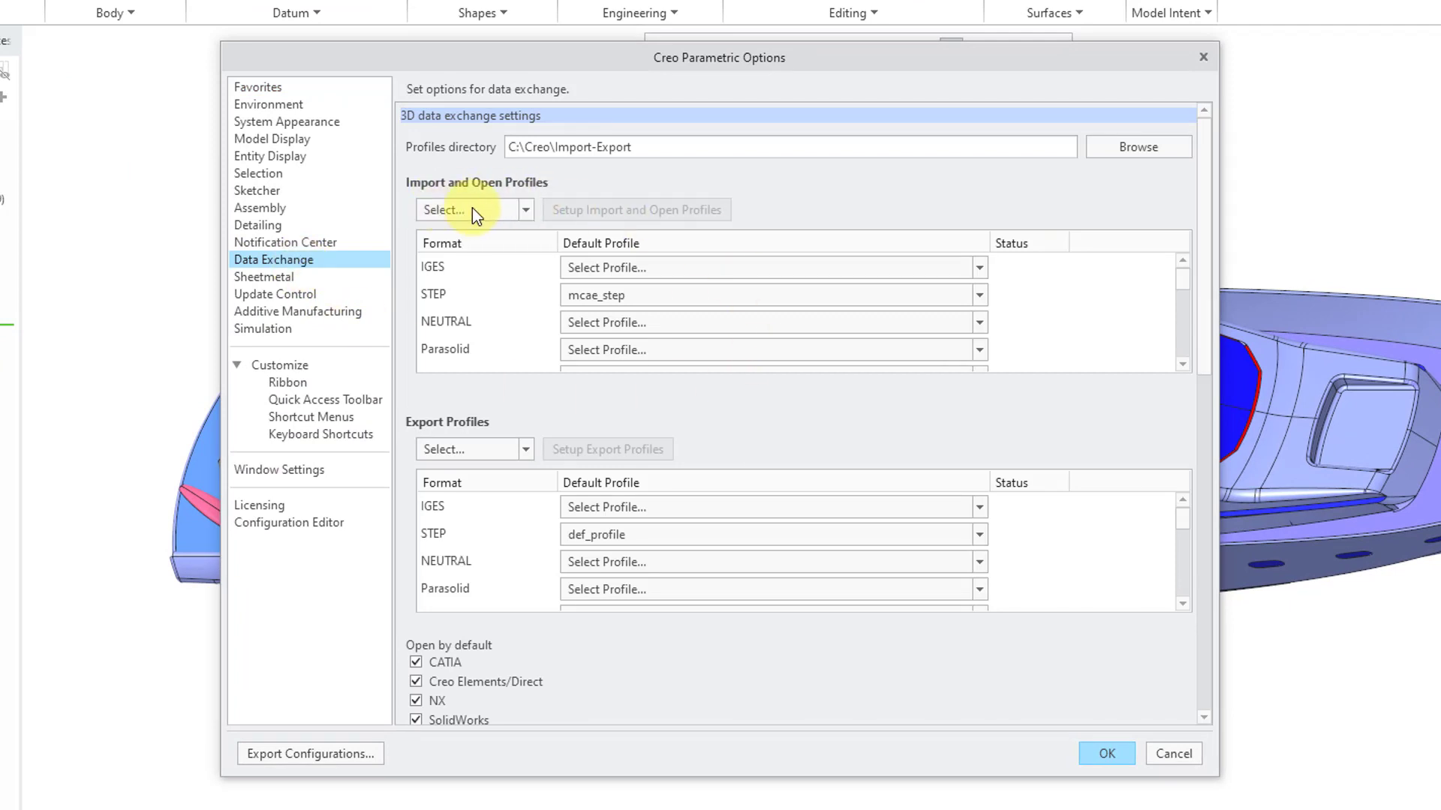
{"action": "mouse_move", "coordinate": [598, 196]}
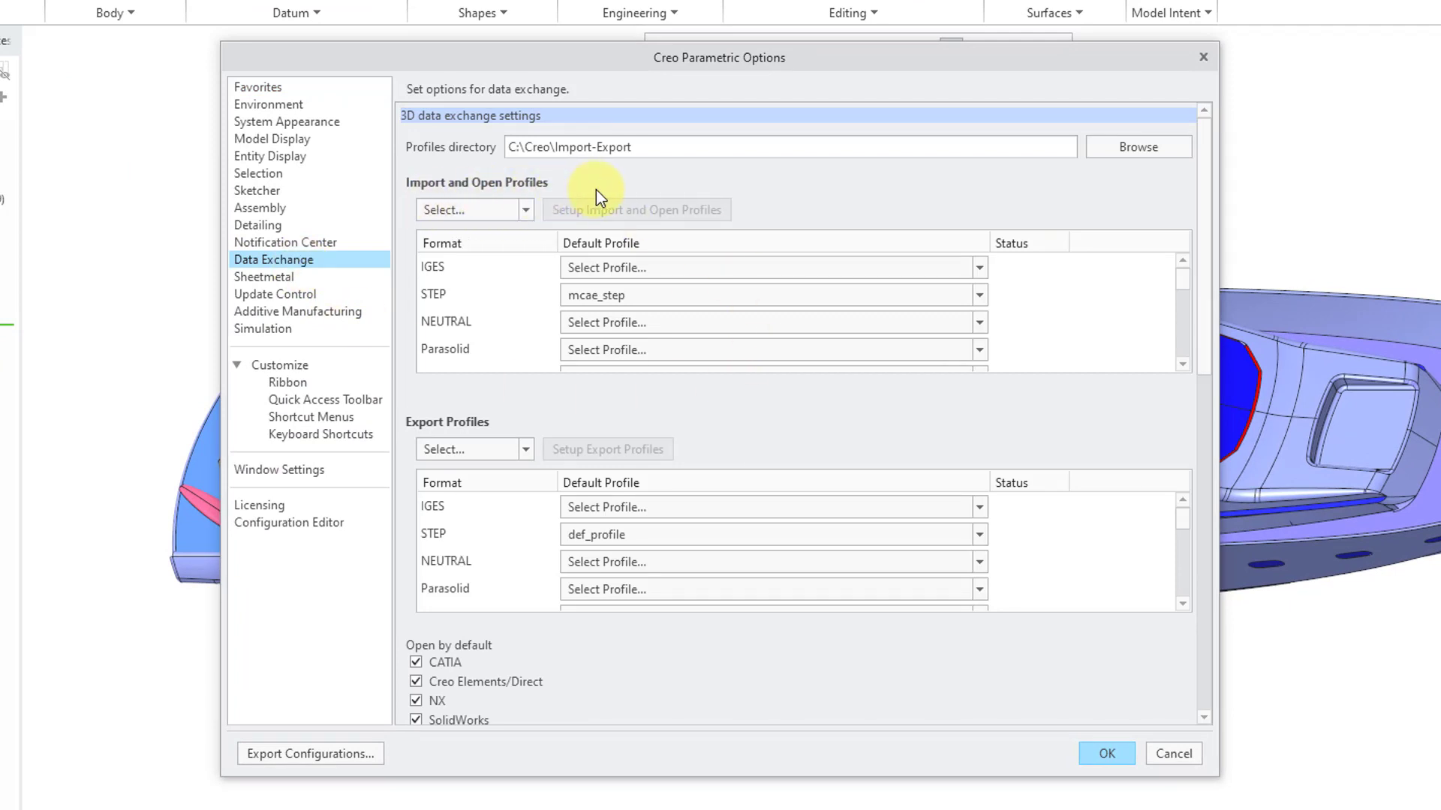
{"action": "left_click", "coordinate": [977, 267]}
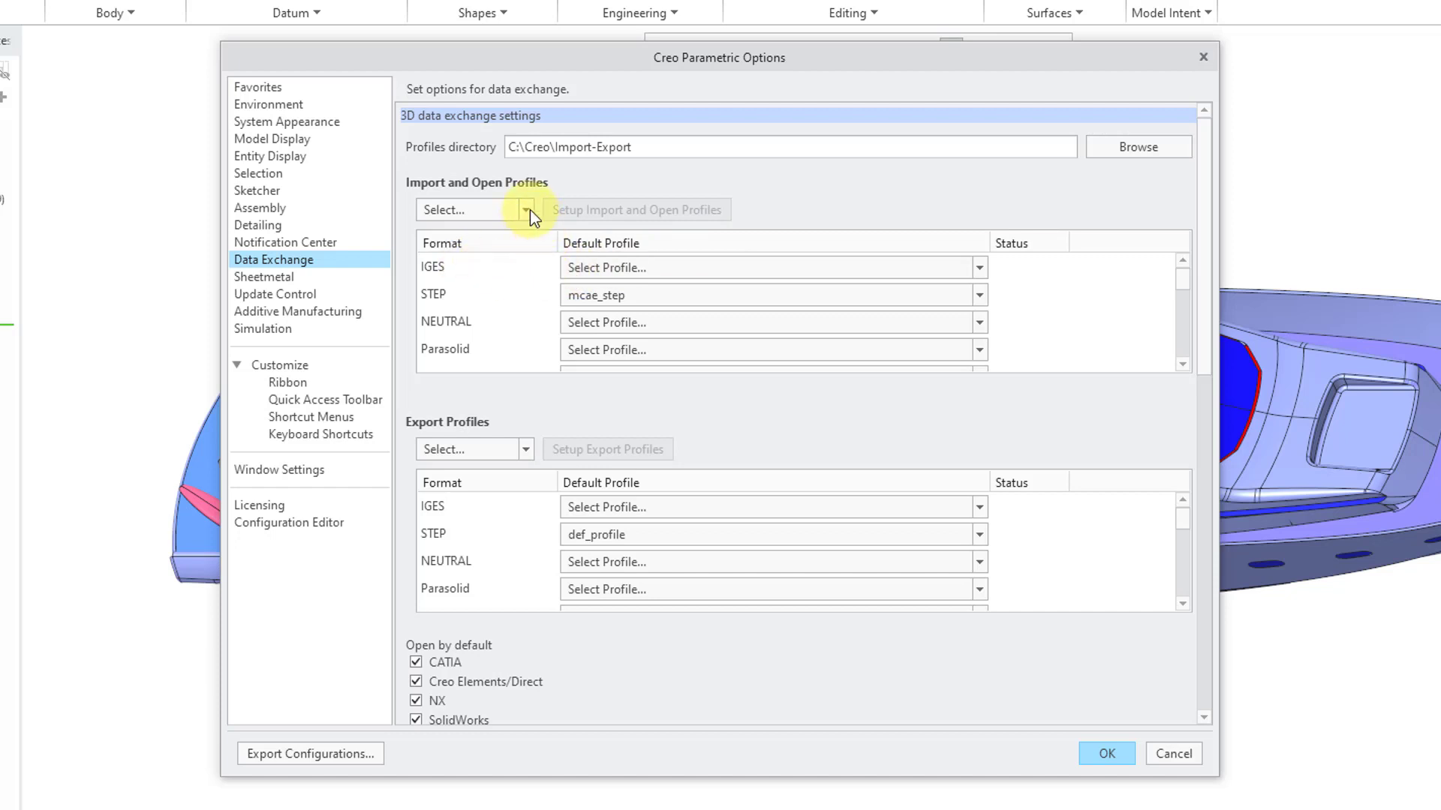
{"action": "left_click", "coordinate": [475, 210]}
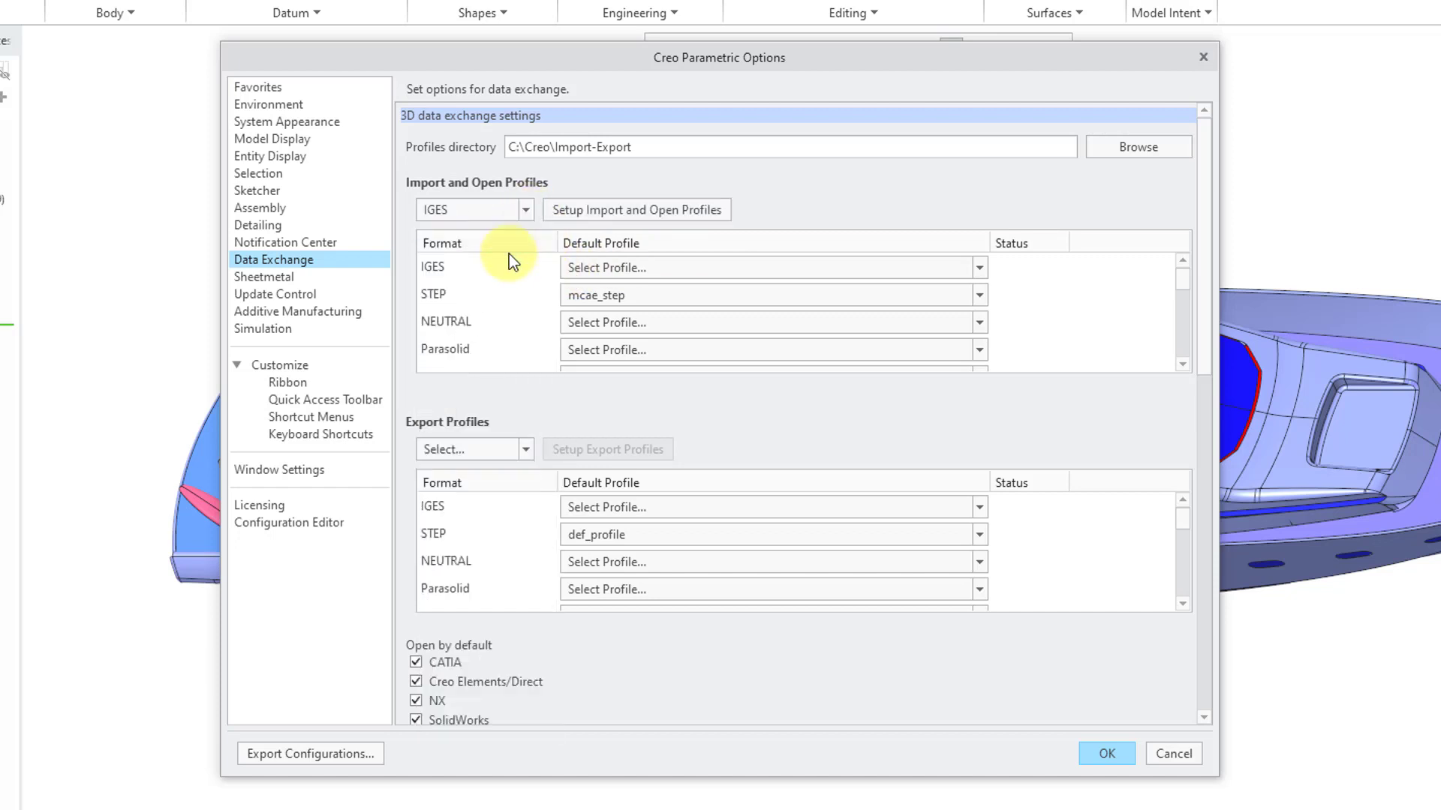
{"action": "left_click", "coordinate": [636, 210]}
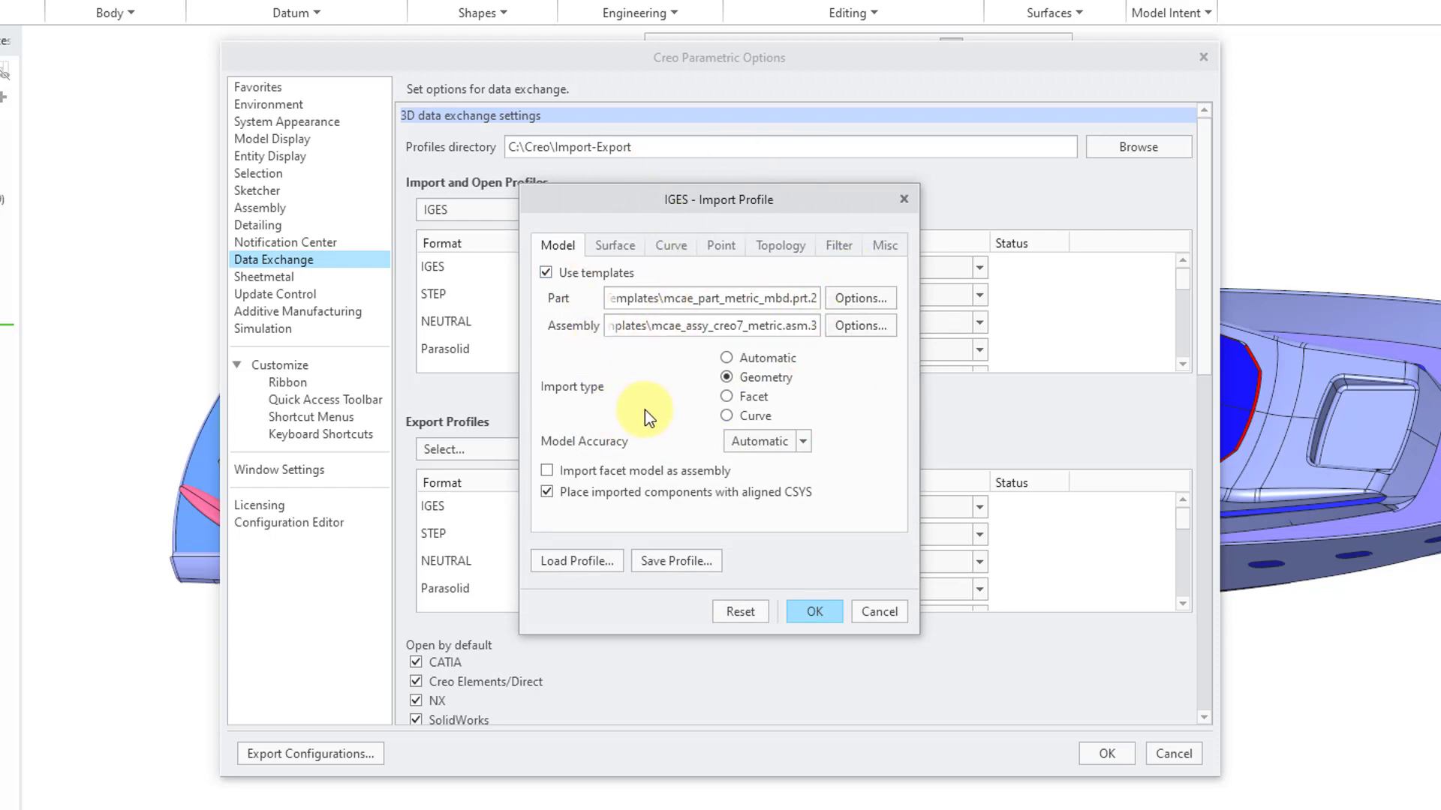
{"action": "mouse_move", "coordinate": [876, 612]}
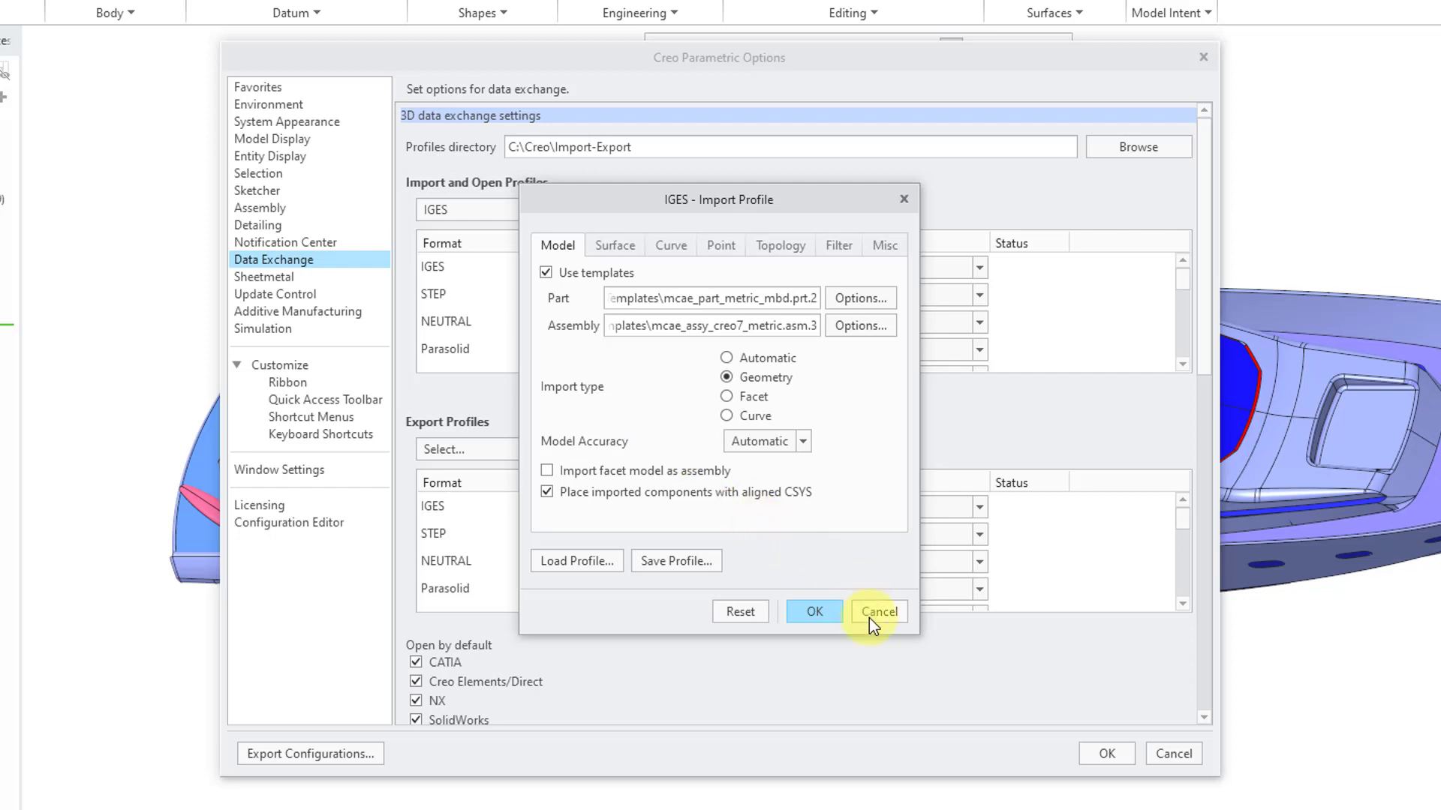
{"action": "left_click", "coordinate": [877, 612]}
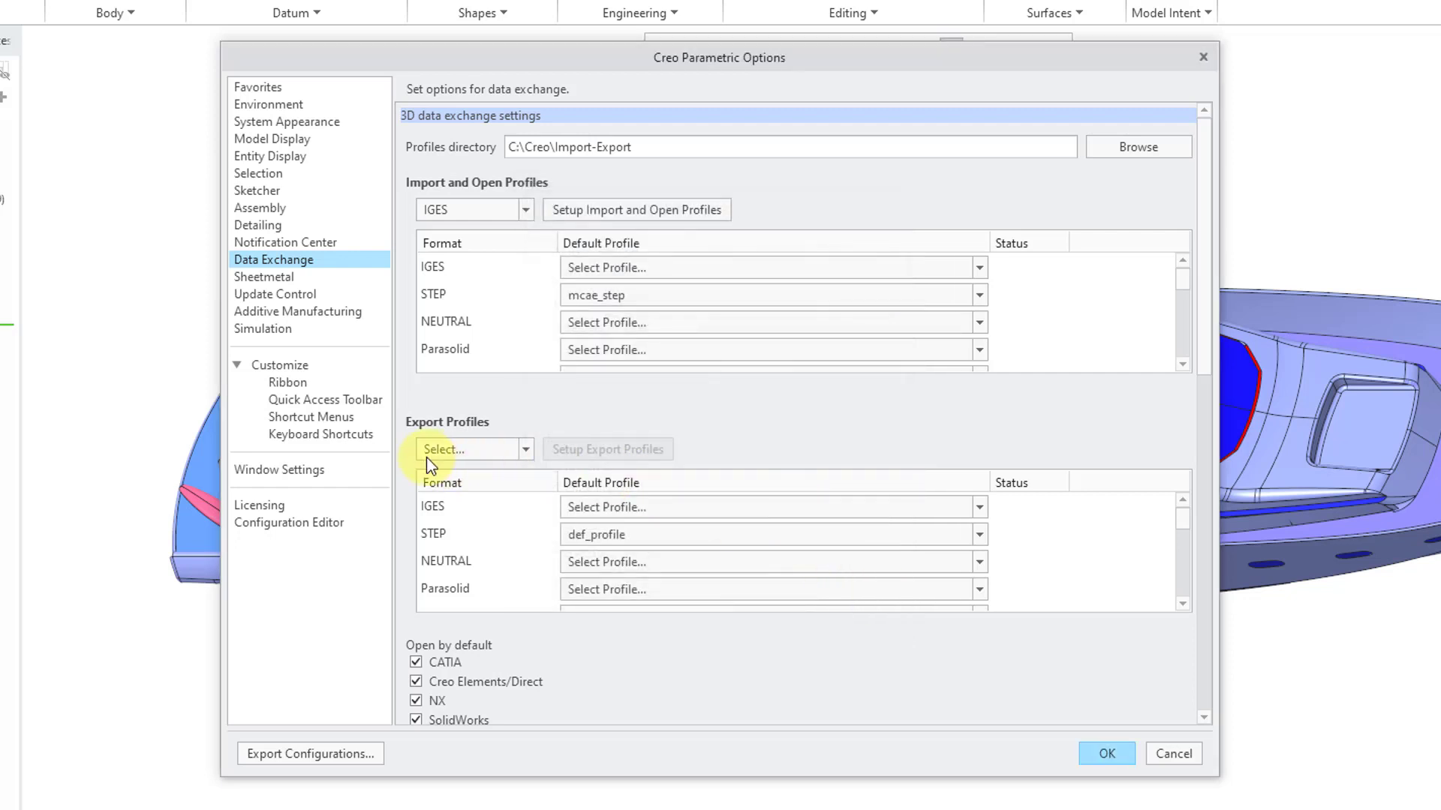
- Search the Configuration Editor for 'profile' options and select import_profiles_iges
{"action": "left_click", "coordinate": [288, 522]}
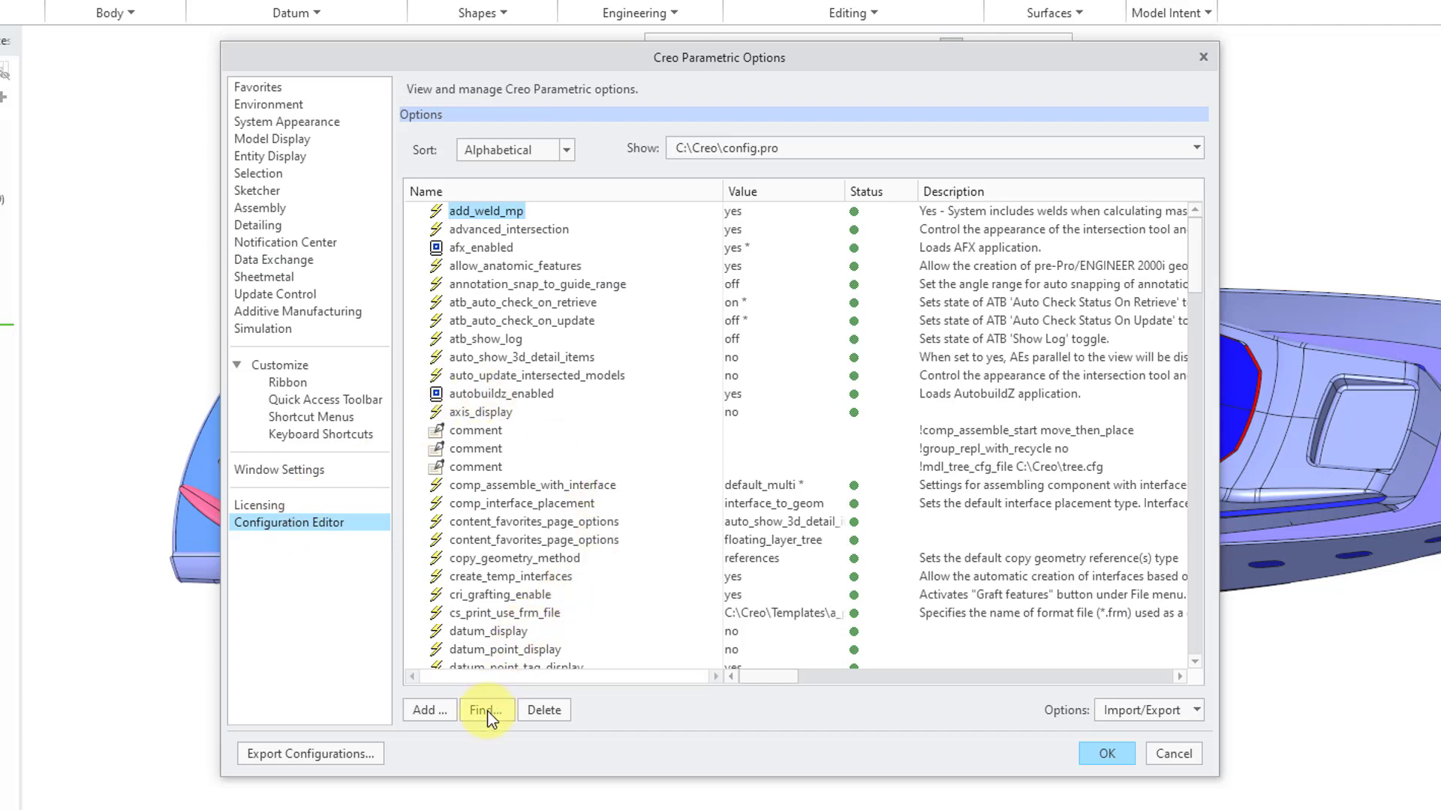
{"action": "left_click", "coordinate": [485, 709]}
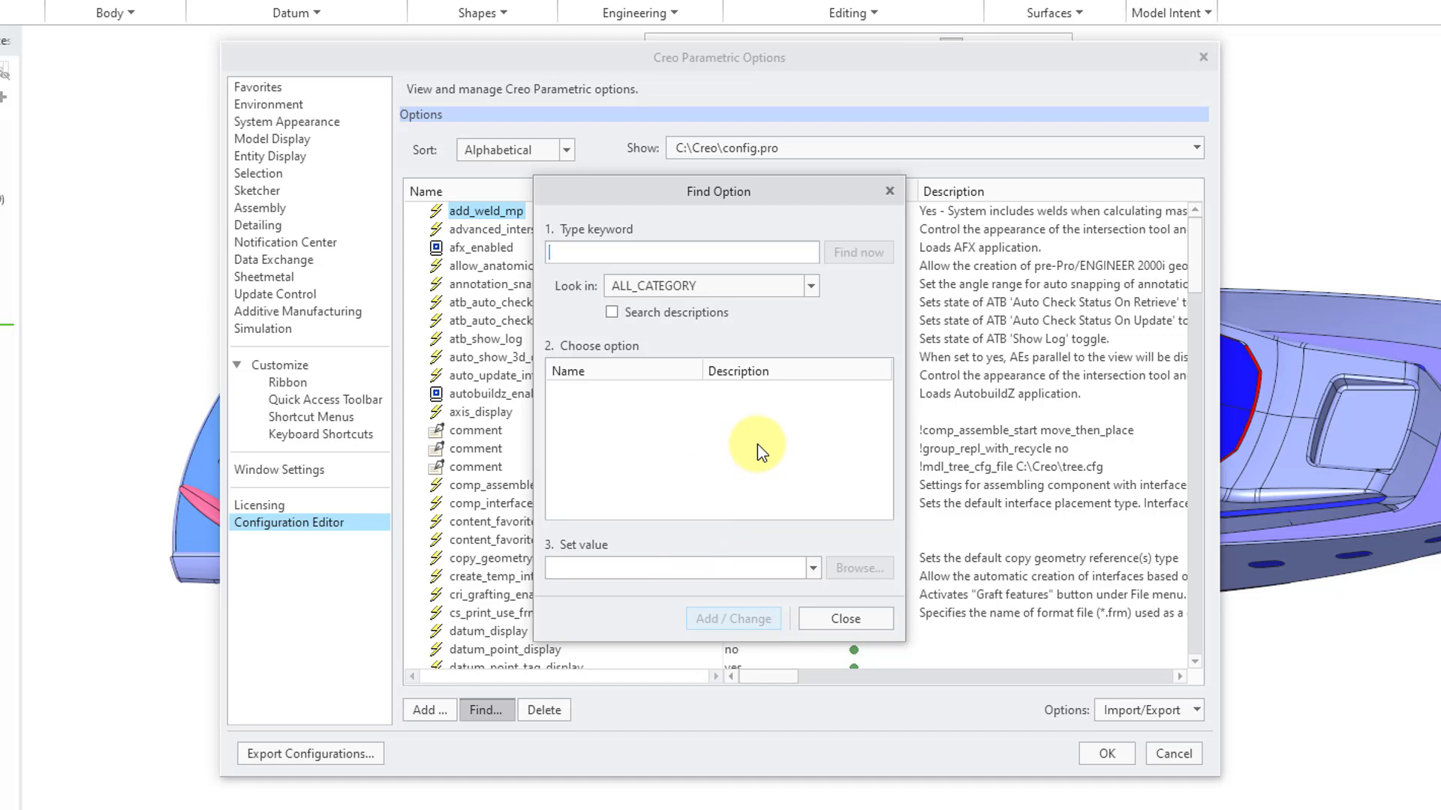
{"action": "type", "text": "profiles_ige"}
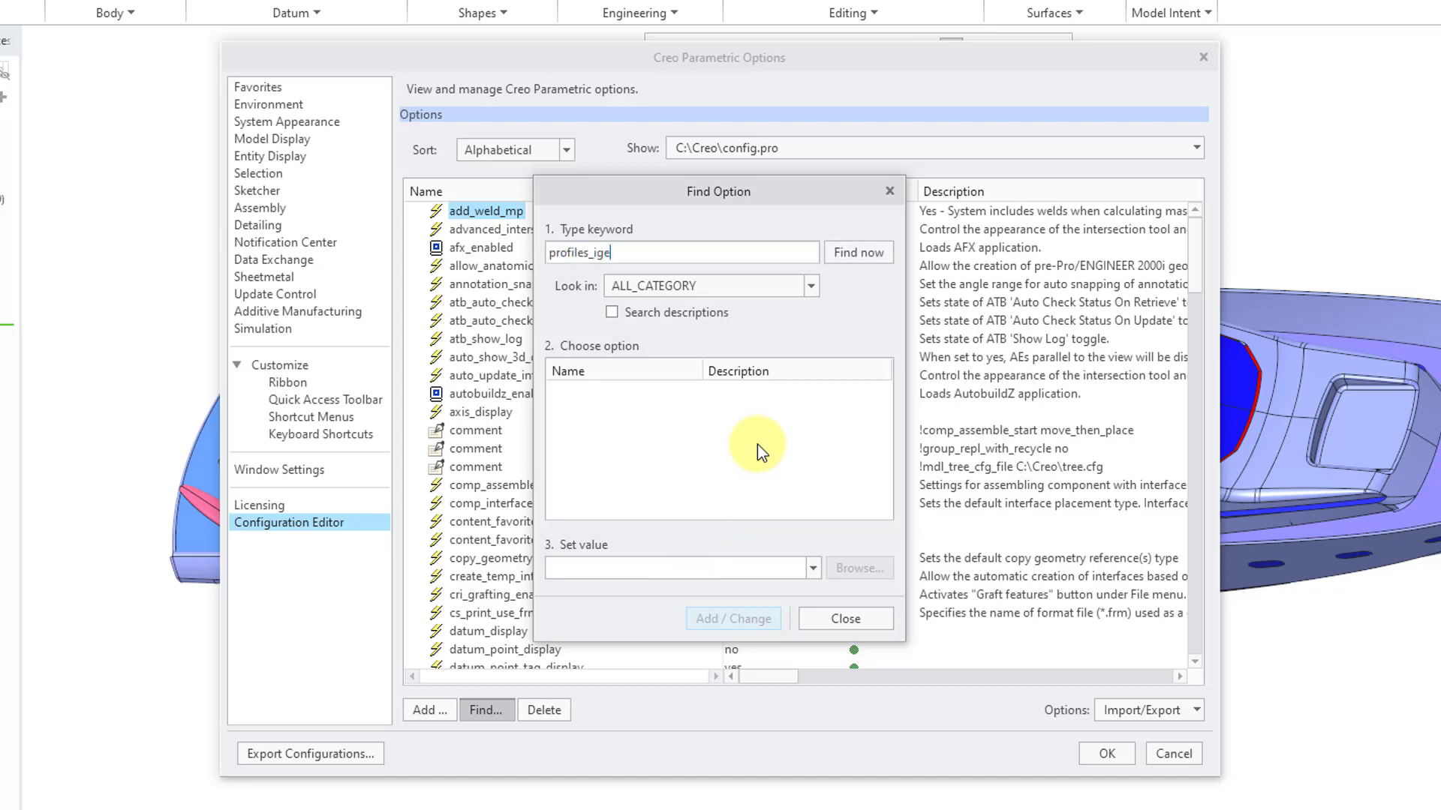
{"action": "left_click", "coordinate": [856, 252]}
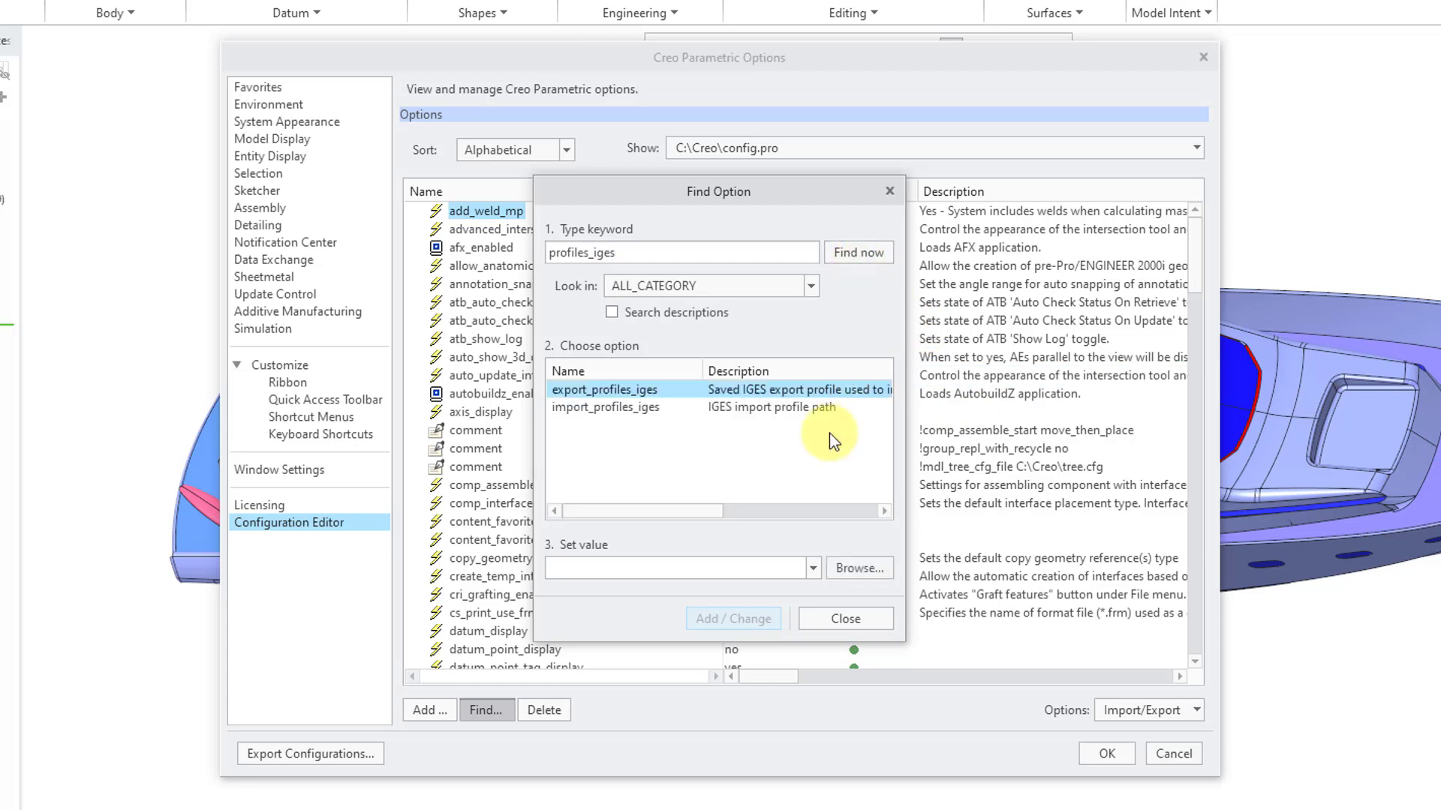
{"action": "left_click", "coordinate": [604, 407]}
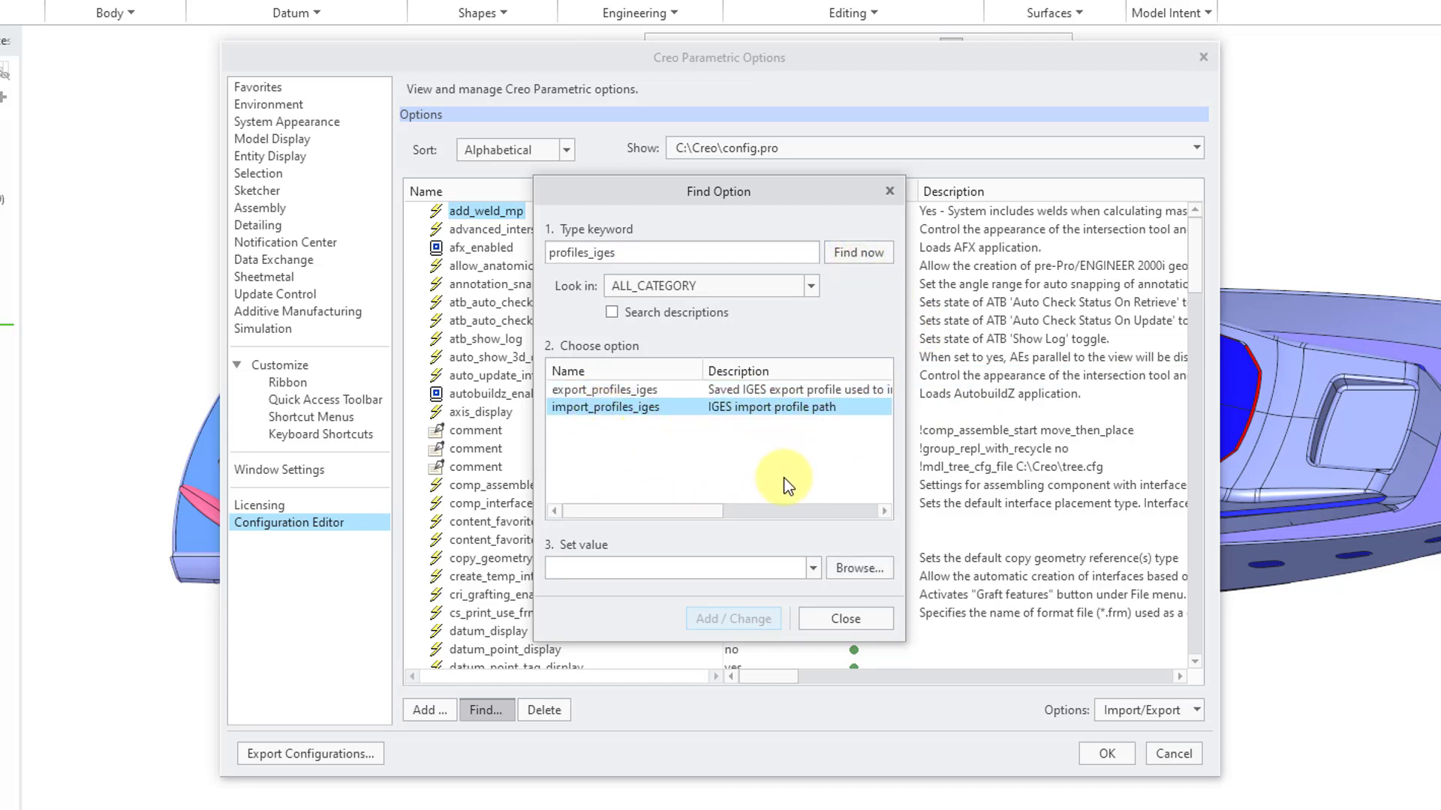
{"action": "mouse_move", "coordinate": [792, 560]}
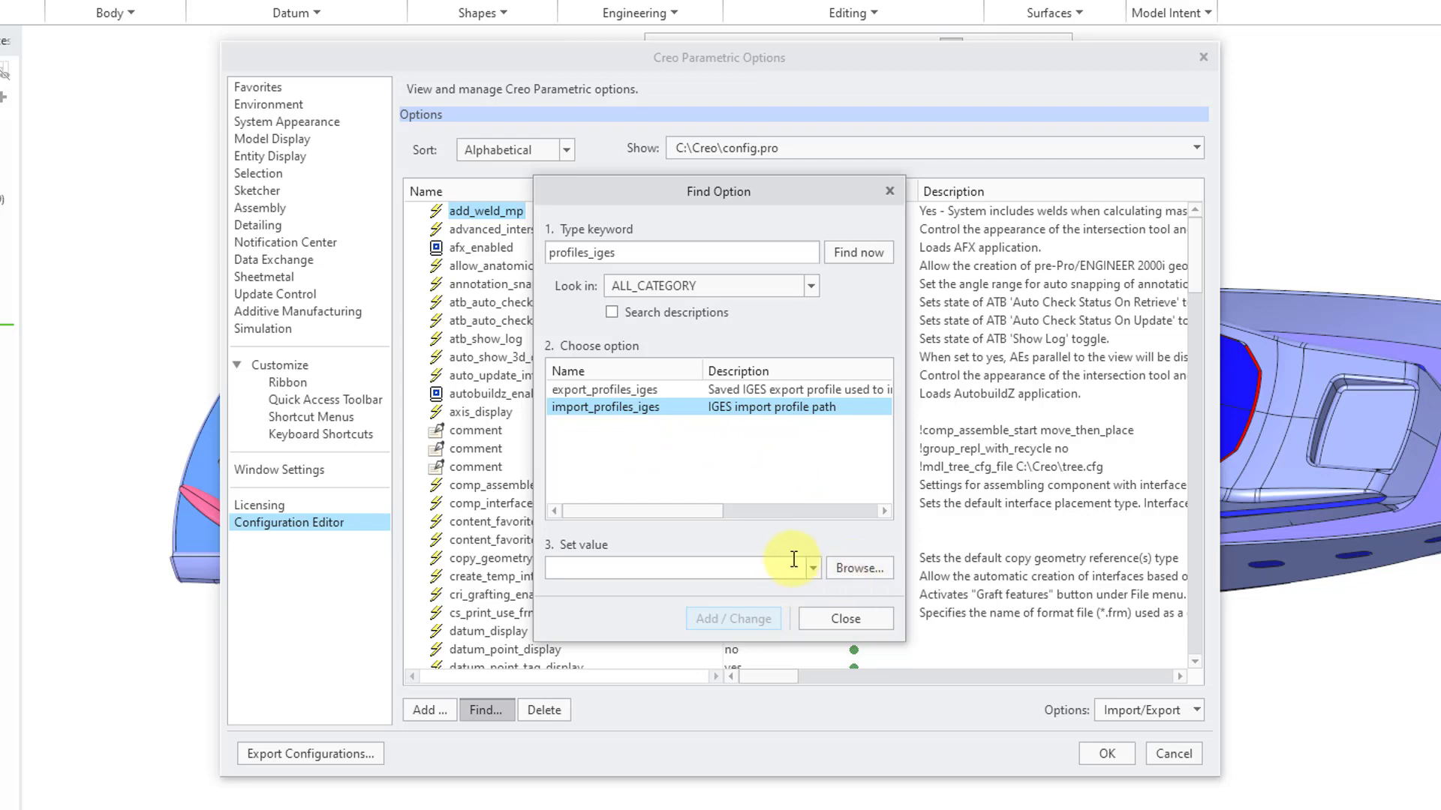
{"action": "mouse_move", "coordinate": [857, 568]}
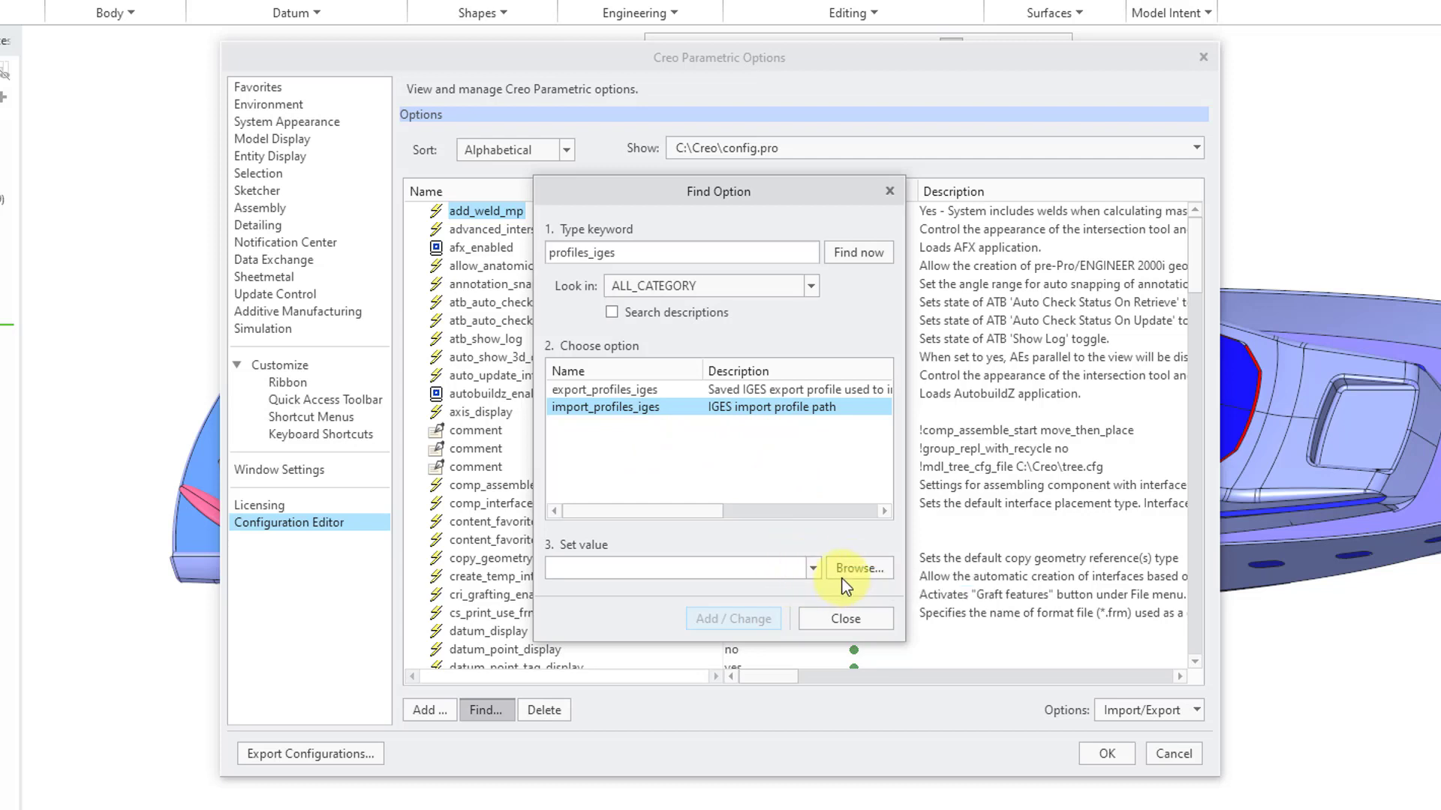